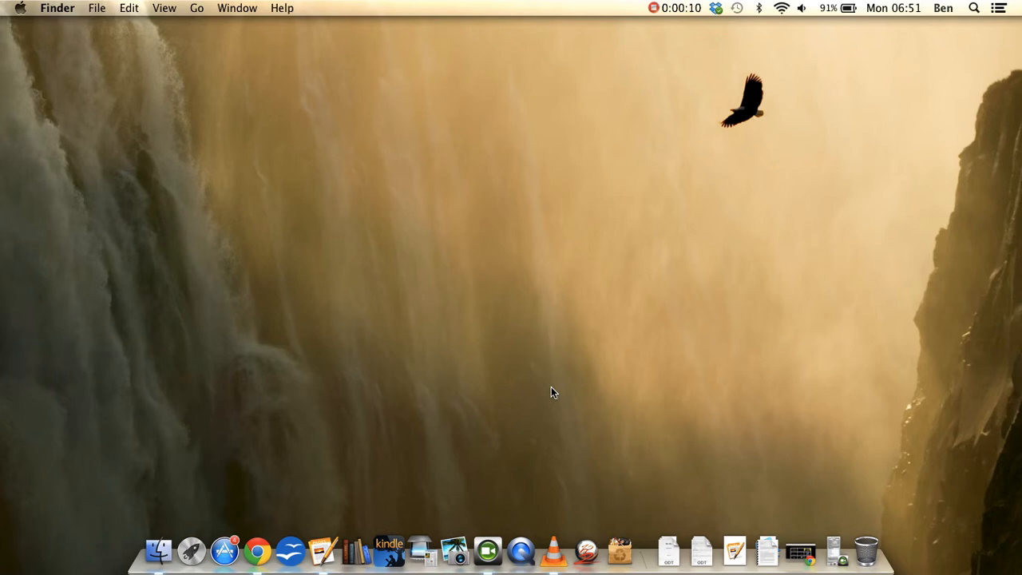
pyautogui.moveTo(705, 422)
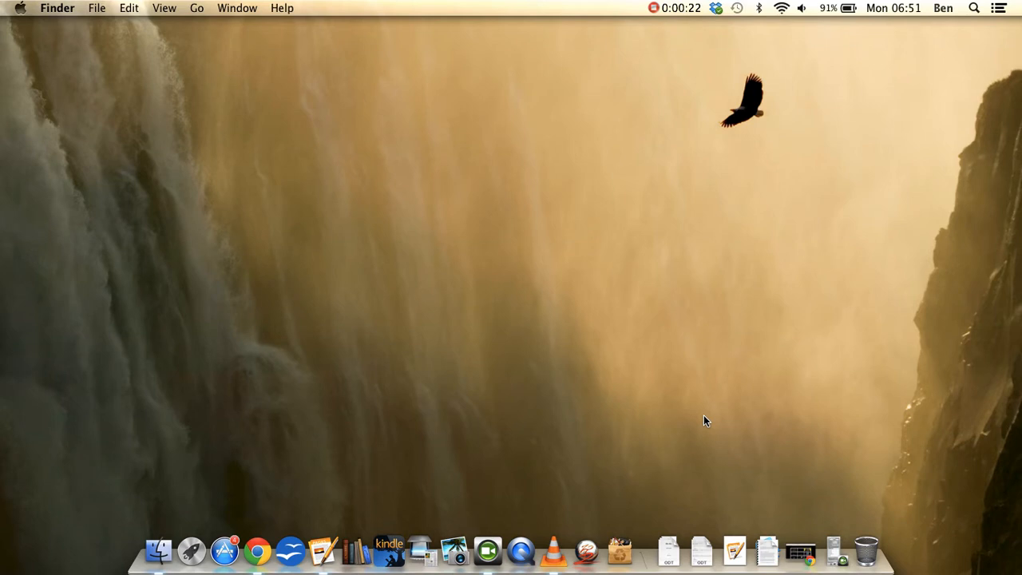
pyautogui.moveTo(784, 478)
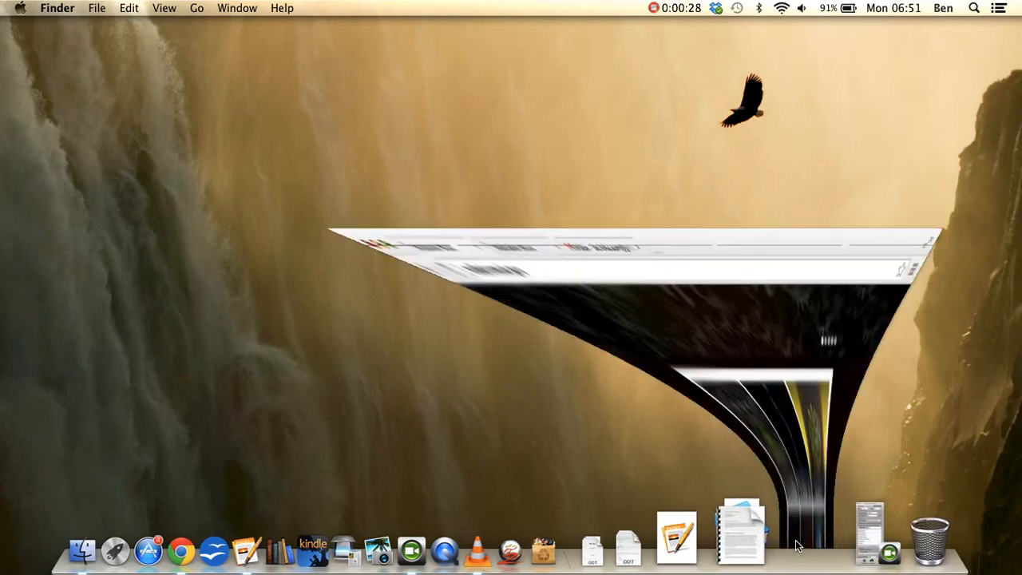
pyautogui.click(194, 547)
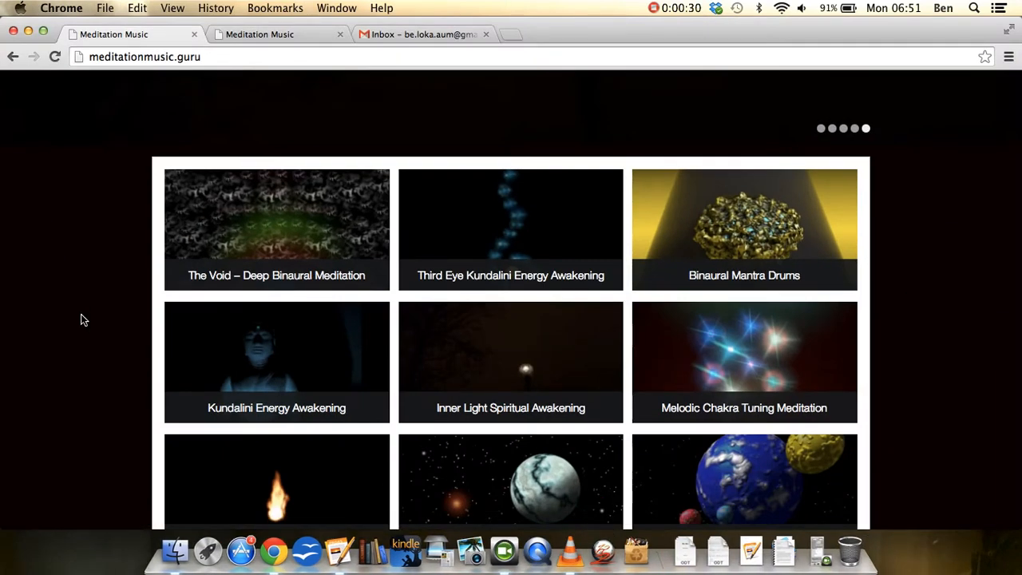
pyautogui.scroll(-3)
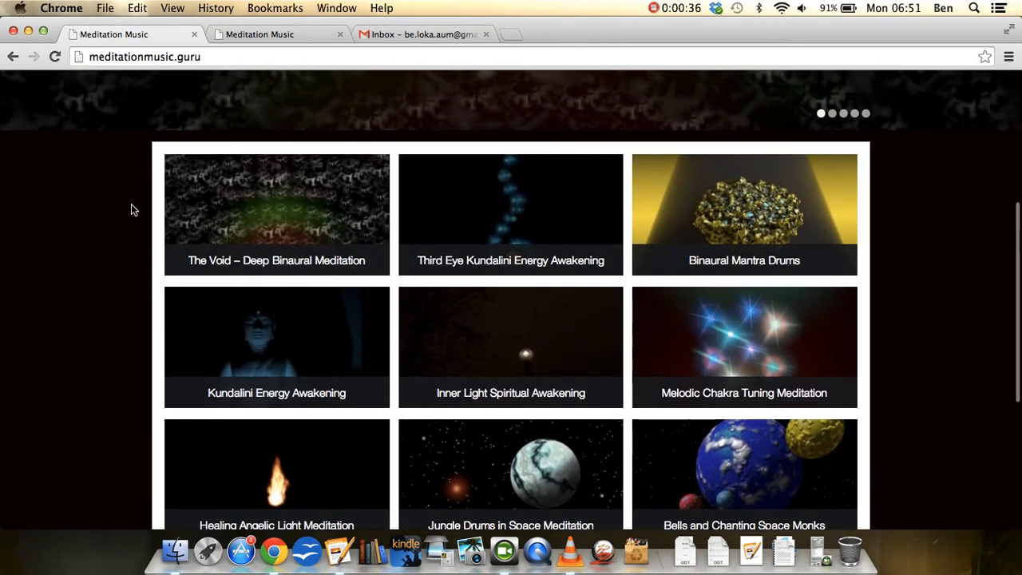
# - Review the free ebook squeeze page, trying its email field and ebook format choice
pyautogui.click(272, 34)
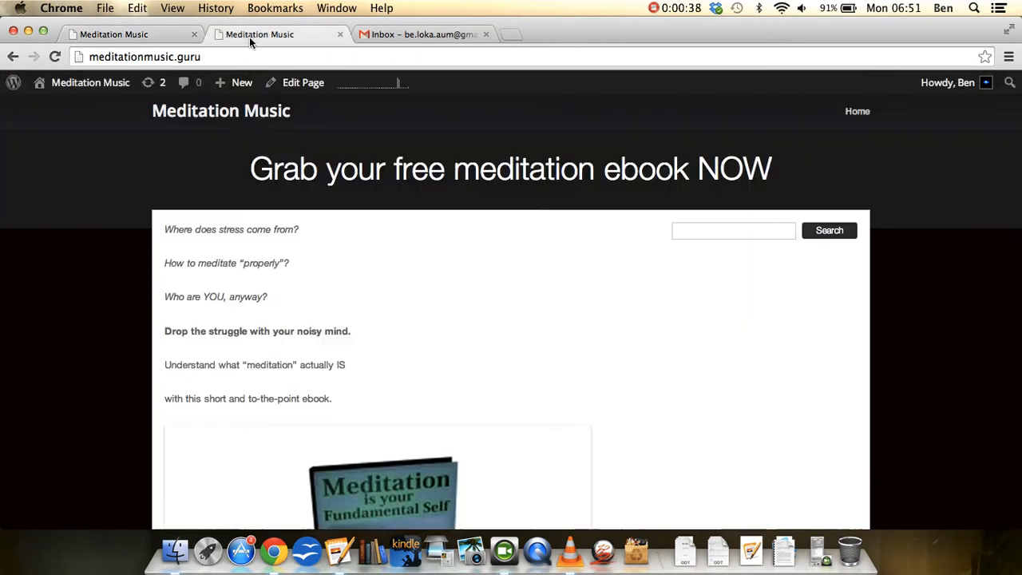
pyautogui.scroll(-3)
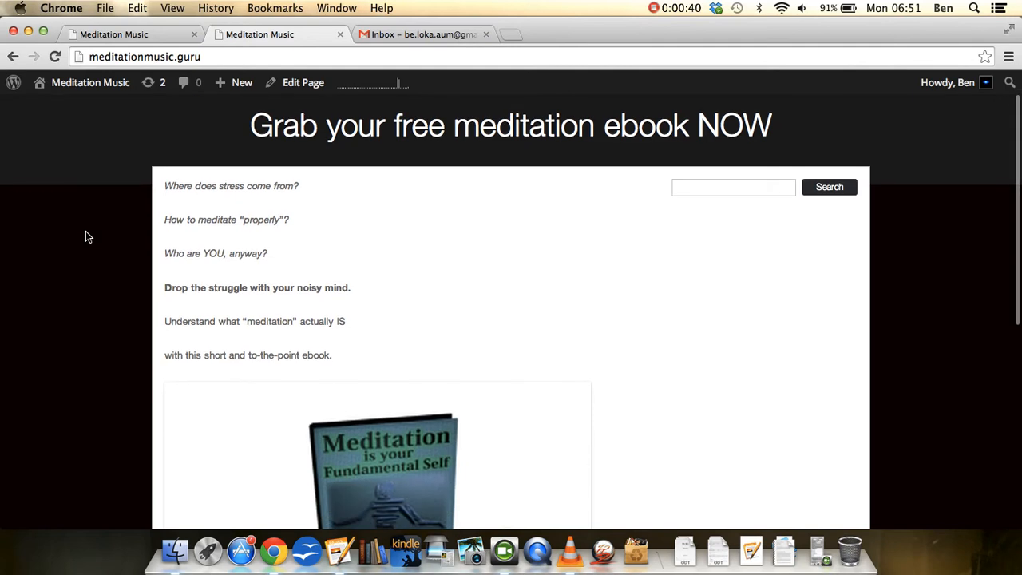
pyautogui.scroll(-3)
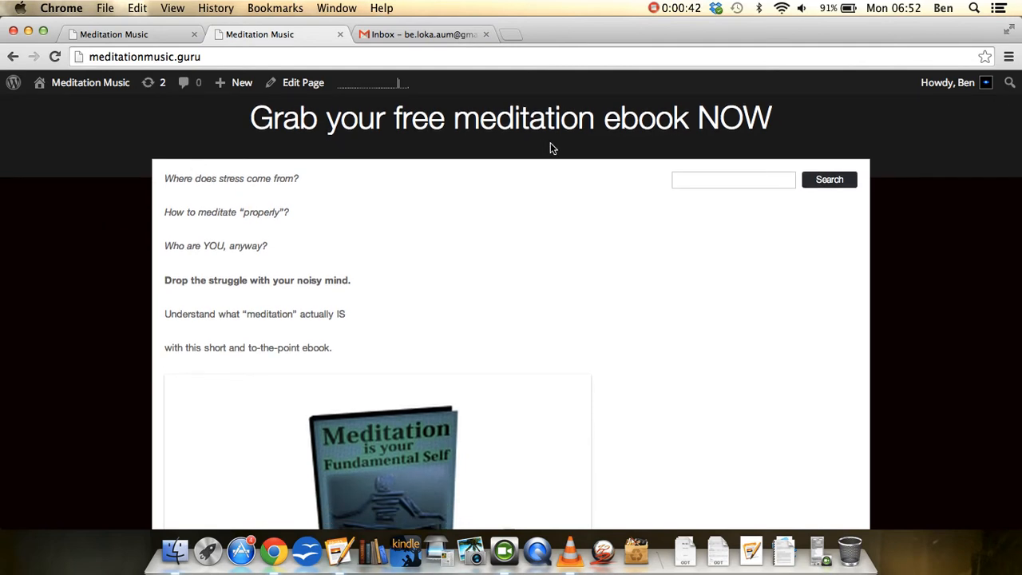
pyautogui.scroll(-3)
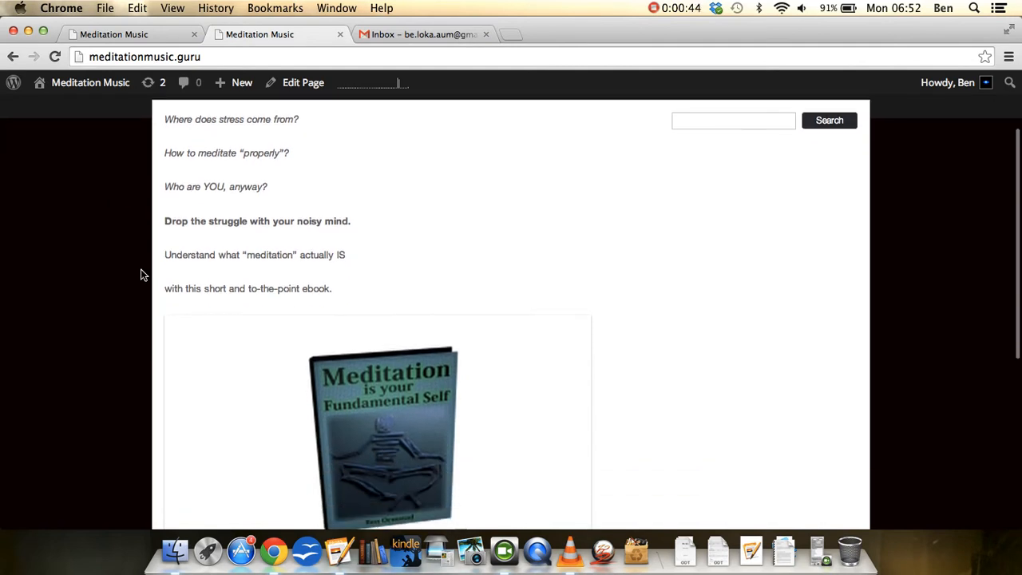
pyautogui.scroll(-3)
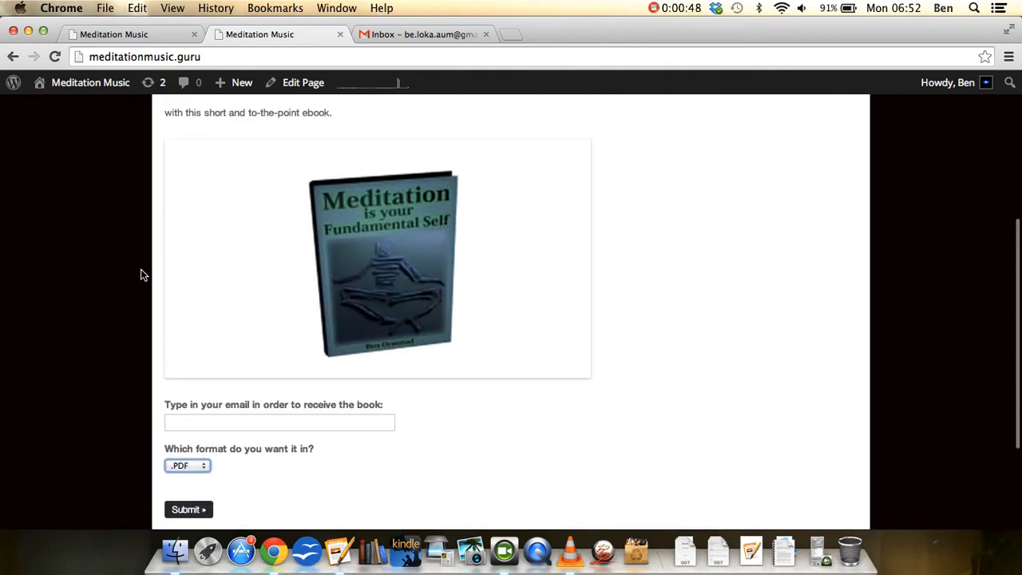
pyautogui.scroll(-3)
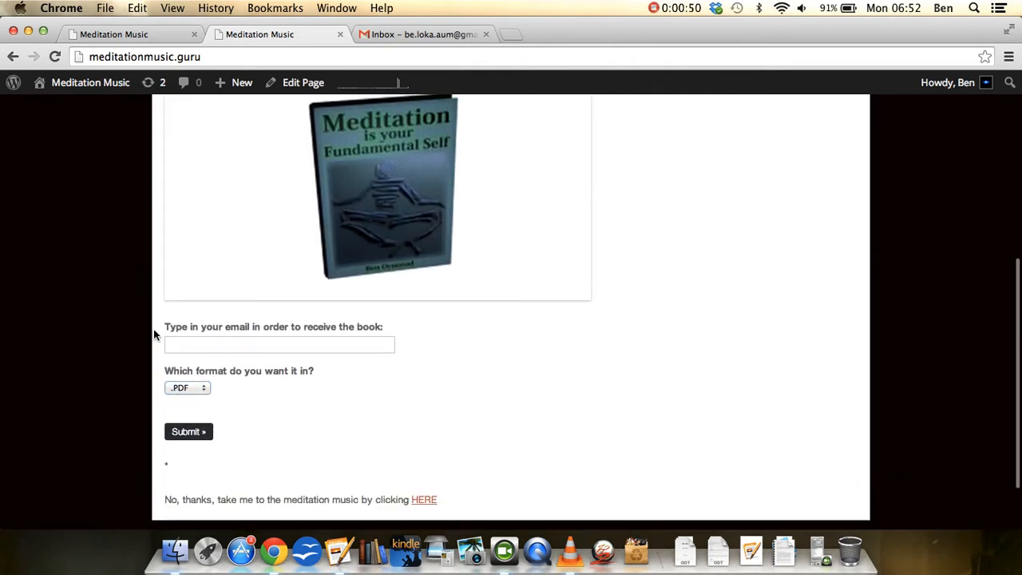
pyautogui.click(278, 345)
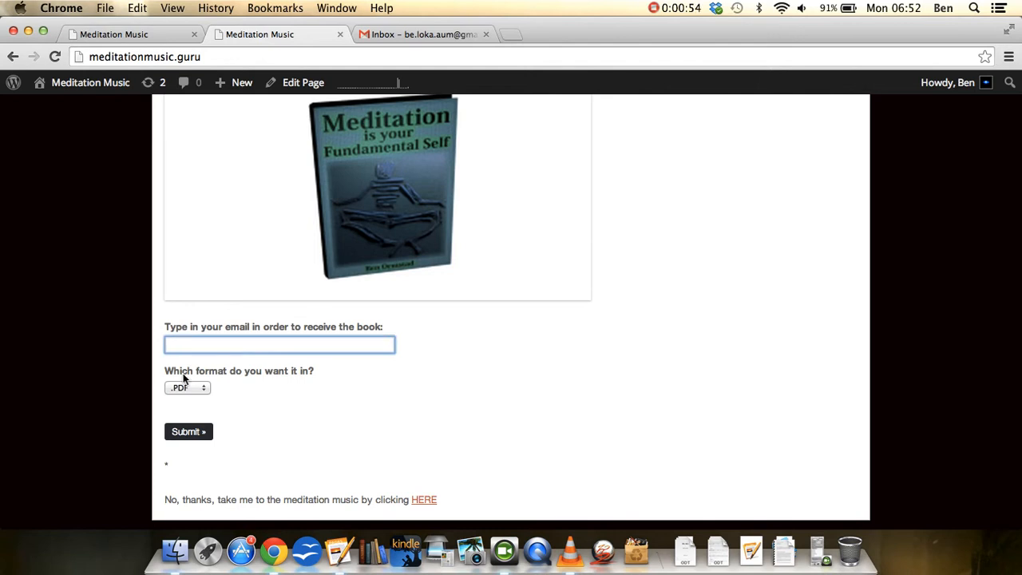
pyautogui.moveTo(97, 376)
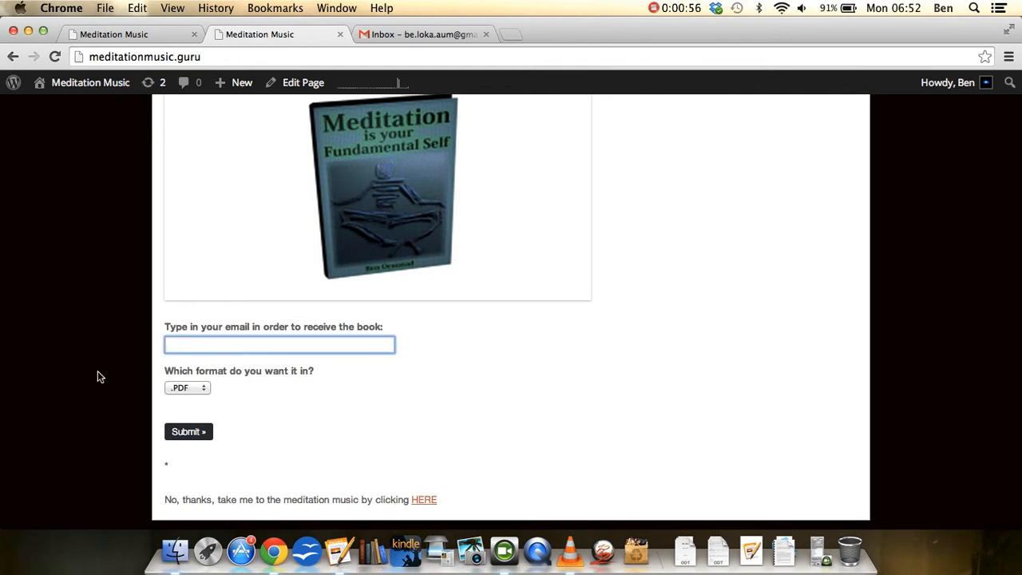
pyautogui.click(187, 387)
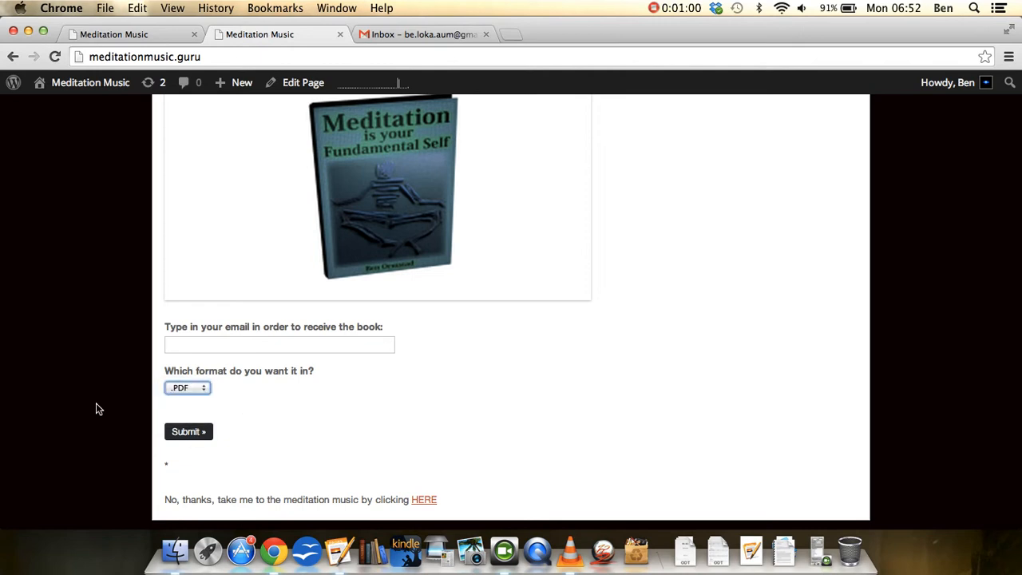
pyautogui.scroll(-3)
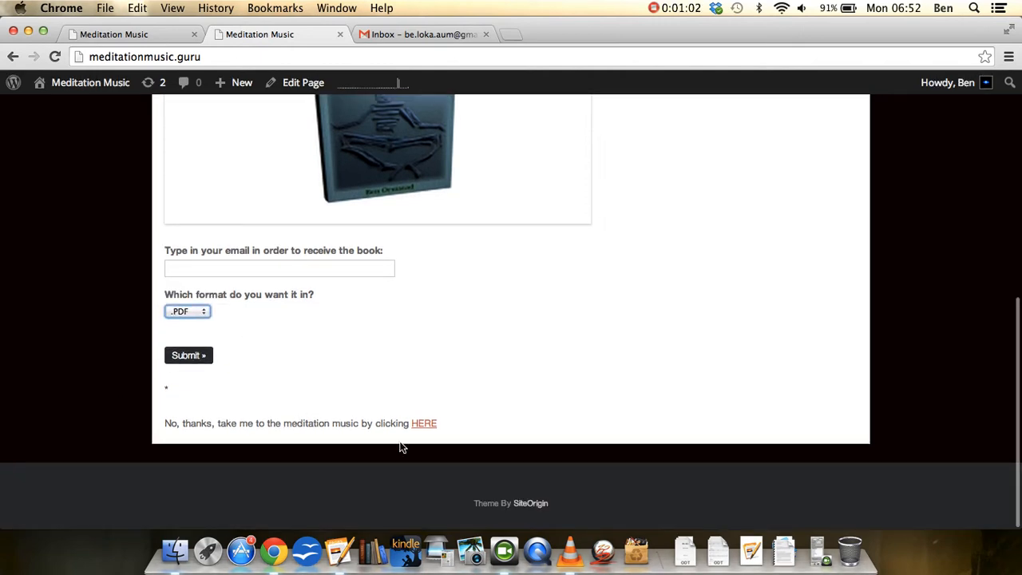
pyautogui.moveTo(424, 427)
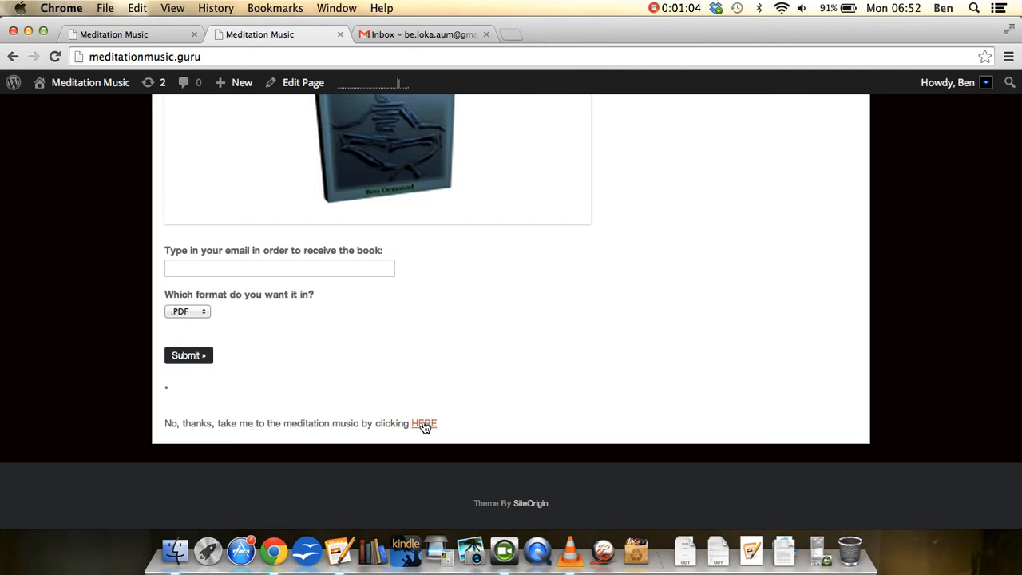
# - Follow the HERE link and confirm it leads to the meditation music category grid
pyautogui.click(423, 423)
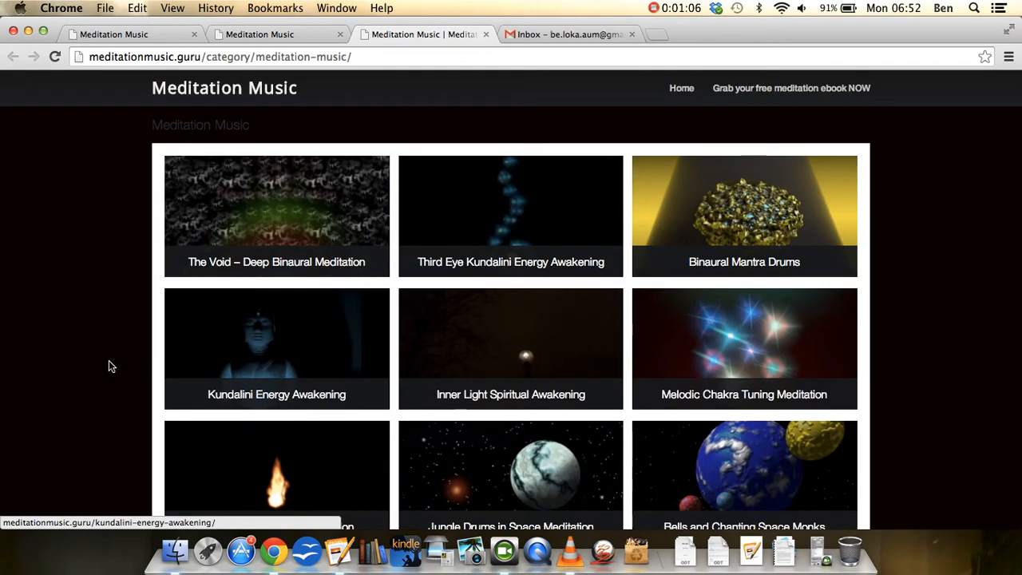
pyautogui.scroll(-3)
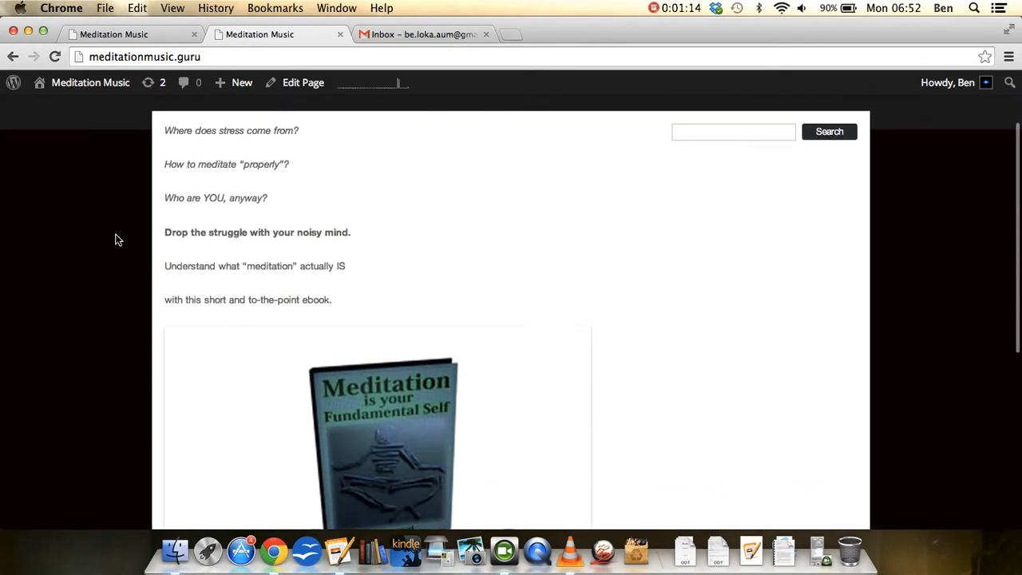
pyautogui.scroll(-3)
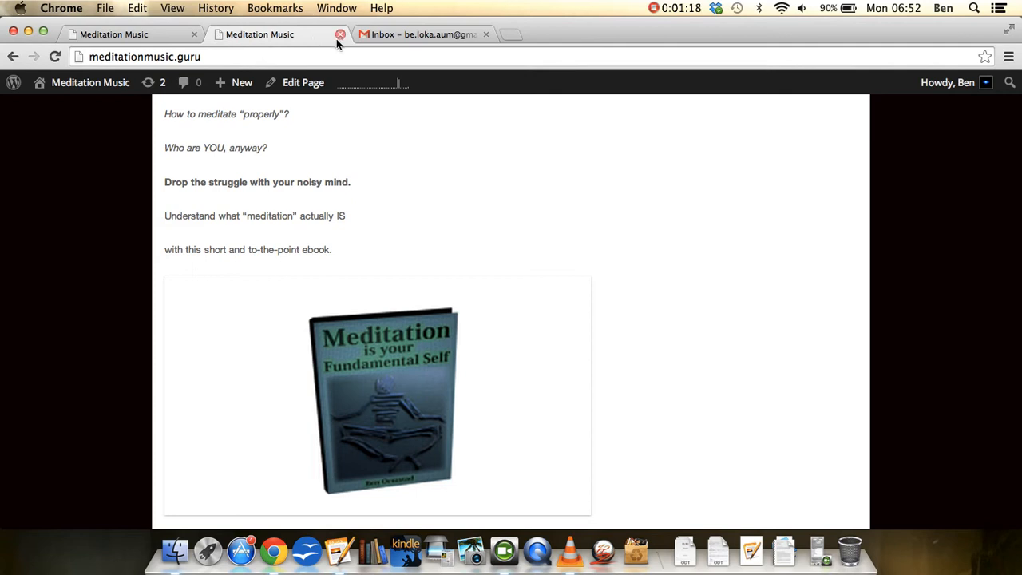
pyautogui.moveTo(337, 35)
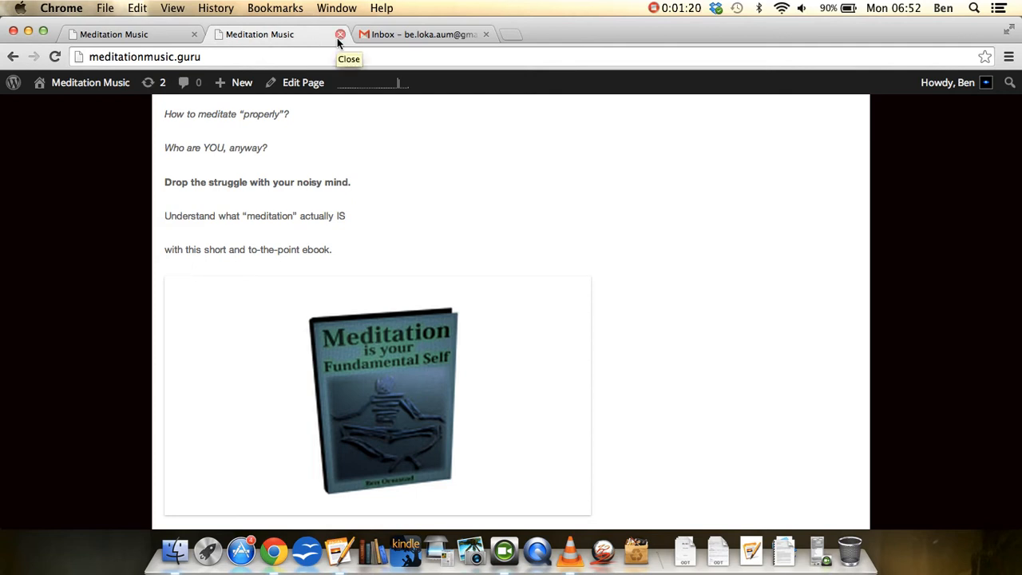
# - Close the duplicate squeeze page tab and log in to the site's /wp-admin dashboard
pyautogui.click(337, 34)
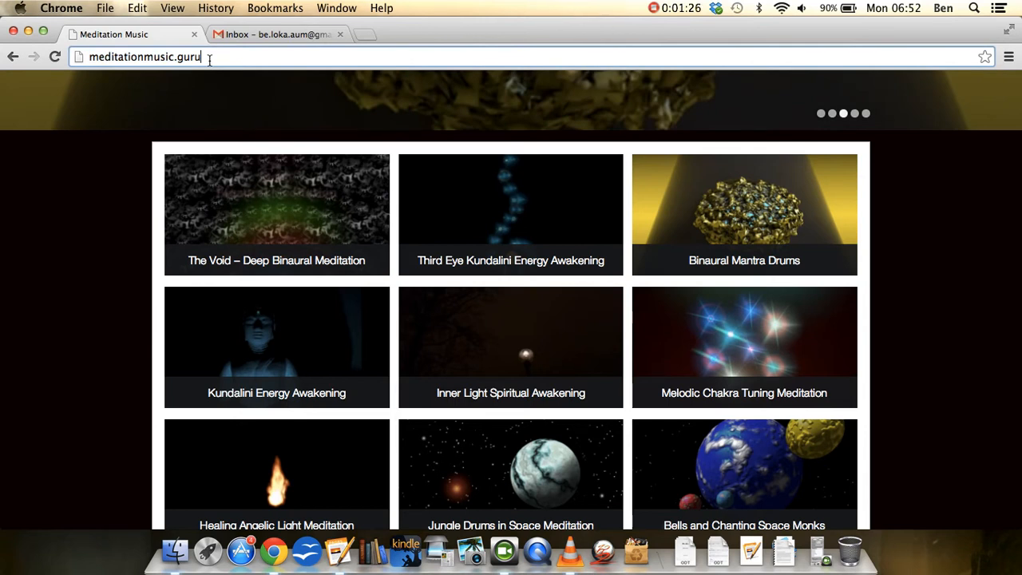
pyautogui.write('/wp-login.php')
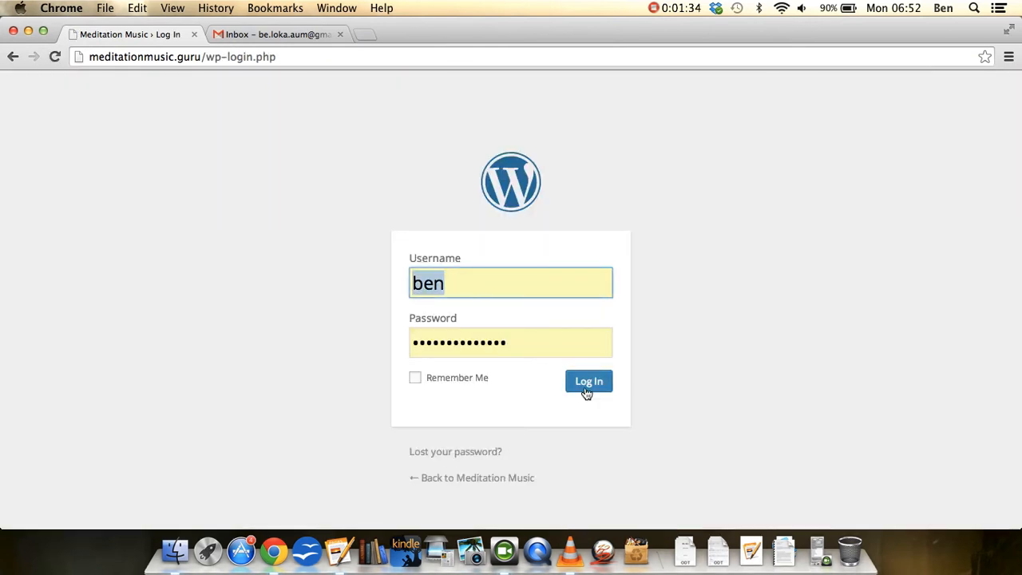
pyautogui.click(589, 381)
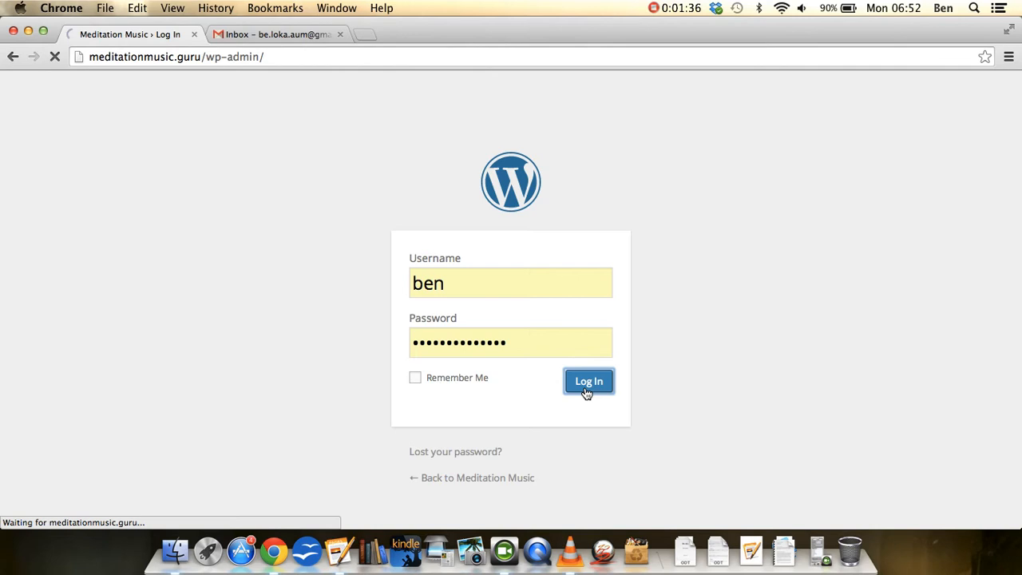
pyautogui.click(588, 381)
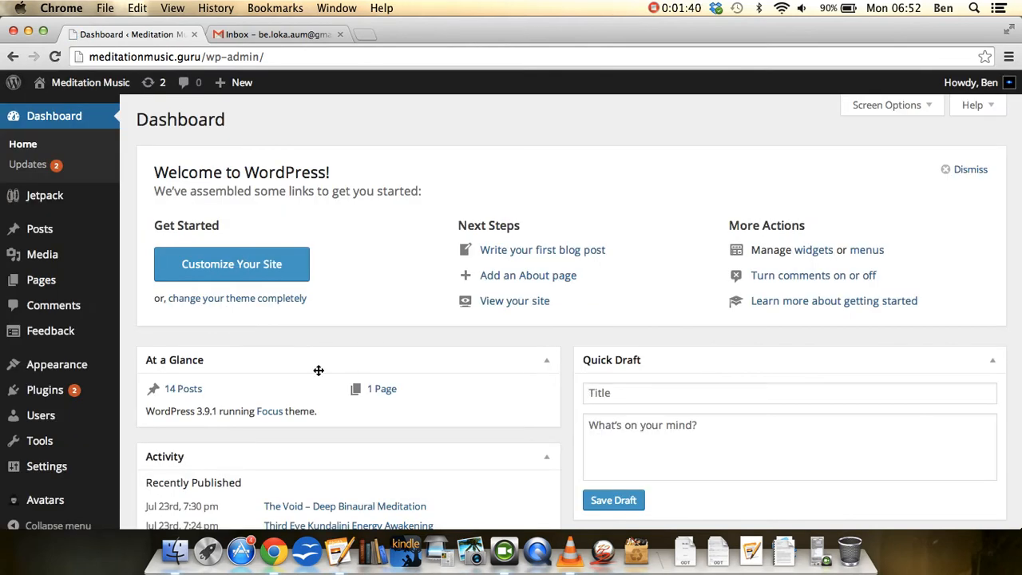
# - Go to the Jetpack home page from the admin sidebar
pyautogui.scroll(-3)
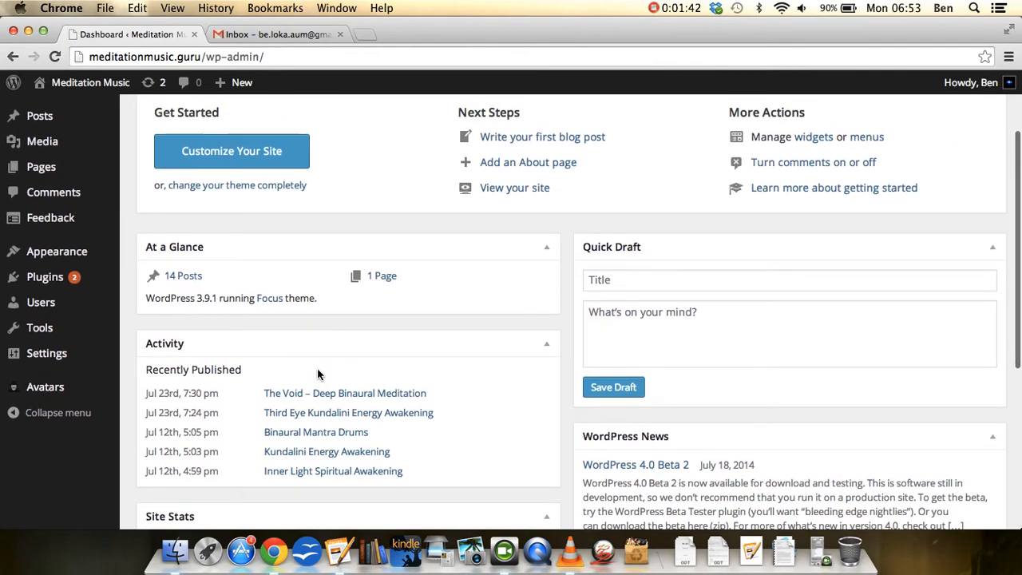
pyautogui.moveTo(52, 163)
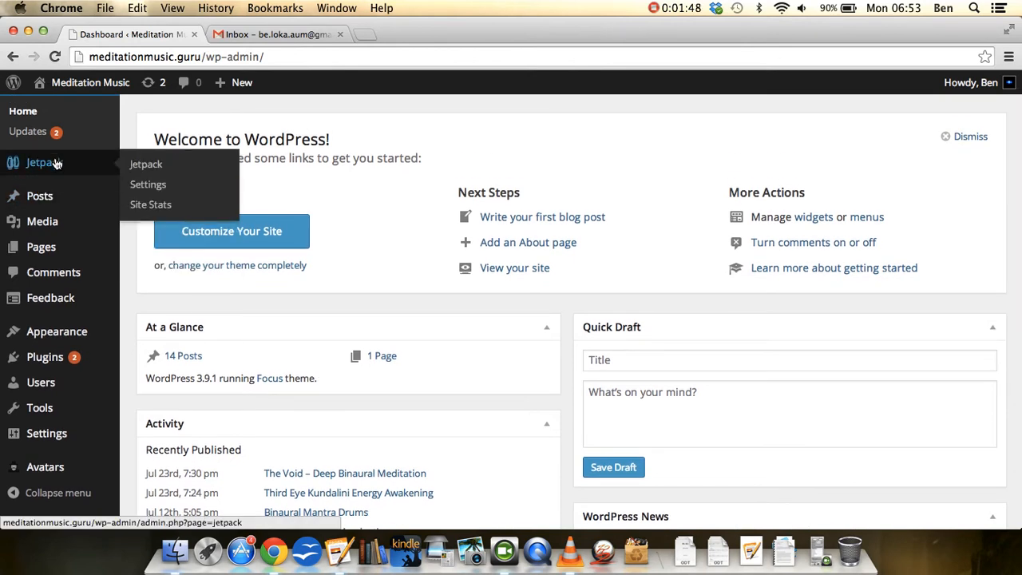
pyautogui.moveTo(72, 167)
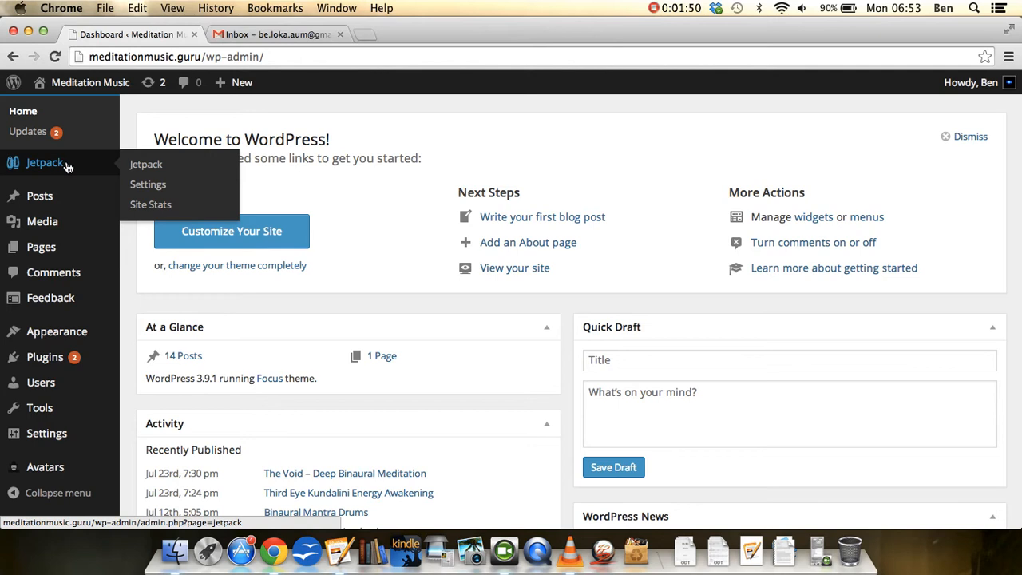
pyautogui.click(145, 164)
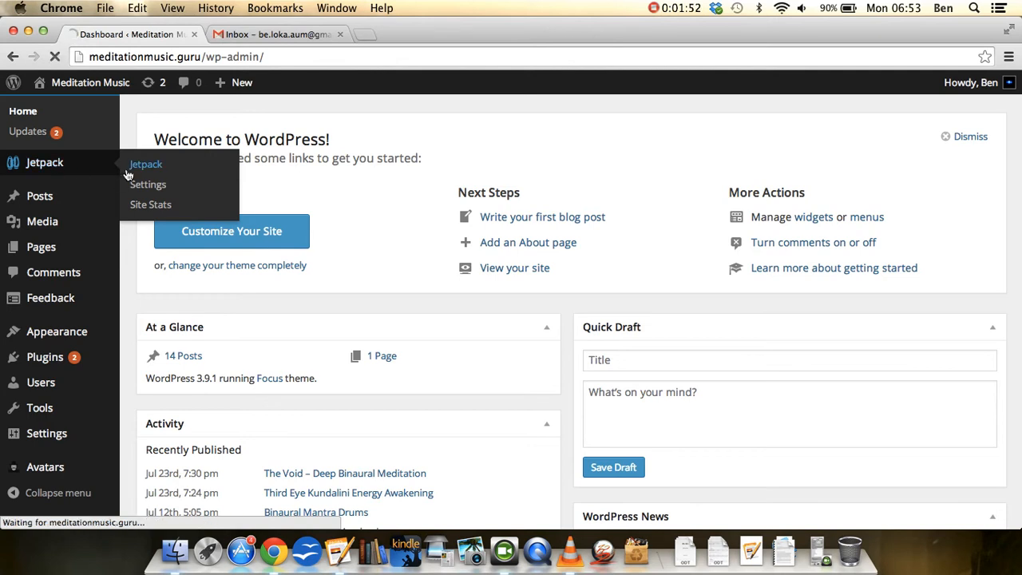
pyautogui.click(145, 164)
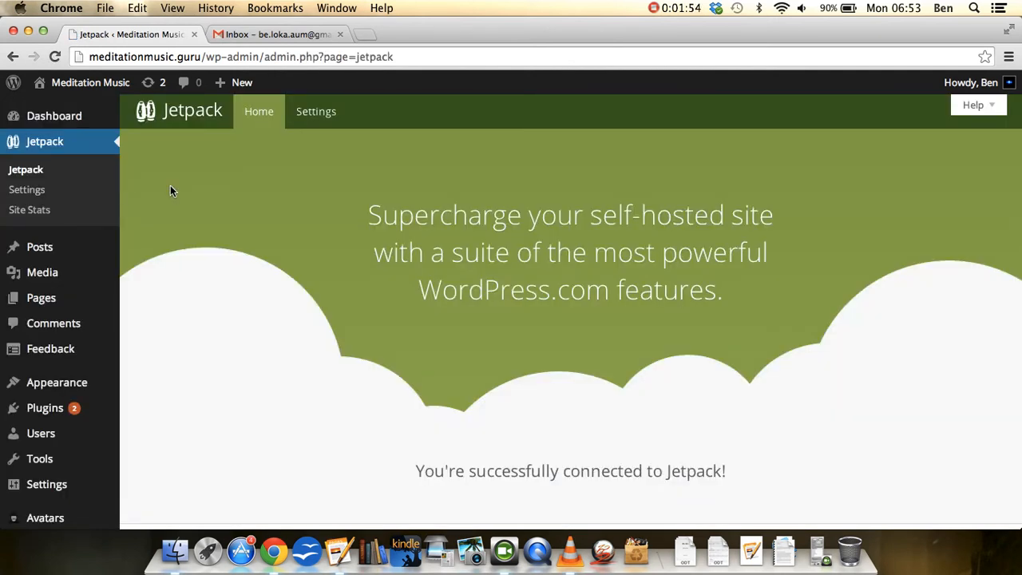
pyautogui.moveTo(236, 218)
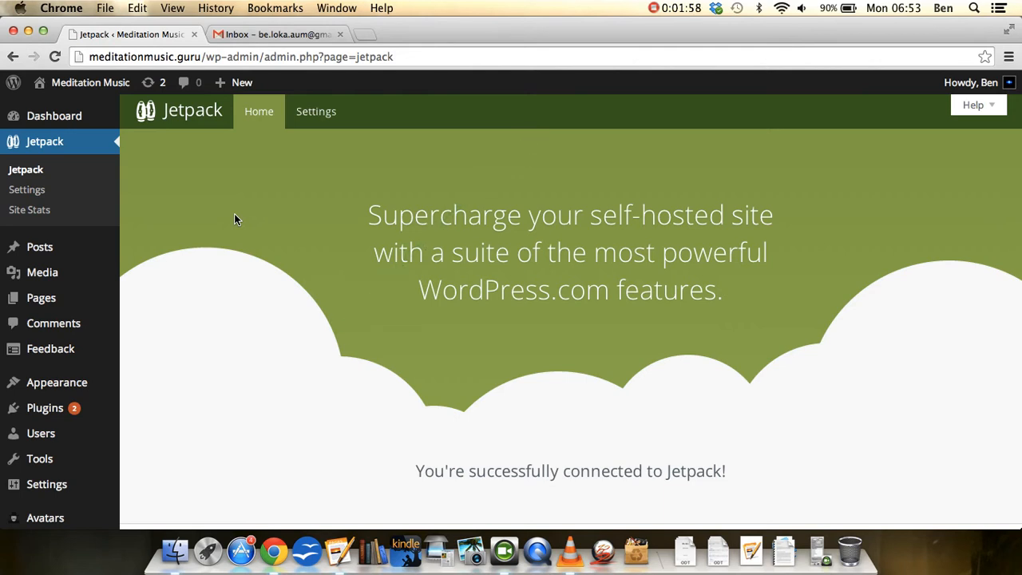
pyautogui.moveTo(515, 353)
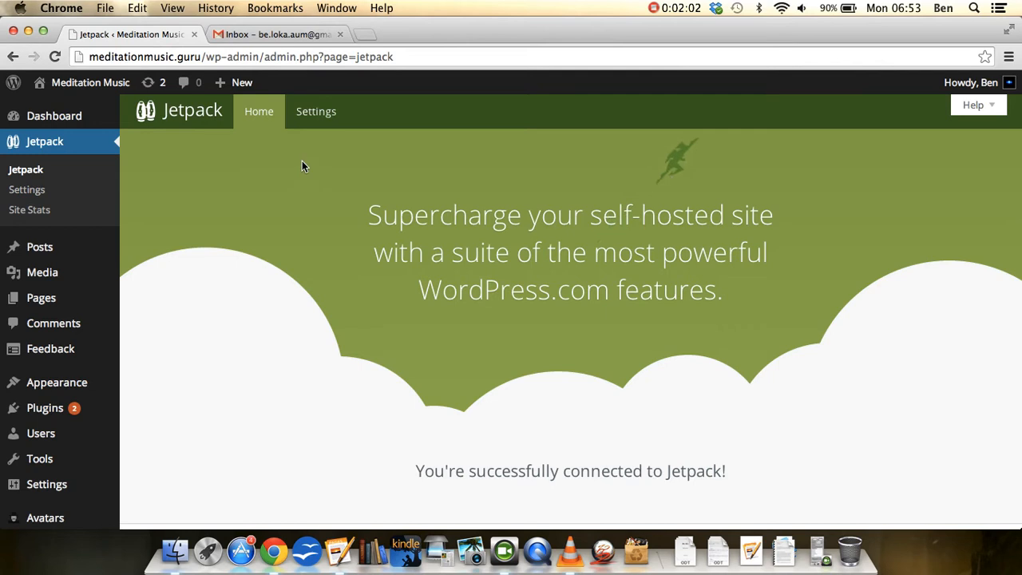
pyautogui.moveTo(320, 121)
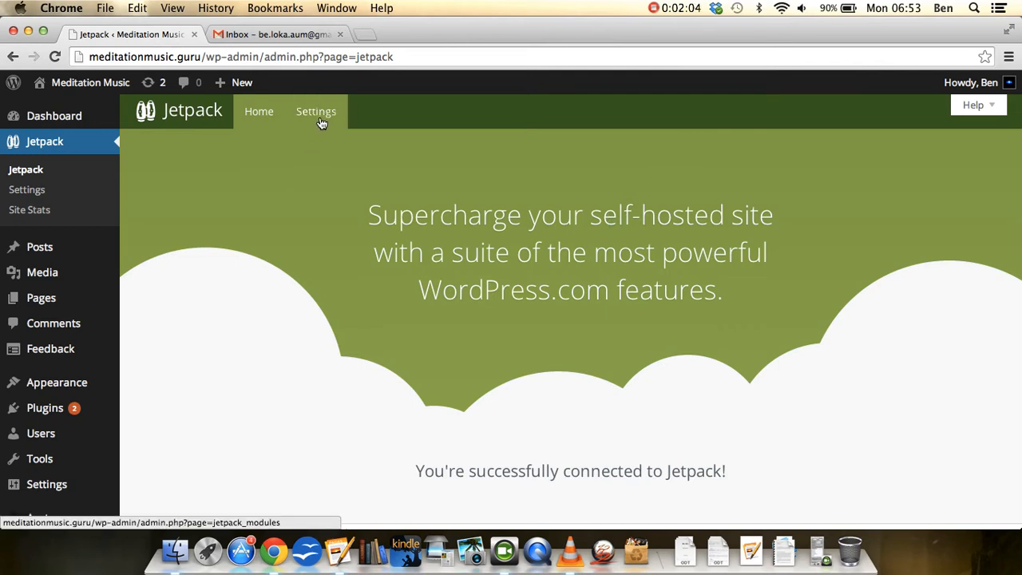
# - In Jetpack Settings, read the Contact Form module's description, then tick and untick it
pyautogui.click(316, 111)
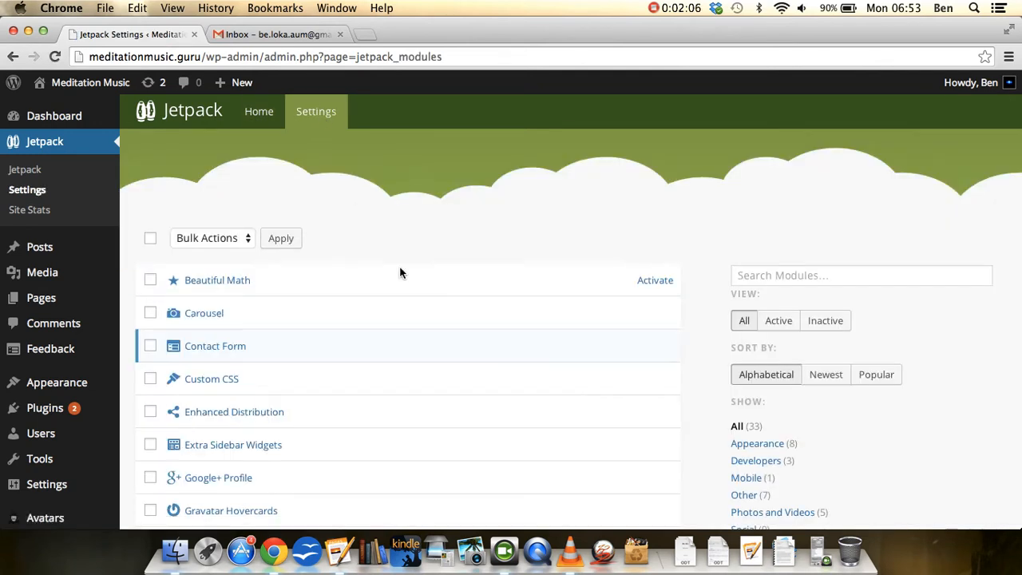
pyautogui.scroll(-3)
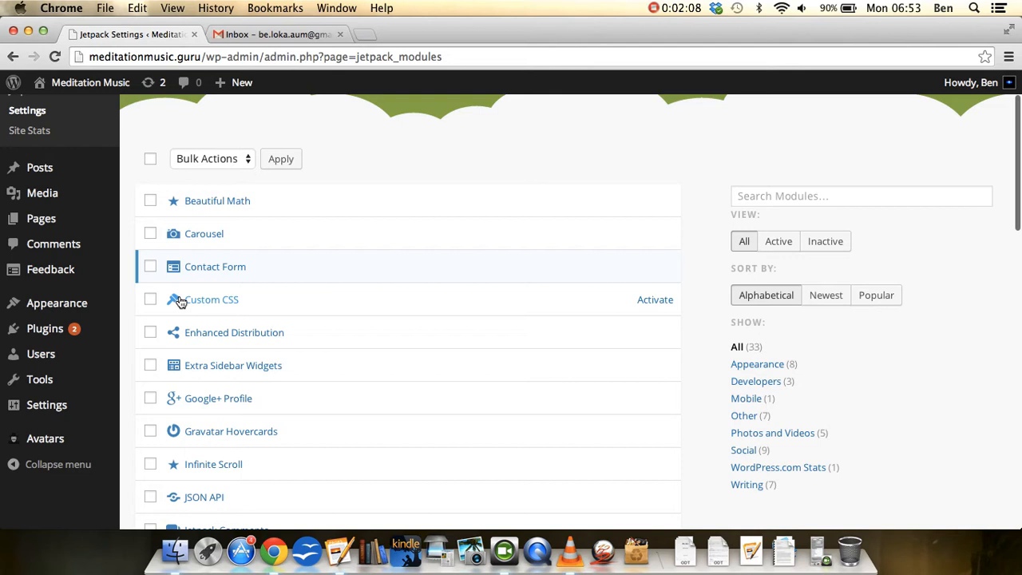
pyautogui.moveTo(231, 275)
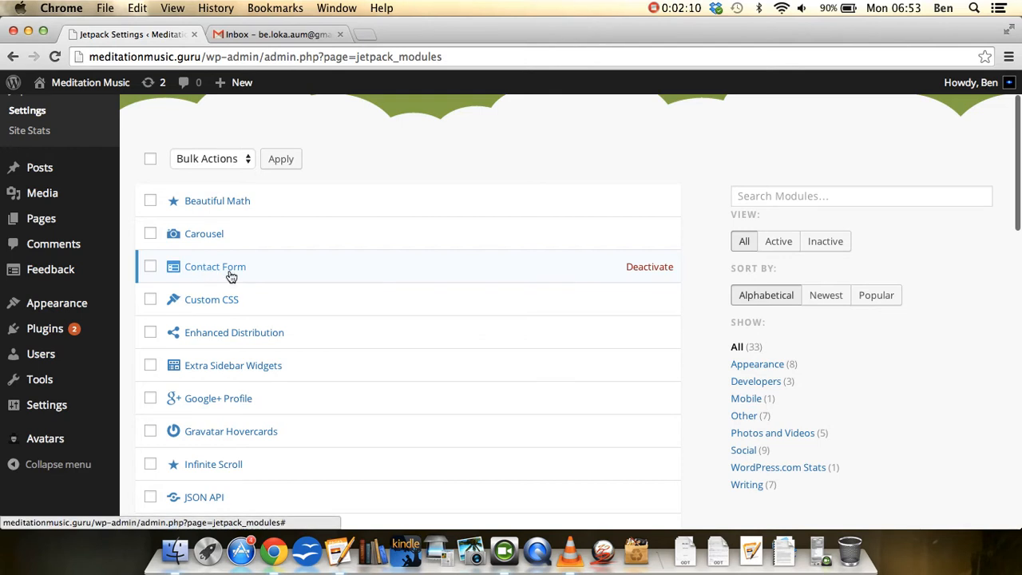
pyautogui.click(215, 266)
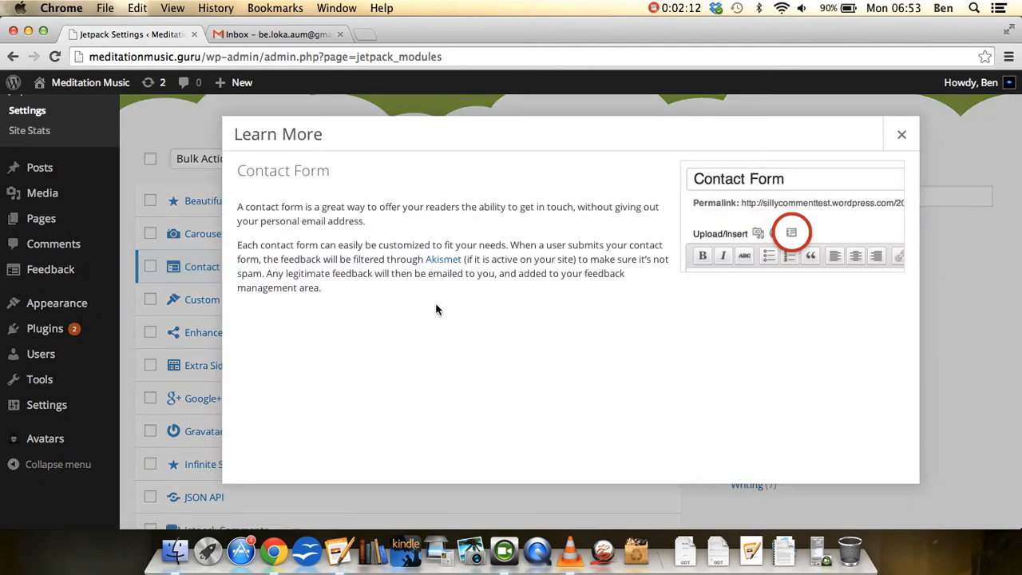
pyautogui.moveTo(606, 294)
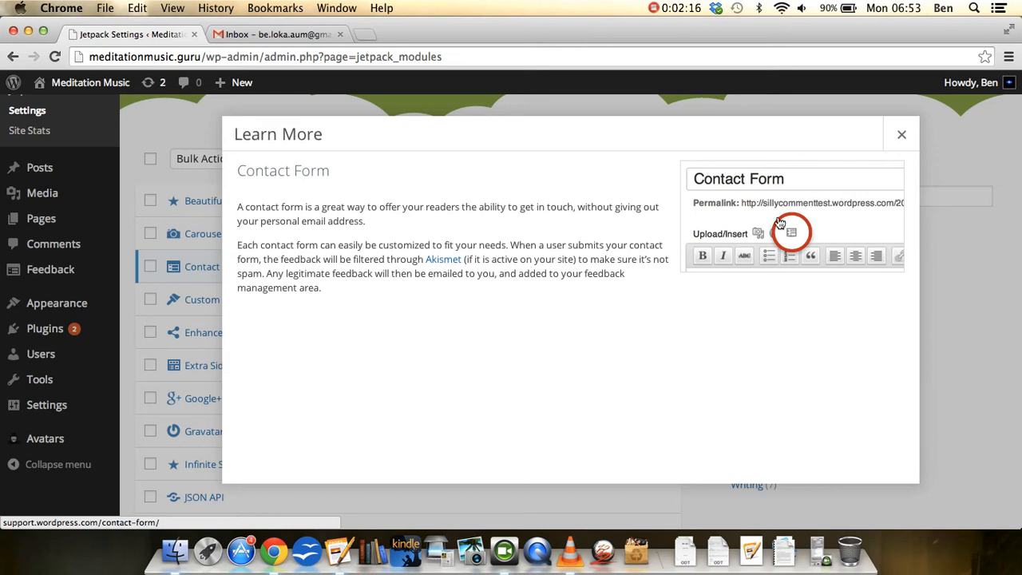
pyautogui.moveTo(794, 240)
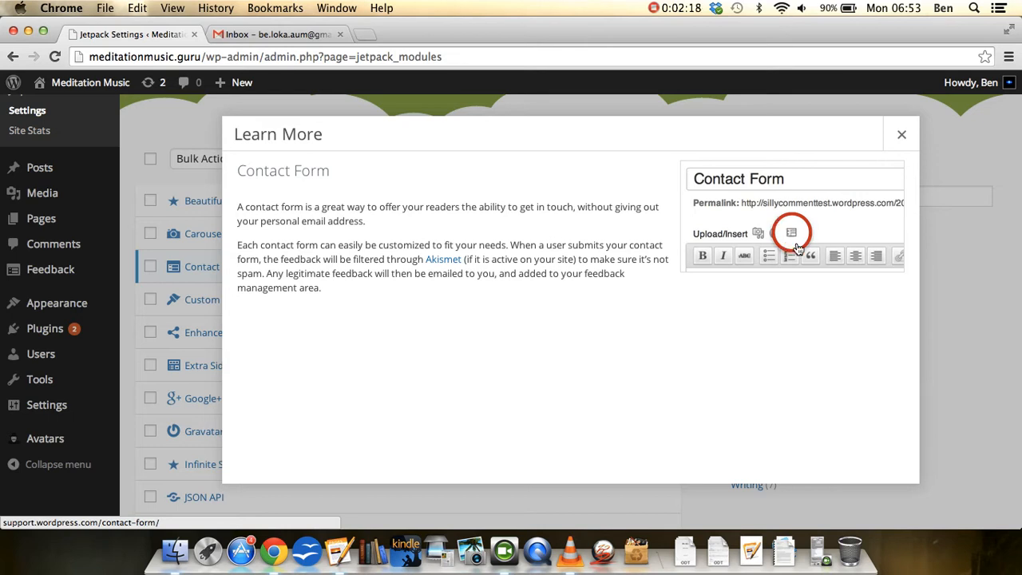
pyautogui.moveTo(782, 232)
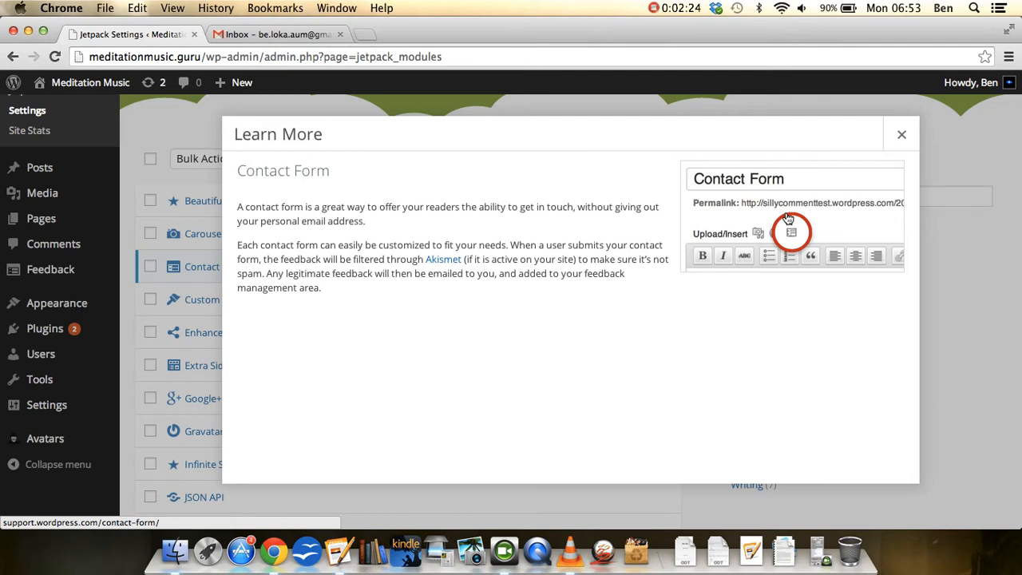
pyautogui.click(901, 133)
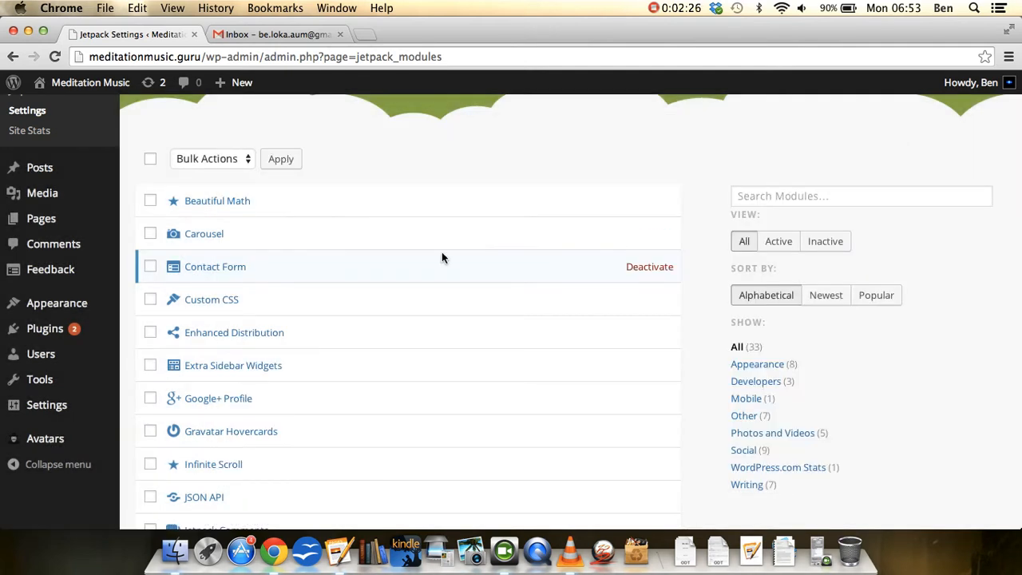
pyautogui.click(150, 265)
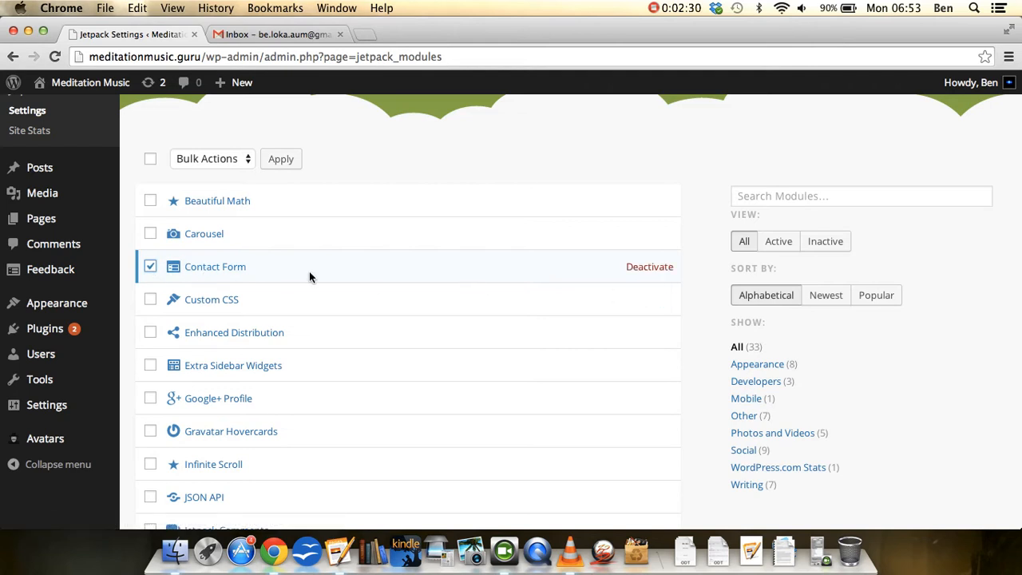
pyautogui.click(150, 266)
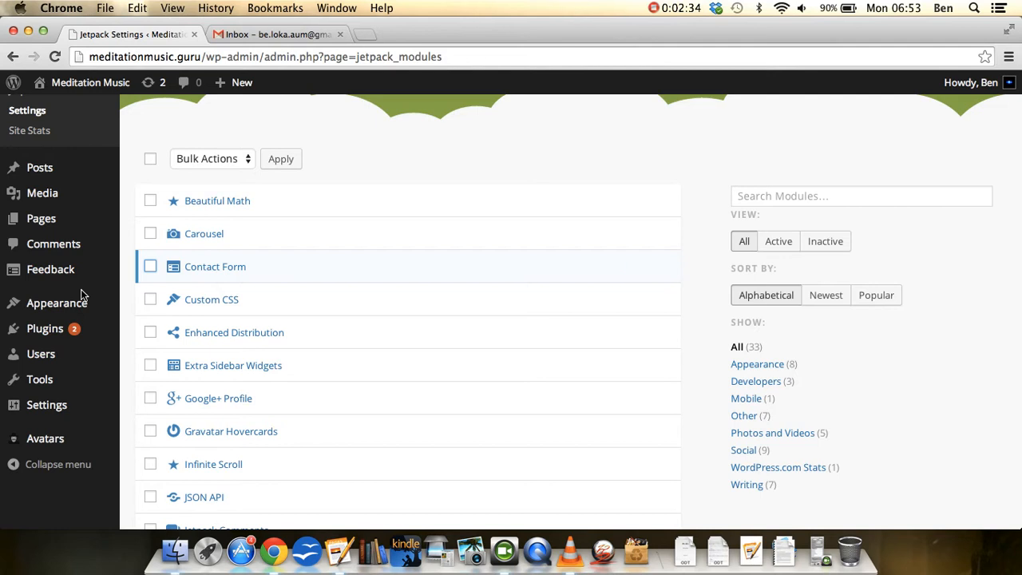
pyautogui.moveTo(41, 218)
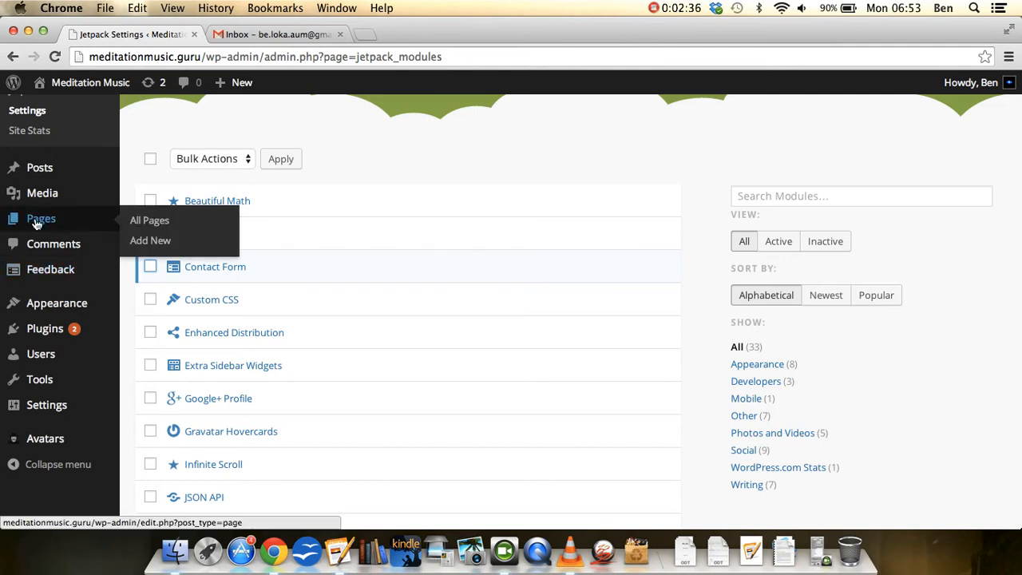
# - From the All Pages list, start adding a new page
pyautogui.click(150, 219)
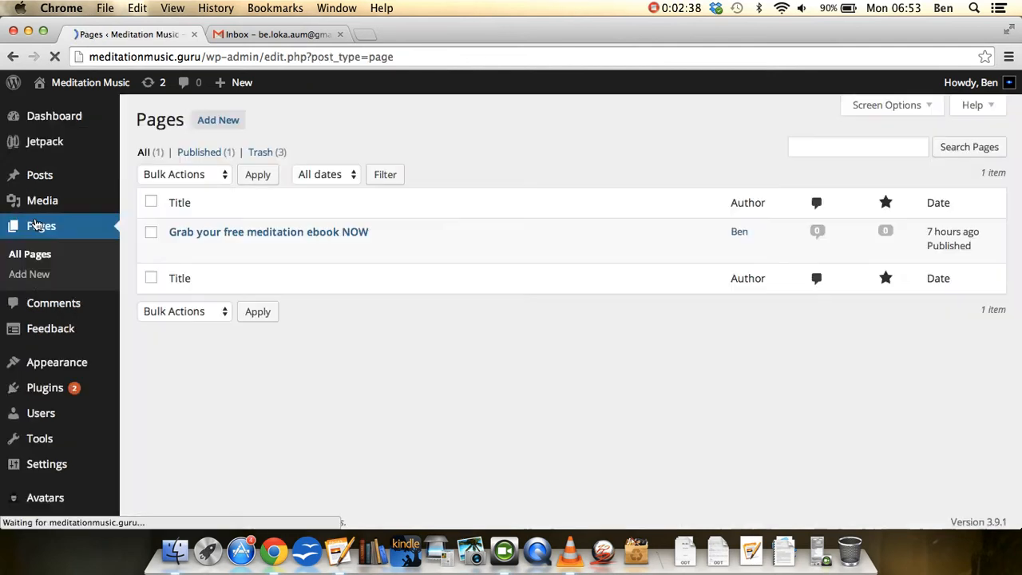
pyautogui.moveTo(250, 232)
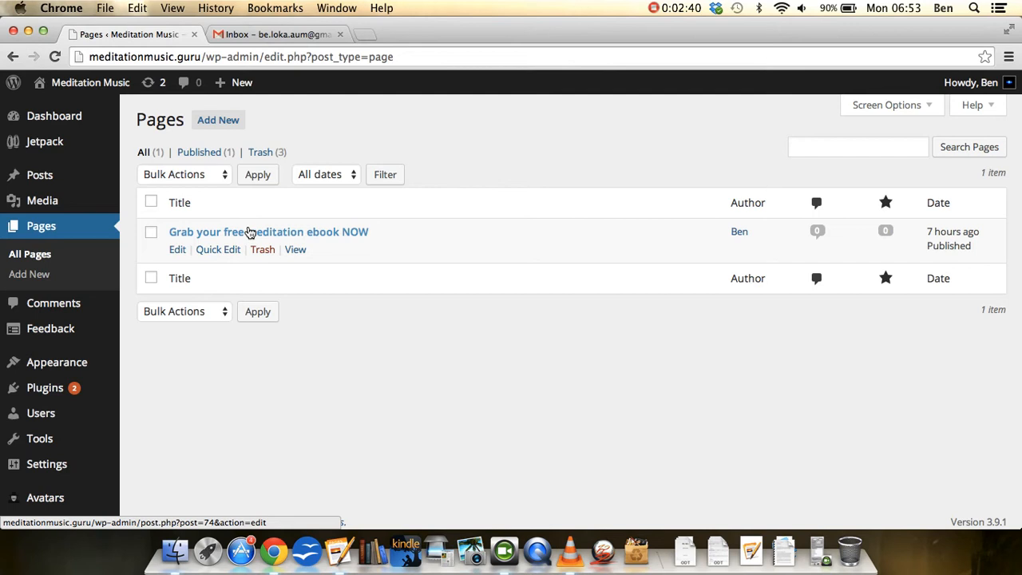
pyautogui.click(218, 120)
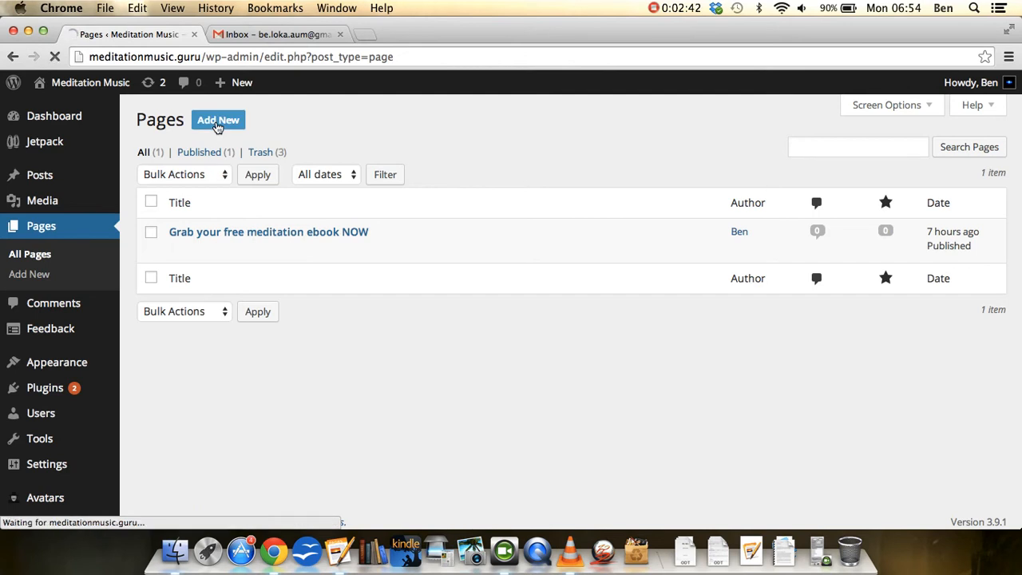
pyautogui.click(217, 119)
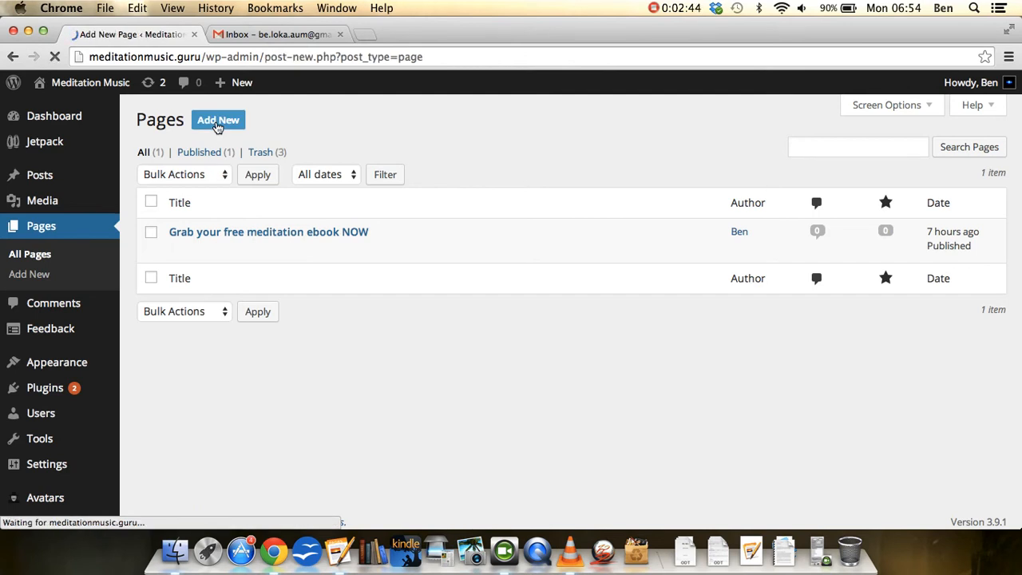
# - Title the page 'Grab your free meditation ebook NOW' and copy the intro questions into its body
pyautogui.click(217, 120)
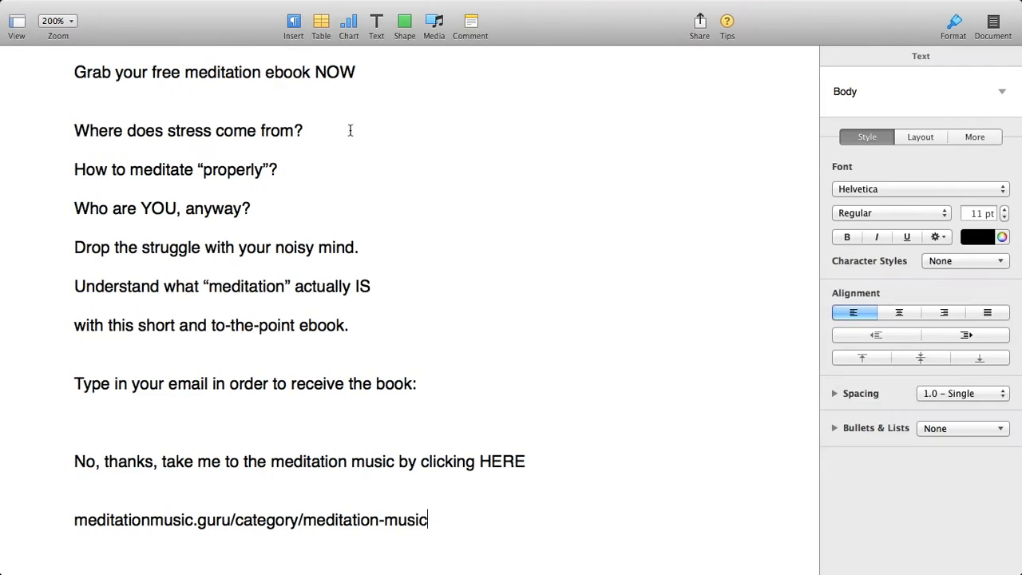
pyautogui.tripleClick(211, 72)
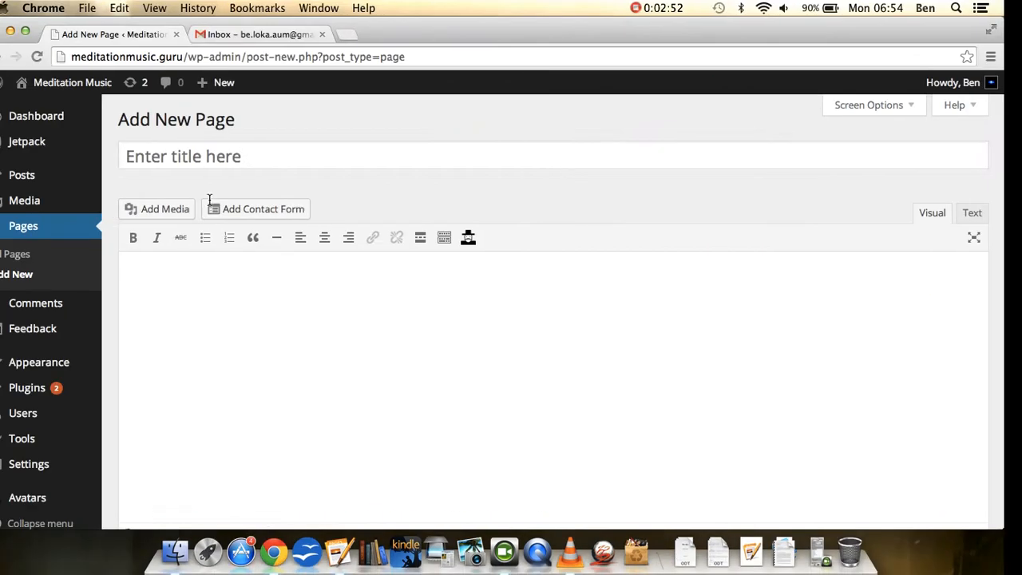
pyautogui.write('Grab your free meditation ebook NOW')
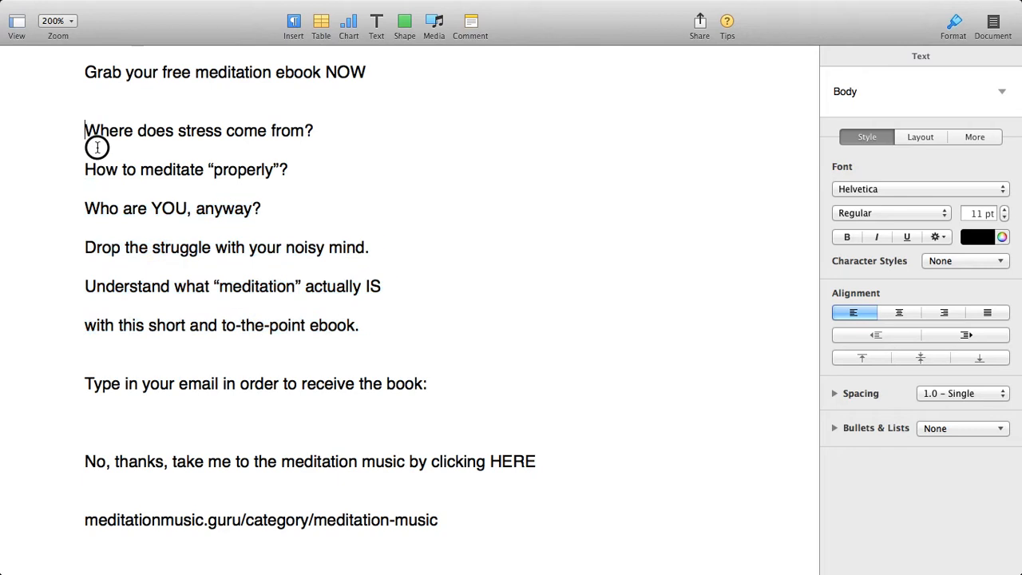
pyautogui.moveTo(85, 130); pyautogui.dragTo(365, 325)
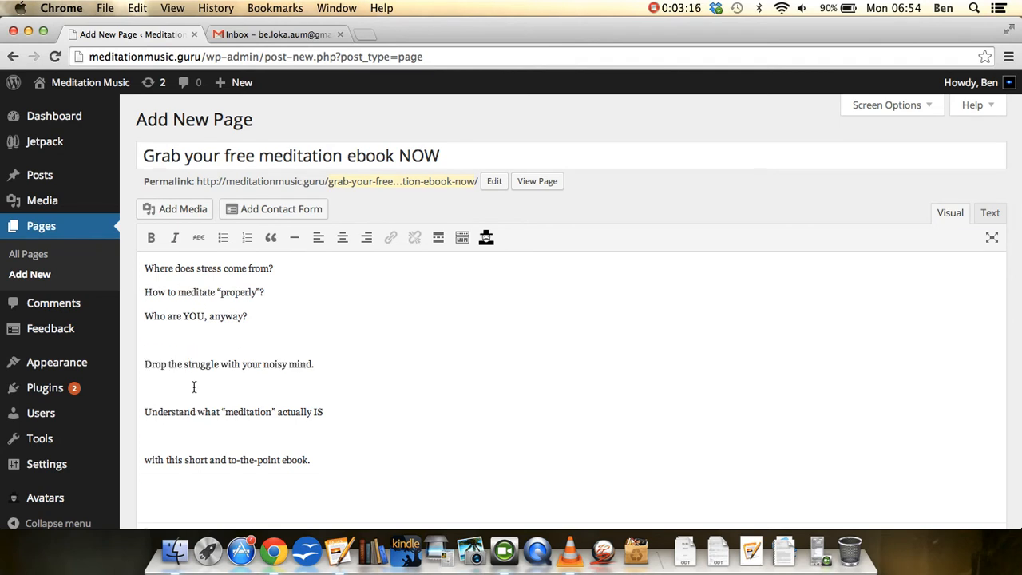
# - Make 'Drop the struggle with your noisy mind.' bold and remove the blank line before the final sentence
pyautogui.moveTo(145, 364); pyautogui.dragTo(314, 364)
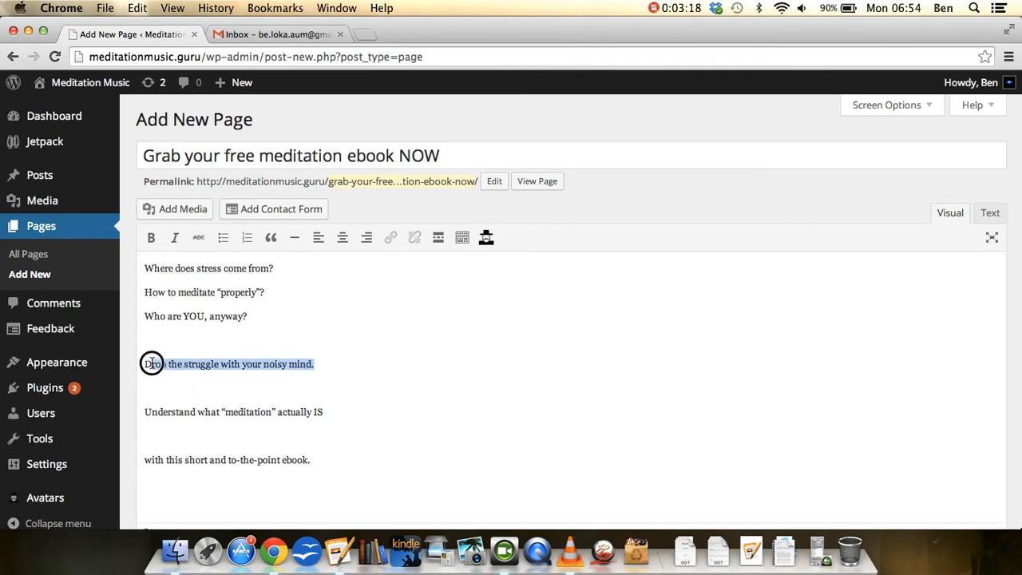
pyautogui.click(151, 237)
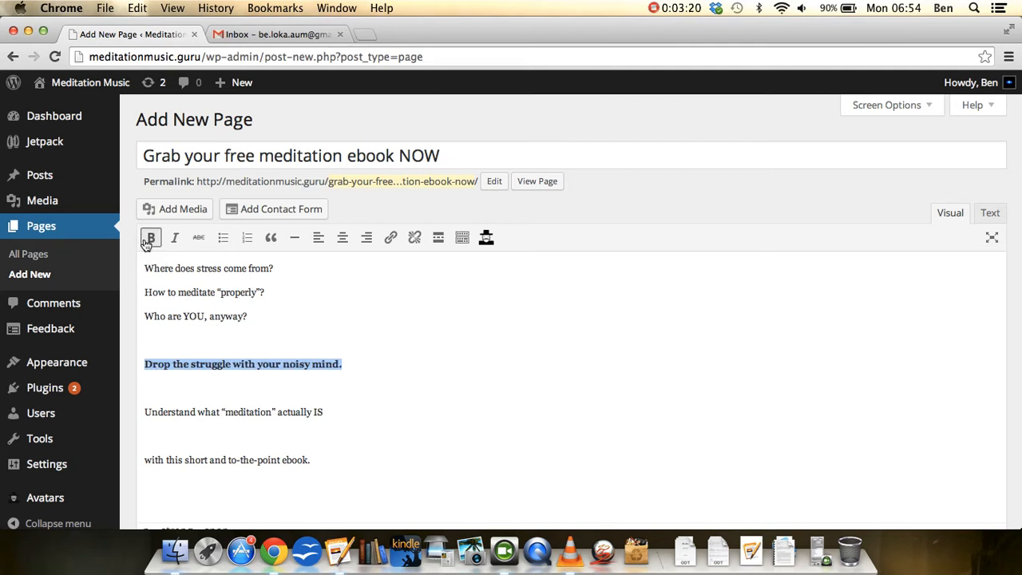
pyautogui.click(146, 436)
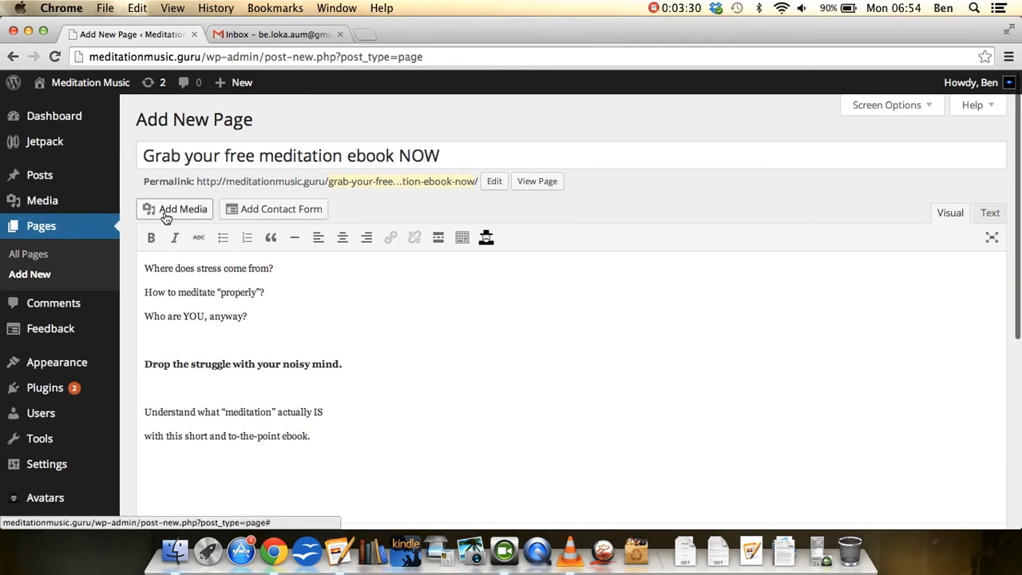
# - Insert the Meditation ebook cover image from the Media Library below the text and select it
pyautogui.click(174, 208)
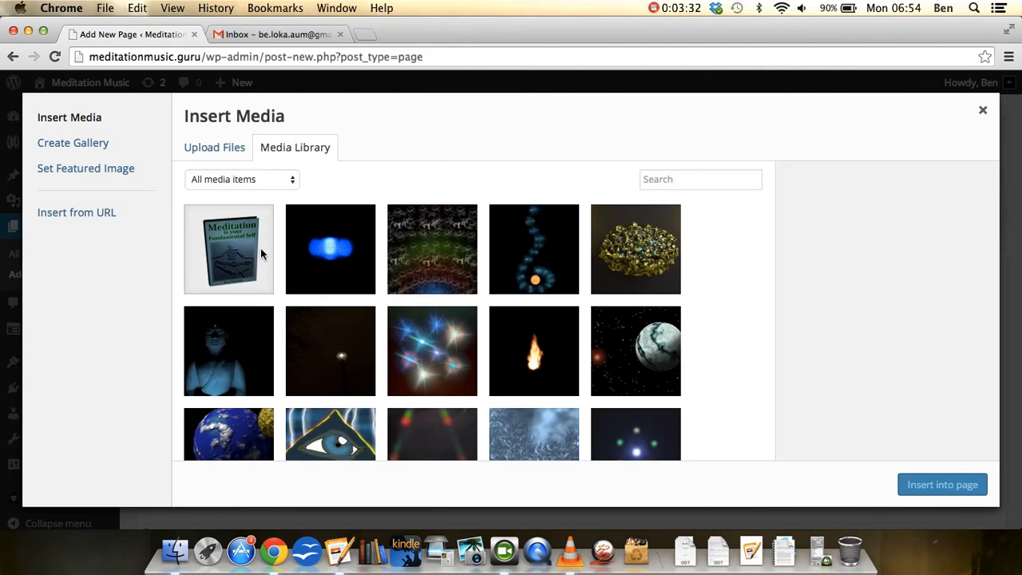
pyautogui.click(228, 249)
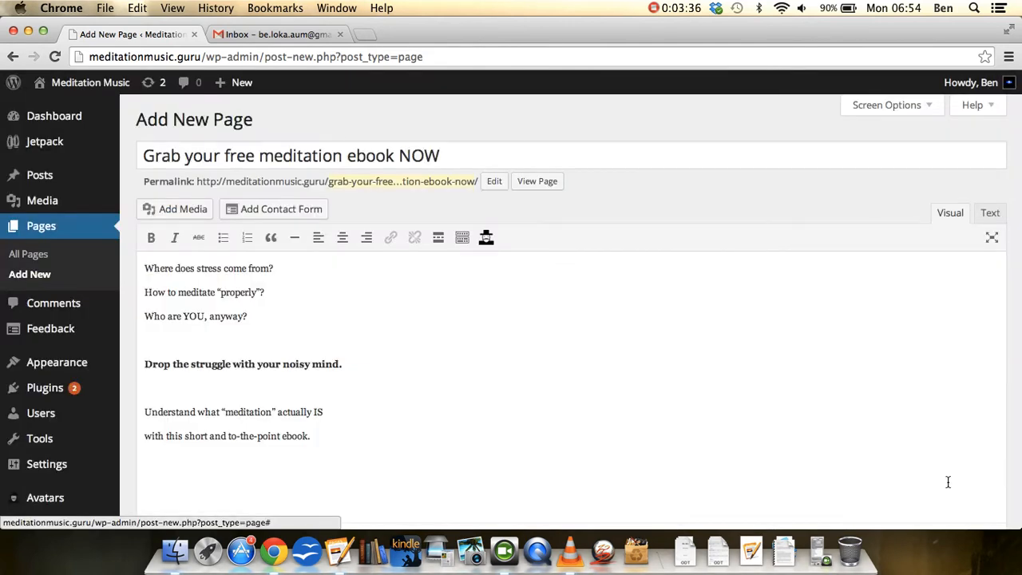
pyautogui.scroll(-3)
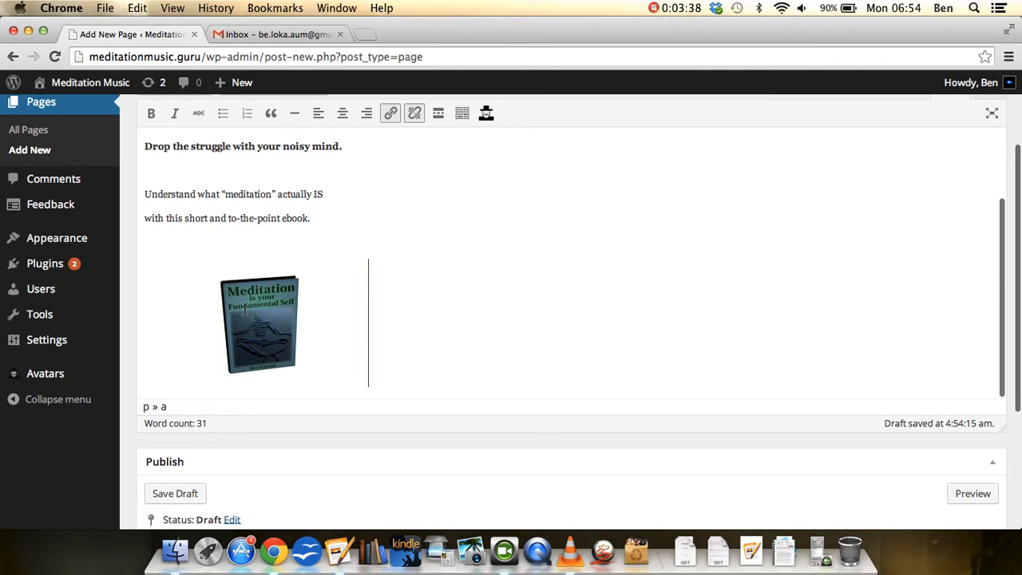
pyautogui.click(257, 324)
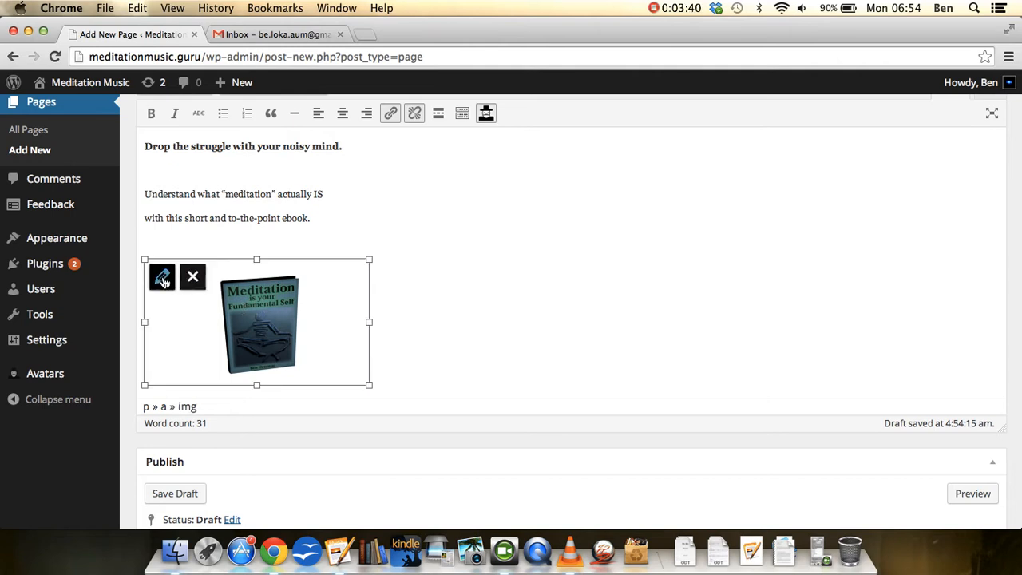
# - In Image Details, give the ebook cover a custom size of 570 × 321 and update it
pyautogui.click(162, 277)
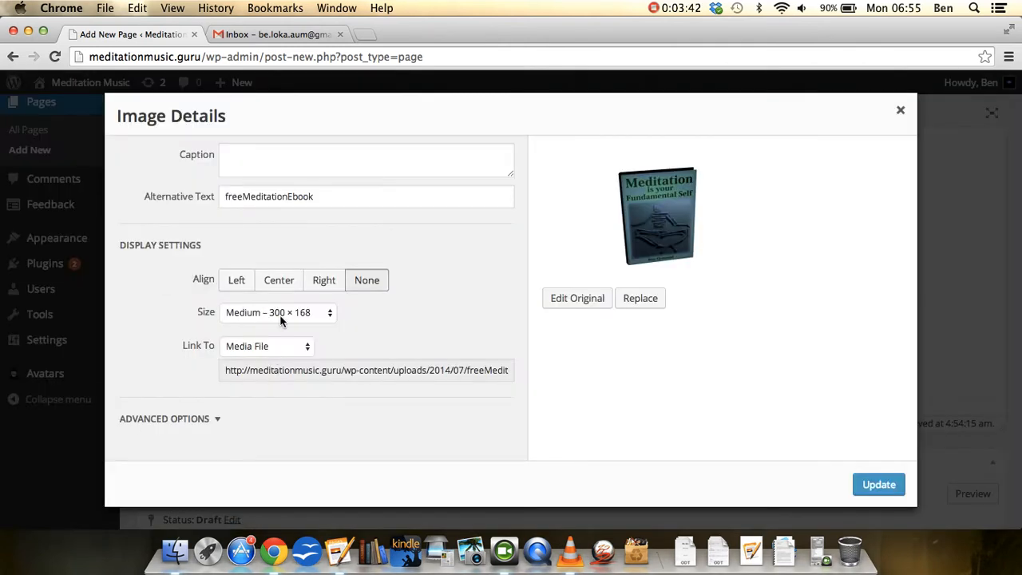
pyautogui.click(278, 312)
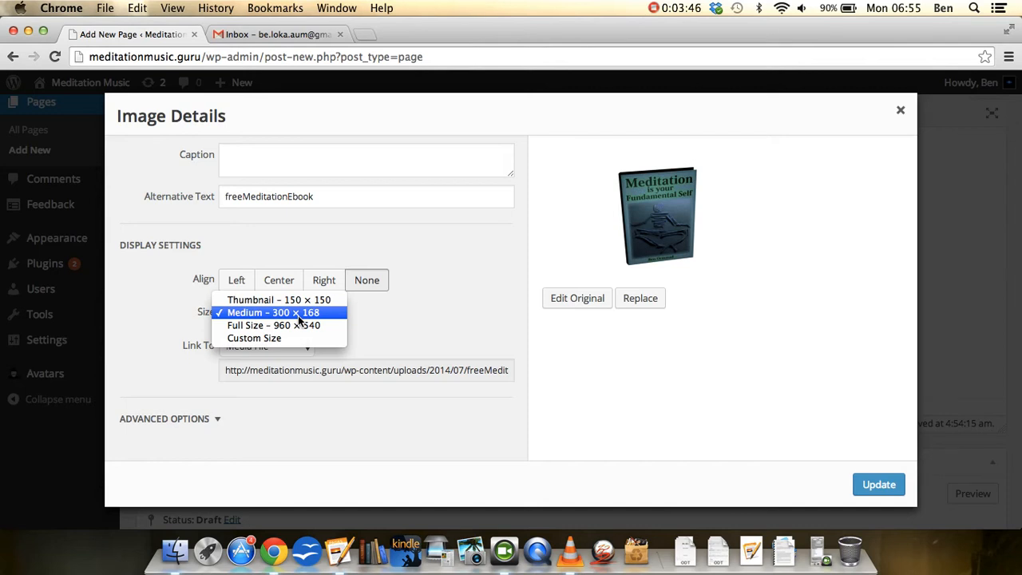
pyautogui.click(274, 312)
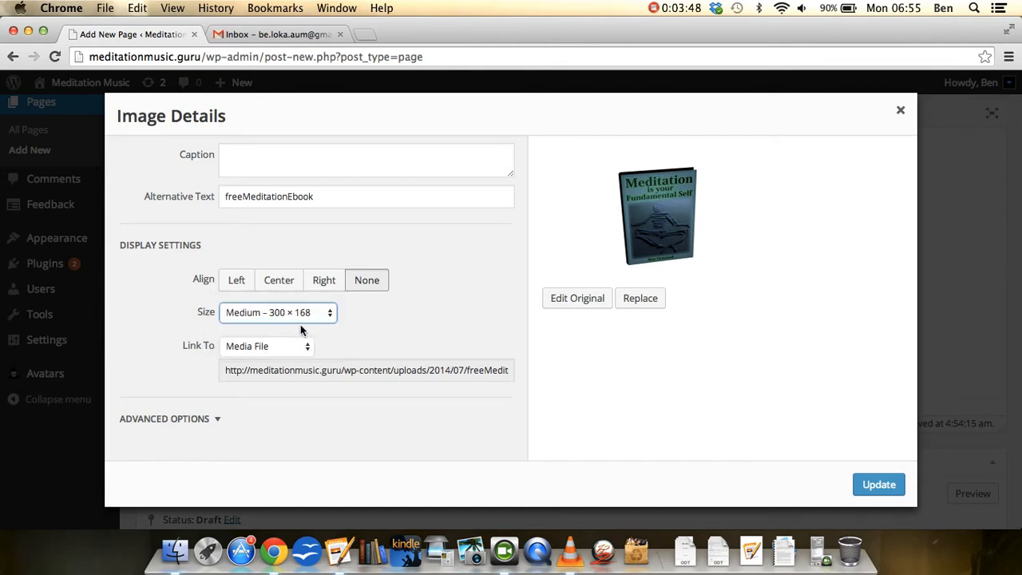
pyautogui.click(277, 312)
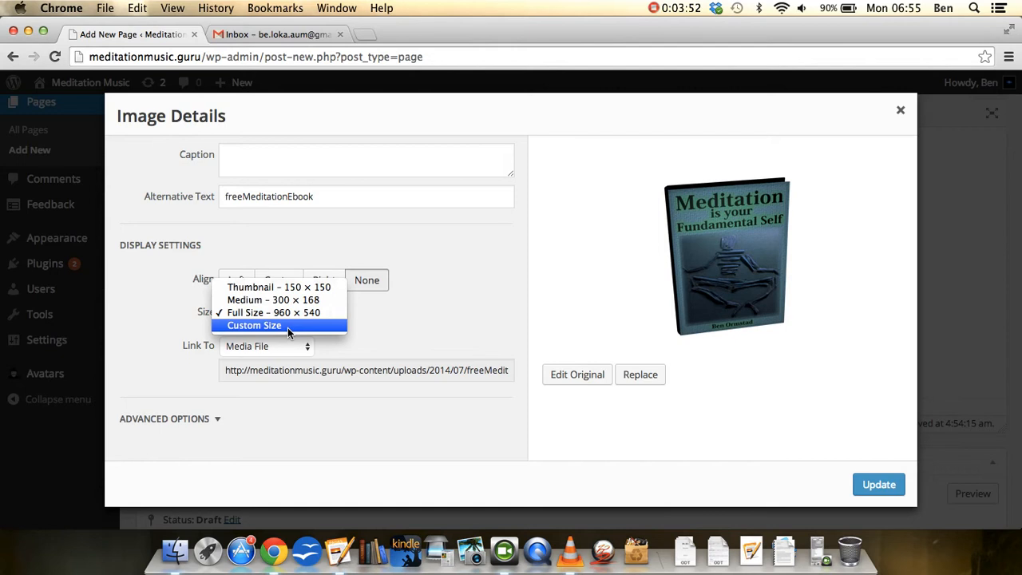
pyautogui.click(254, 325)
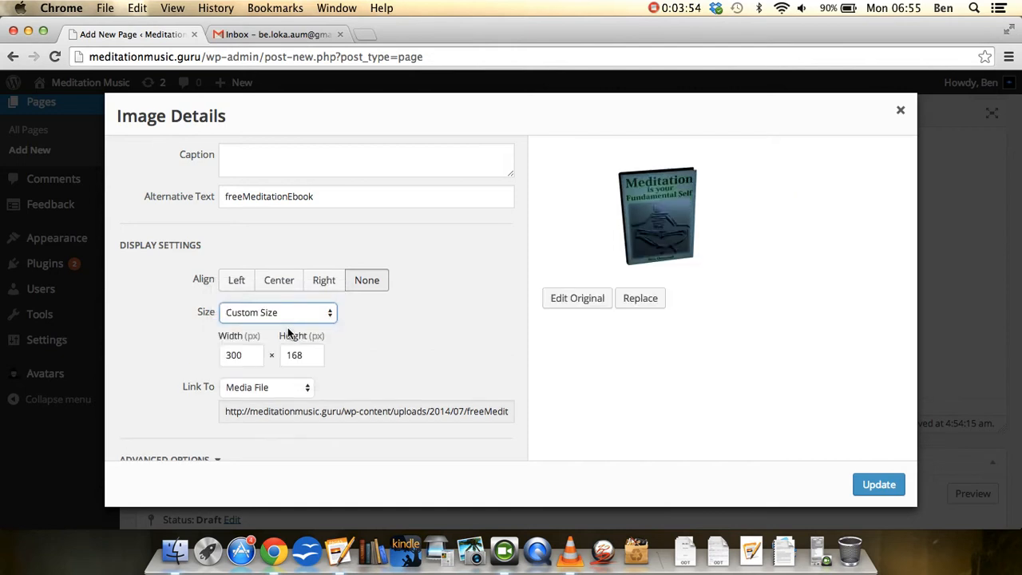
pyautogui.click(241, 355)
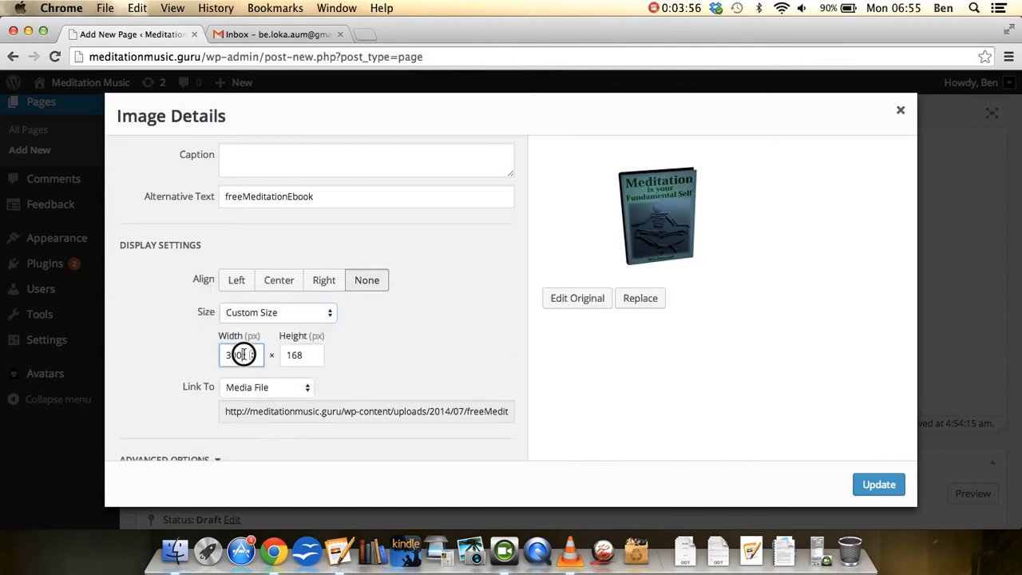
pyautogui.write('570')
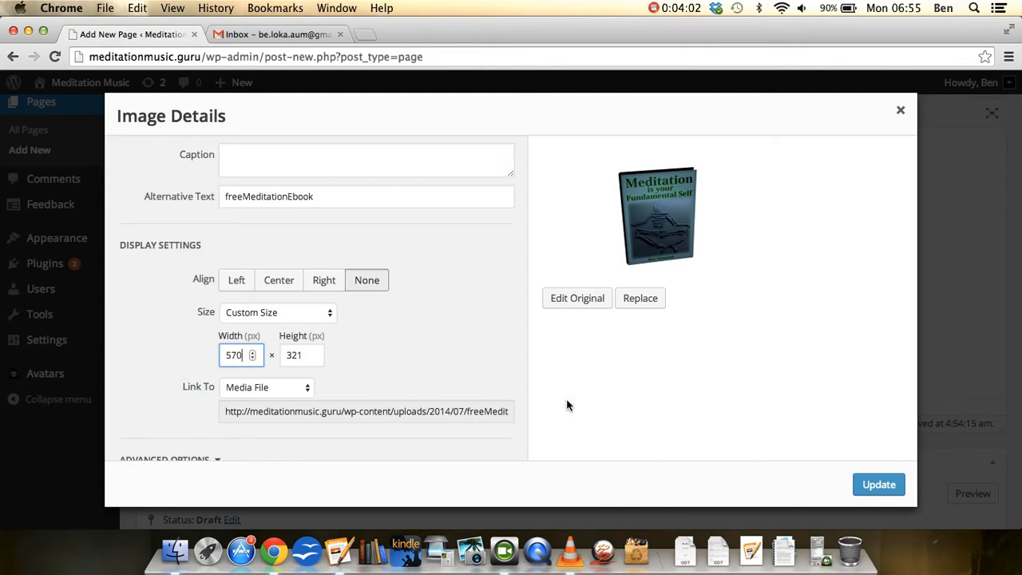
pyautogui.click(879, 484)
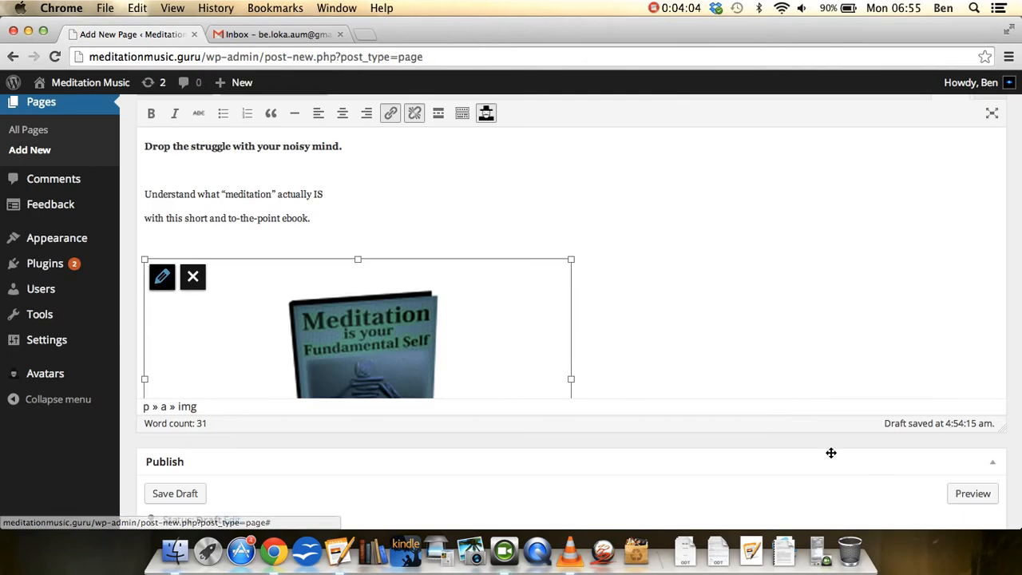
pyautogui.scroll(-3)
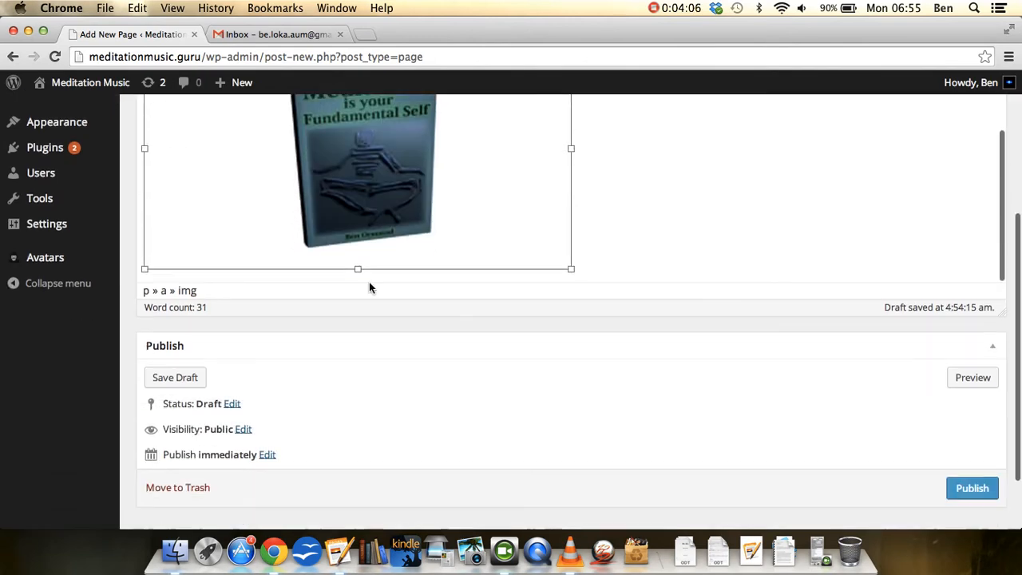
pyautogui.scroll(-3)
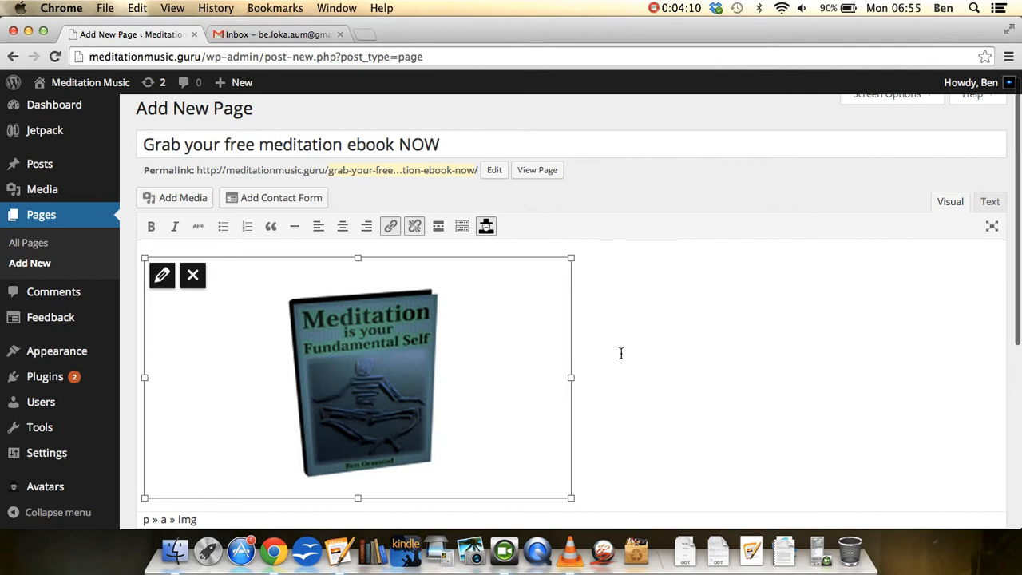
pyautogui.click(620, 353)
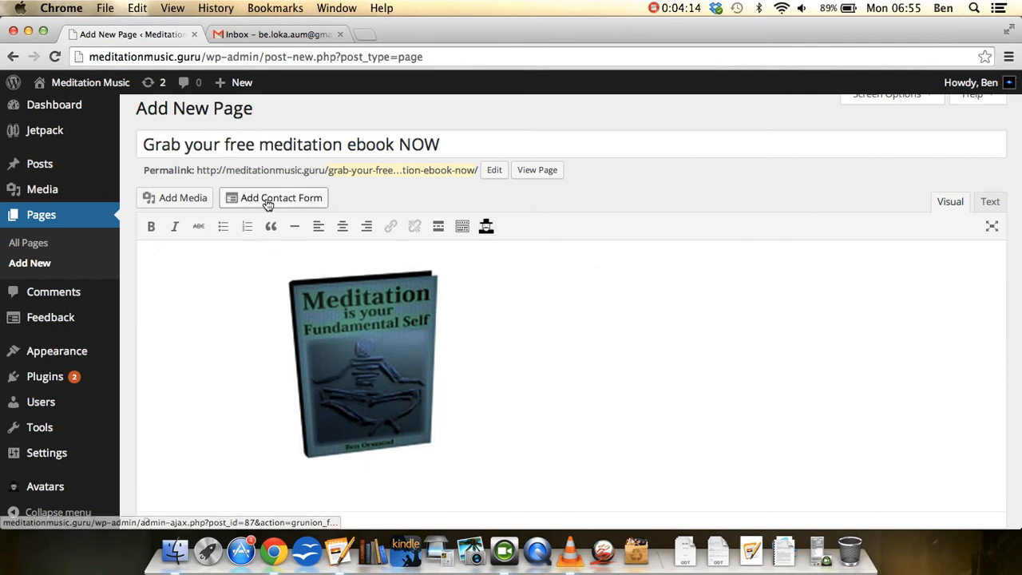
# - Add a contact form, remove its Website and Name fields, and open the Email field's settings
pyautogui.click(273, 197)
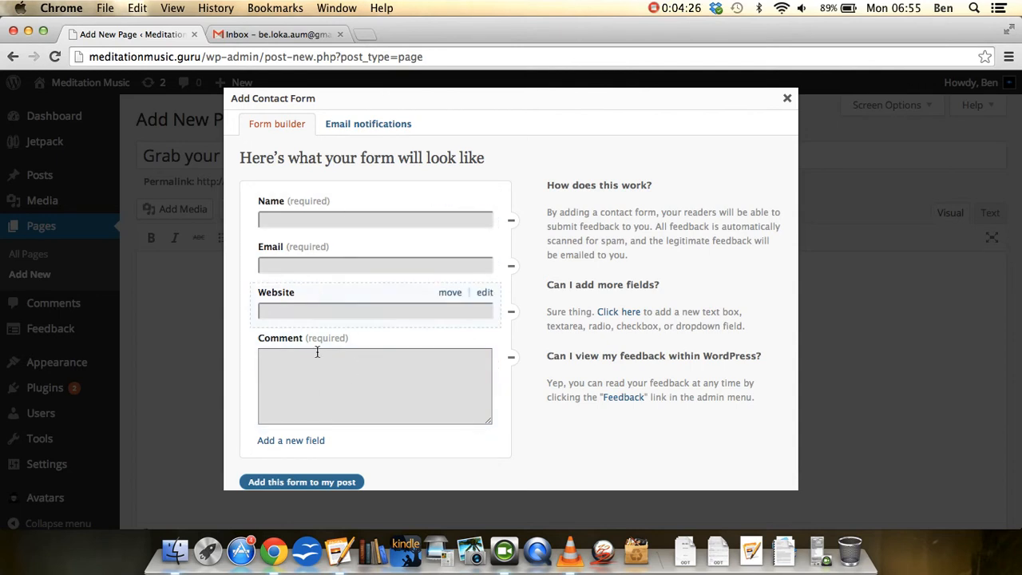
pyautogui.moveTo(418, 180)
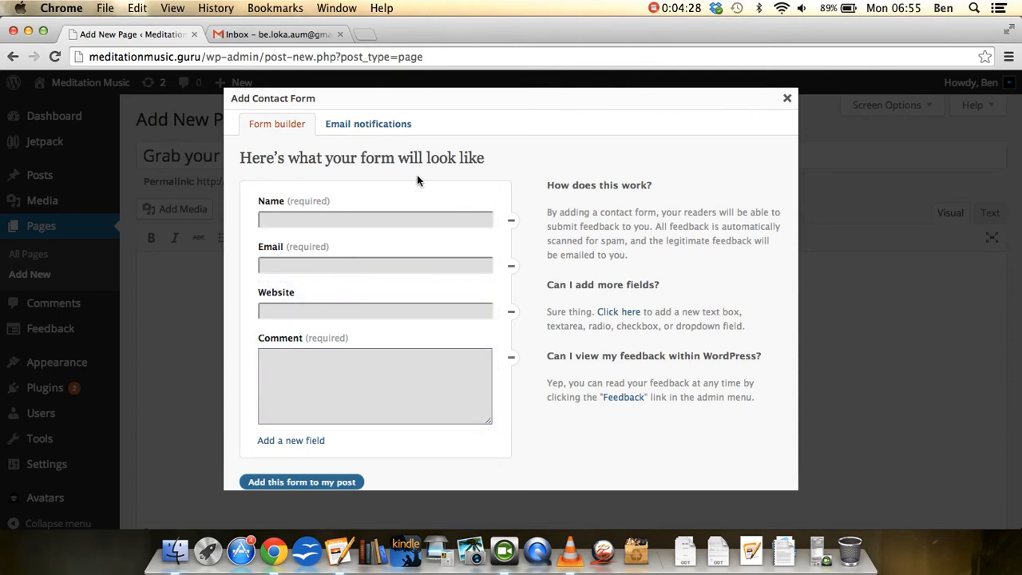
pyautogui.moveTo(316, 267)
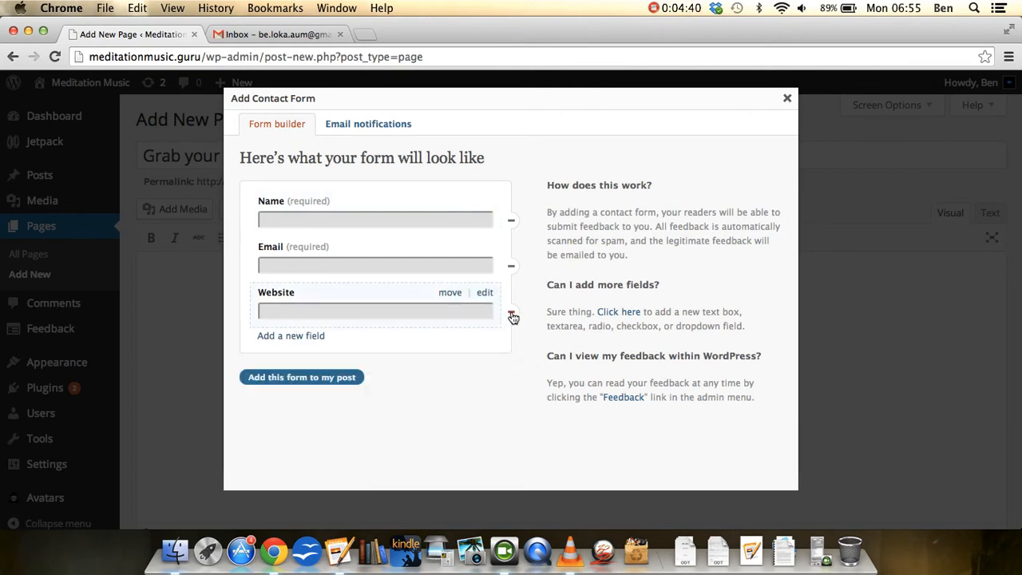
pyautogui.click(511, 317)
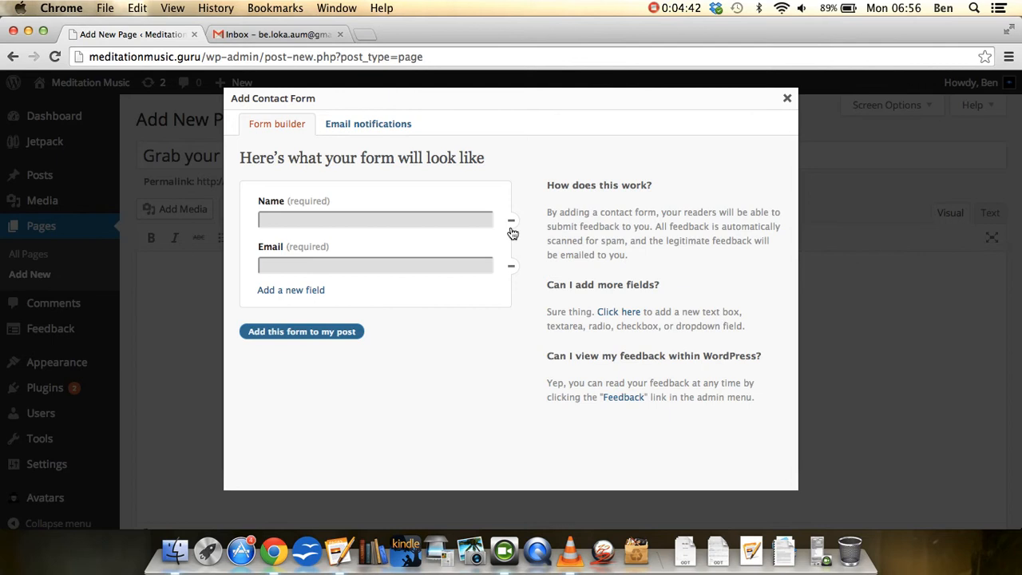
pyautogui.click(513, 221)
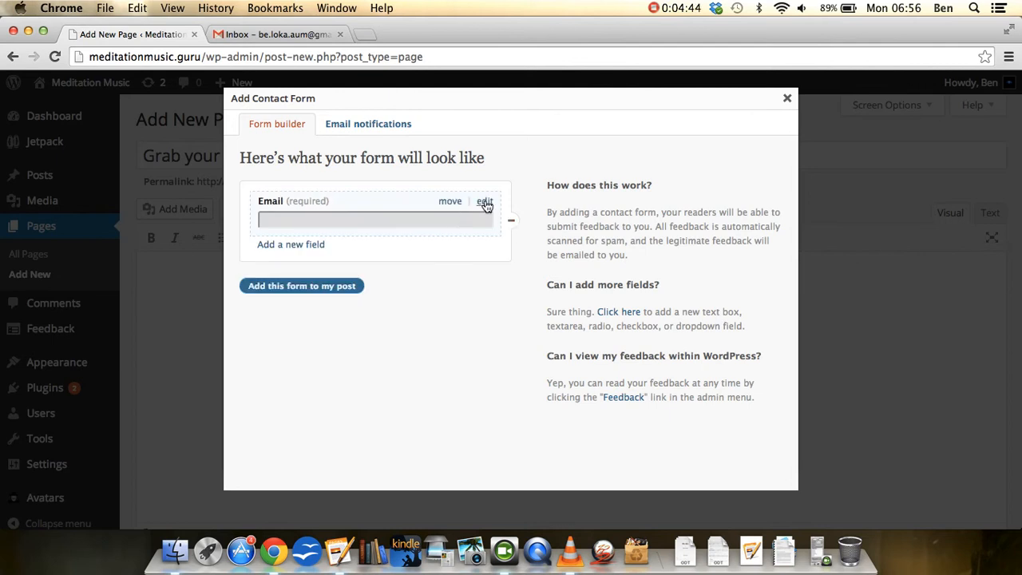
pyautogui.click(485, 201)
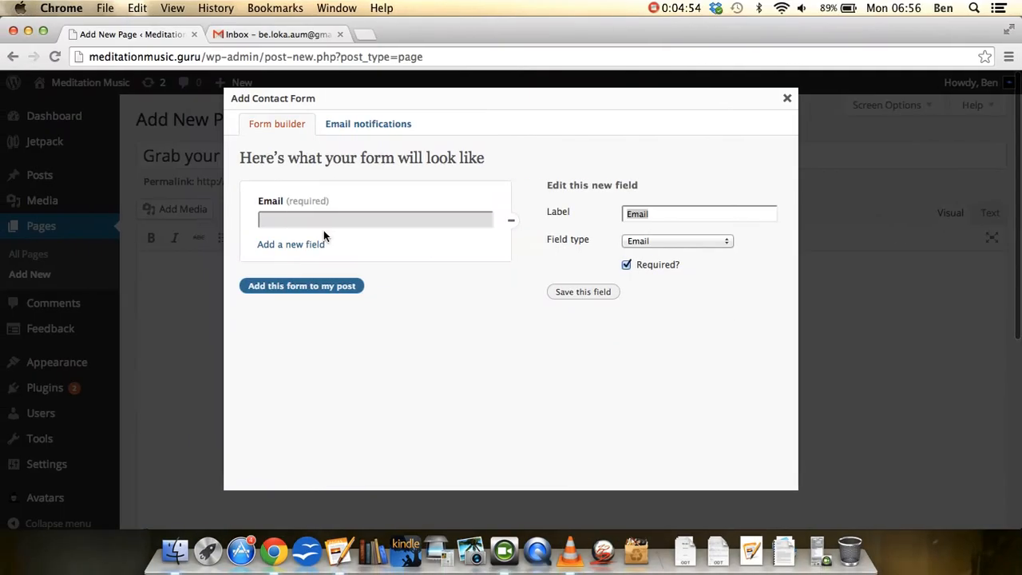
# - Relabel the email field 'Type in your email in order to receive the book:', untick Required? and save the field
pyautogui.click(699, 213)
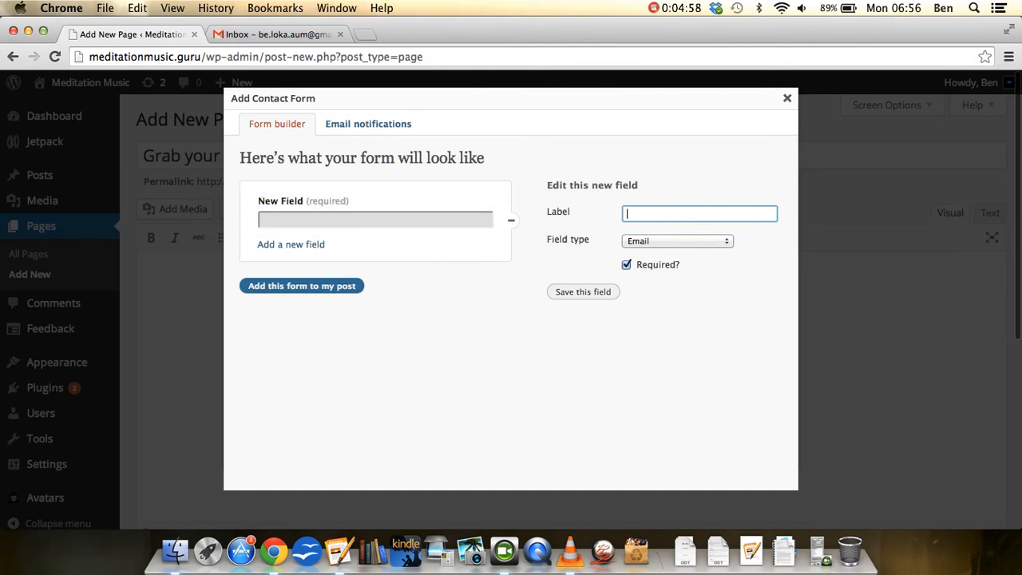
pyautogui.write('Type in your email in order to receive the book:')
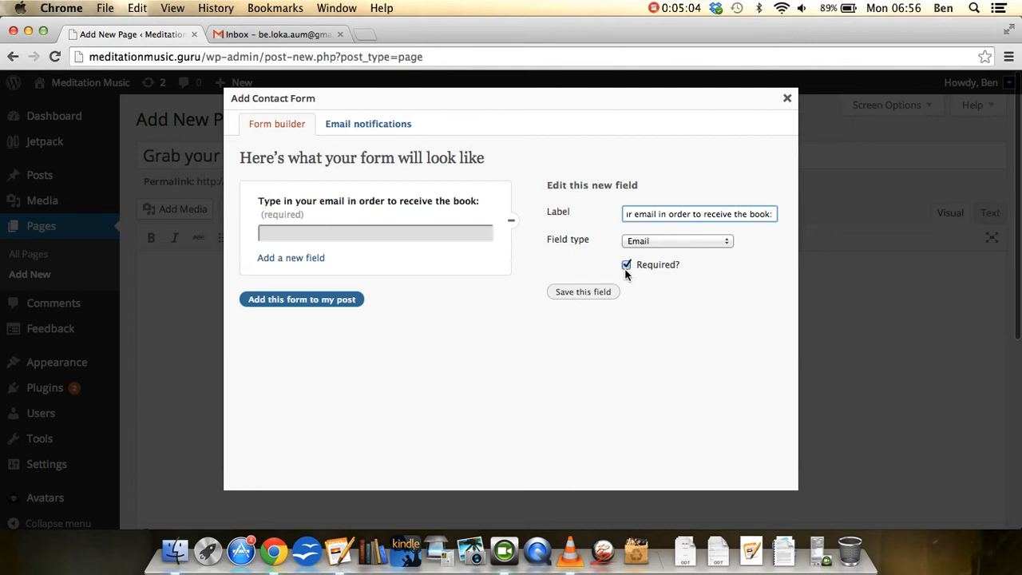
pyautogui.click(627, 264)
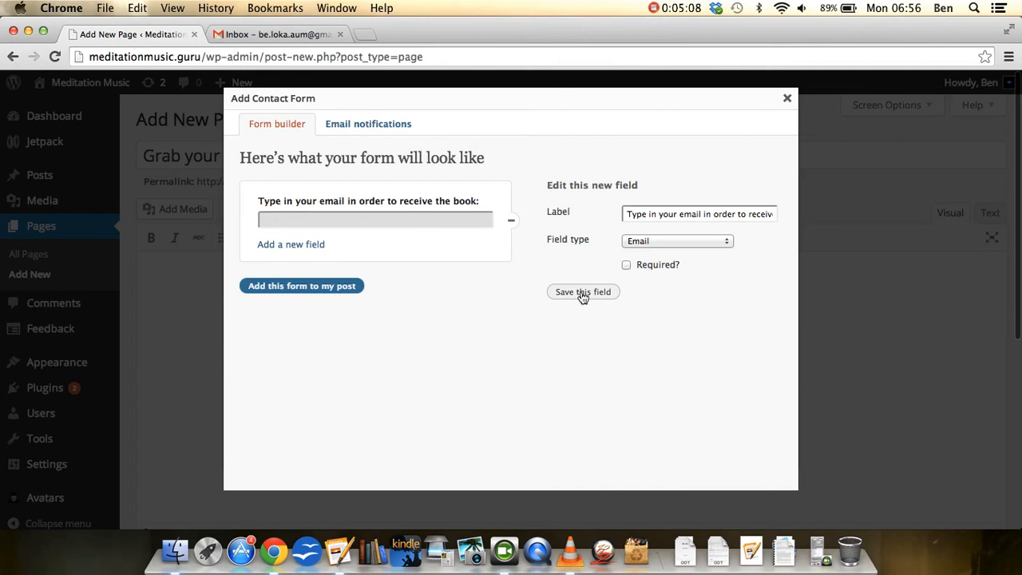
pyautogui.click(583, 292)
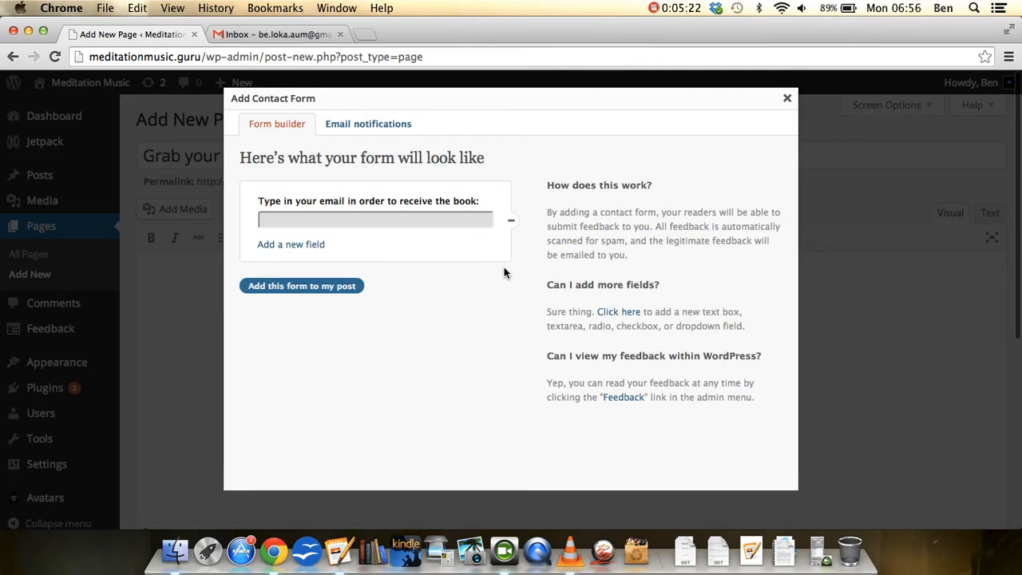
pyautogui.moveTo(316, 254)
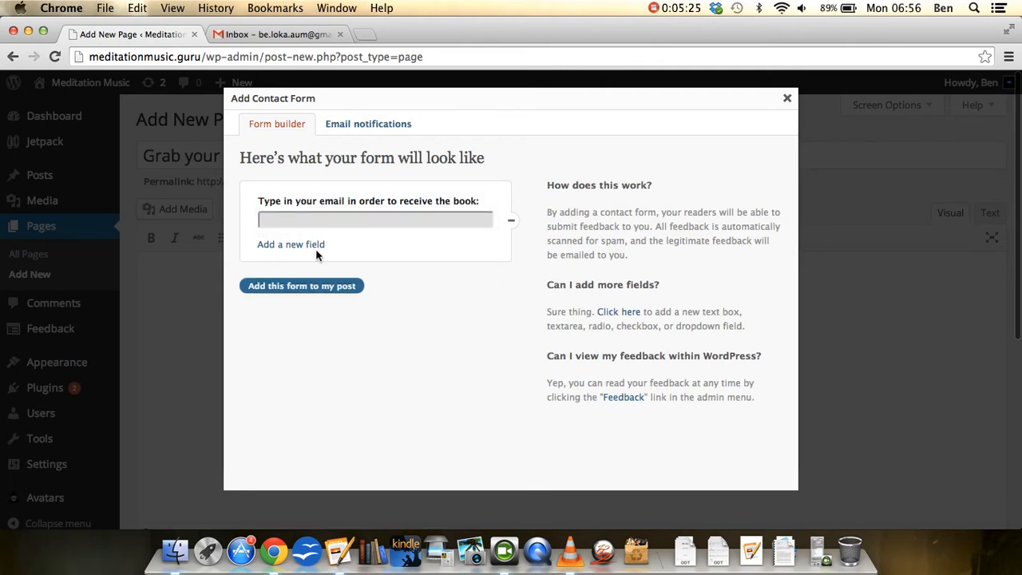
# - Add a new form field labelled 'Which format do you want it in?' and make it a Drop down
pyautogui.click(290, 245)
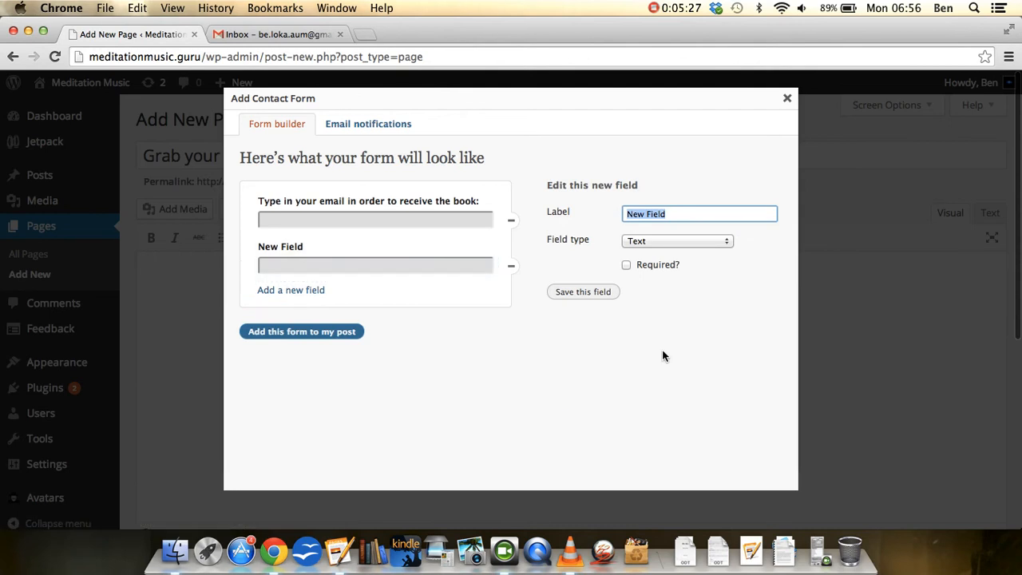
pyautogui.moveTo(707, 305)
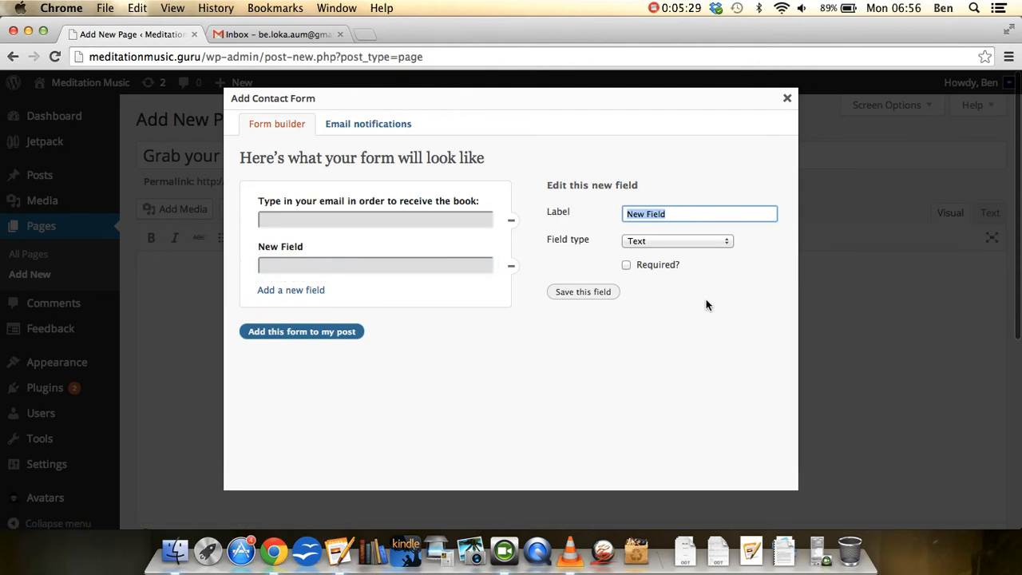
pyautogui.write('W')
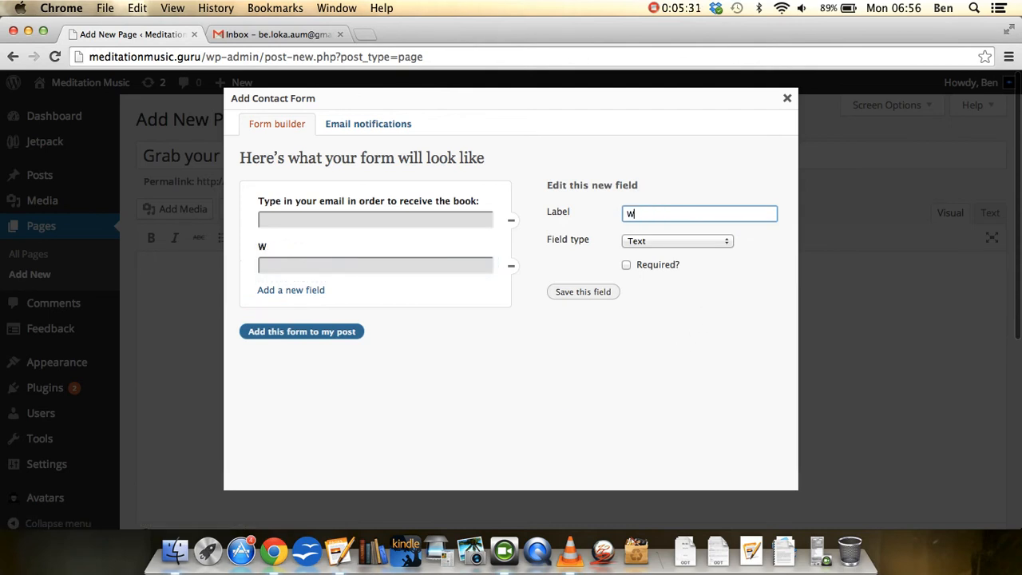
pyautogui.write('hich format')
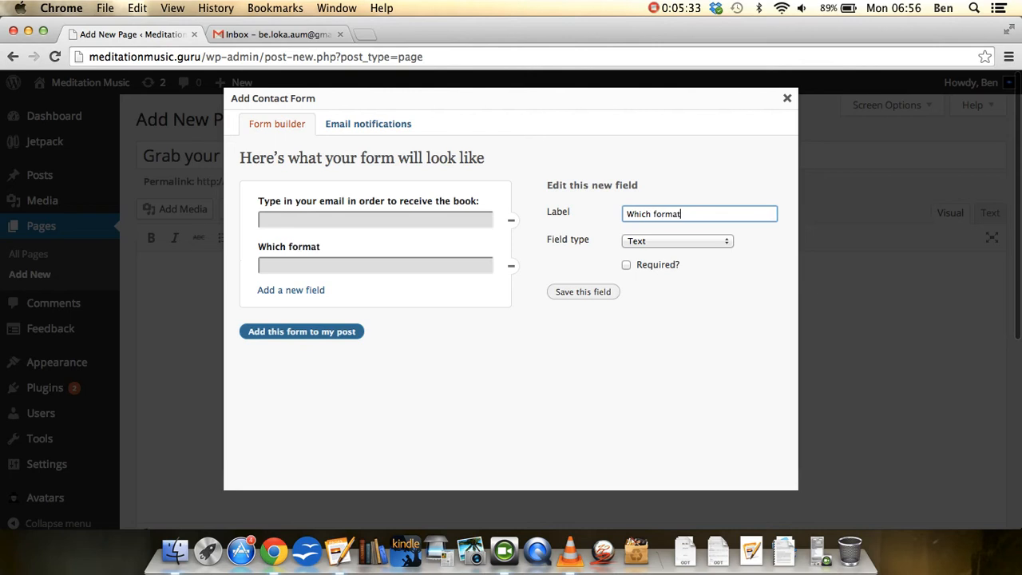
pyautogui.write('do you want')
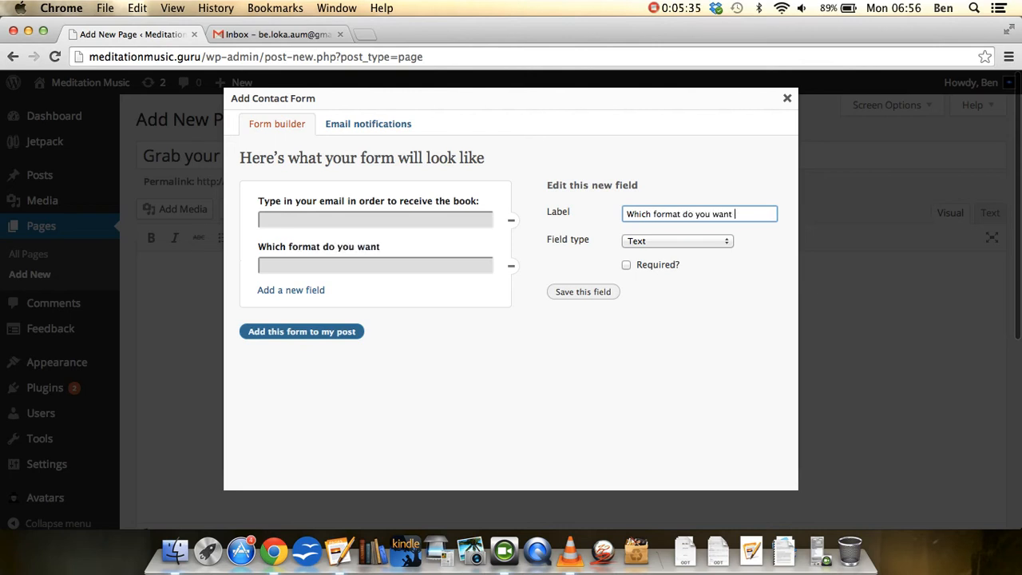
pyautogui.write('it in?')
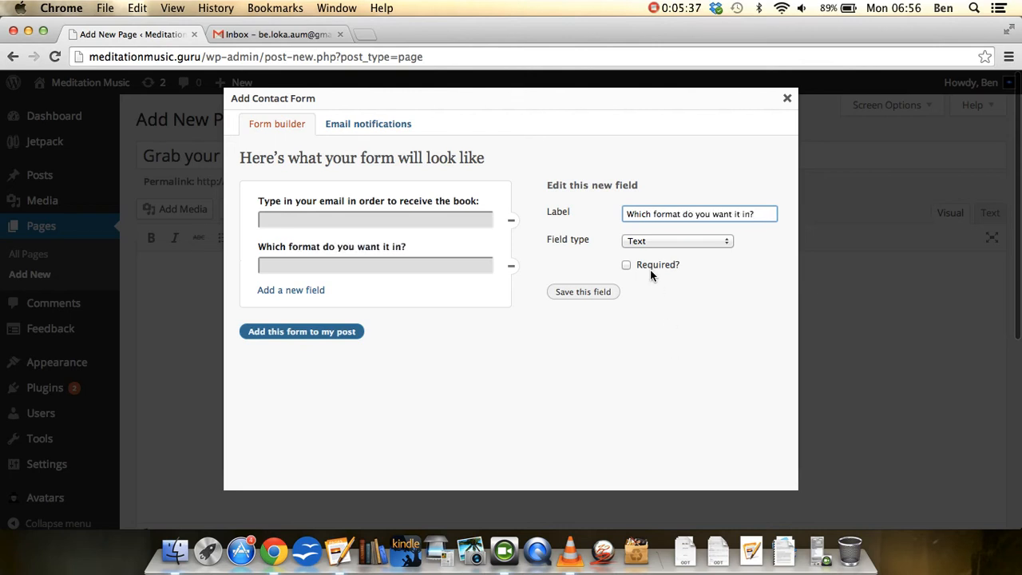
pyautogui.click(677, 240)
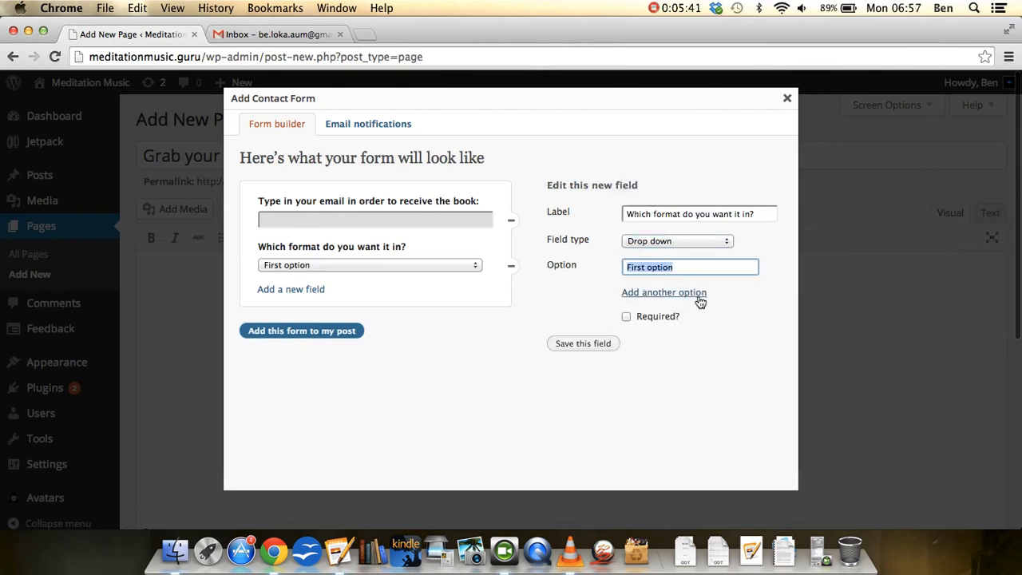
# - Give the dropdown the options .PDF, .EPUB and .MOBI and save the field
pyautogui.write('.PD')
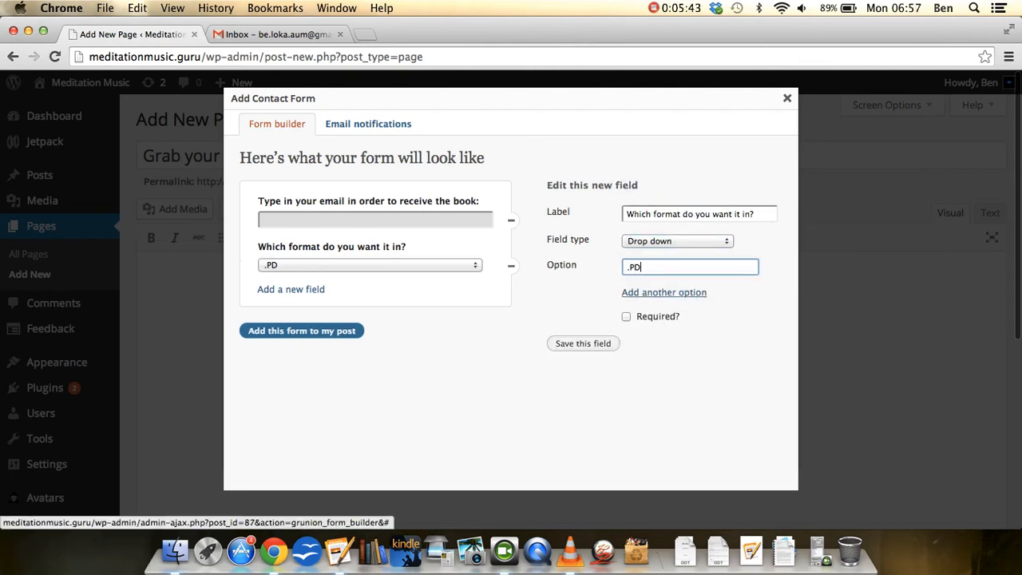
pyautogui.write('F')
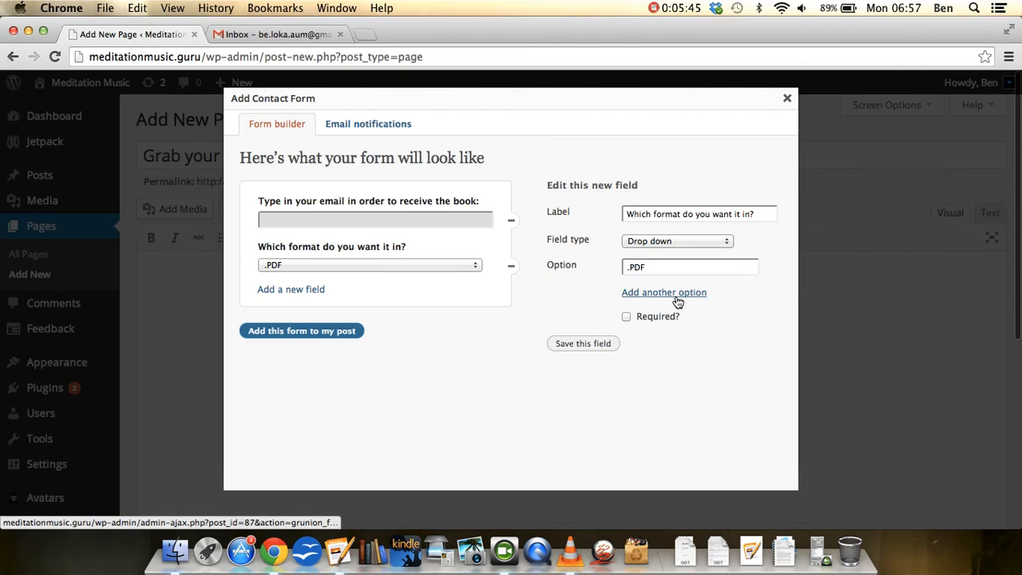
pyautogui.click(663, 293)
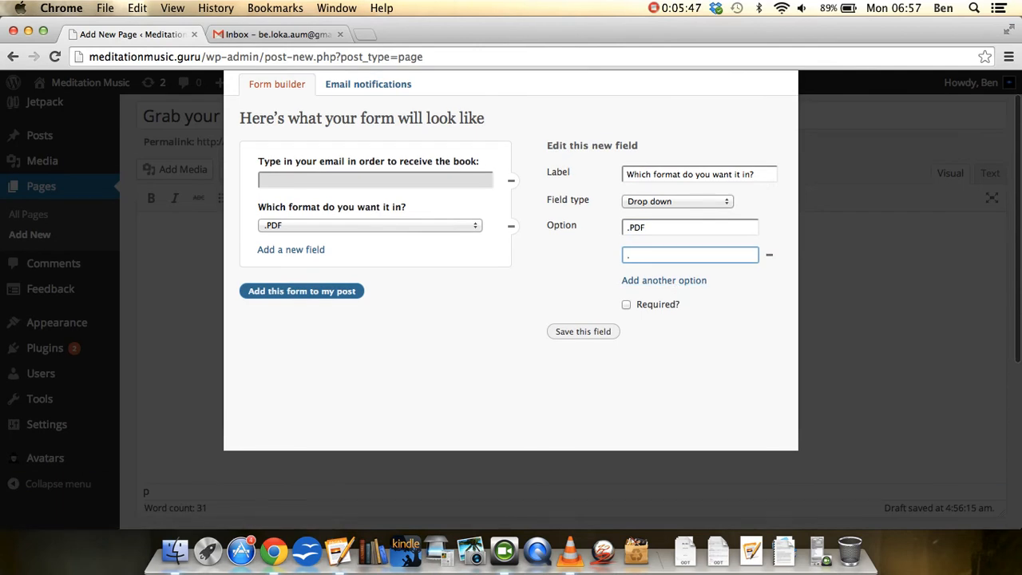
pyautogui.write('.EPUB')
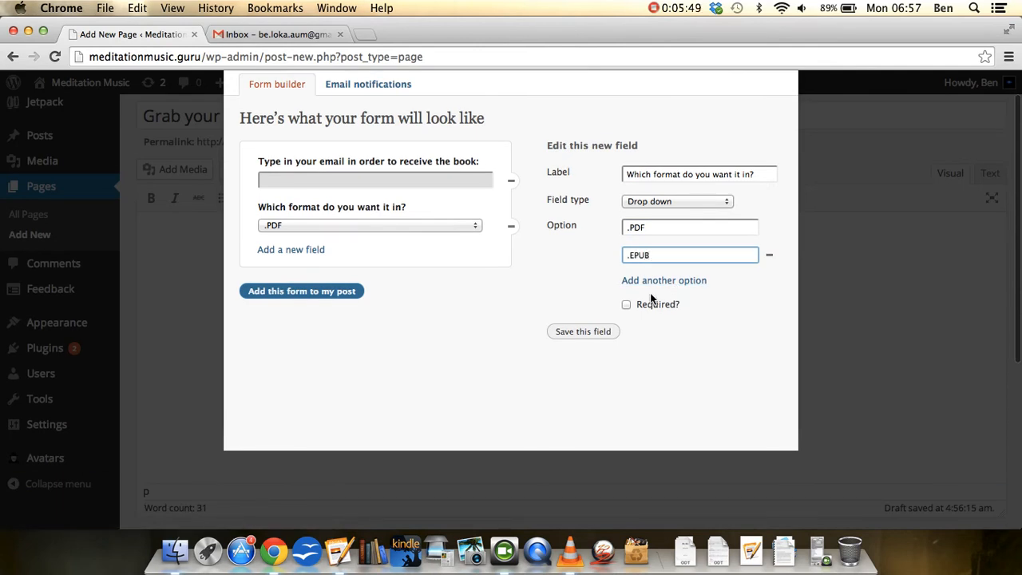
pyautogui.click(663, 280)
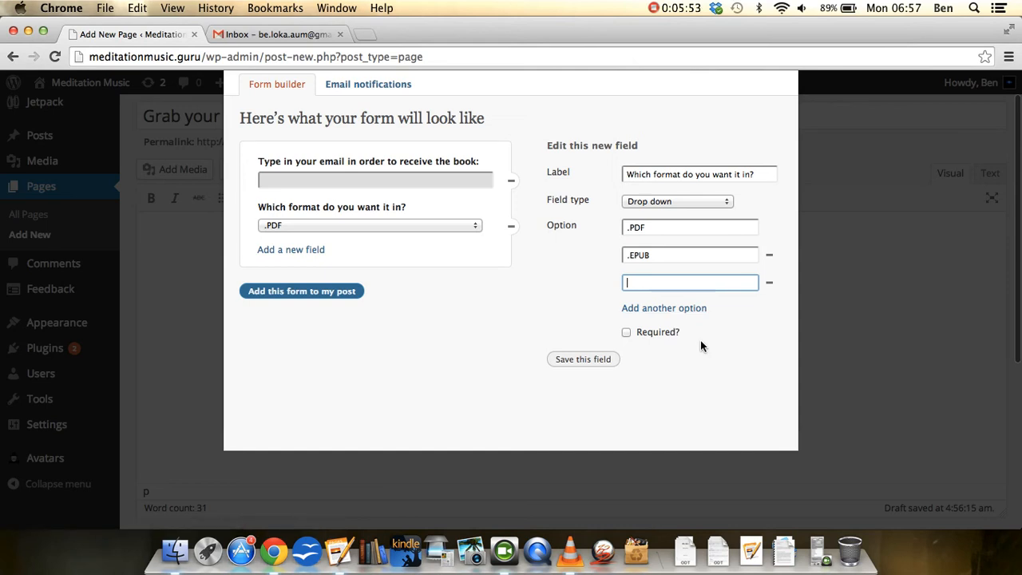
pyautogui.write('.MOBI')
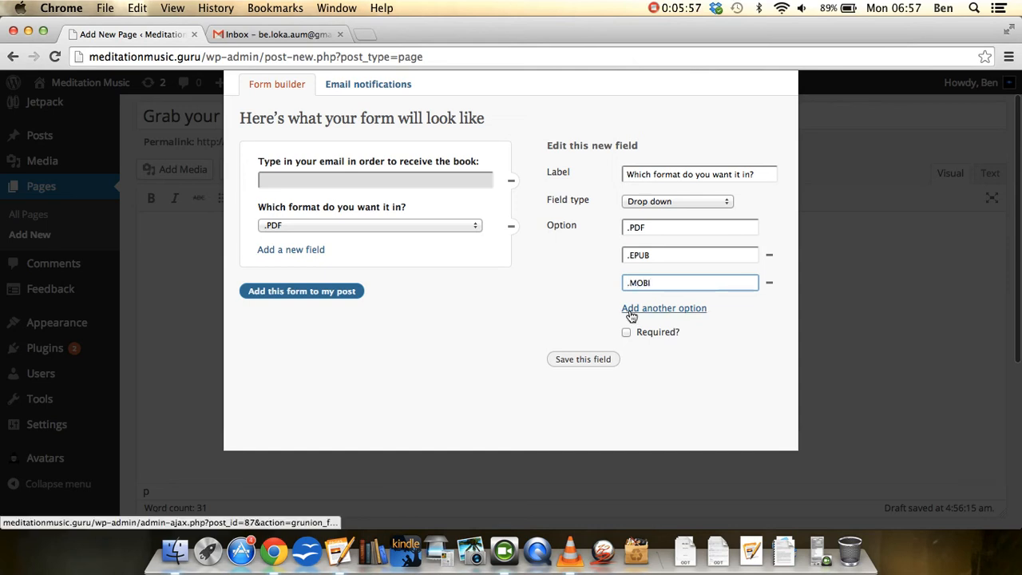
pyautogui.click(664, 309)
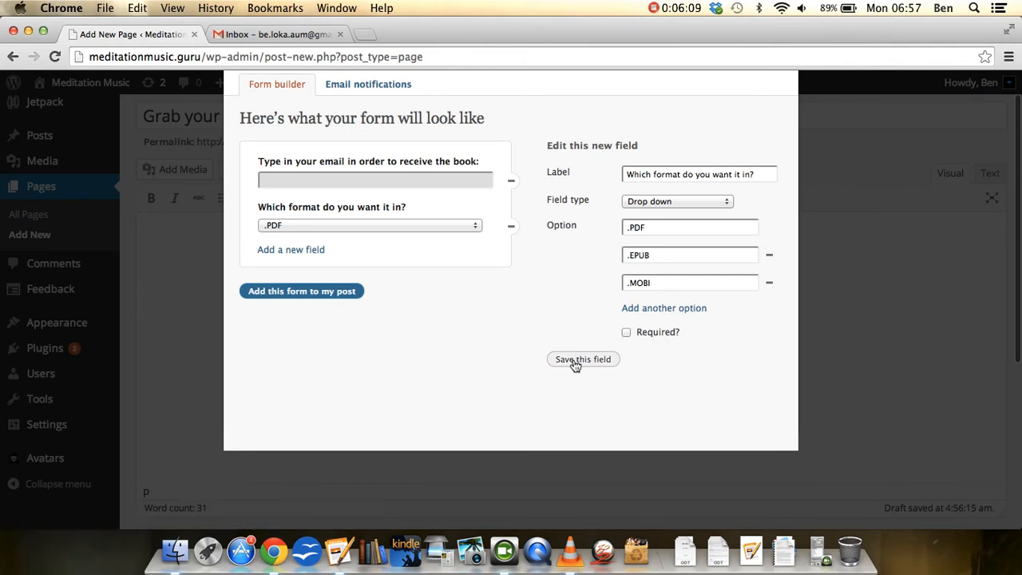
pyautogui.click(583, 359)
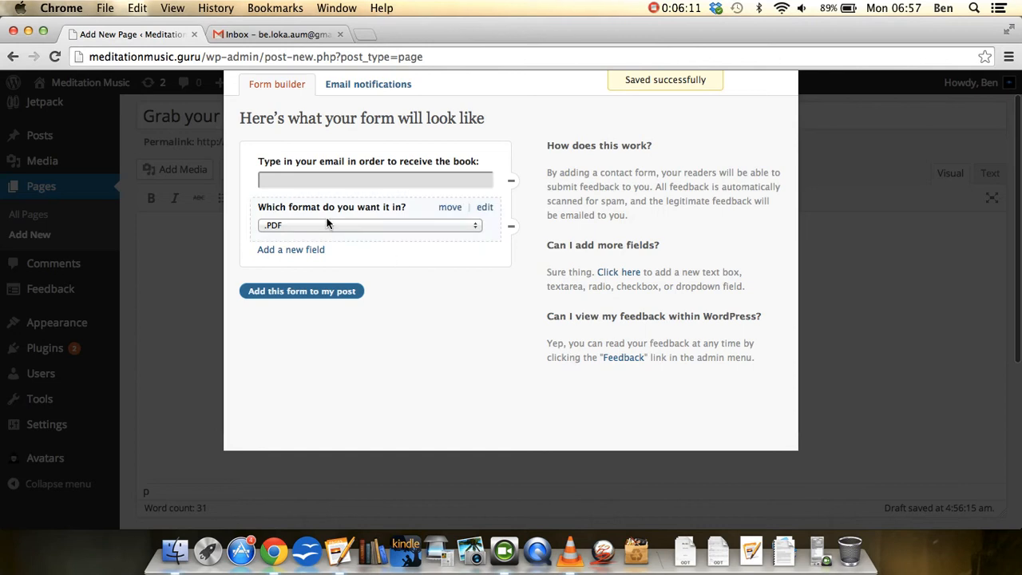
pyautogui.click(368, 224)
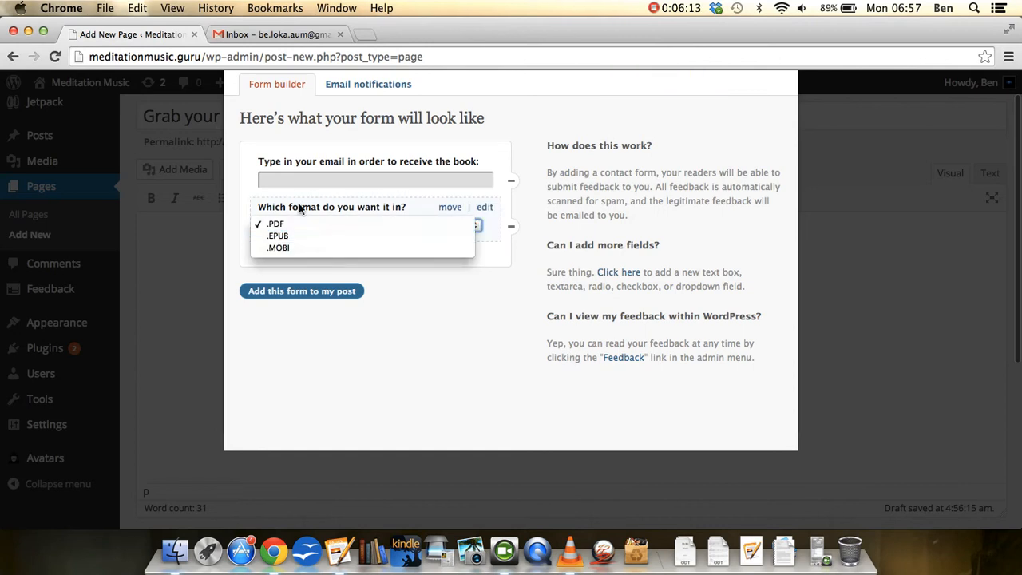
pyautogui.click(274, 224)
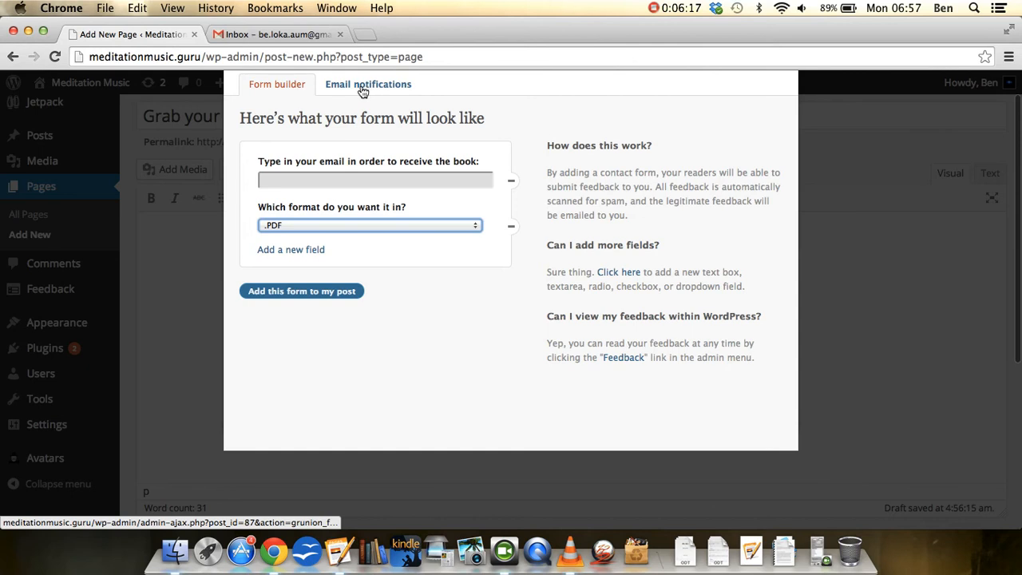
pyautogui.click(368, 84)
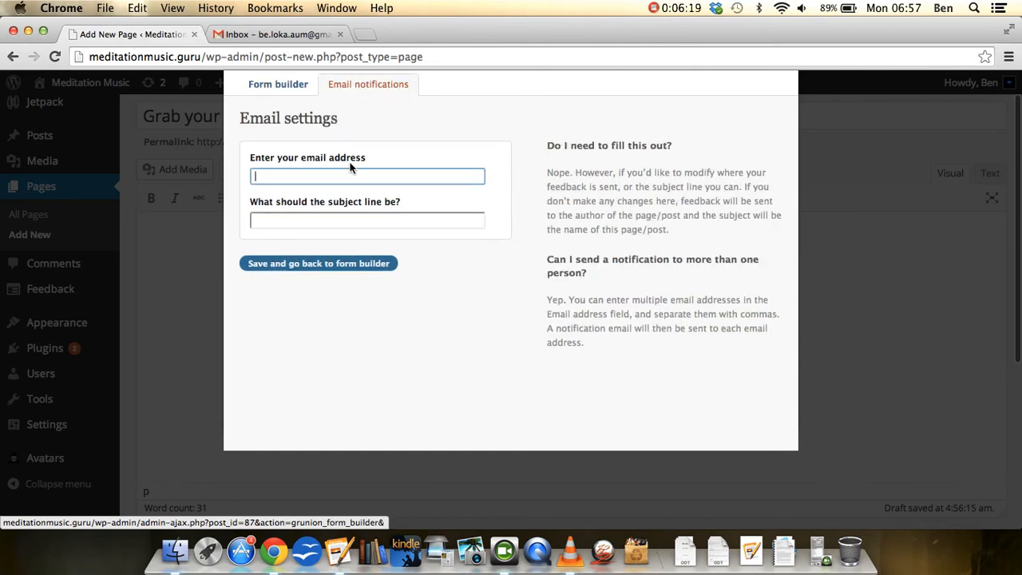
pyautogui.moveTo(332, 181)
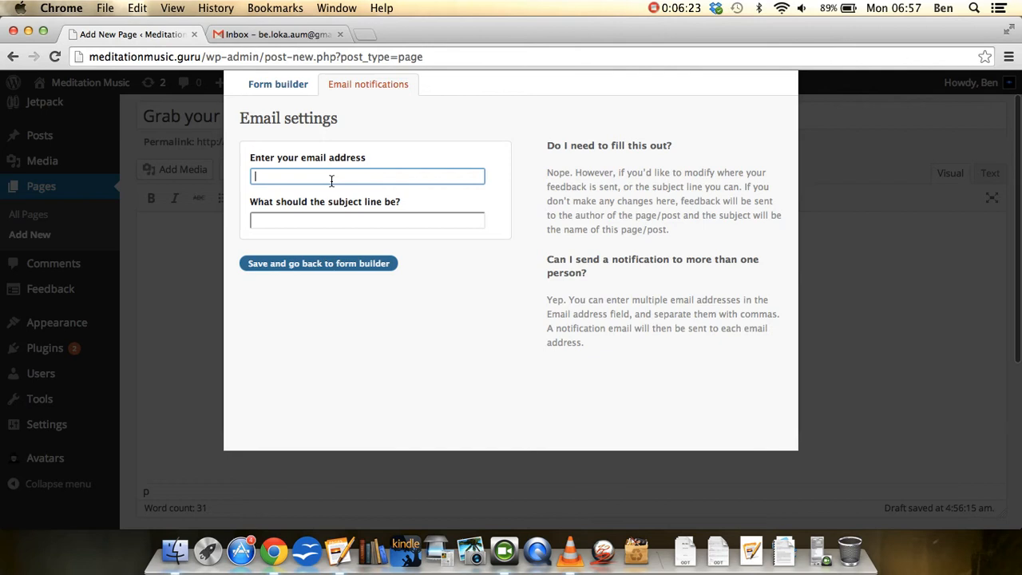
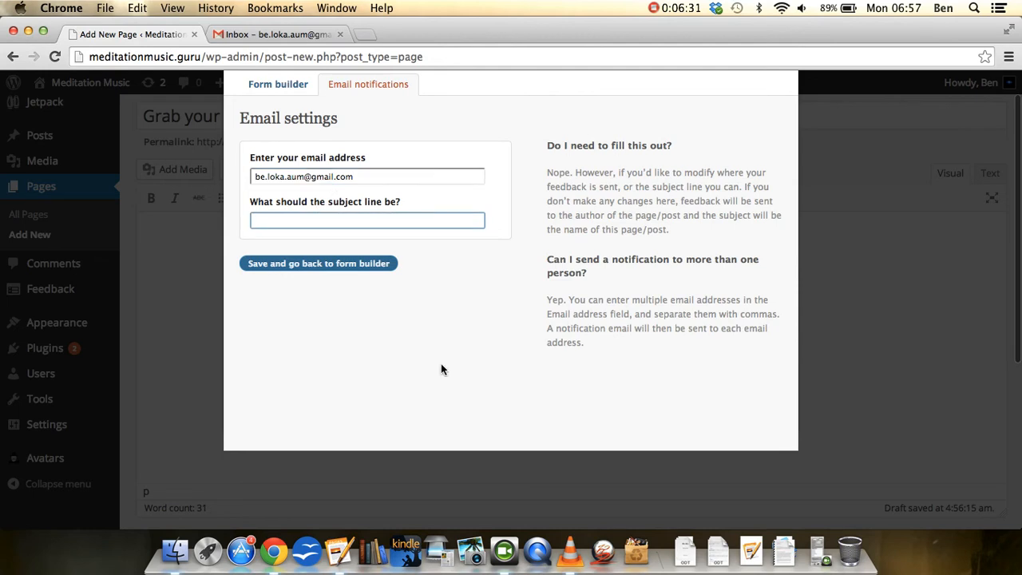
pyautogui.write('Ebook')
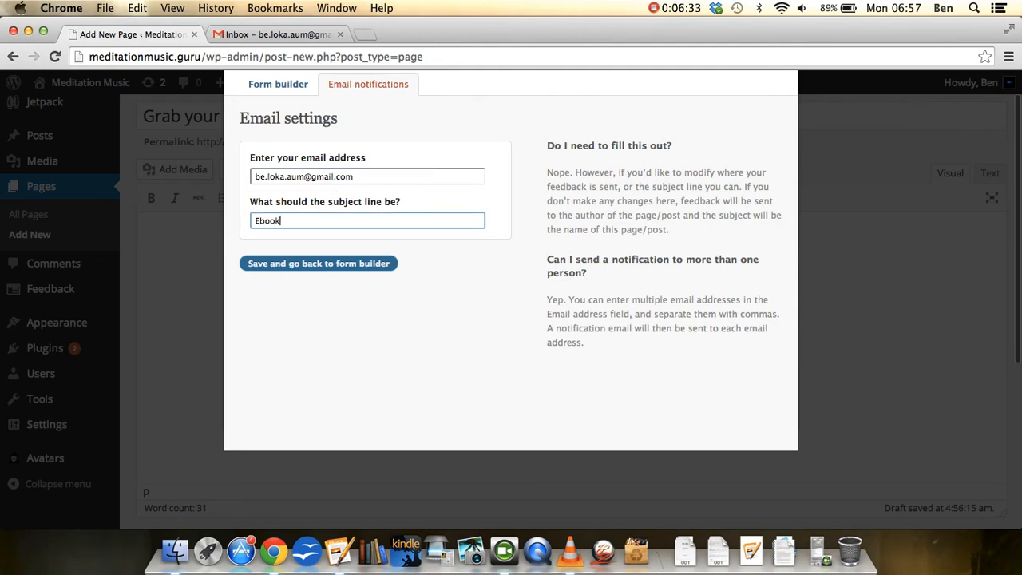
pyautogui.write('-hungy')
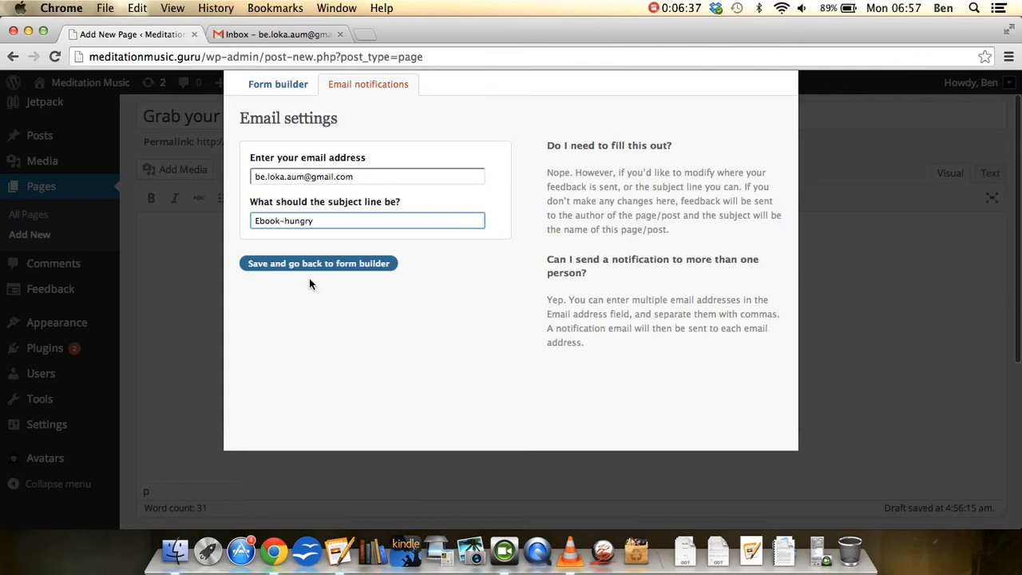
pyautogui.click(318, 262)
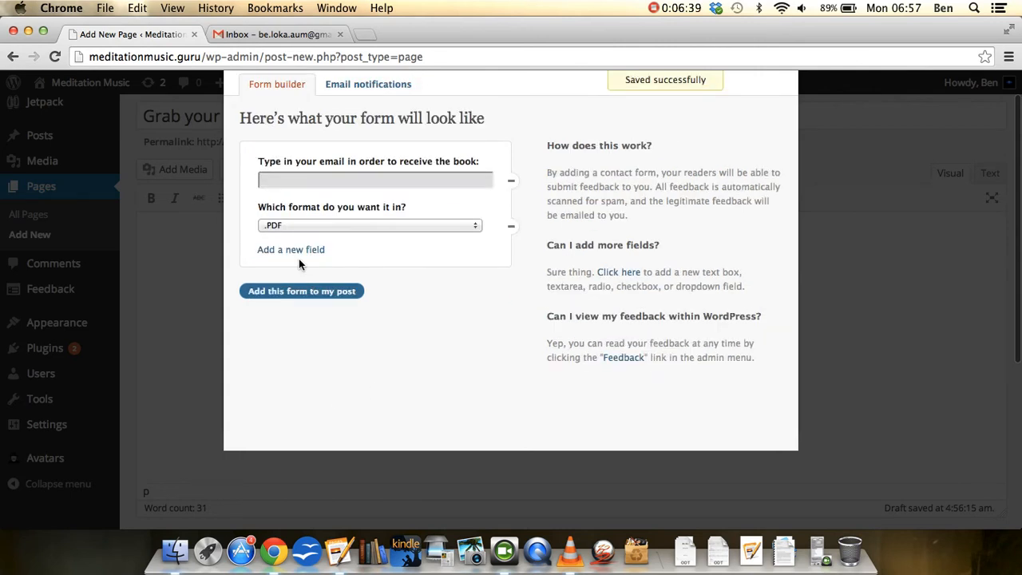
pyautogui.click(368, 84)
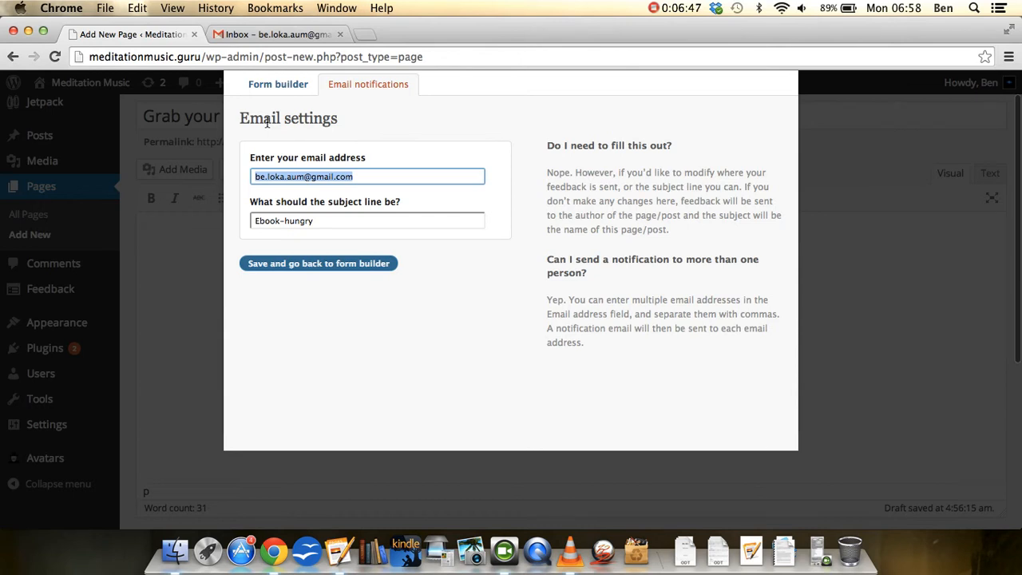
pyautogui.moveTo(277, 94)
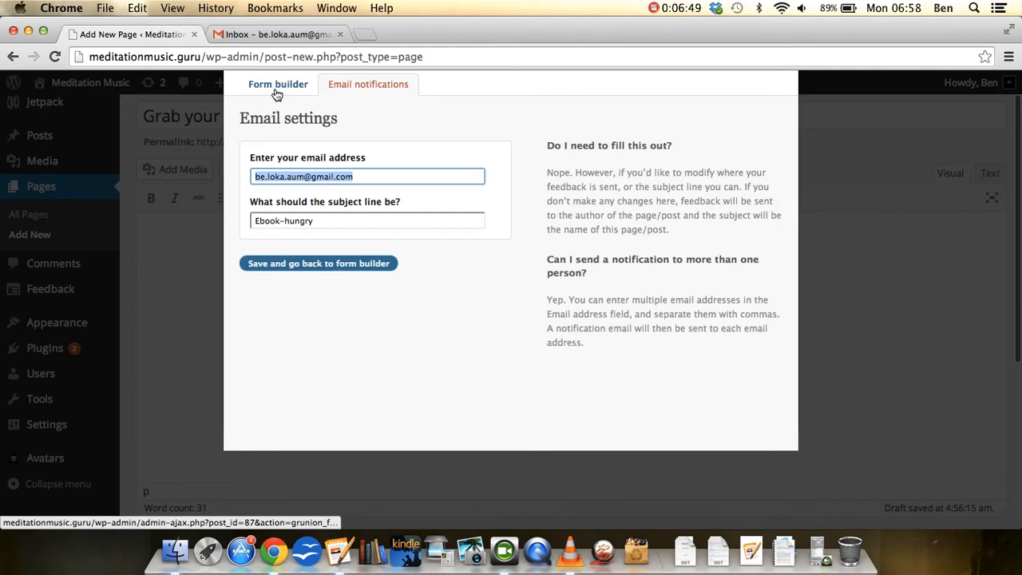
pyautogui.click(277, 84)
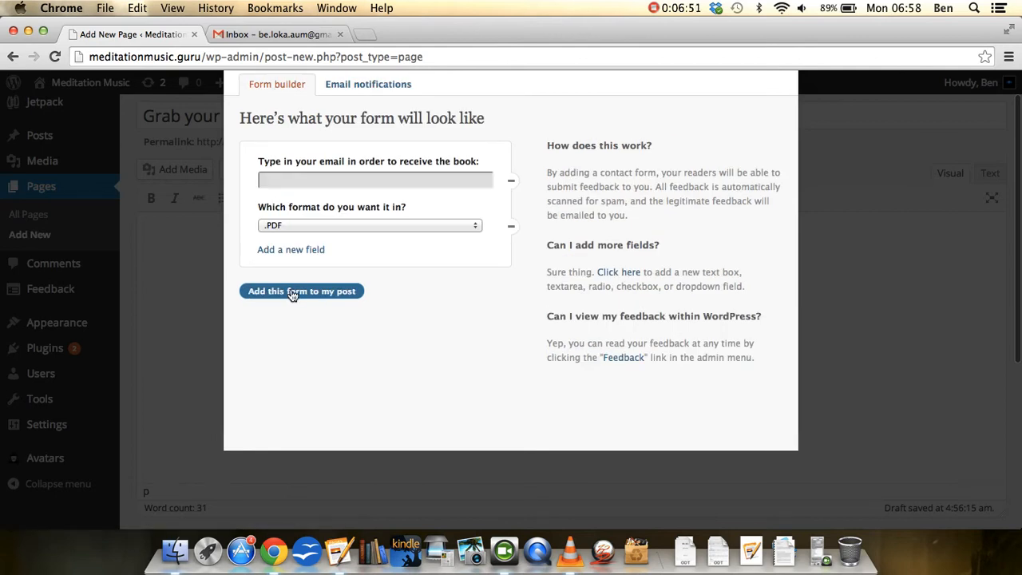
pyautogui.moveTo(298, 298)
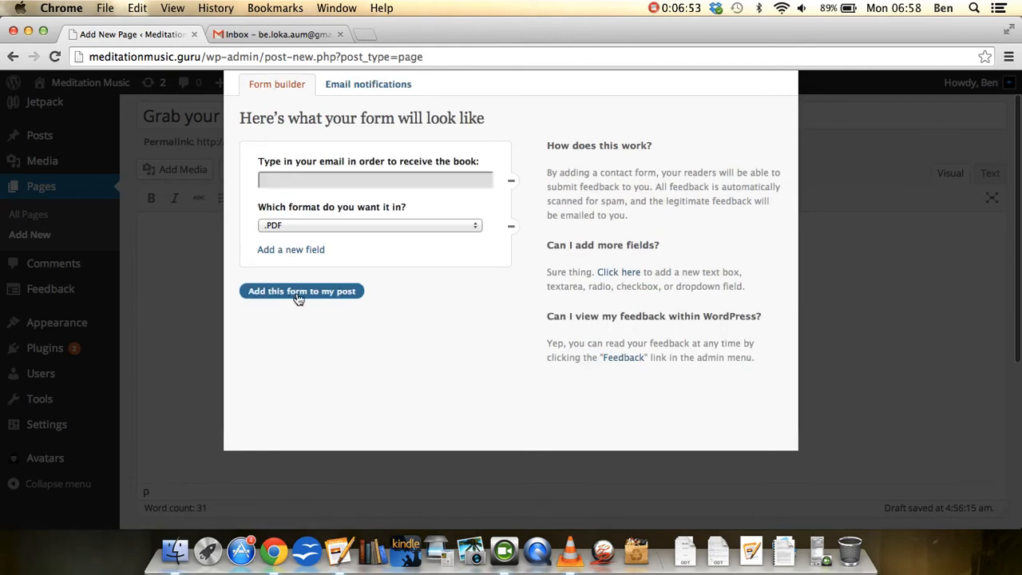
# - Add the finished form to the page and check the inserted contact-form shortcode below the ebook cover
pyautogui.click(301, 291)
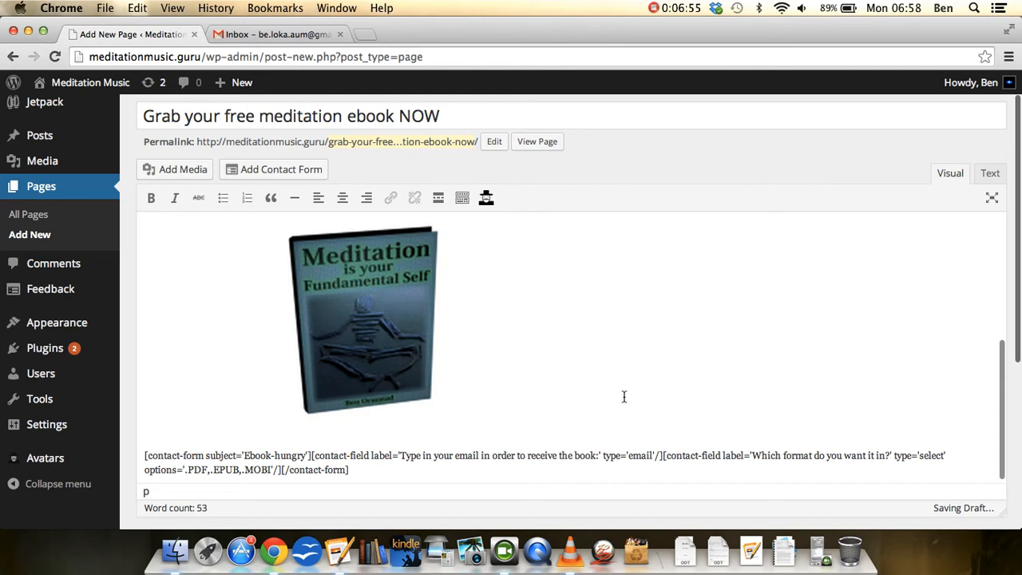
pyautogui.scroll(-3)
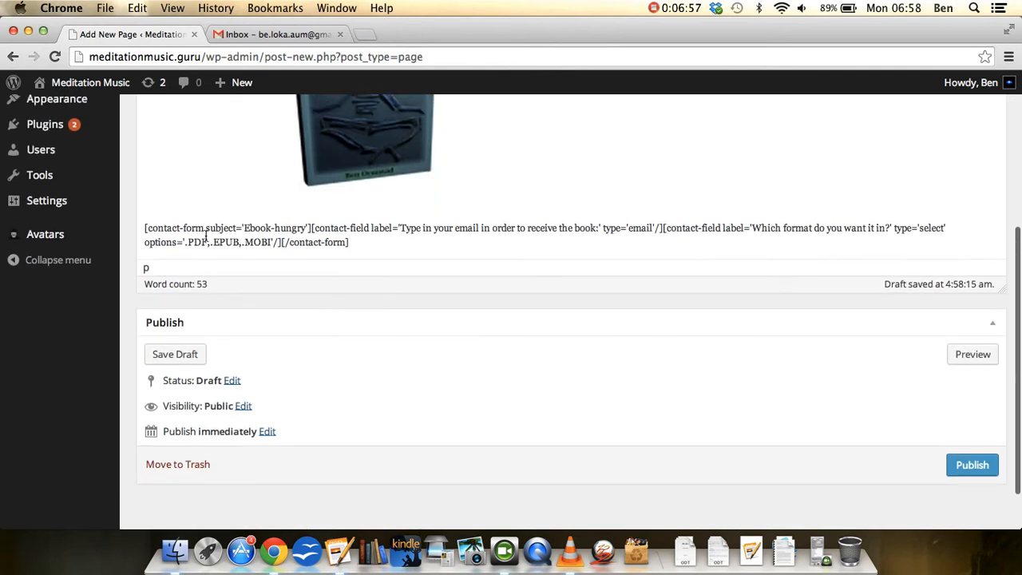
pyautogui.scroll(-3)
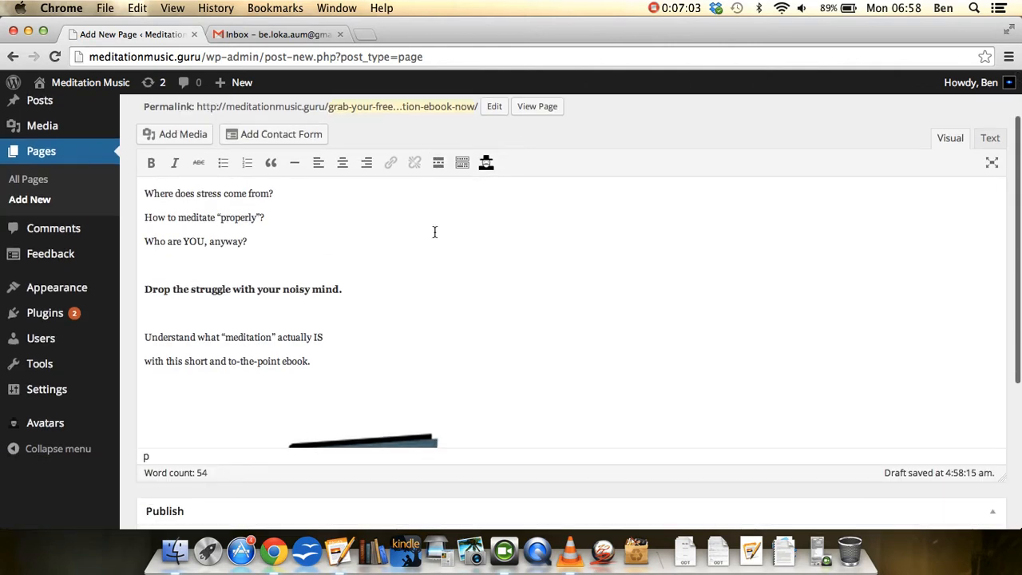
pyautogui.scroll(-3)
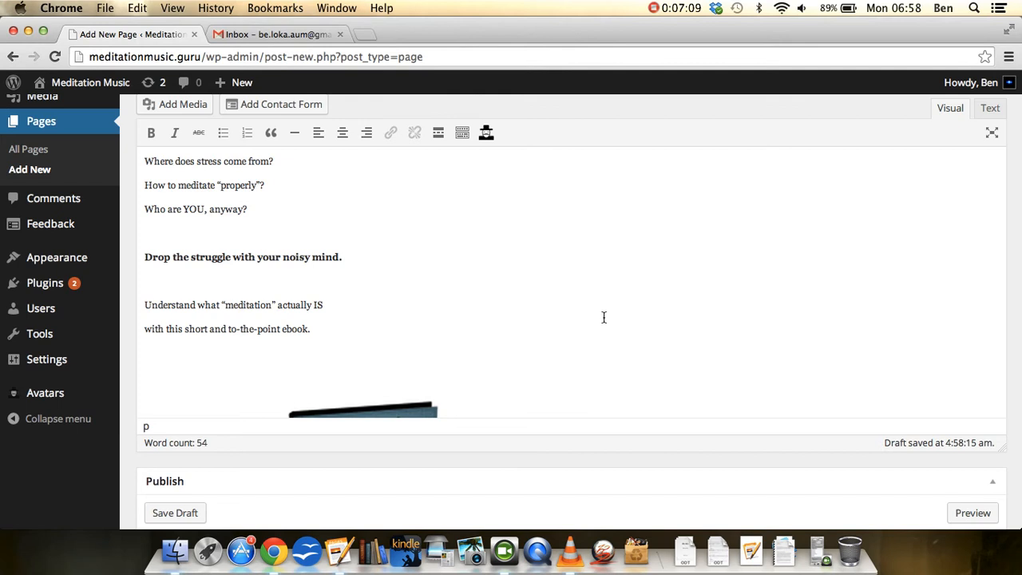
pyautogui.scroll(-3)
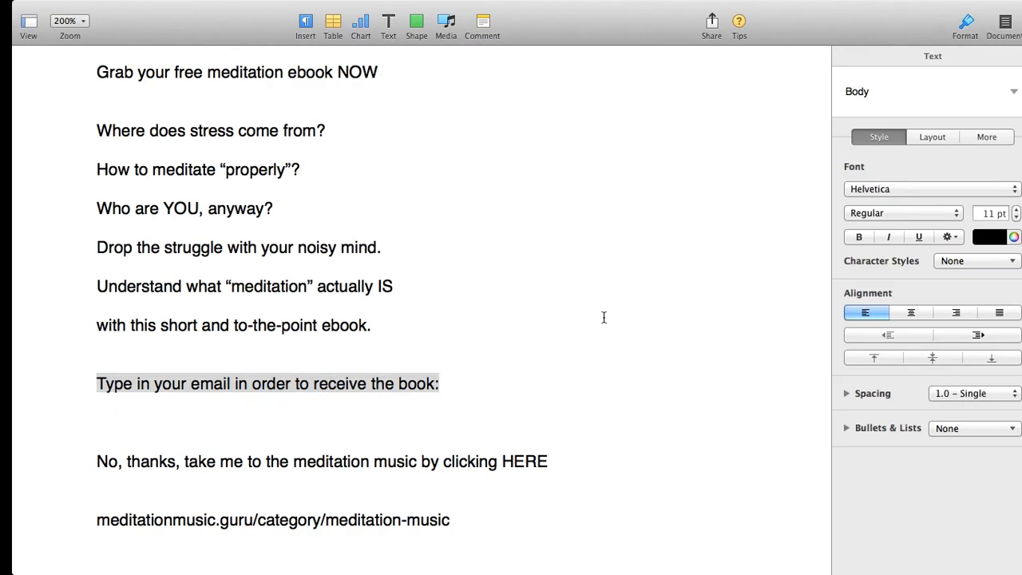
# - Write 'No, thanks, take me to the meditation music by clicking HERE' under the form and select HERE
pyautogui.scroll(-3)
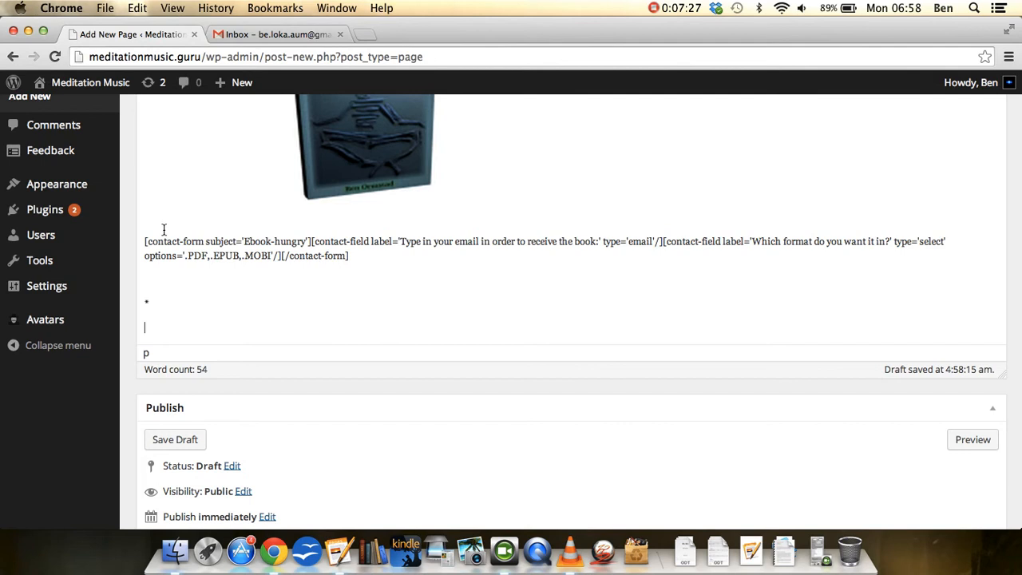
pyautogui.write('No, thanks, take me to the meditation music by clicking HERE')
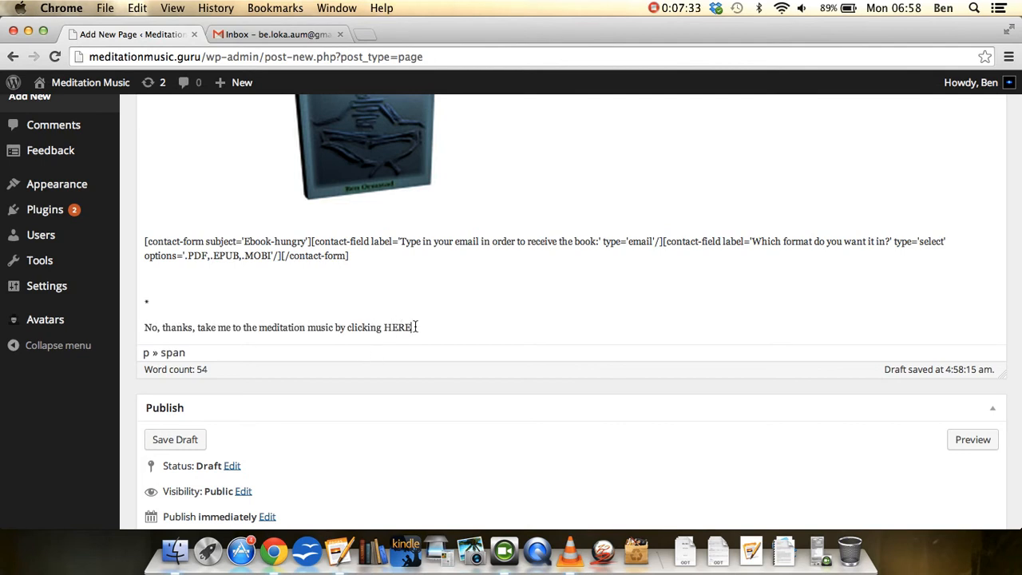
pyautogui.doubleClick(398, 328)
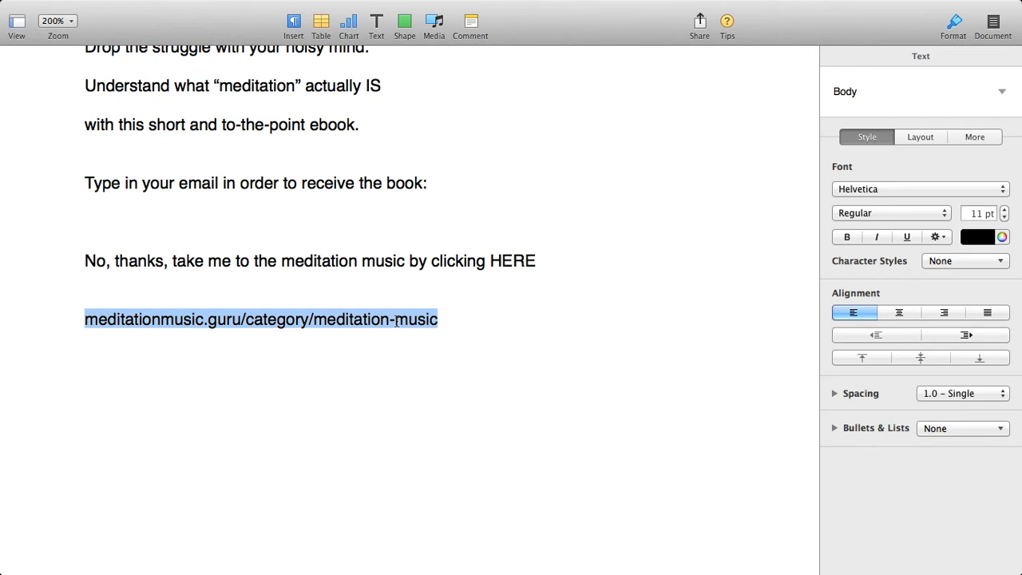
pyautogui.moveTo(418, 336)
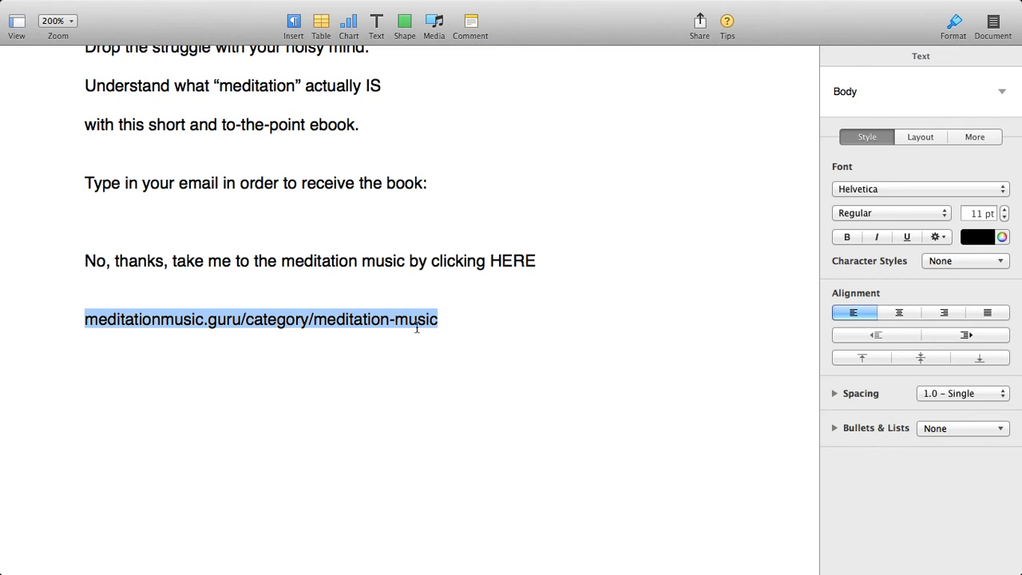
pyautogui.moveTo(315, 318)
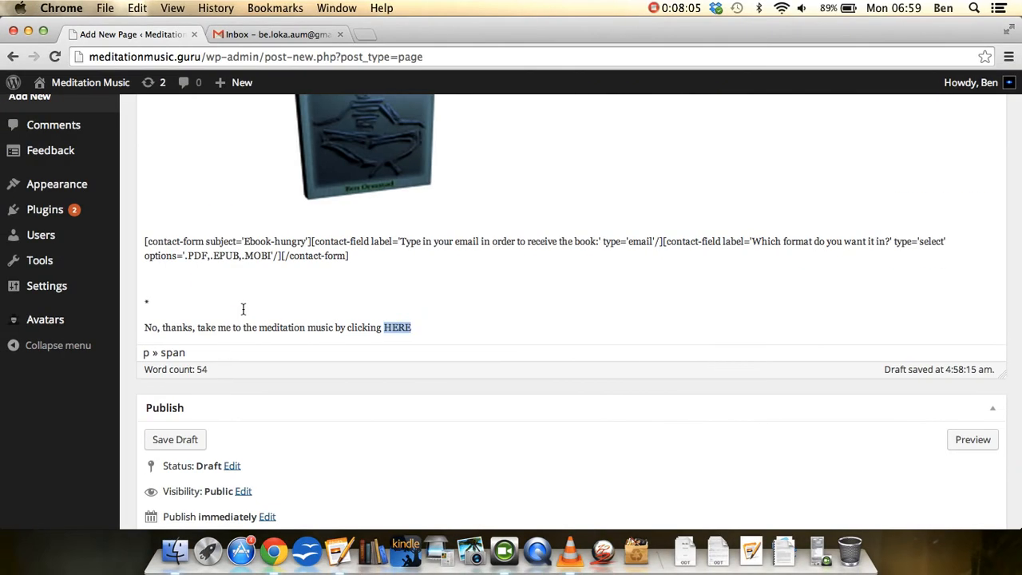
pyautogui.moveTo(443, 309)
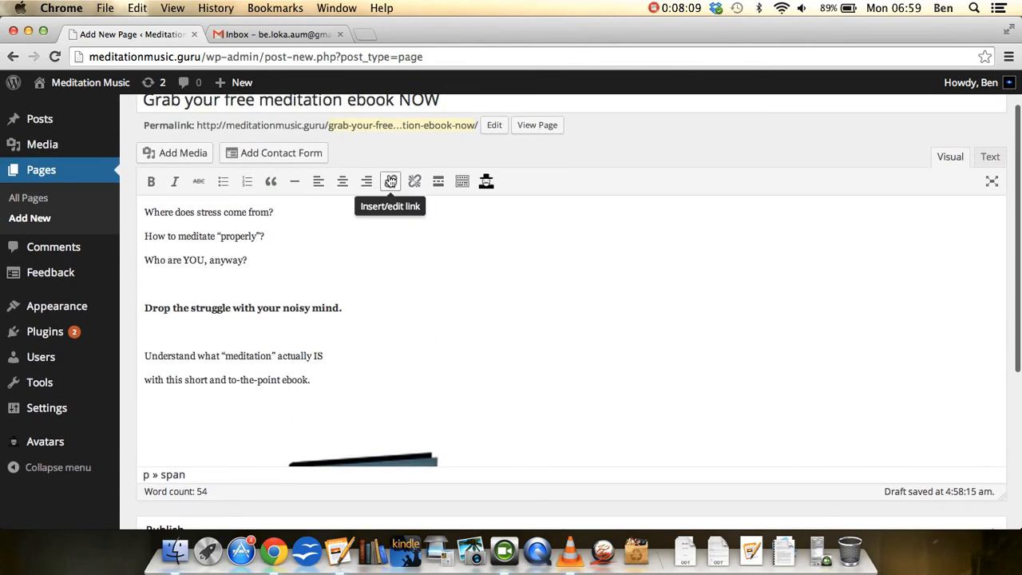
pyautogui.click(391, 181)
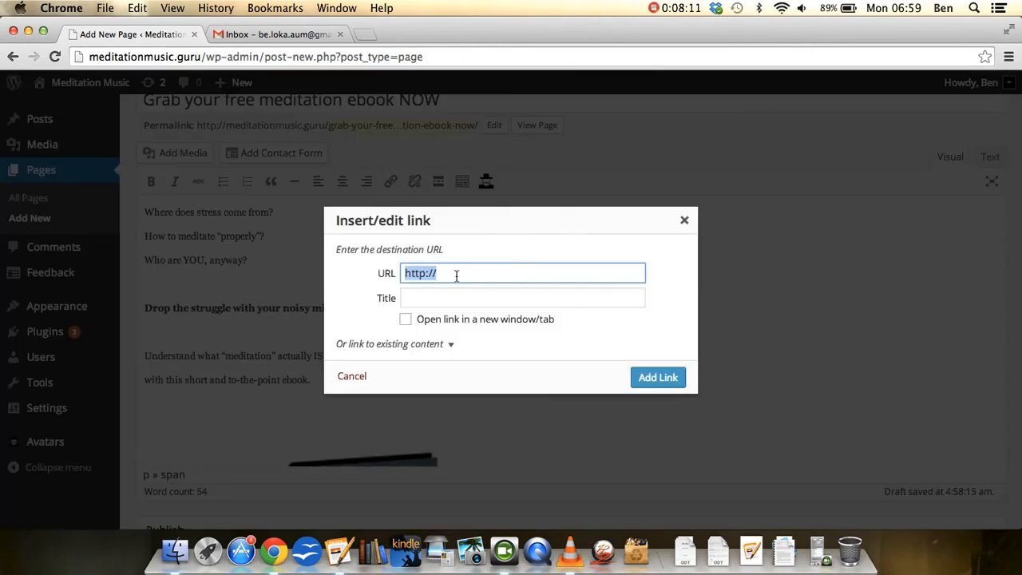
pyautogui.write('http://meditationmusic.guru/category/meditation-music')
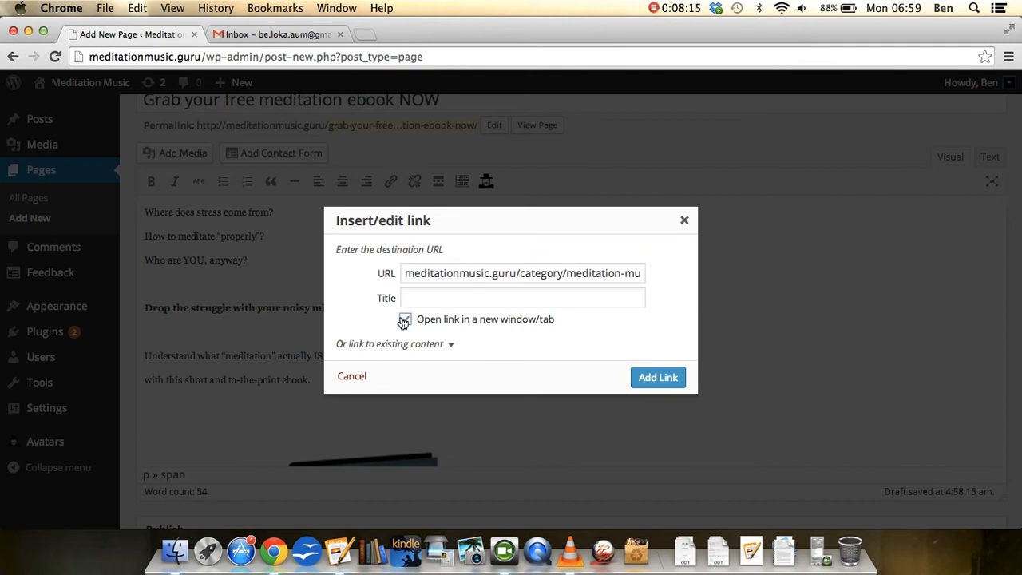
pyautogui.click(405, 319)
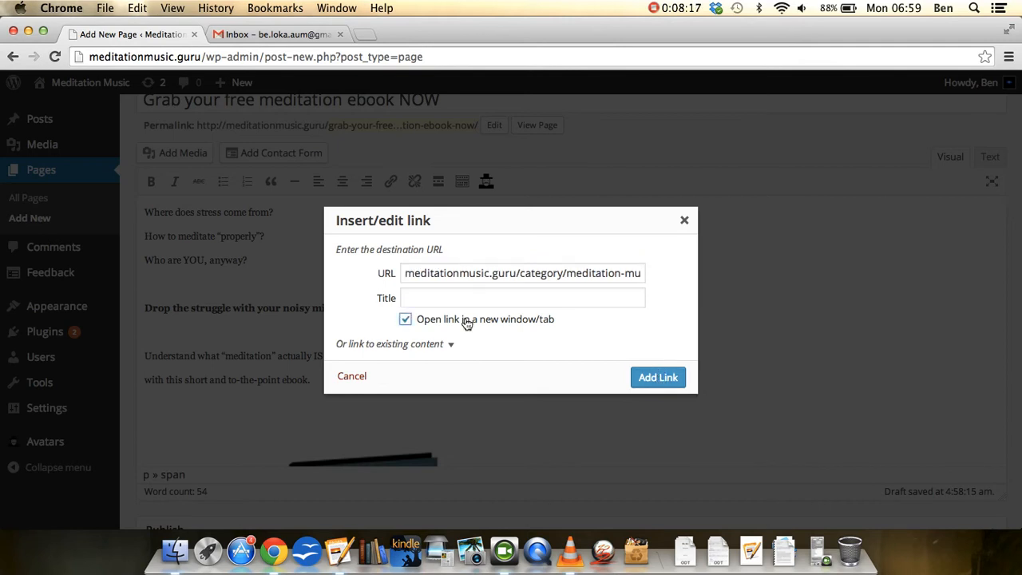
pyautogui.moveTo(658, 377)
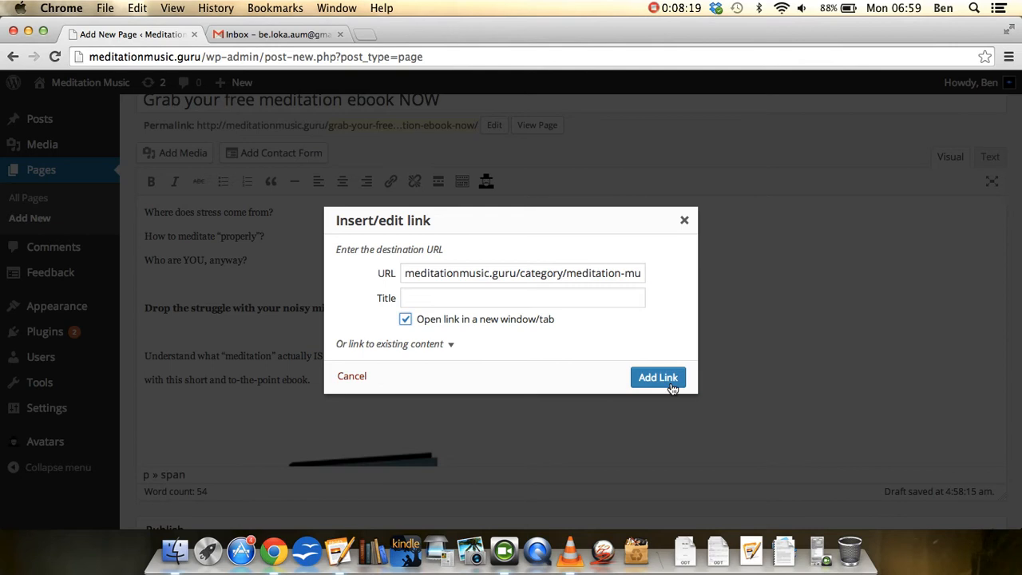
pyautogui.moveTo(614, 416)
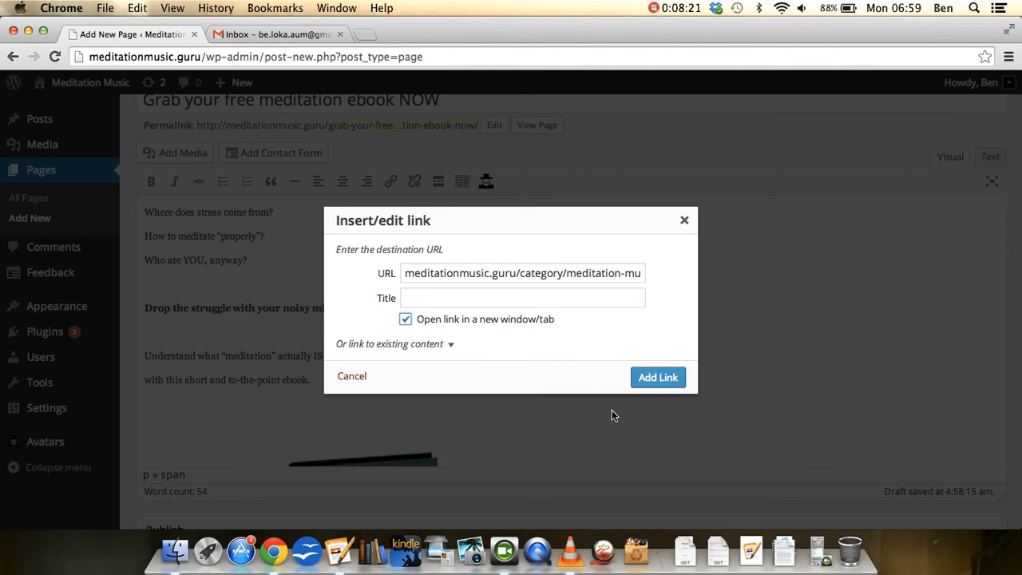
pyautogui.click(658, 376)
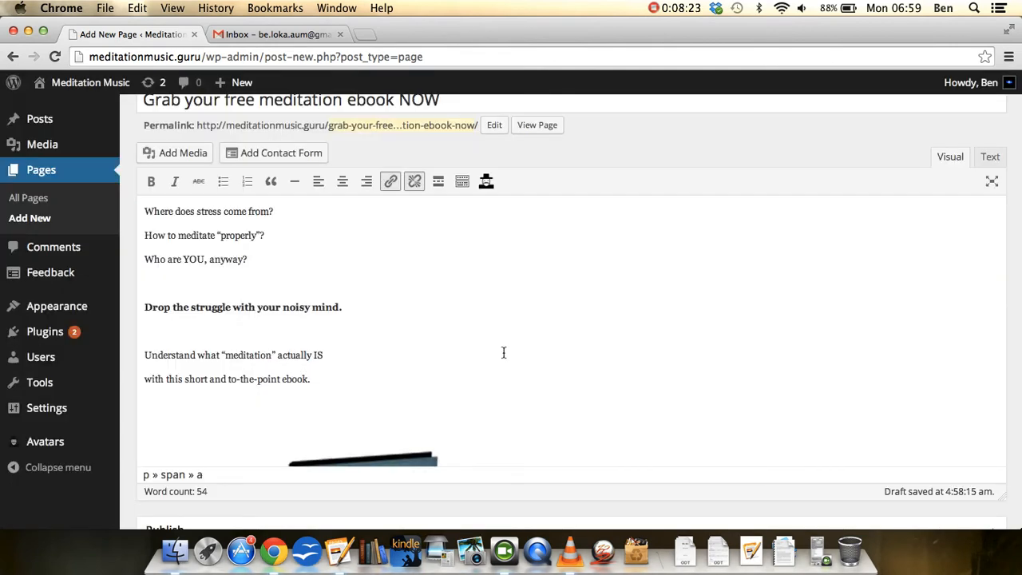
pyautogui.scroll(-3)
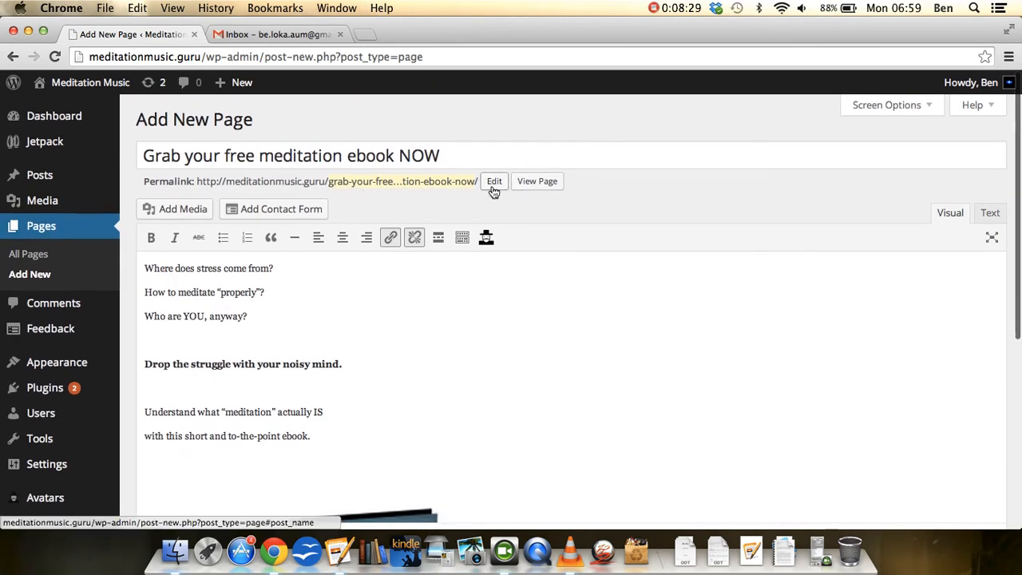
# - Change the permalink slug to free-meditation-ebook-now, accepting the adjusted free-meditation-ebook-now-2
pyautogui.click(494, 182)
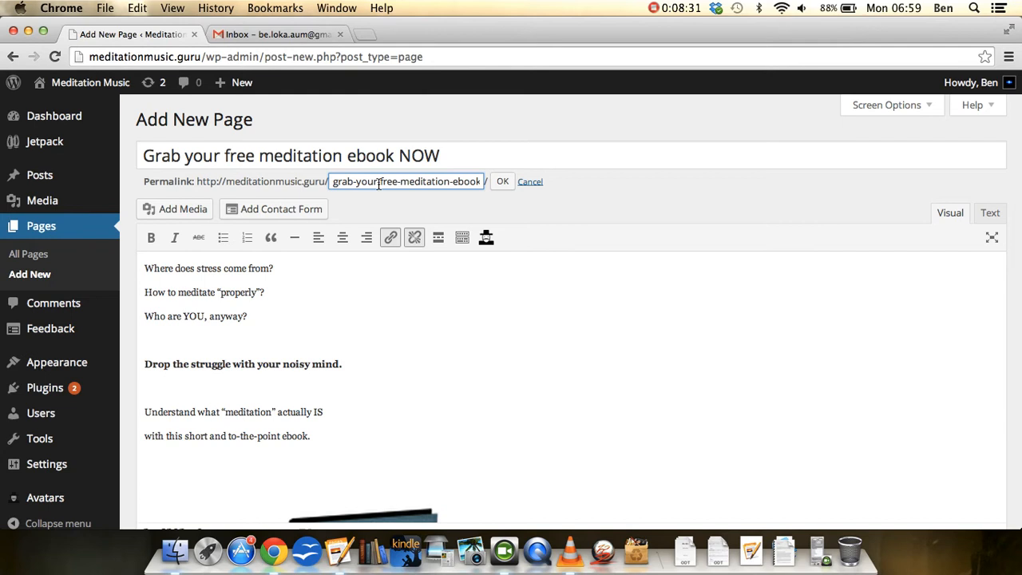
pyautogui.moveTo(387, 185)
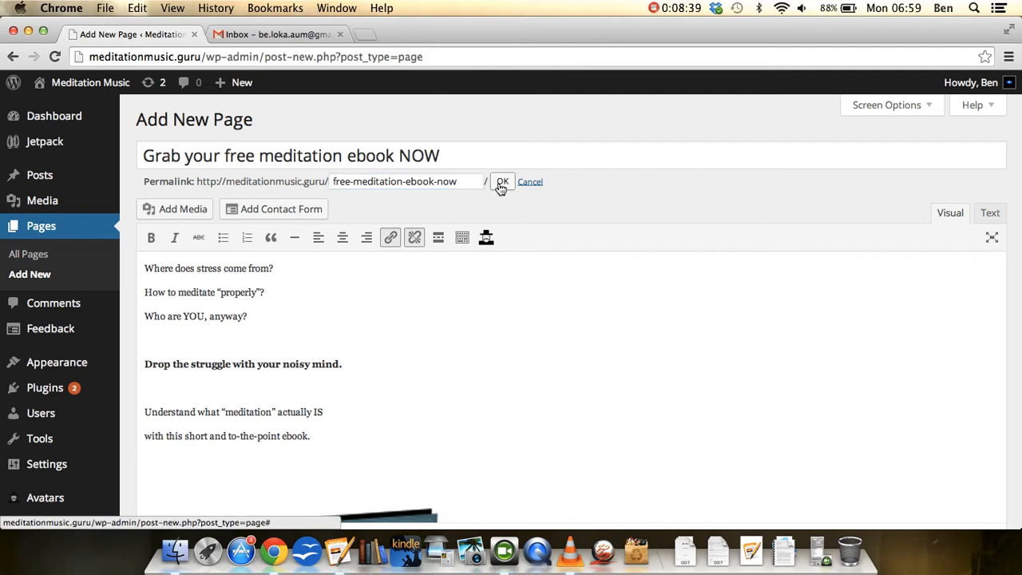
pyautogui.click(502, 181)
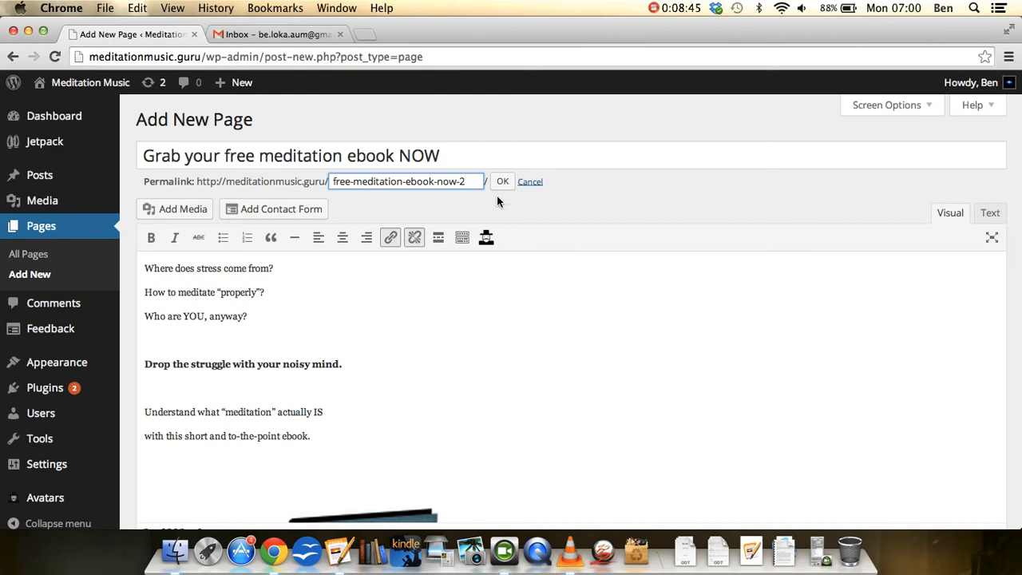
pyautogui.click(502, 182)
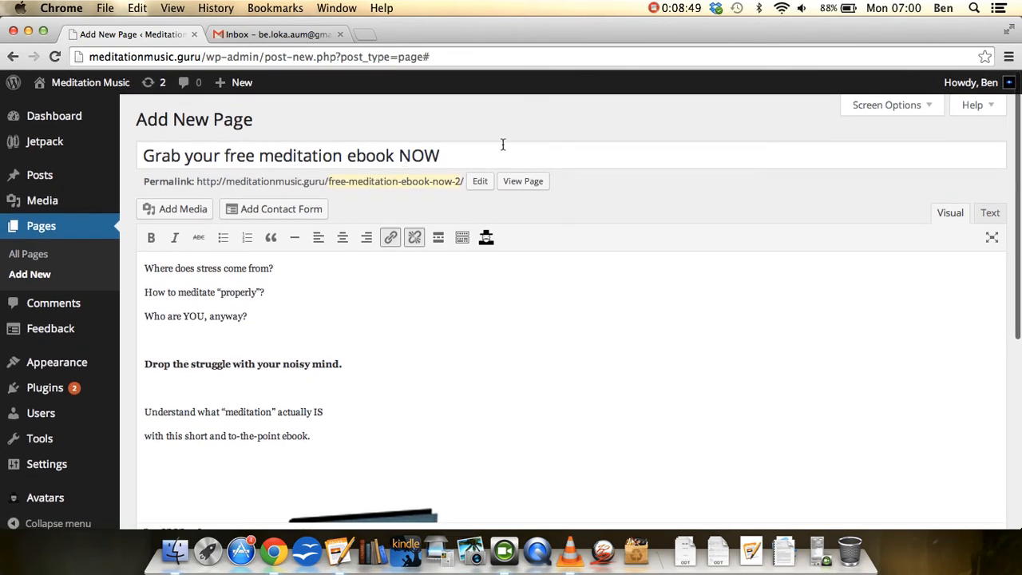
pyautogui.moveTo(744, 221)
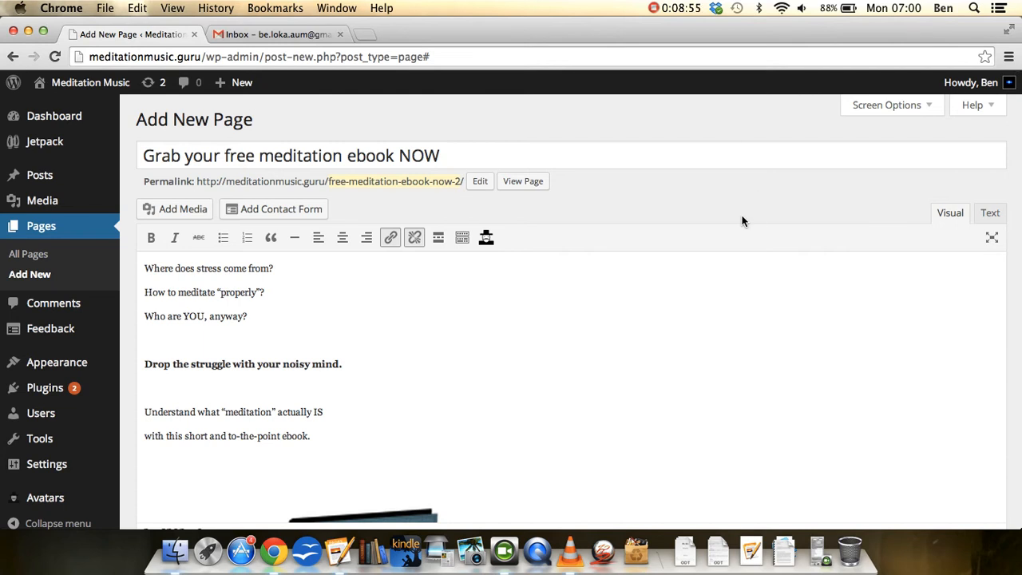
pyautogui.click(886, 104)
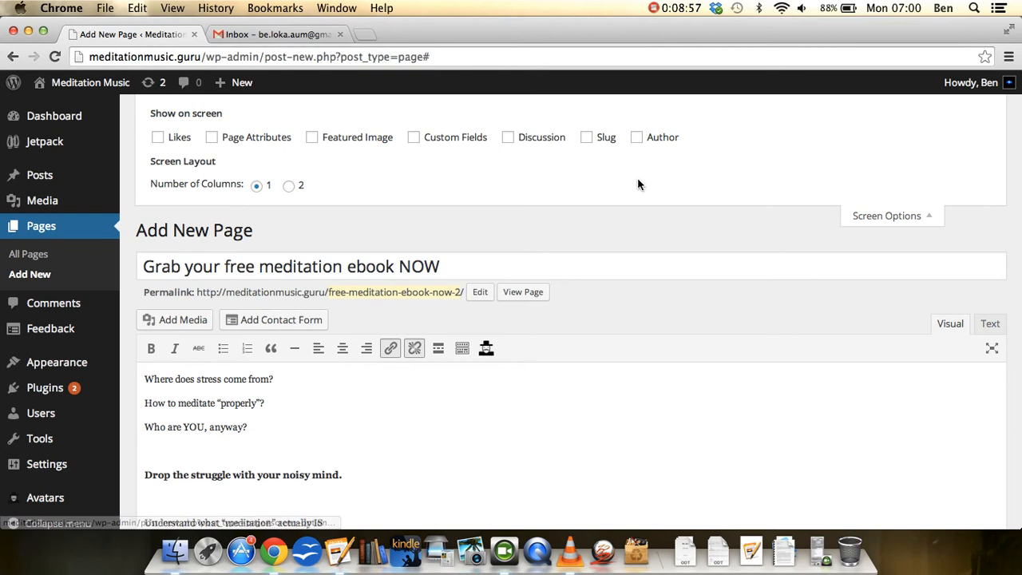
pyautogui.moveTo(289, 197)
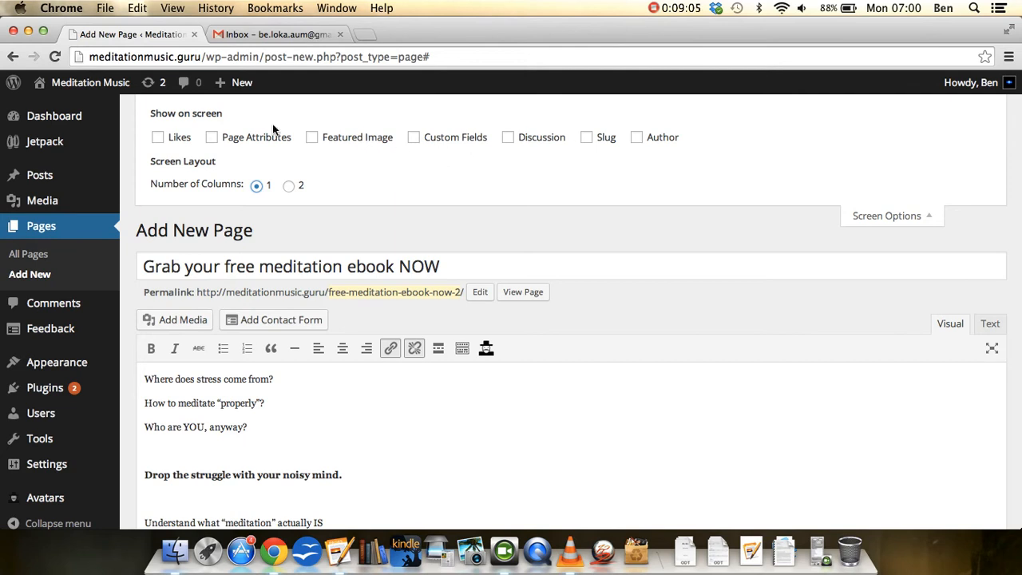
pyautogui.moveTo(601, 148)
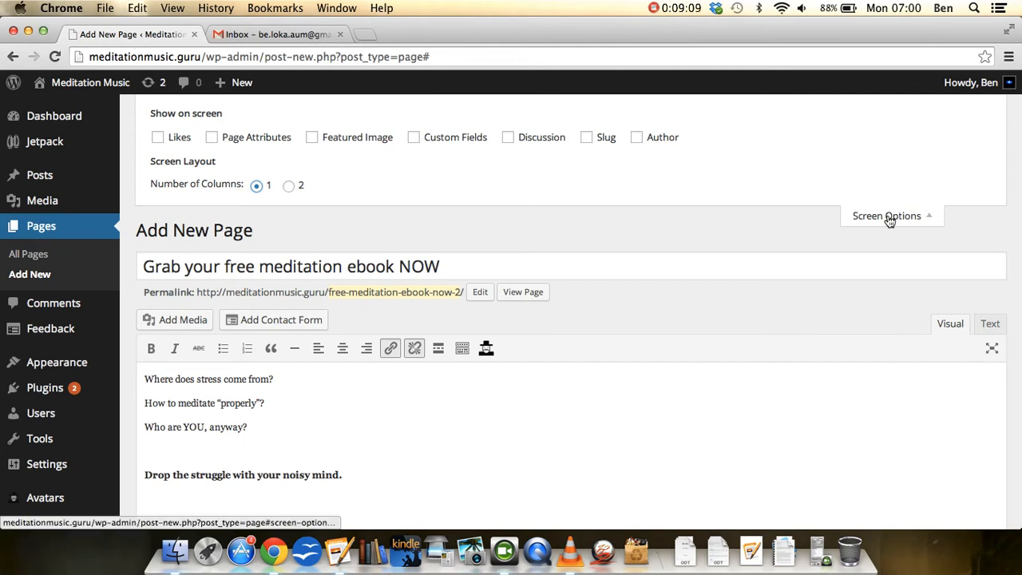
pyautogui.click(891, 215)
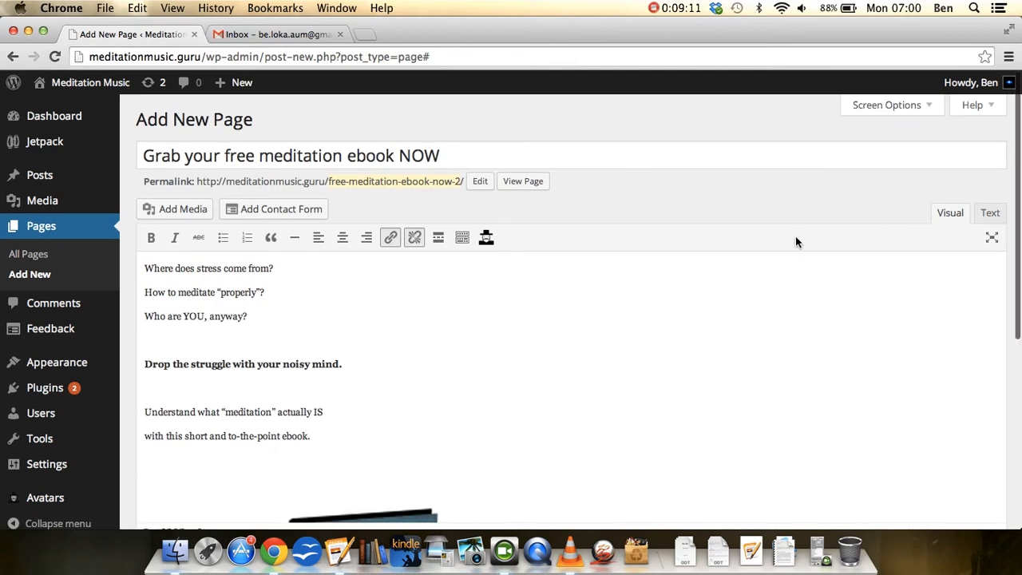
pyautogui.scroll(-3)
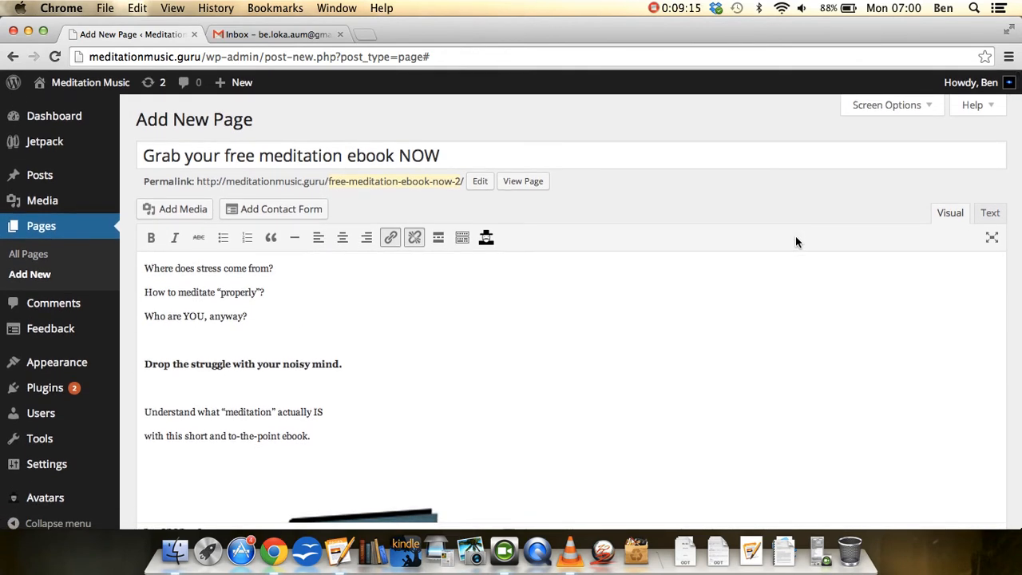
pyautogui.moveTo(740, 291)
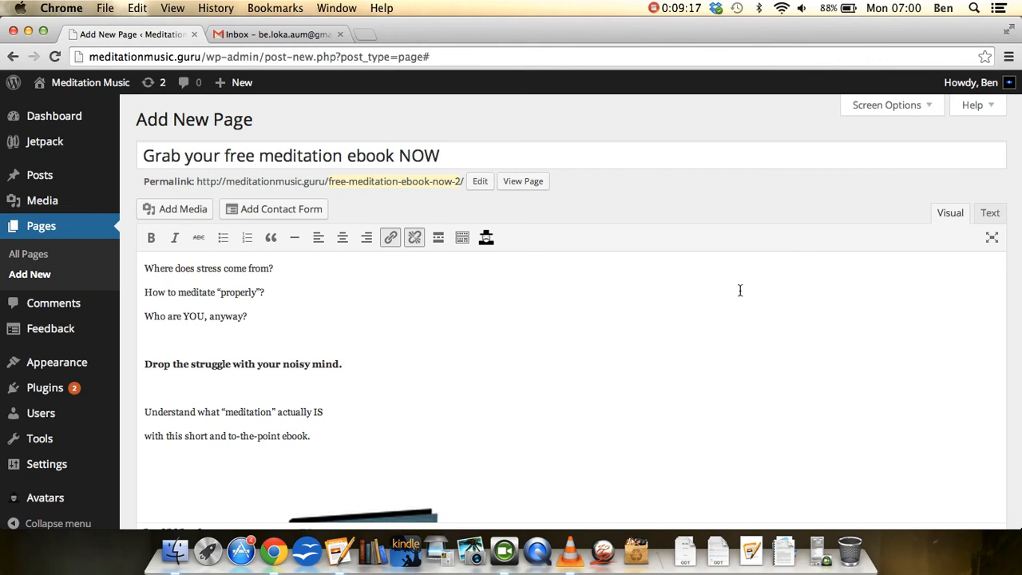
# - Scroll through the draft and preview the landing page before italicising the three opening questions
pyautogui.scroll(-3)
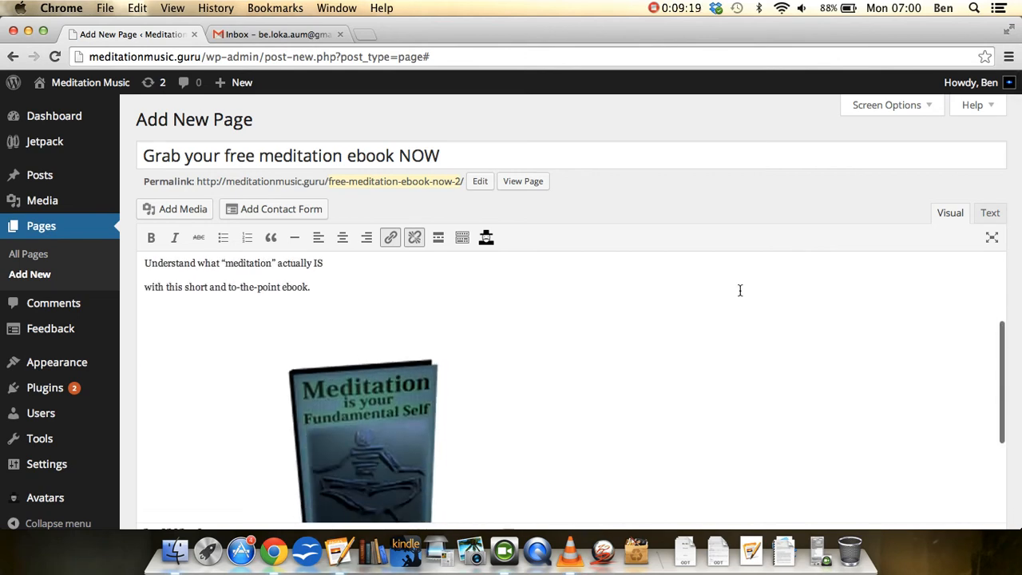
pyautogui.scroll(-3)
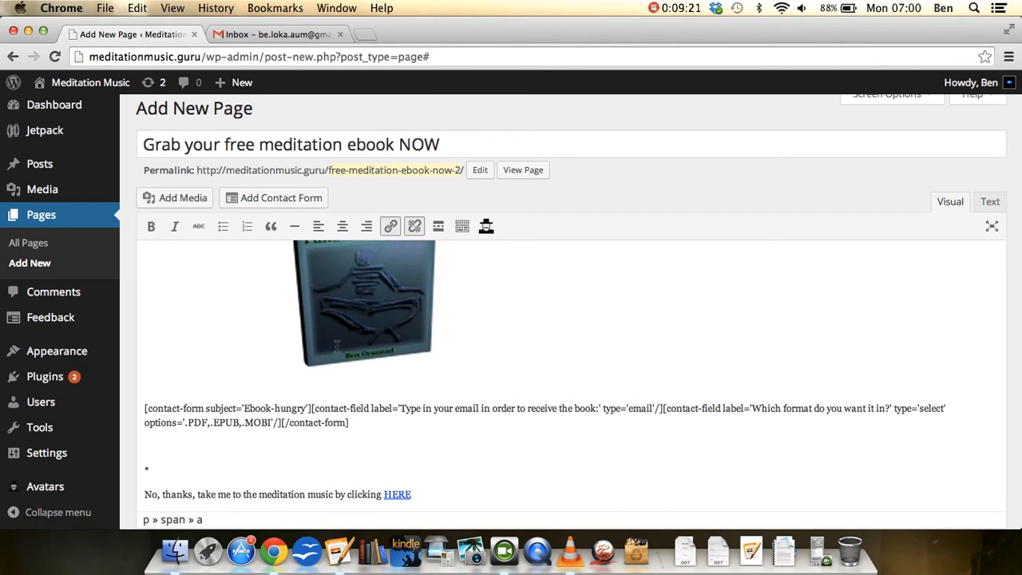
pyautogui.scroll(-3)
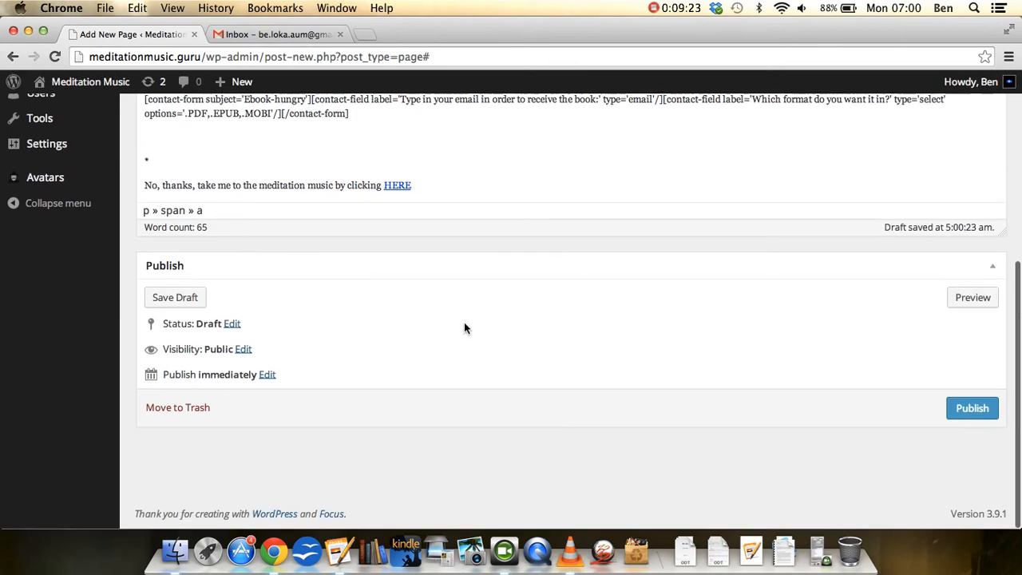
pyautogui.moveTo(960, 367)
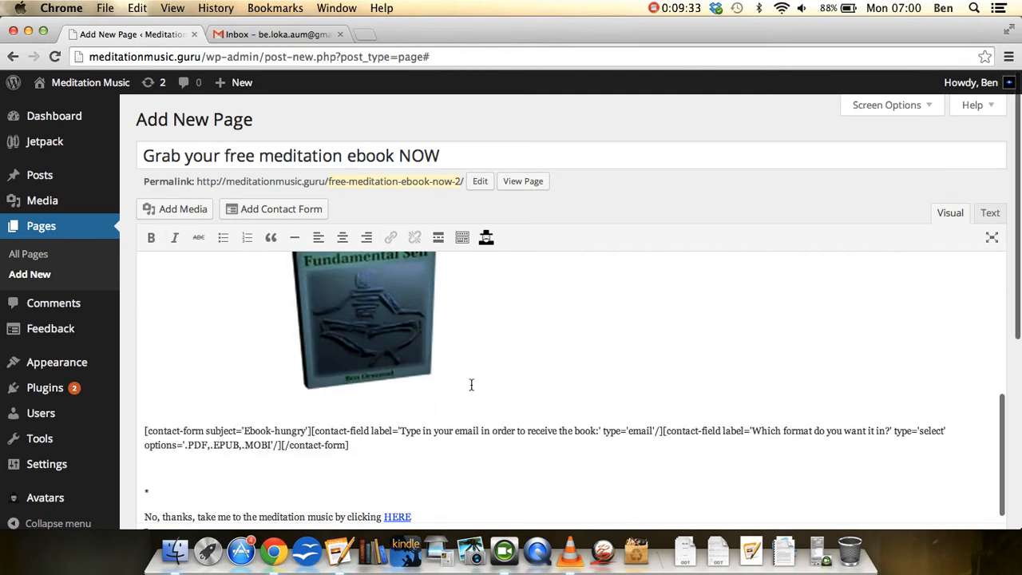
pyautogui.scroll(-3)
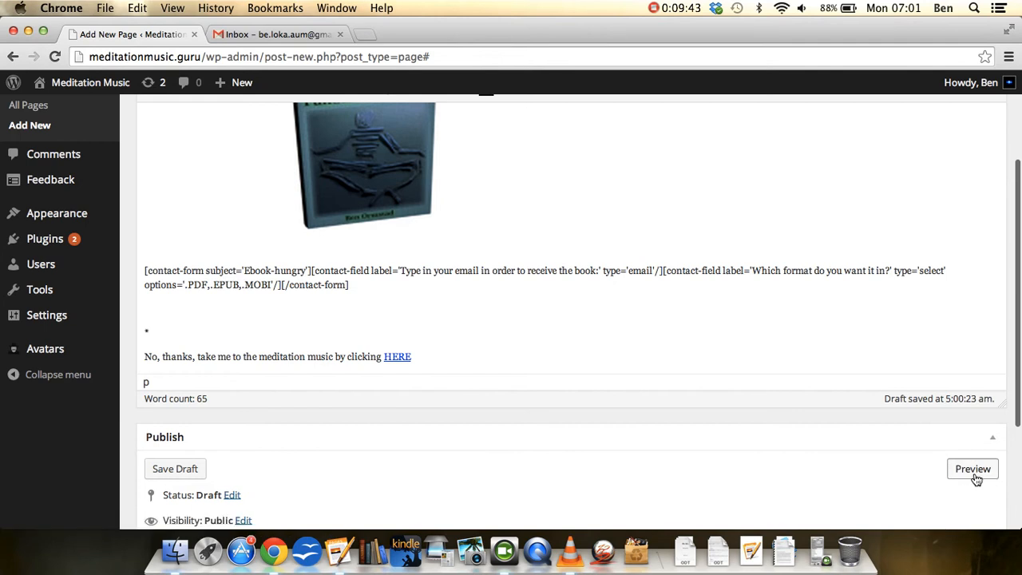
pyautogui.click(972, 469)
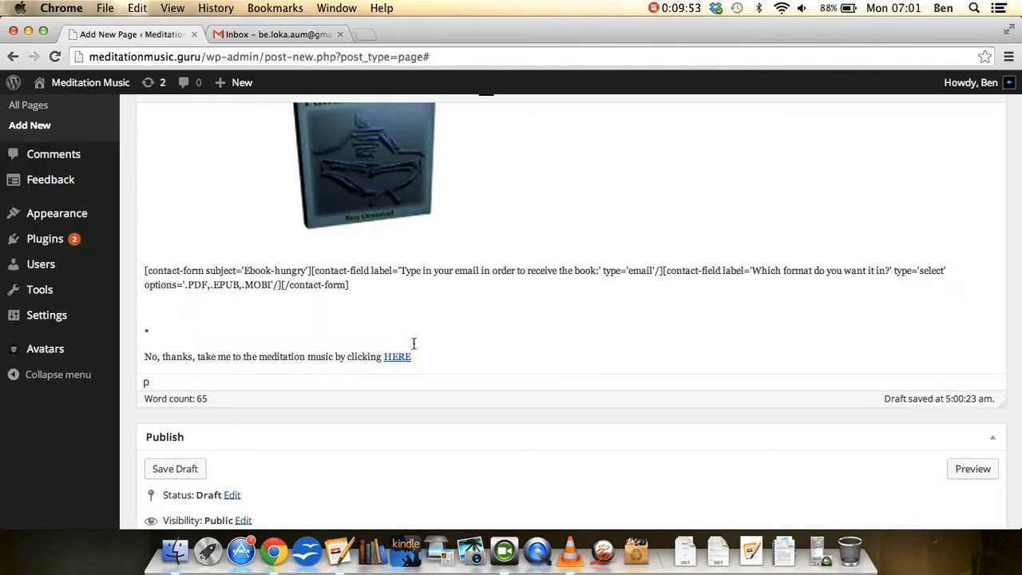
pyautogui.scroll(3)
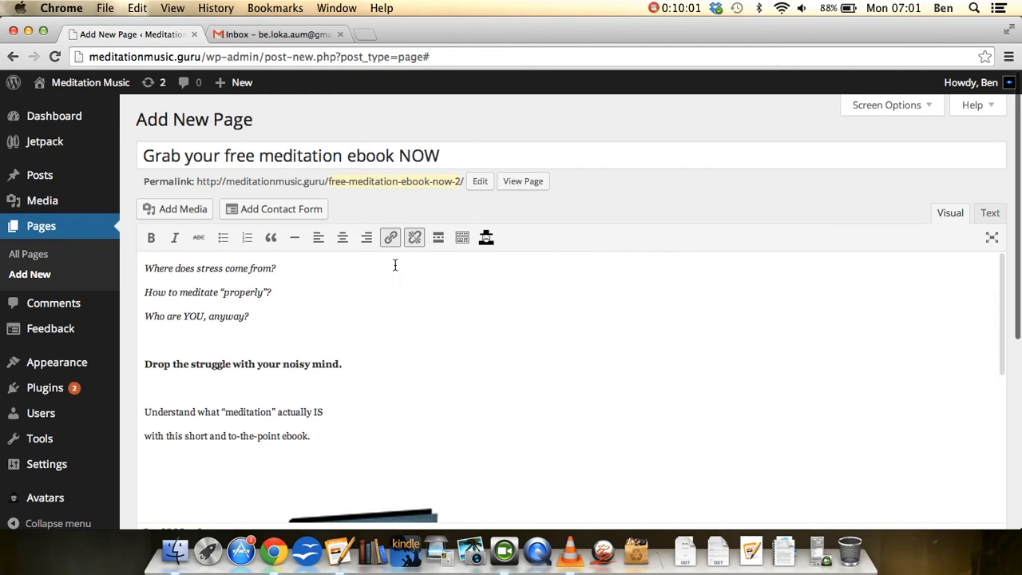
# - Verify the HERE link's destination URL, then publish the 'Grab your free meditation ebook NOW' page
pyautogui.click(390, 237)
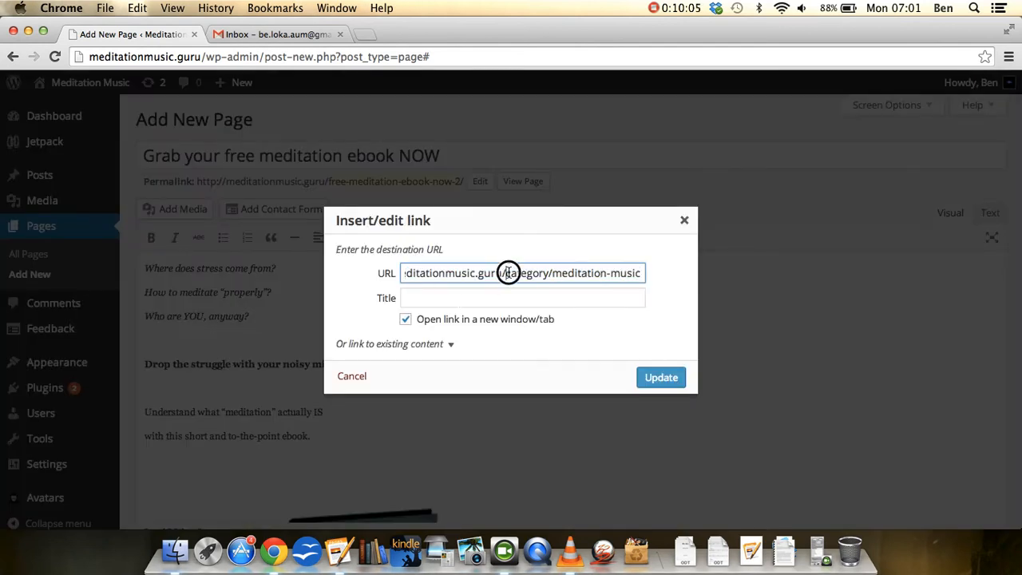
pyautogui.doubleClick(508, 272)
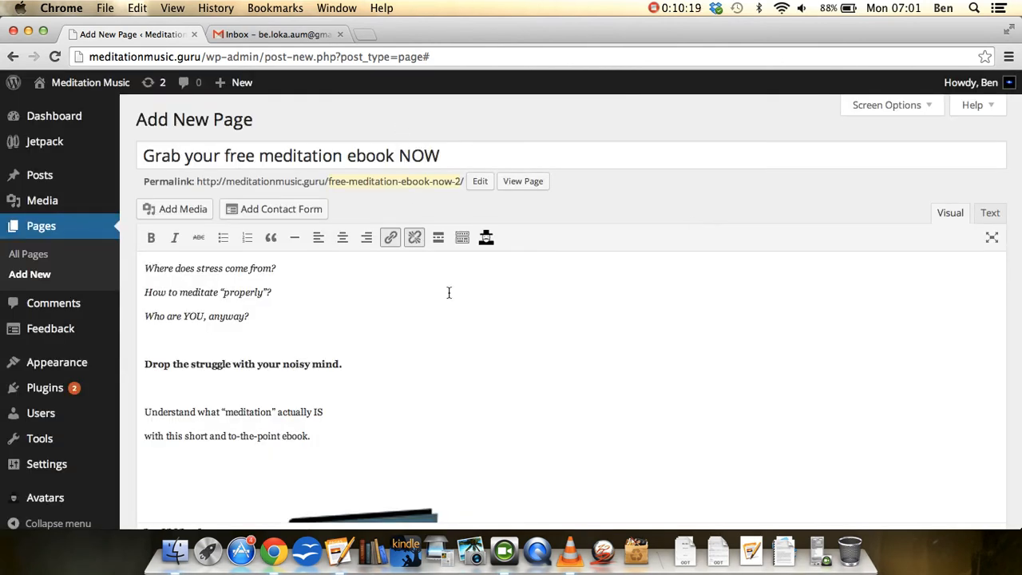
pyautogui.scroll(-3)
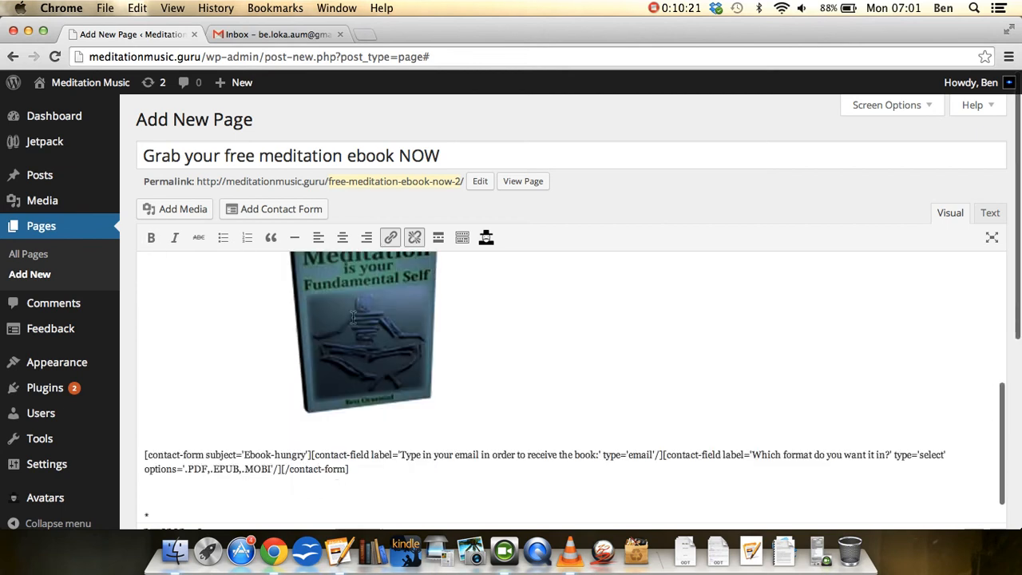
pyautogui.scroll(-3)
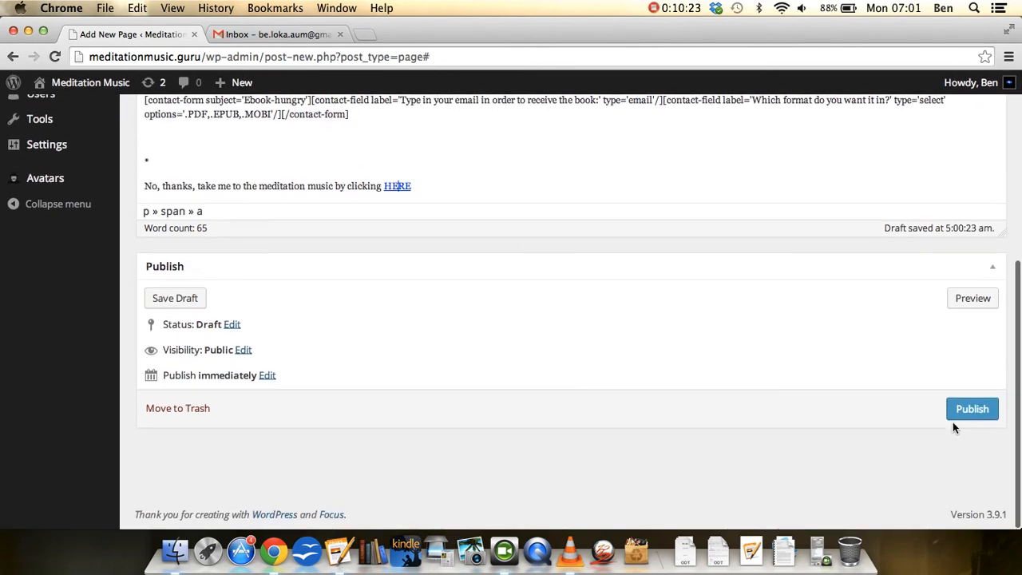
pyautogui.click(972, 408)
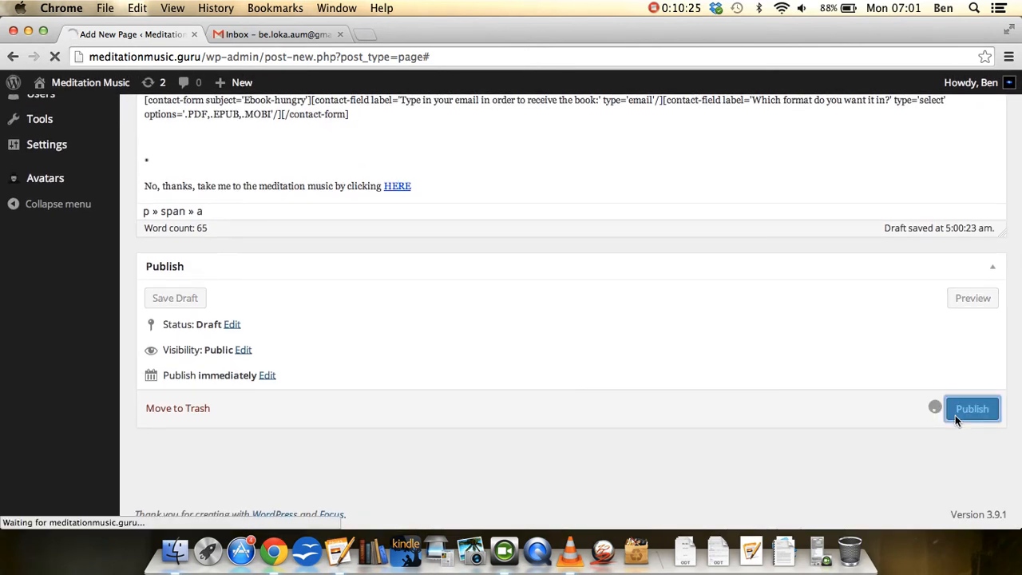
pyautogui.click(972, 409)
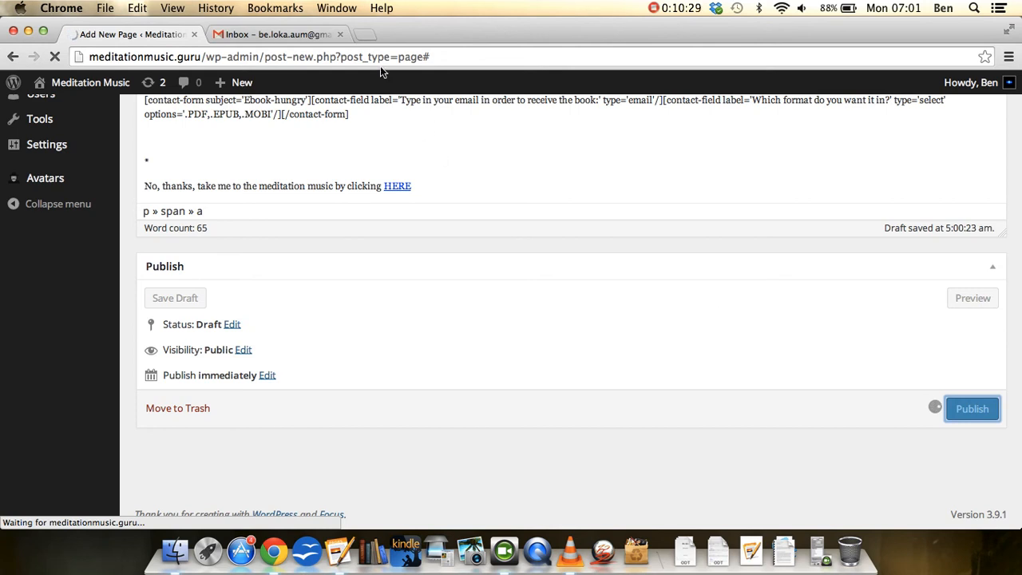
pyautogui.click(971, 409)
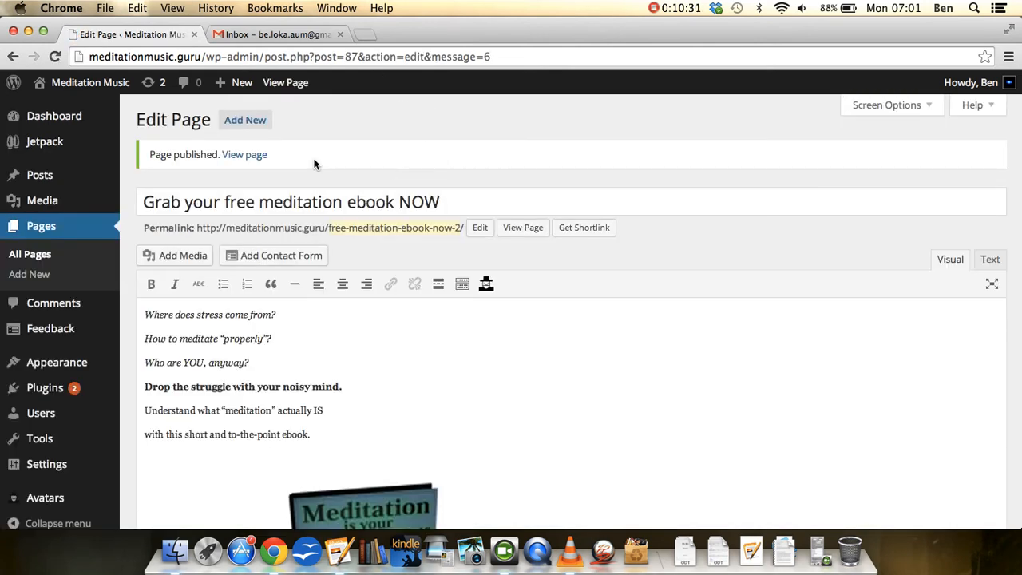
# - Open 'View page' from the Page published notice in a new tab to see the live Meditation Music site
pyautogui.rightClick(244, 155)
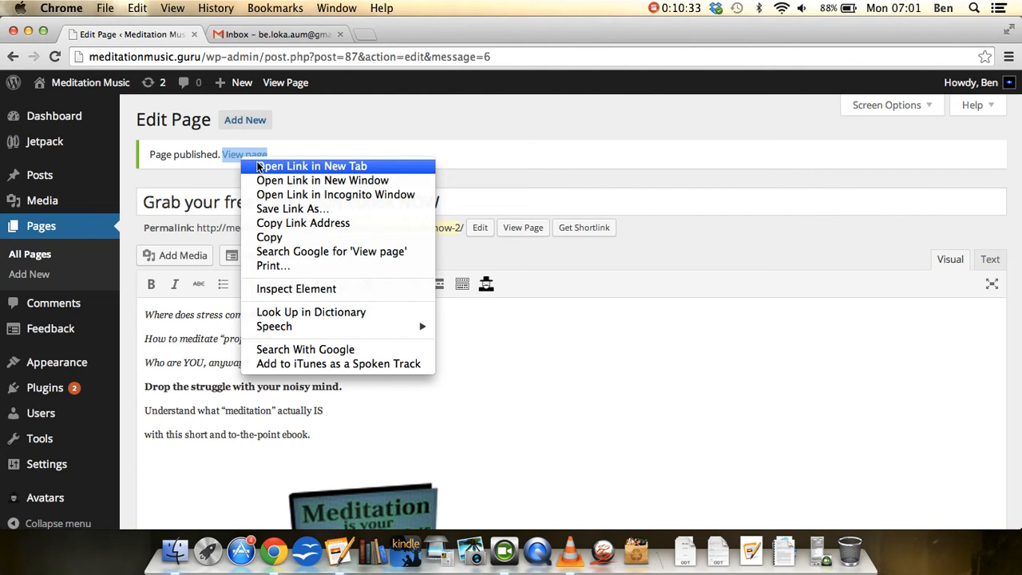
pyautogui.click(310, 166)
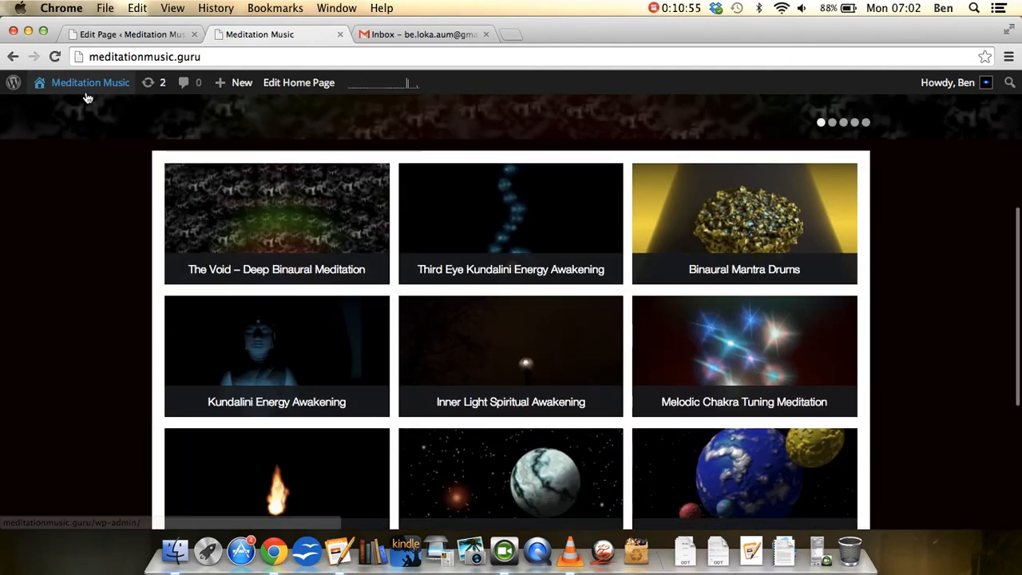
pyautogui.click(128, 34)
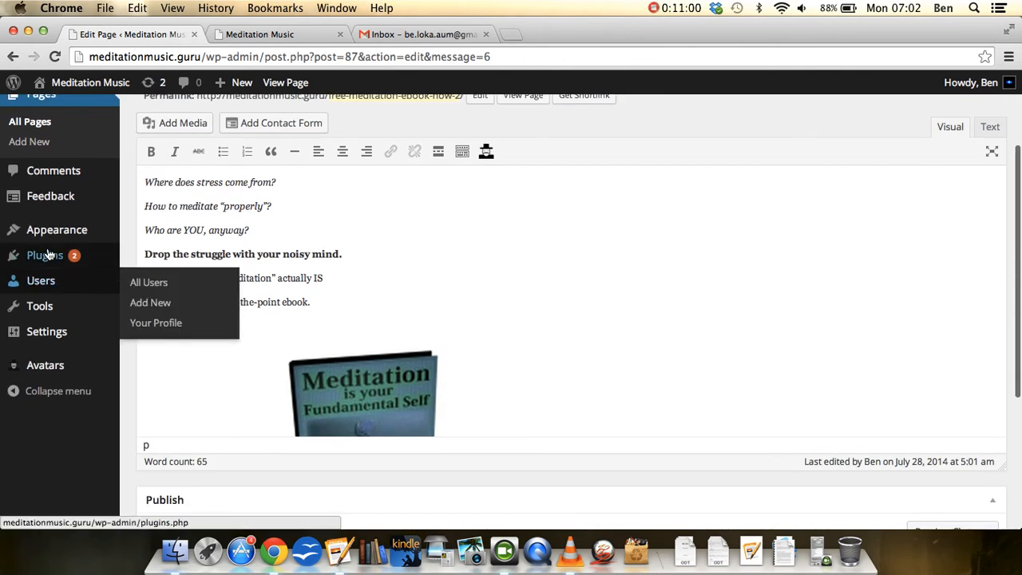
pyautogui.moveTo(57, 229)
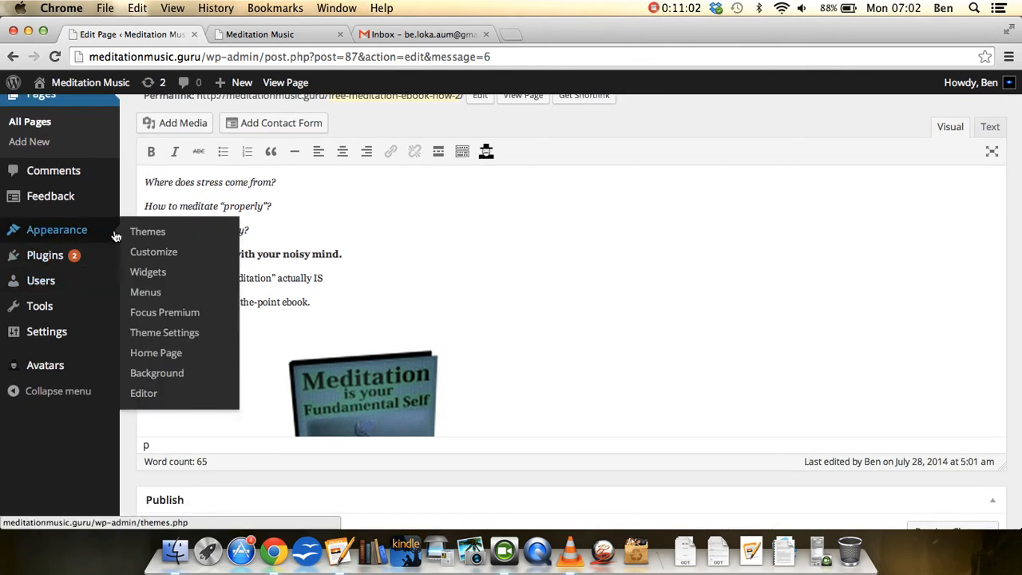
# - Reach the Static Front Page settings in the theme customizer
pyautogui.click(153, 252)
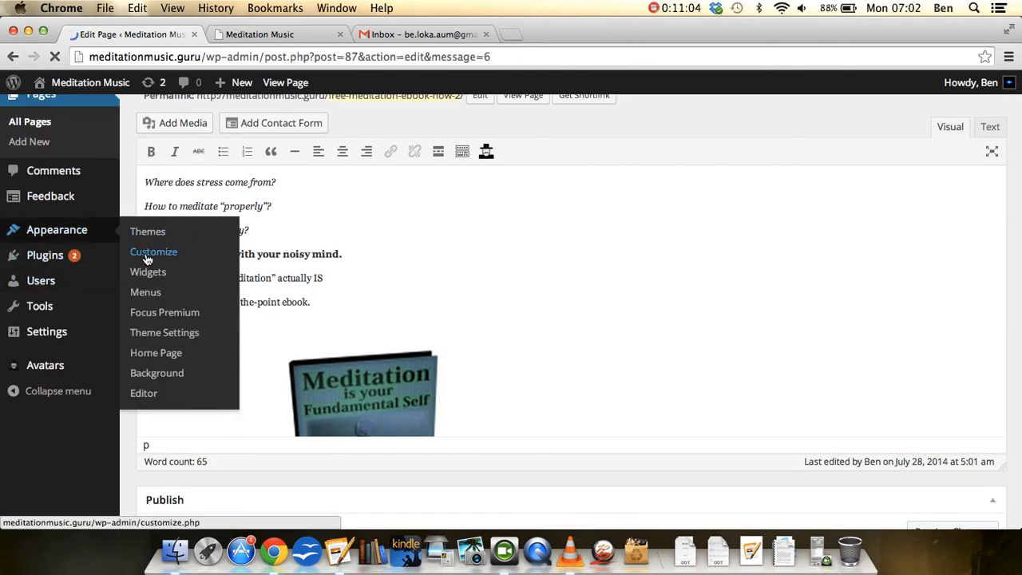
pyautogui.click(153, 252)
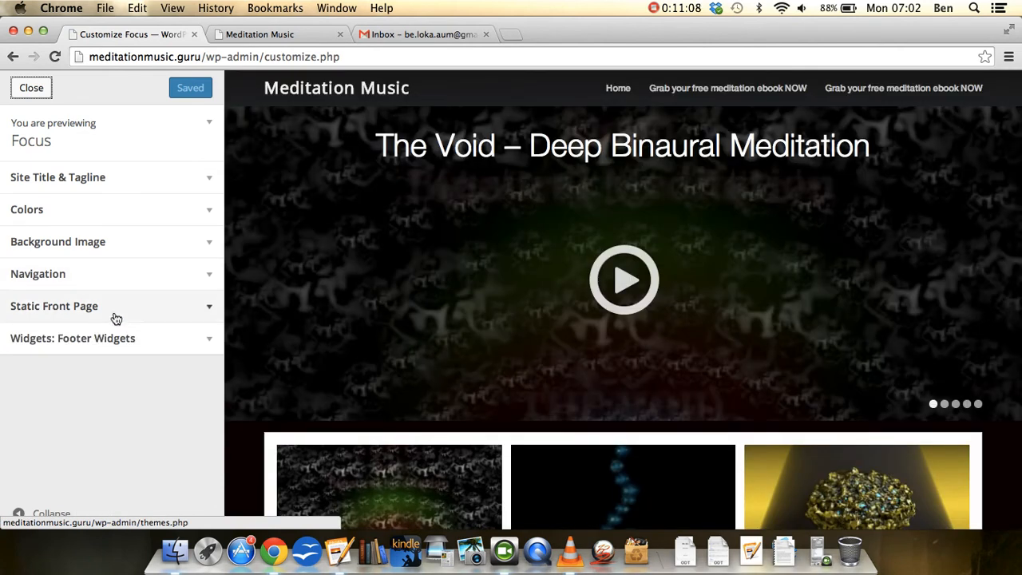
pyautogui.click(80, 306)
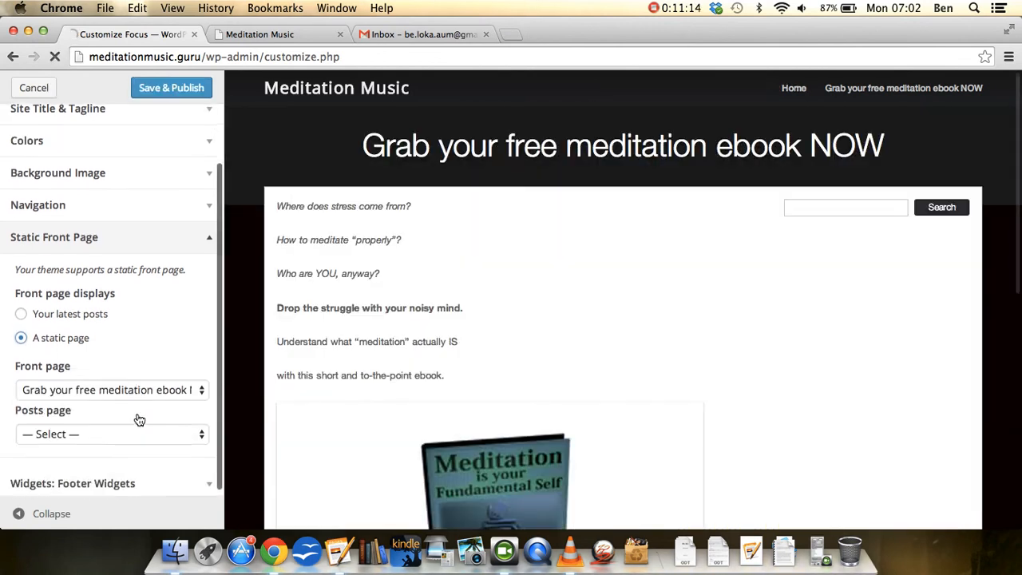
# - Make 'Grab your free meditation ebook NOW' the front page, leave Posts page unset, and publish
pyautogui.click(112, 390)
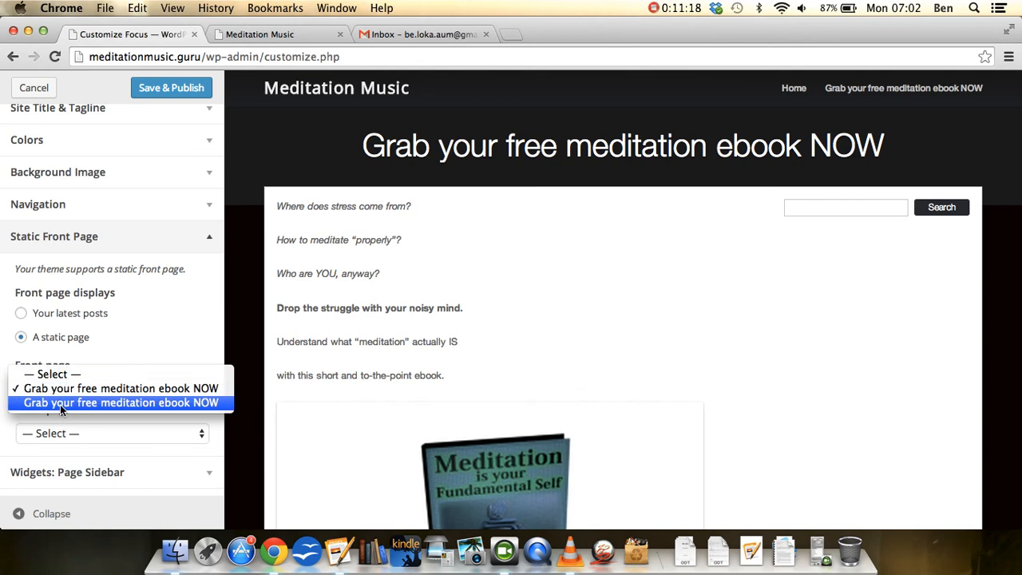
pyautogui.click(119, 404)
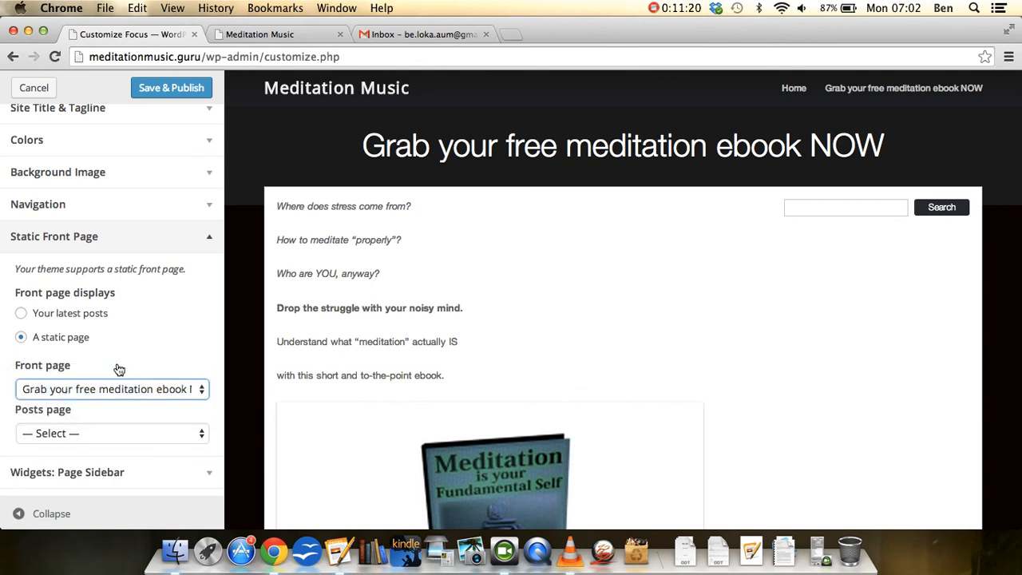
pyautogui.click(112, 434)
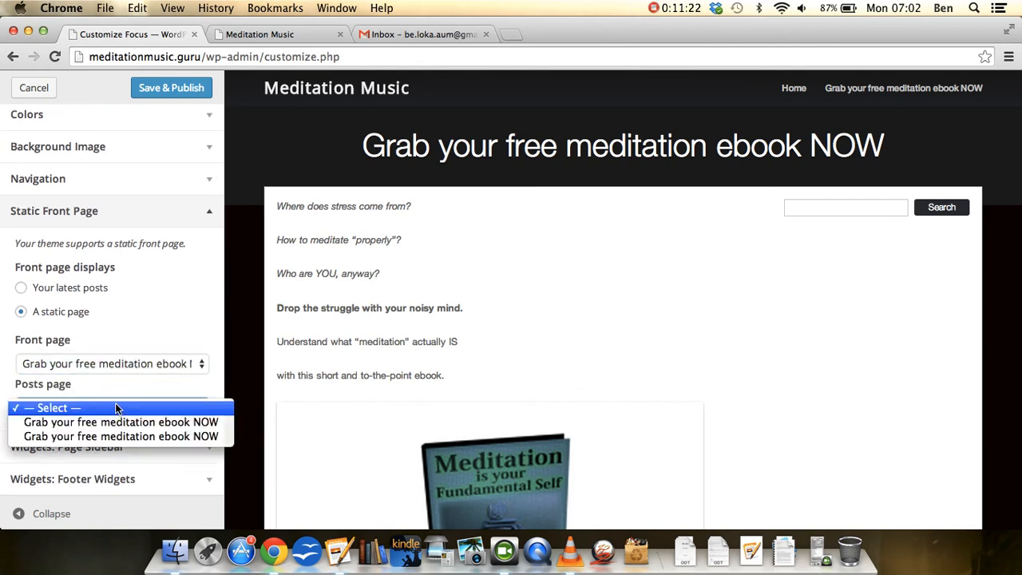
pyautogui.click(49, 407)
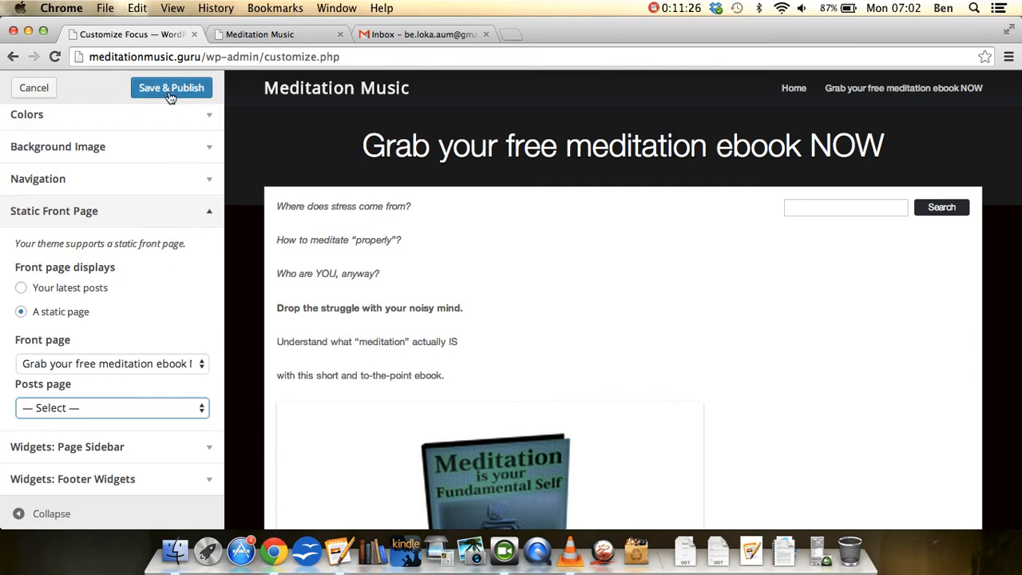
pyautogui.click(192, 88)
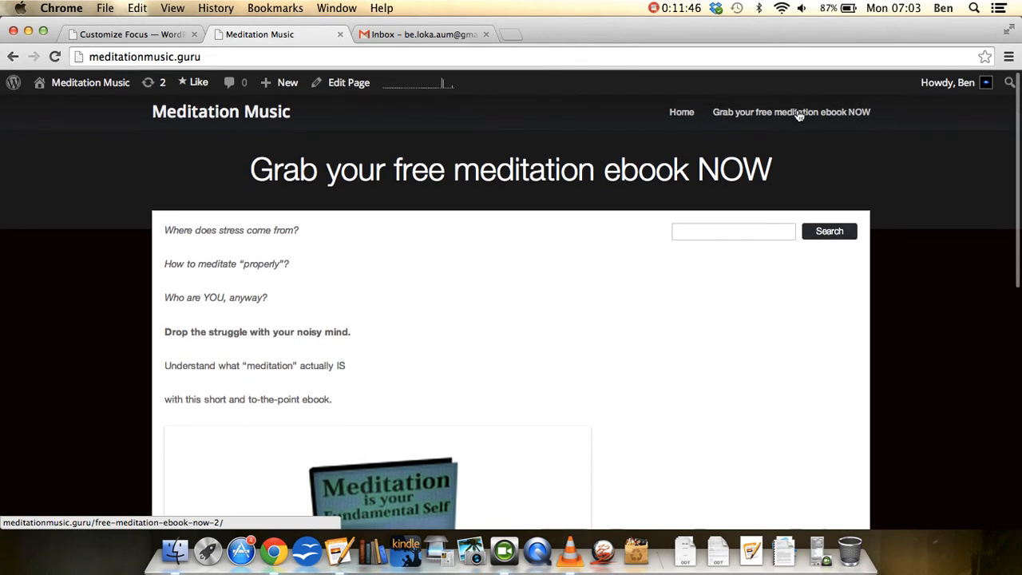
pyautogui.moveTo(472, 226)
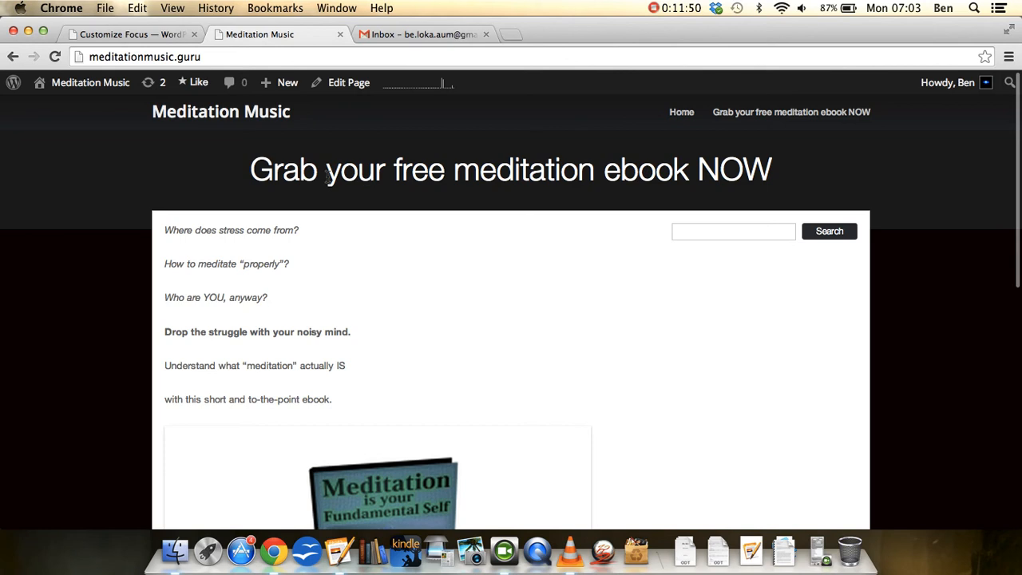
pyautogui.moveTo(448, 246)
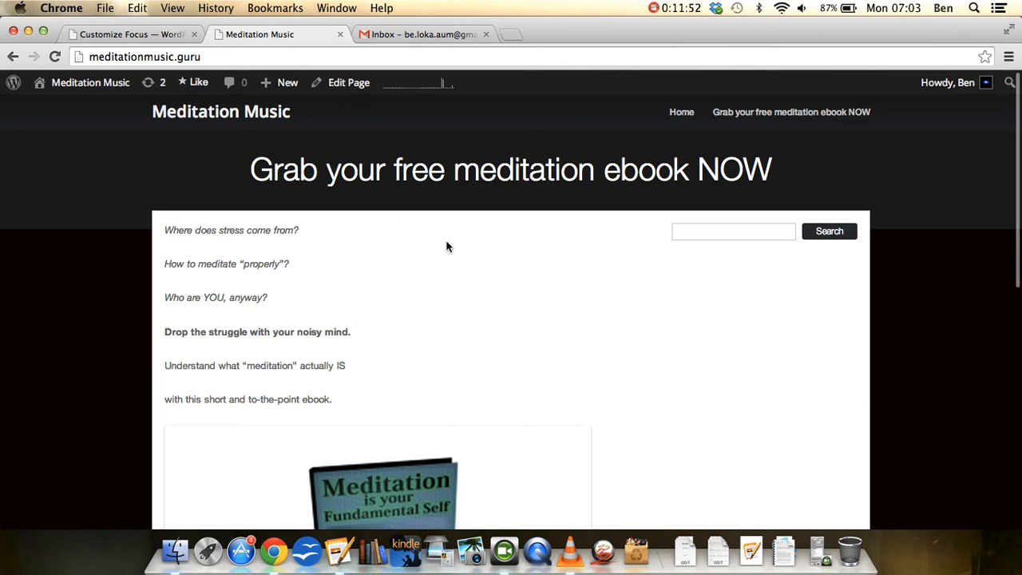
pyautogui.moveTo(737, 117)
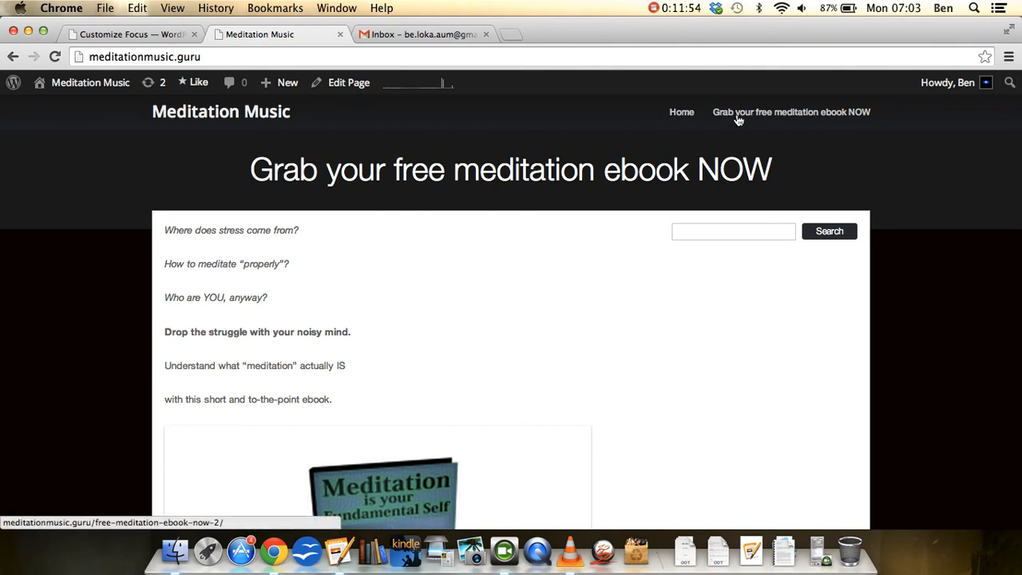
pyautogui.moveTo(675, 106)
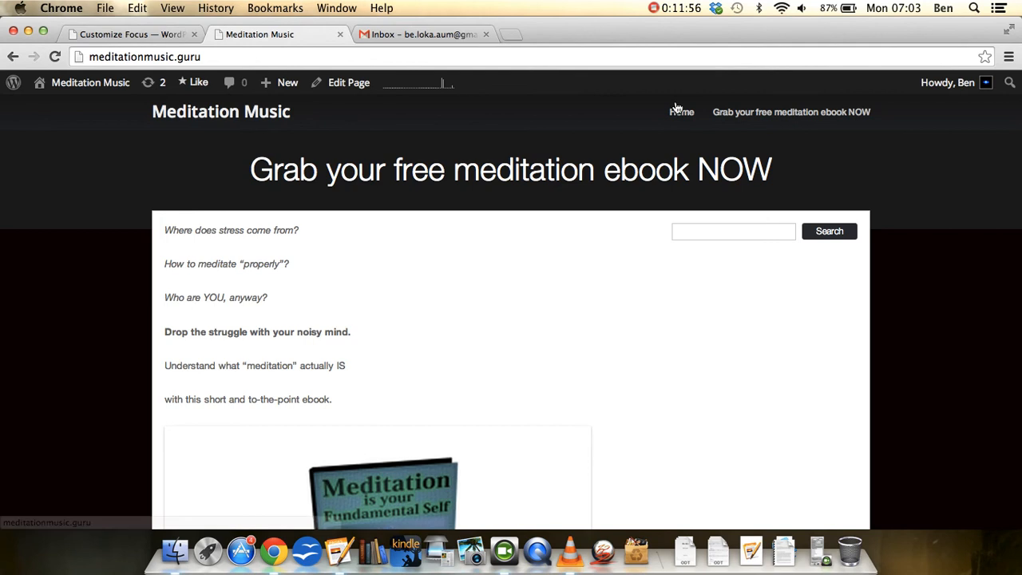
pyautogui.click(681, 112)
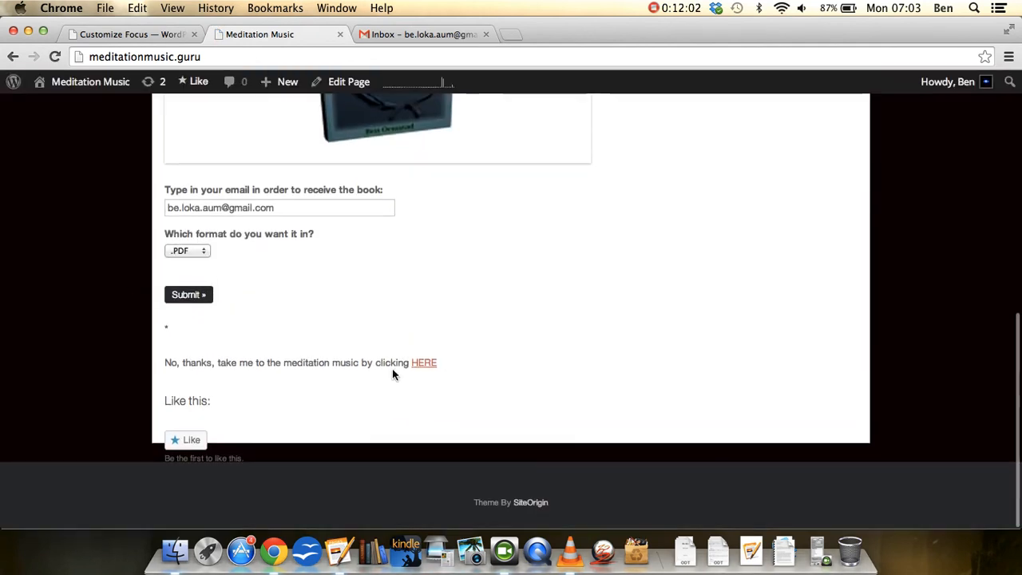
pyautogui.click(423, 362)
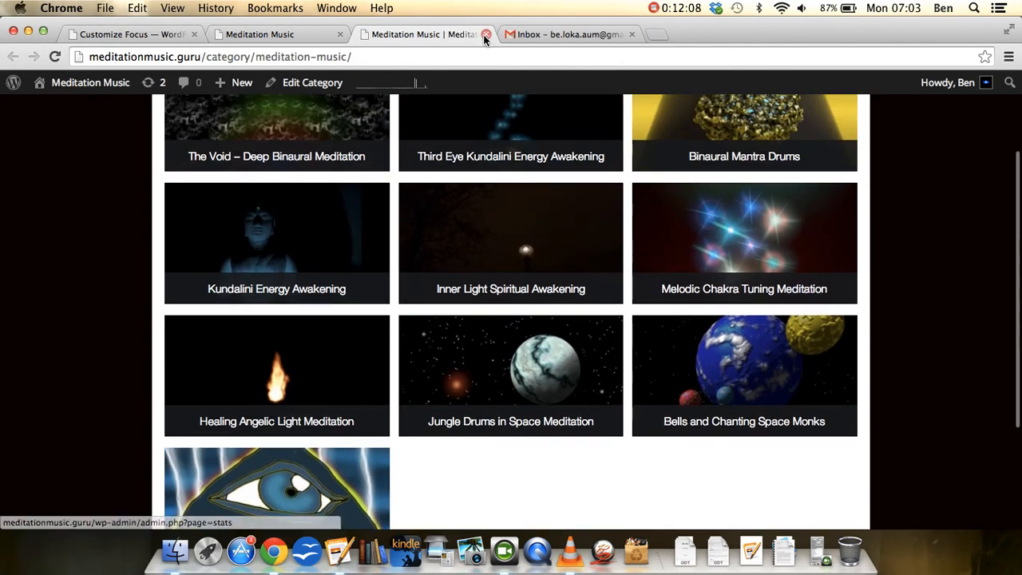
pyautogui.click(486, 34)
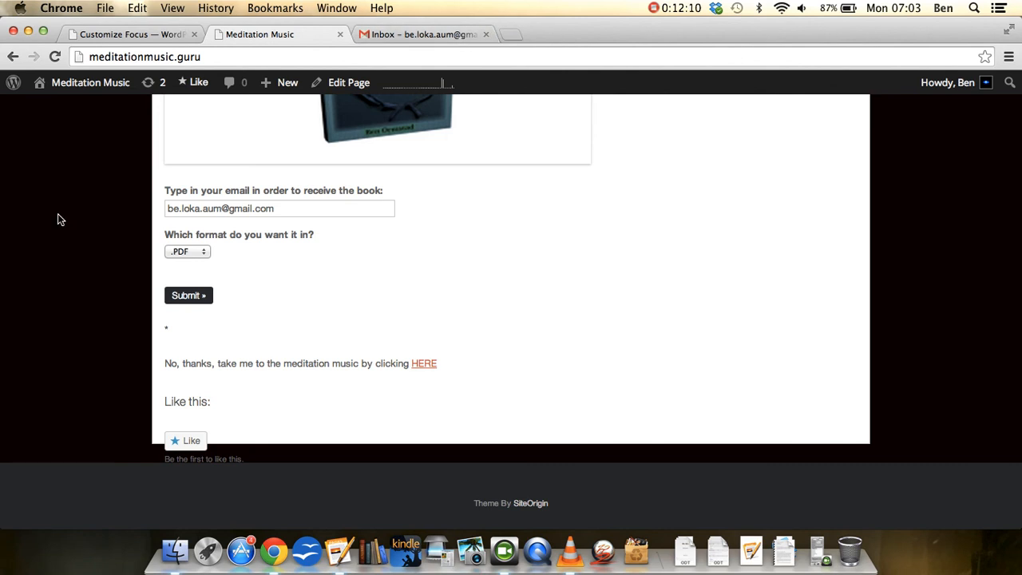
pyautogui.scroll(3)
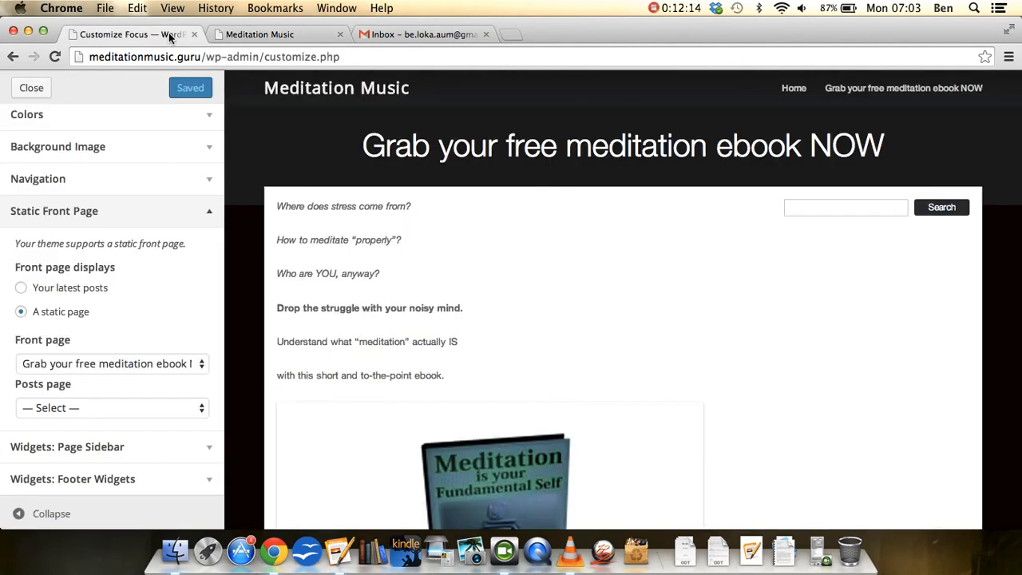
# - Exit the customizer so the live landing page shows again
pyautogui.click(31, 88)
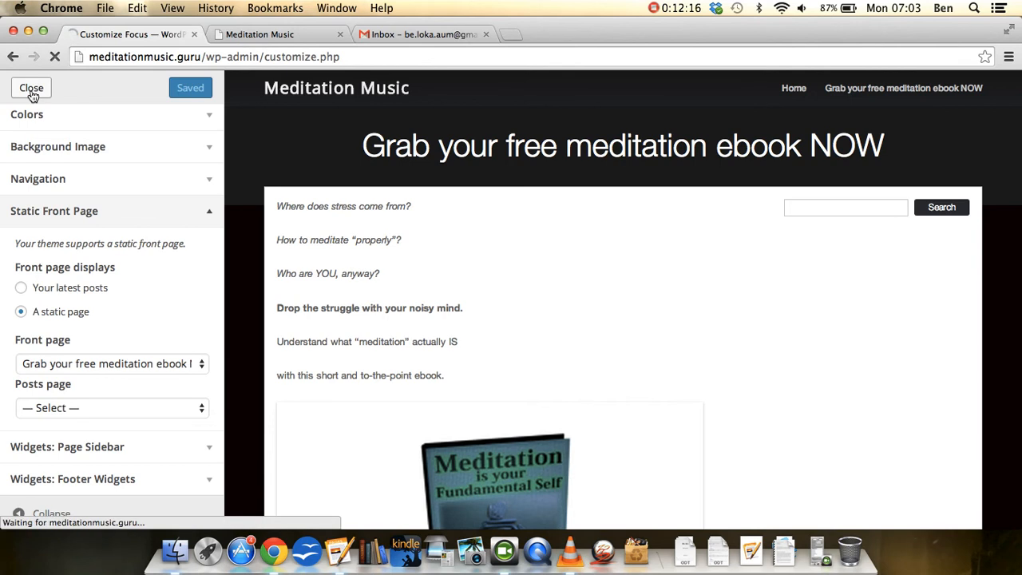
pyautogui.click(32, 87)
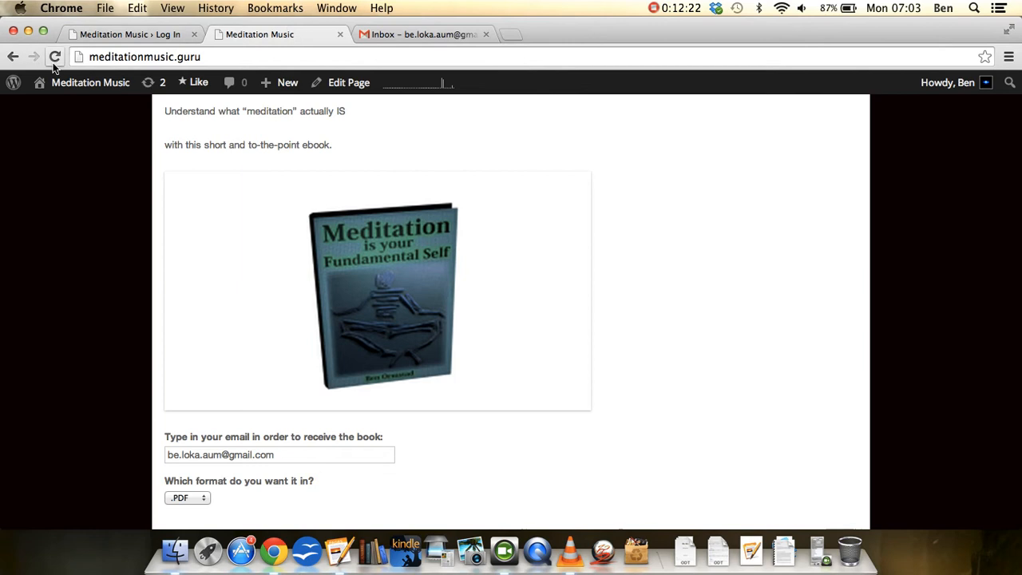
# - Reload the landing page and enter the email 'ognorw' in the ebook form
pyautogui.click(42, 58)
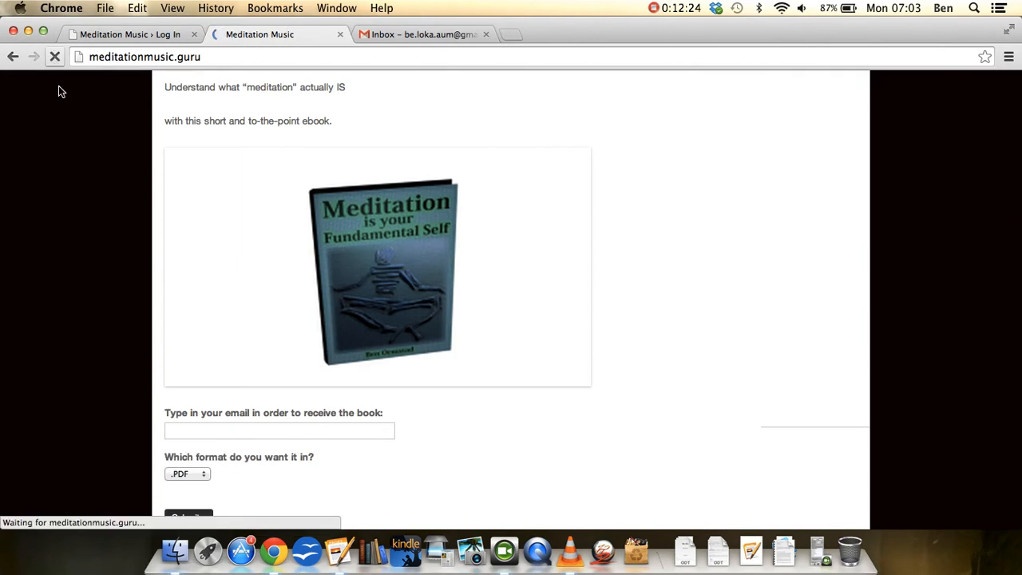
pyautogui.scroll(-3)
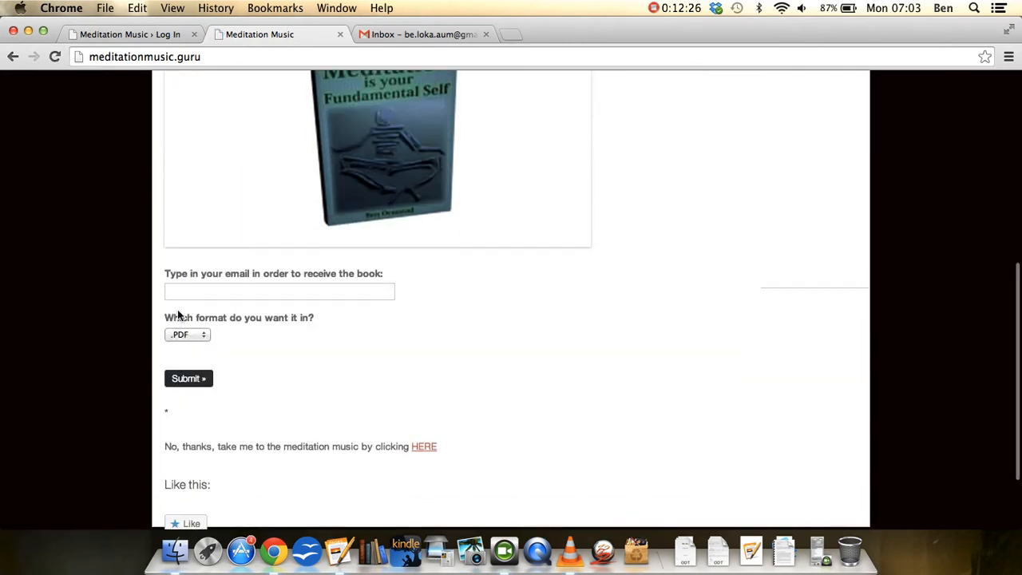
pyautogui.click(278, 292)
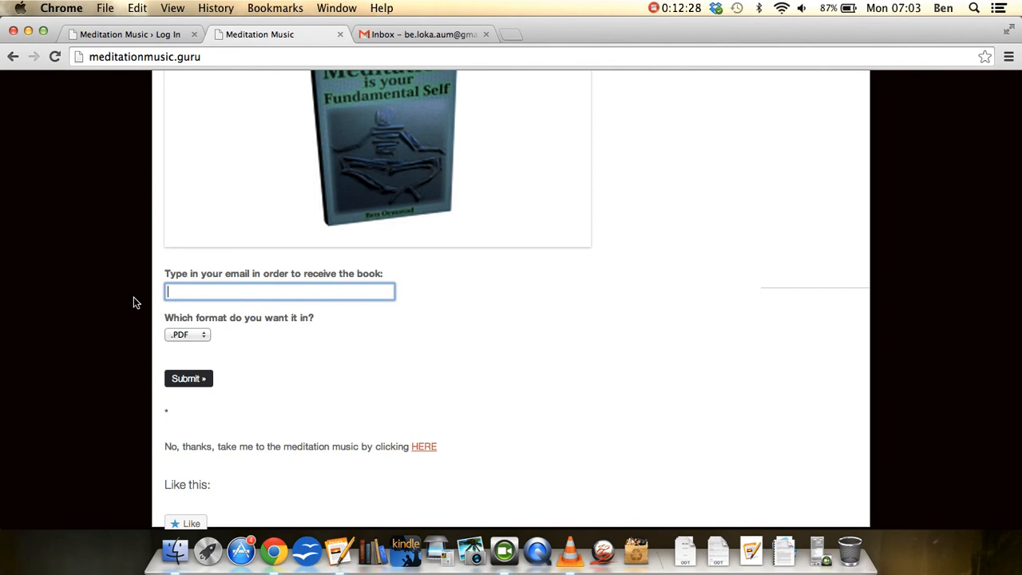
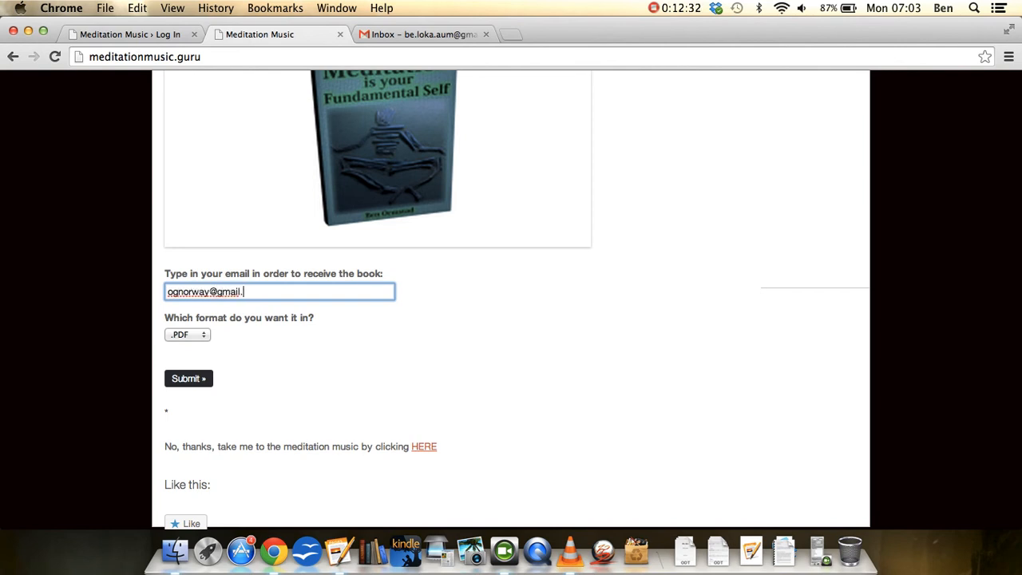
# - Choose .EPUB as the ebook format and submit the form to get Message Sent
pyautogui.click(187, 334)
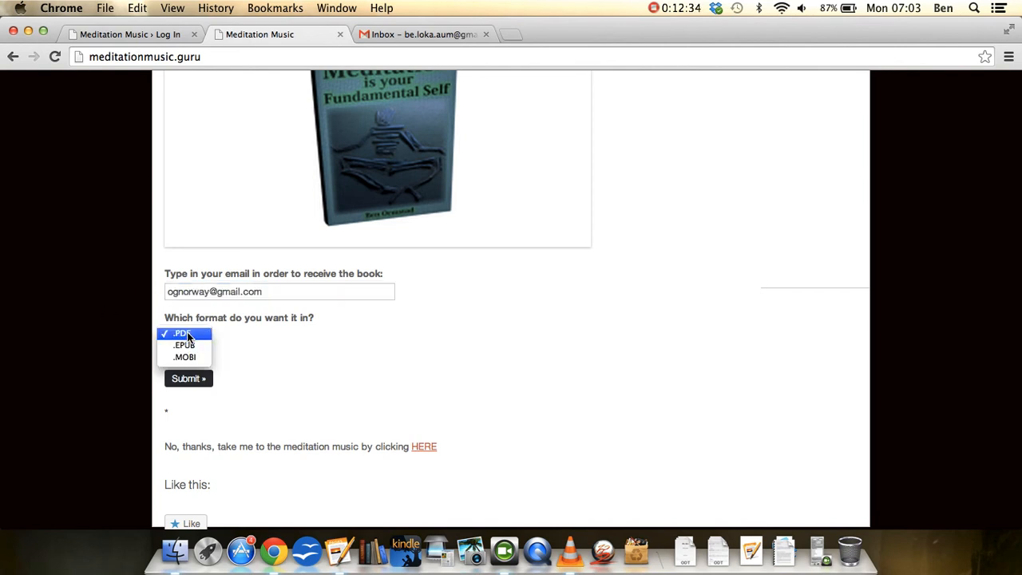
pyautogui.click(189, 333)
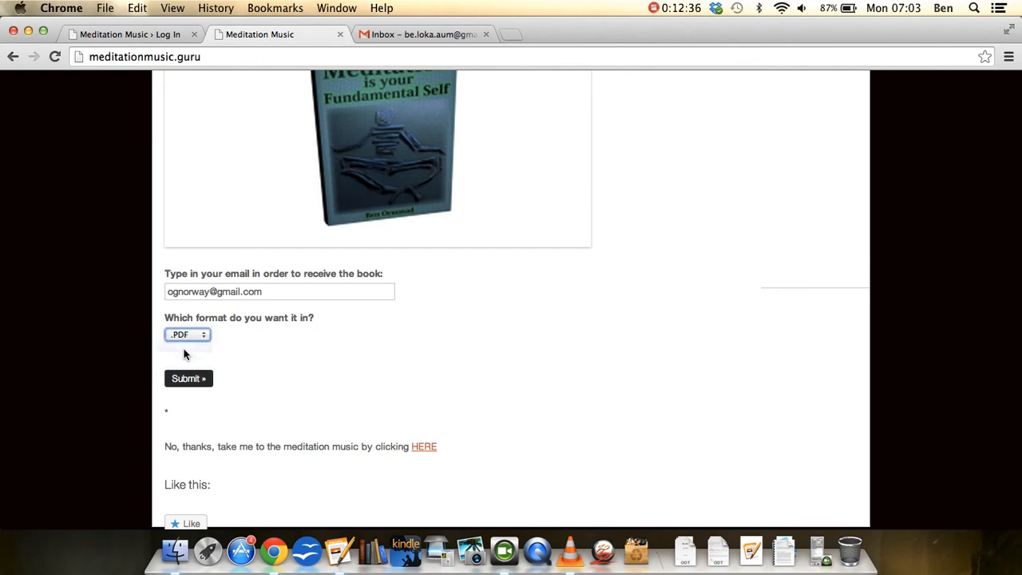
pyautogui.click(187, 334)
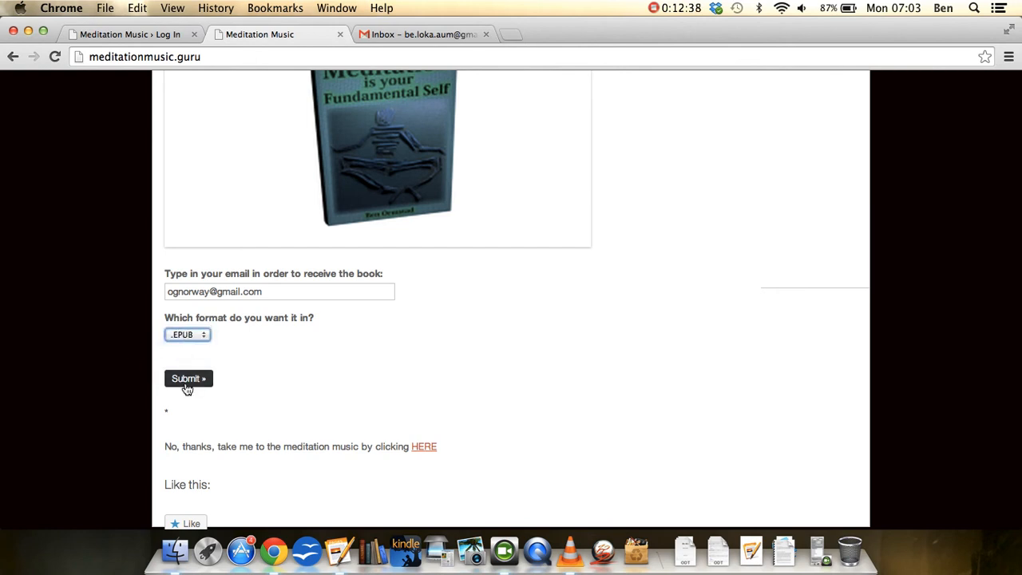
pyautogui.click(187, 378)
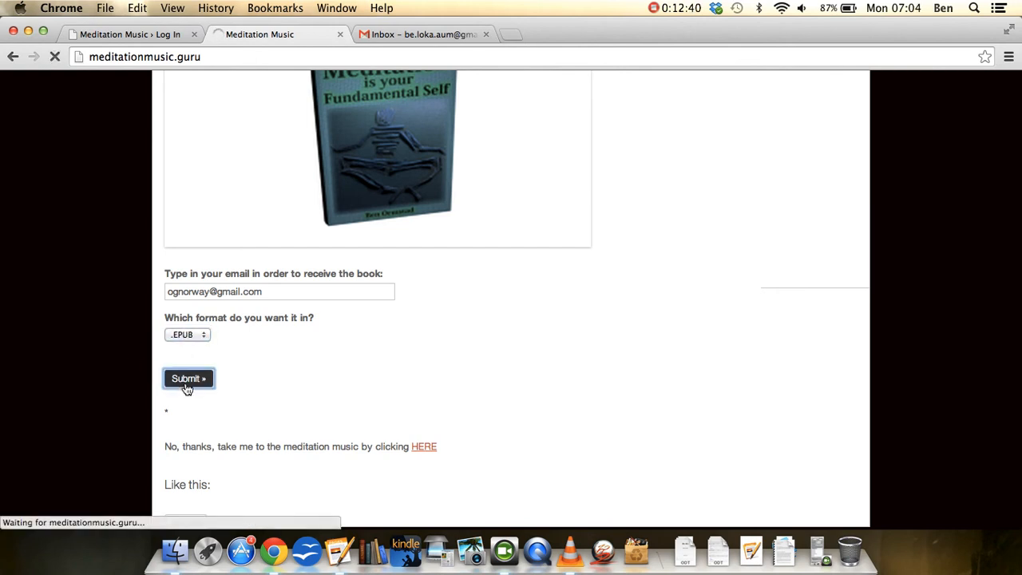
pyautogui.click(187, 379)
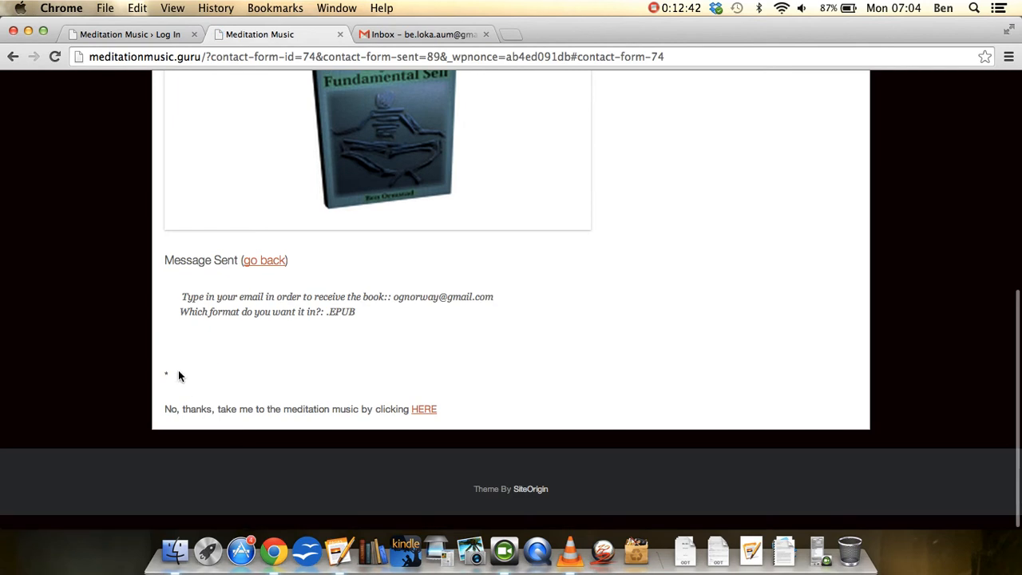
pyautogui.moveTo(378, 75)
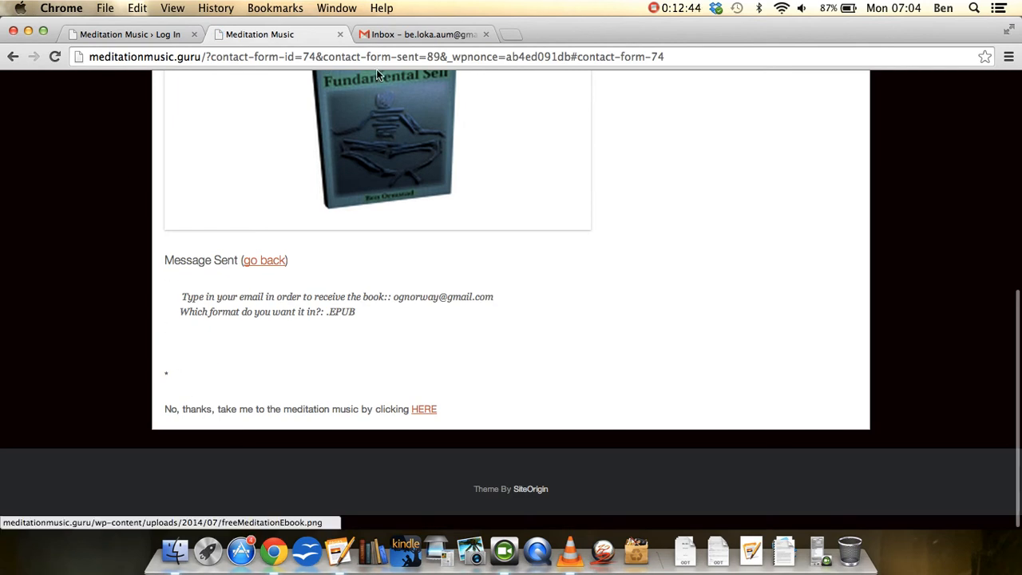
# - Check Gmail's Spam folder for the request and return to the inbox
pyautogui.click(423, 34)
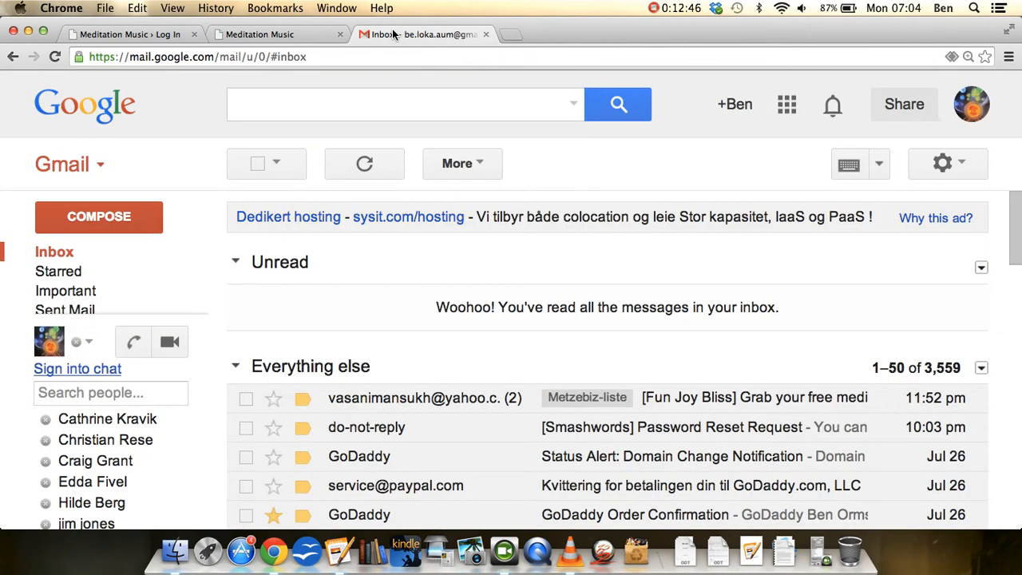
pyautogui.moveTo(235, 315)
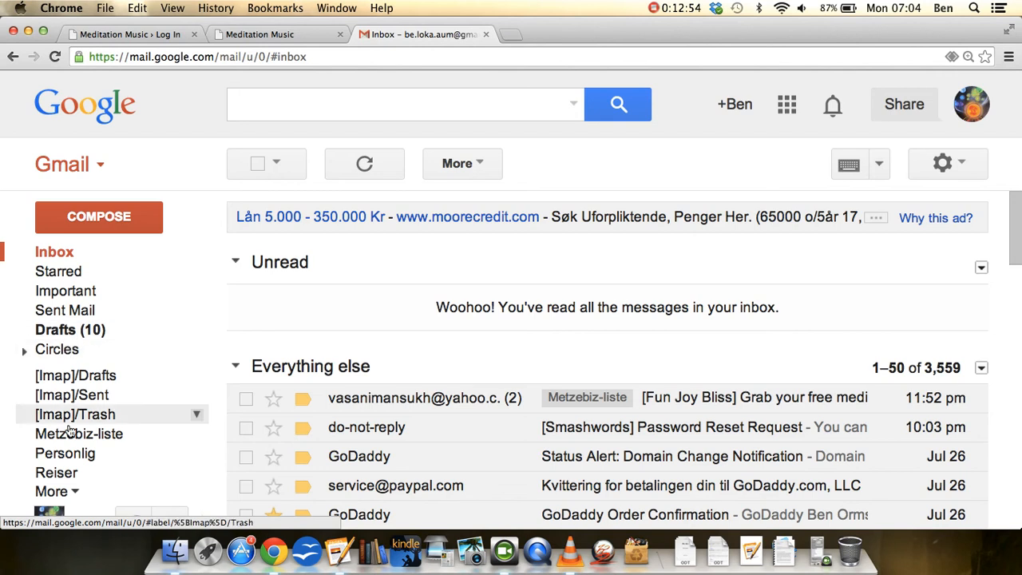
pyautogui.click(51, 491)
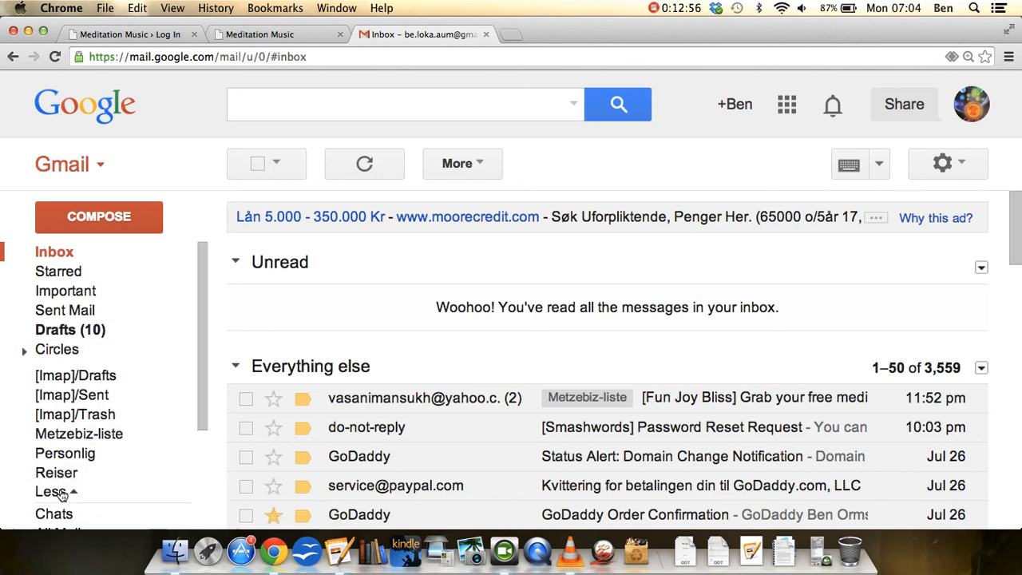
pyautogui.click(53, 453)
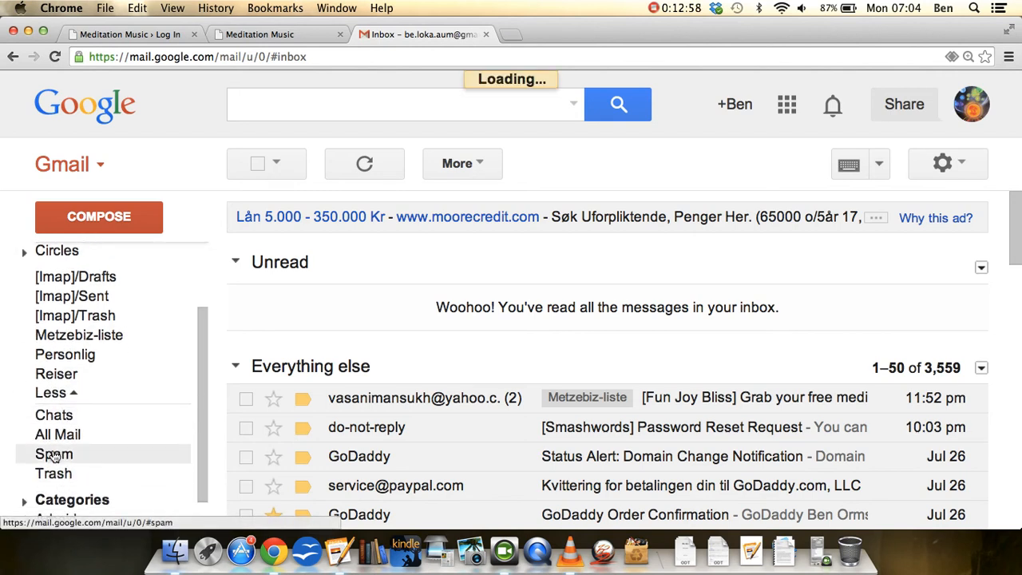
pyautogui.click(53, 454)
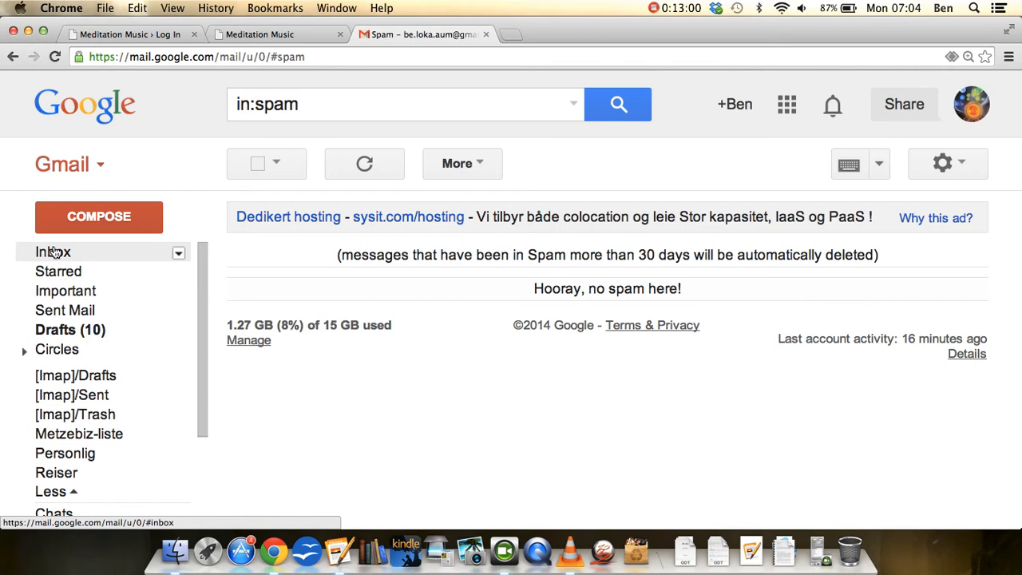
pyautogui.click(52, 251)
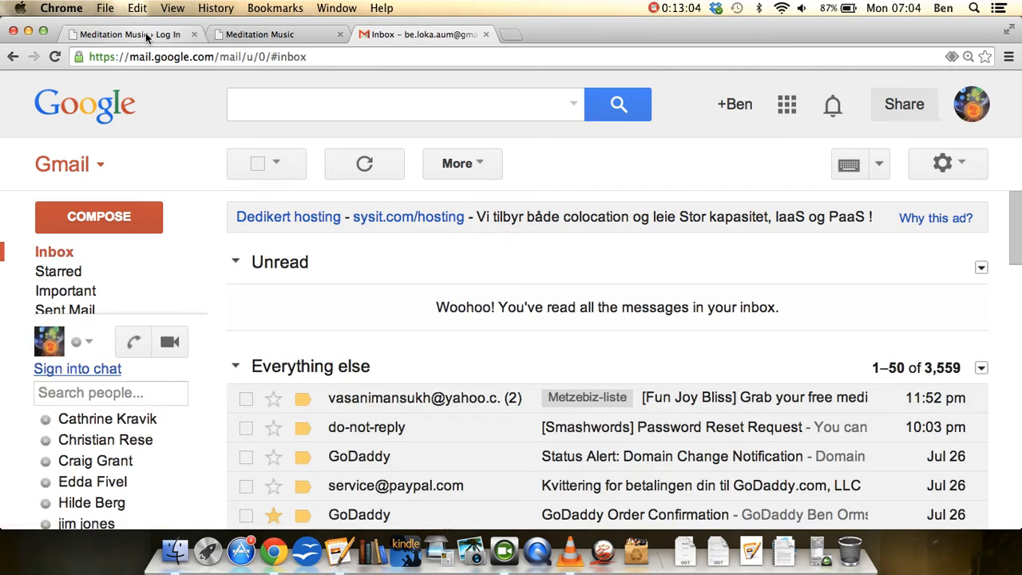
# - Compare with the site's message-sent and login tabs, ending back on the Gmail inbox
pyautogui.click(276, 34)
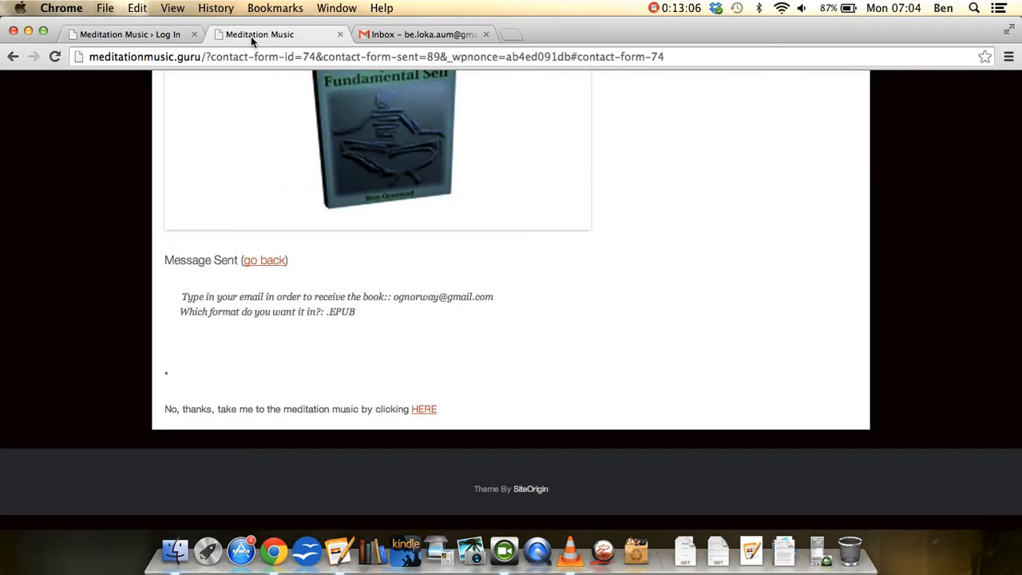
pyautogui.click(131, 36)
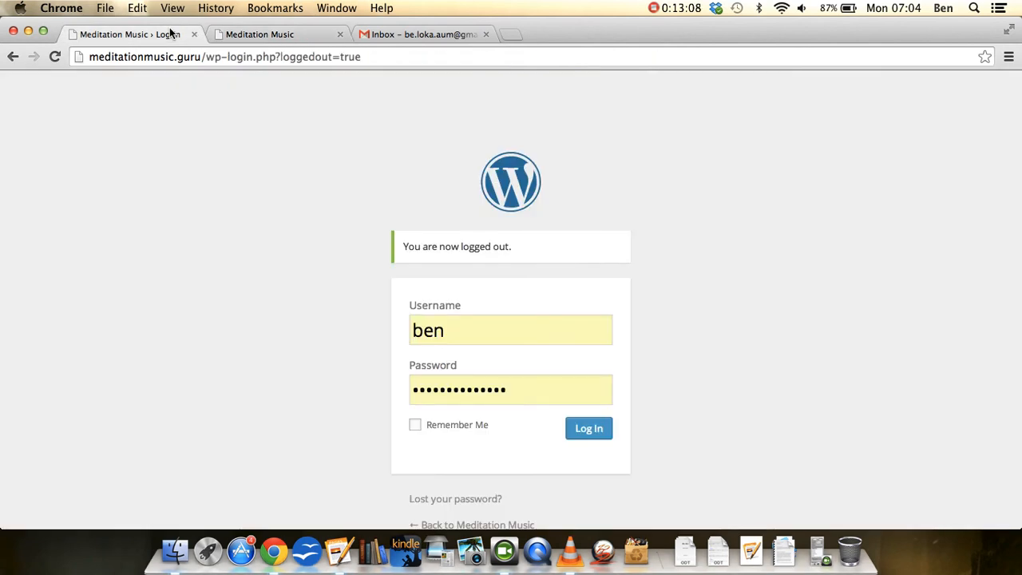
pyautogui.click(429, 34)
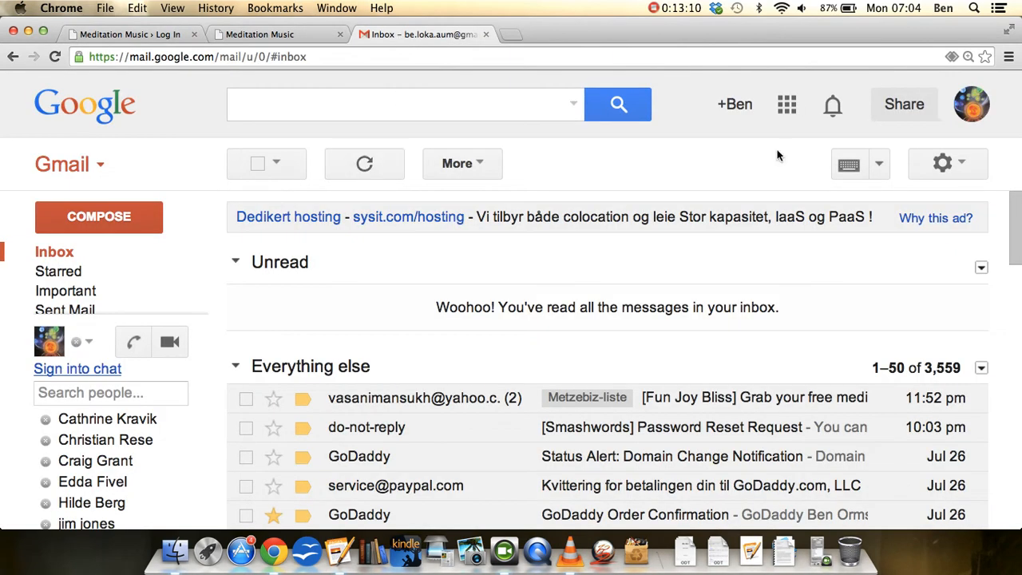
# - Sign out of Gmail and sign in to the third account with its password
pyautogui.click(974, 104)
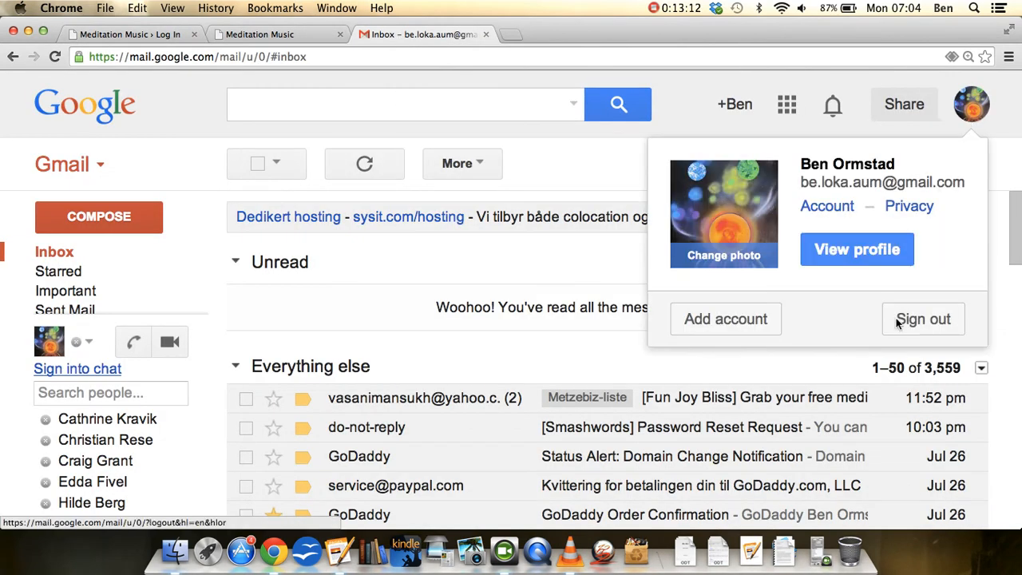
pyautogui.click(923, 318)
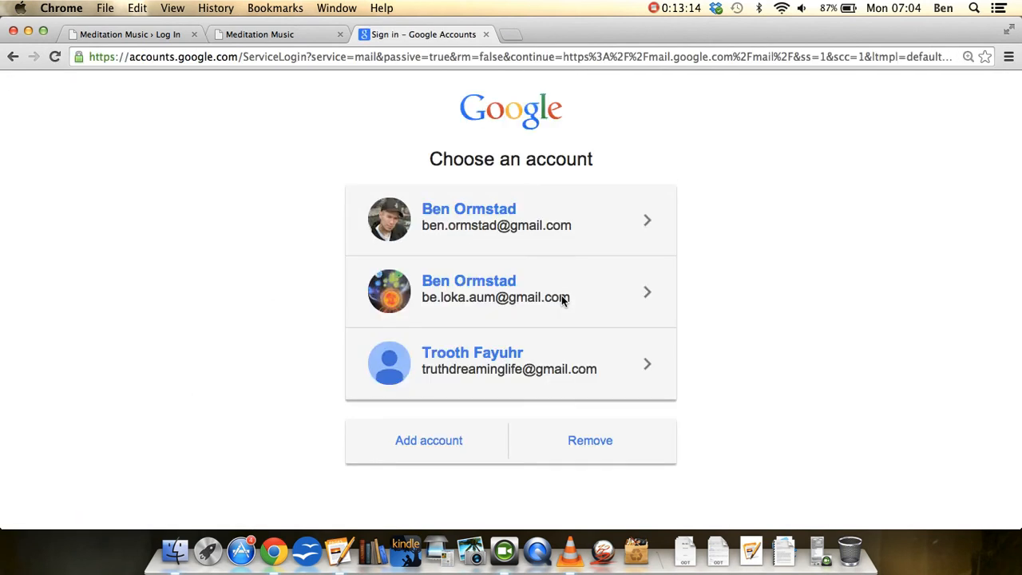
pyautogui.click(511, 365)
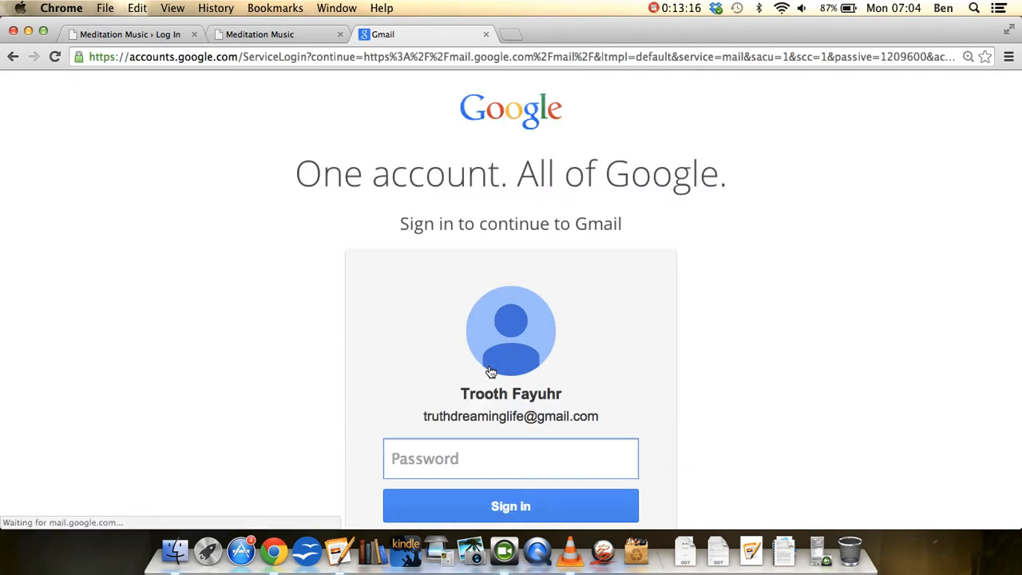
pyautogui.write('••••••')
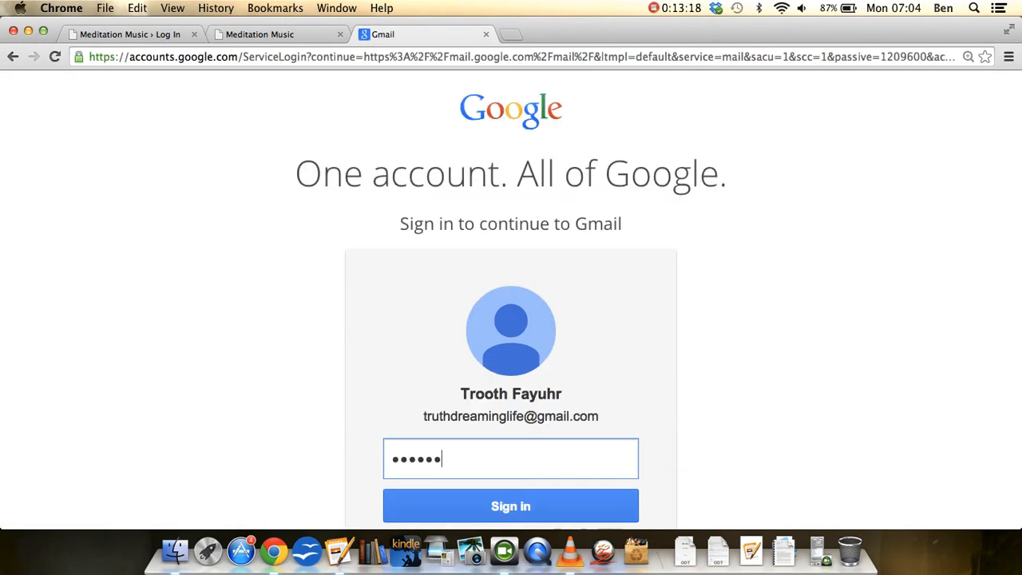
pyautogui.click(510, 505)
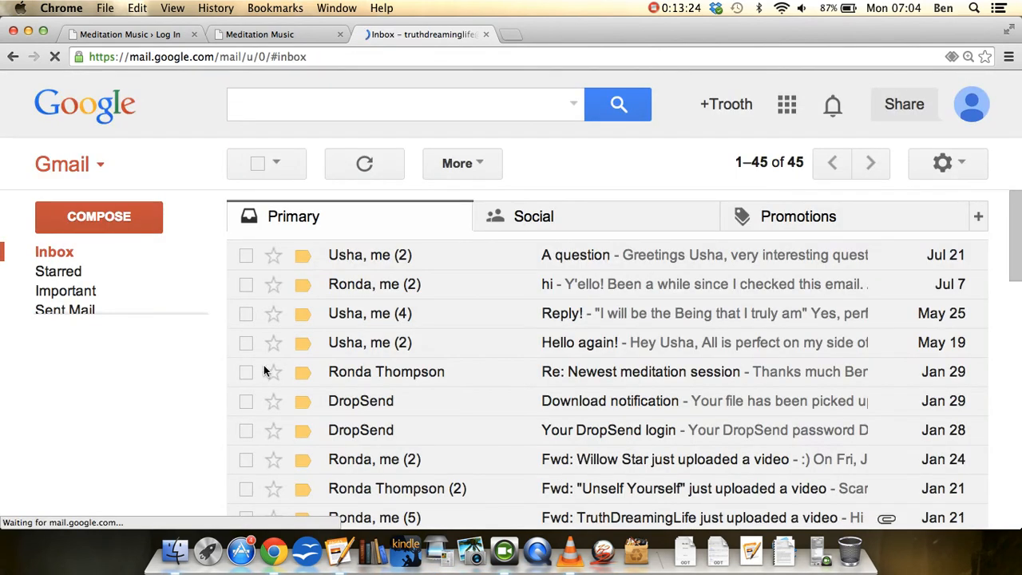
# - Rescue the Ebook-hungry message from Spam so it tops the inbox
pyautogui.click(50, 394)
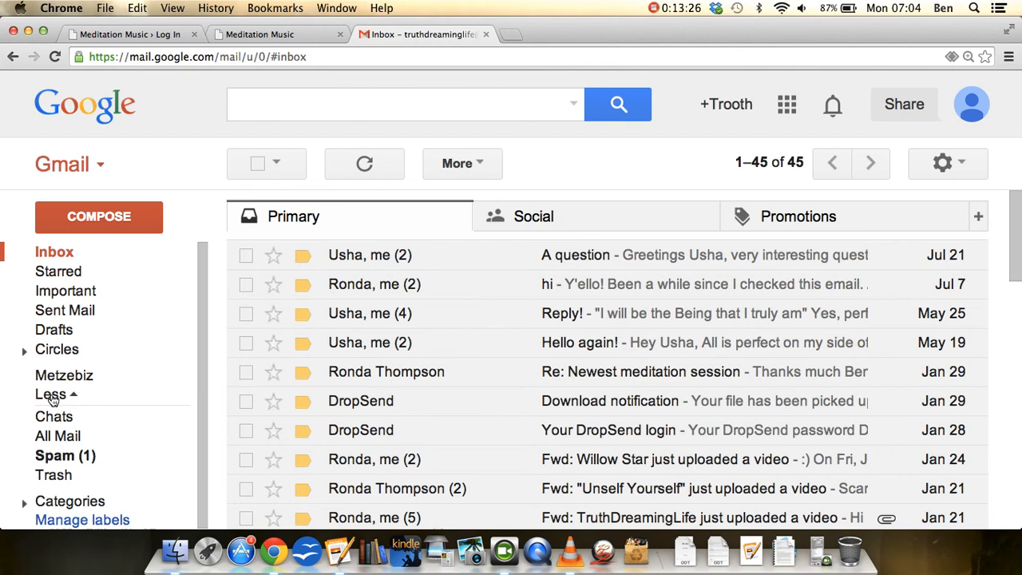
pyautogui.click(55, 456)
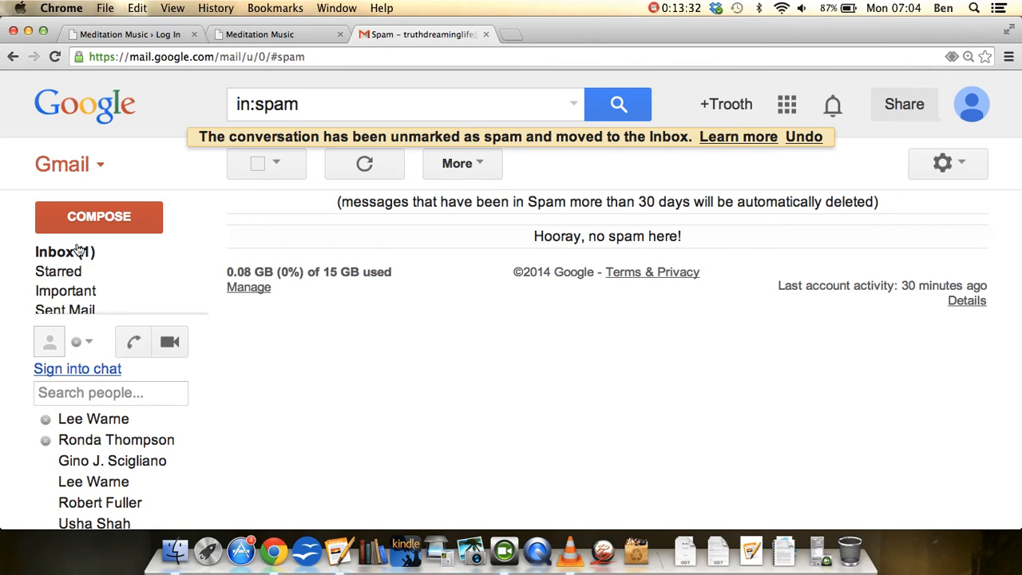
pyautogui.click(54, 251)
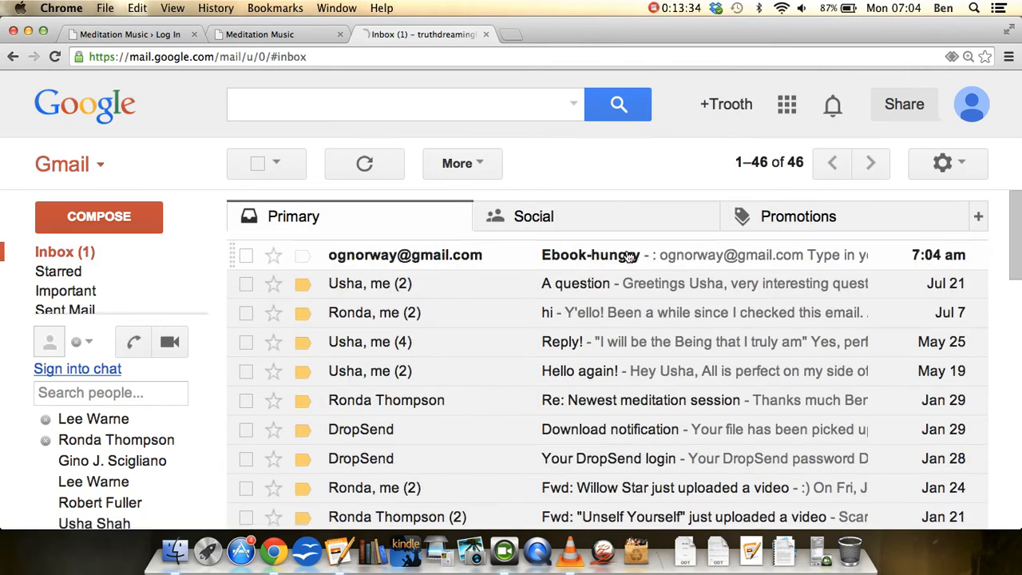
# - Read the Ebook-hungry message's email and .EPUB fields, then show the landing page again
pyautogui.click(591, 255)
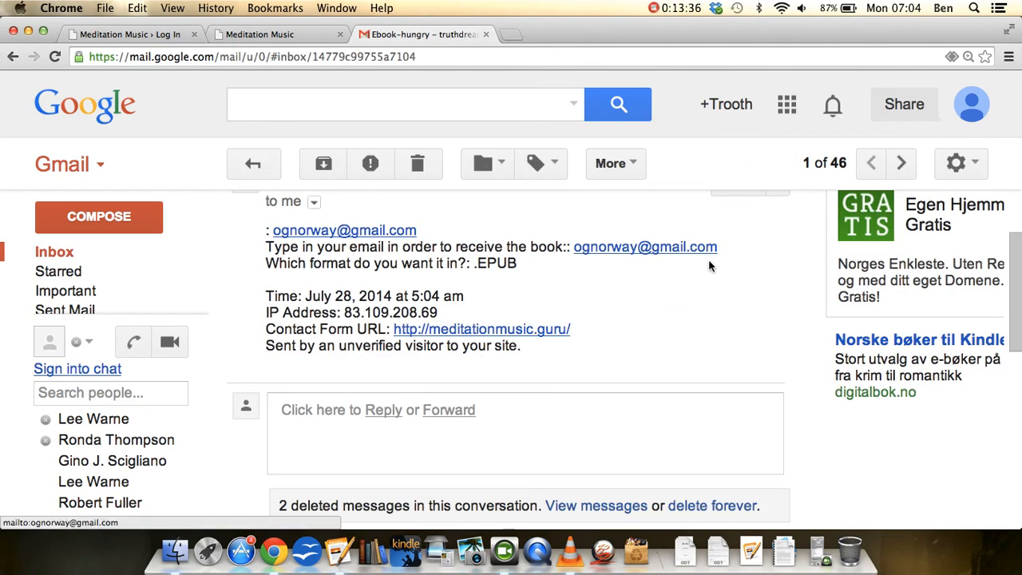
pyautogui.moveTo(588, 240)
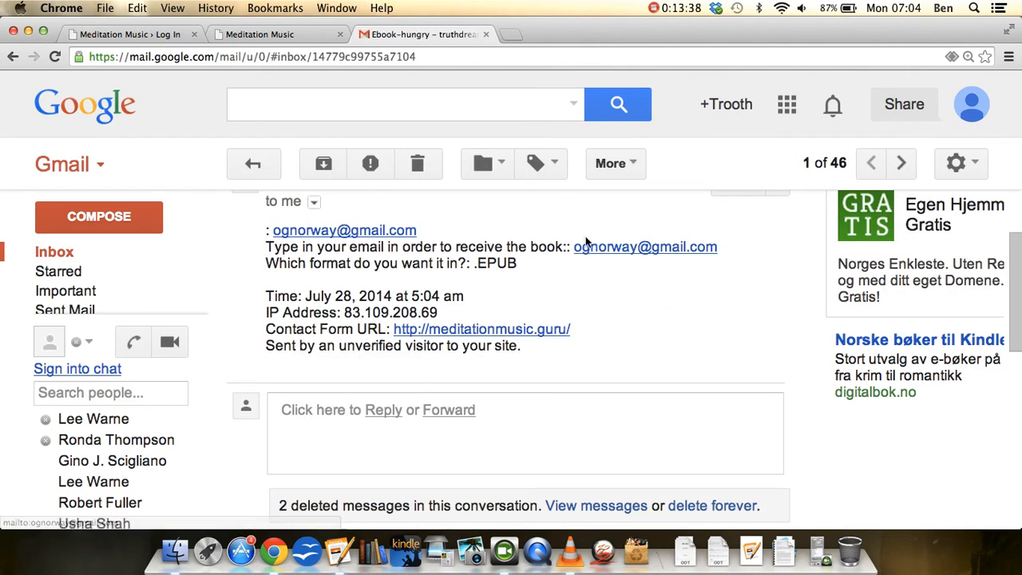
pyautogui.moveTo(801, 291)
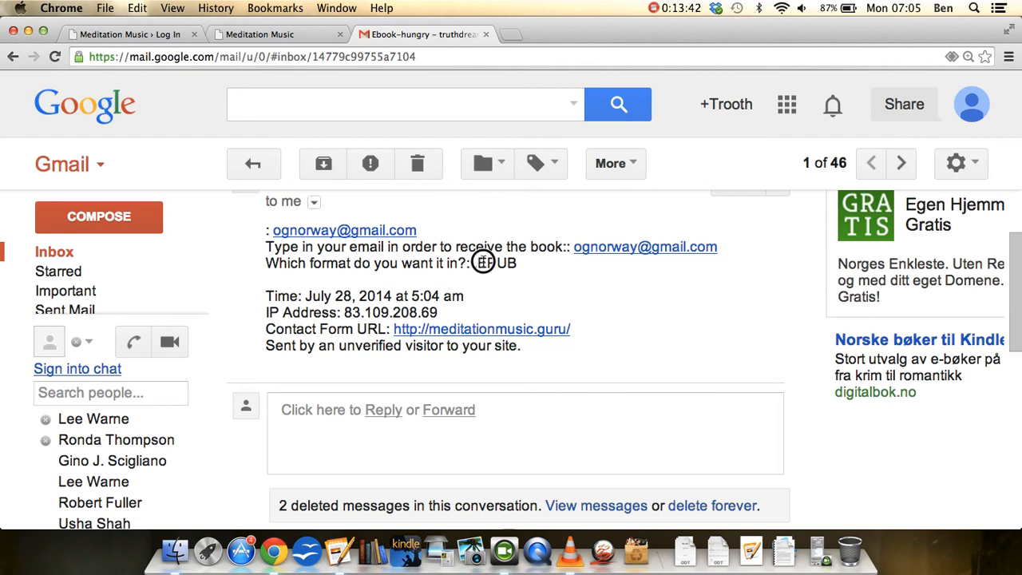
pyautogui.moveTo(346, 236)
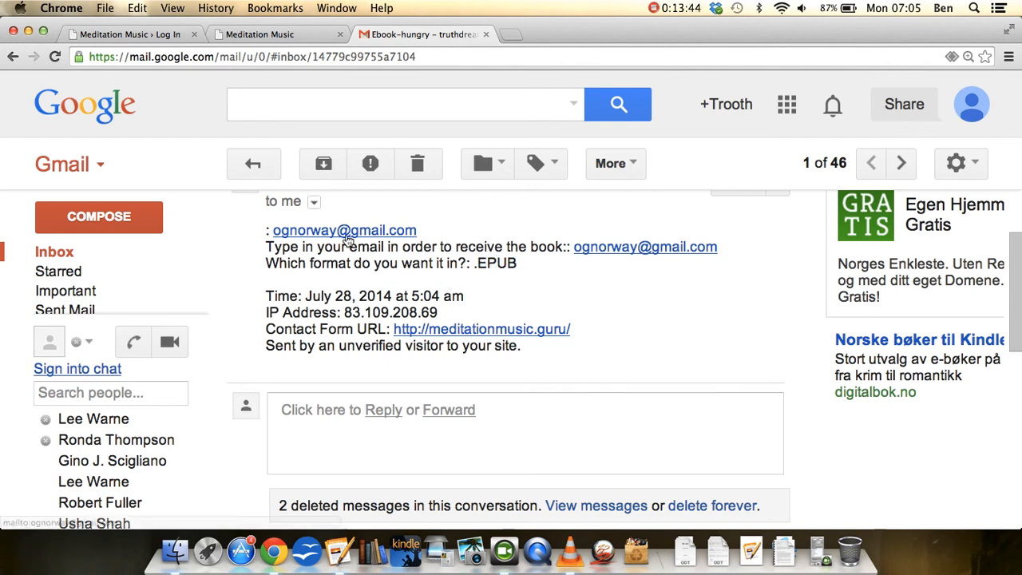
pyautogui.click(276, 34)
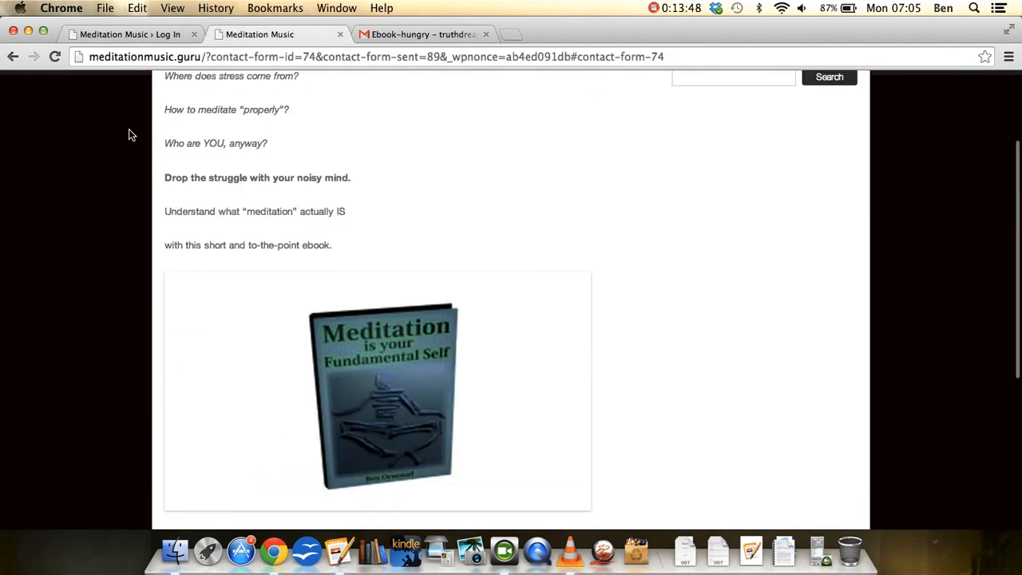
pyautogui.scroll(3)
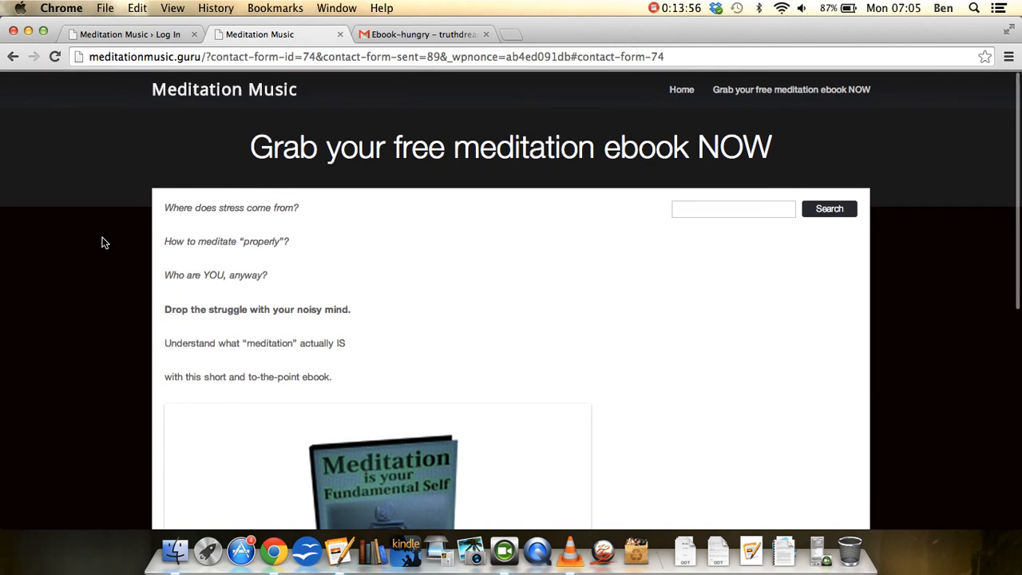
# - Log back in to the WordPress admin so the dashboard loads
pyautogui.scroll(-3)
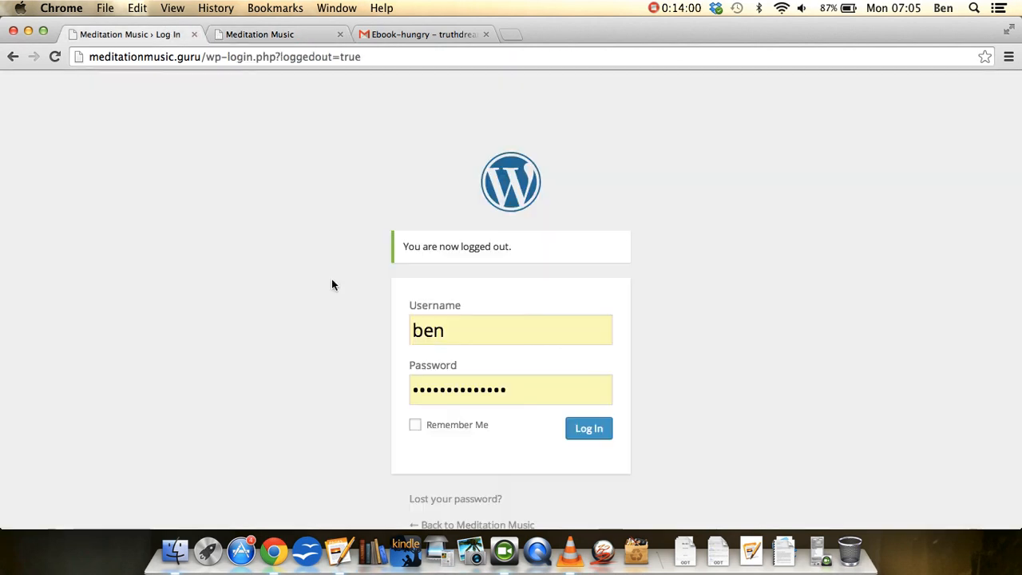
pyautogui.click(588, 428)
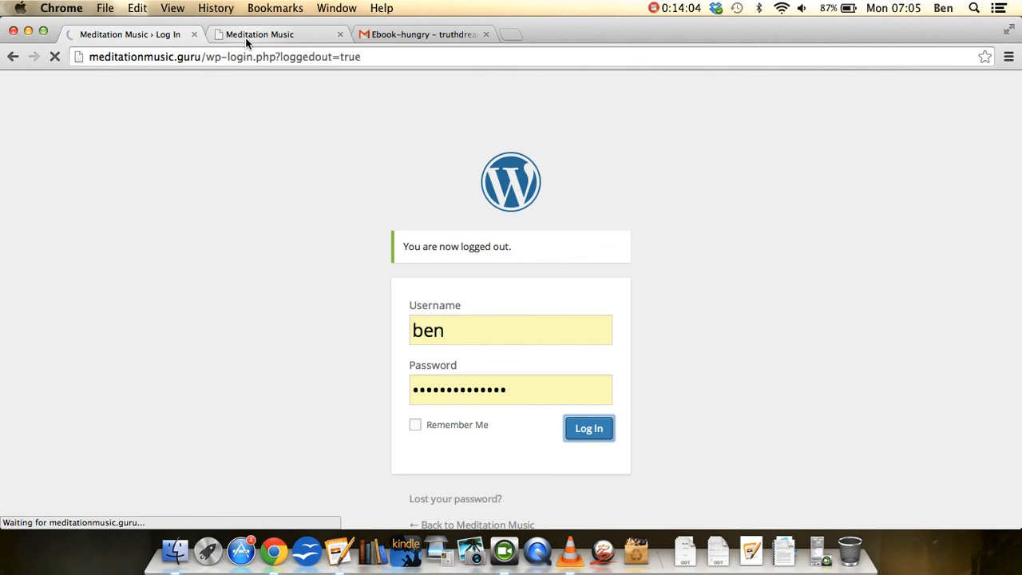
pyautogui.click(589, 428)
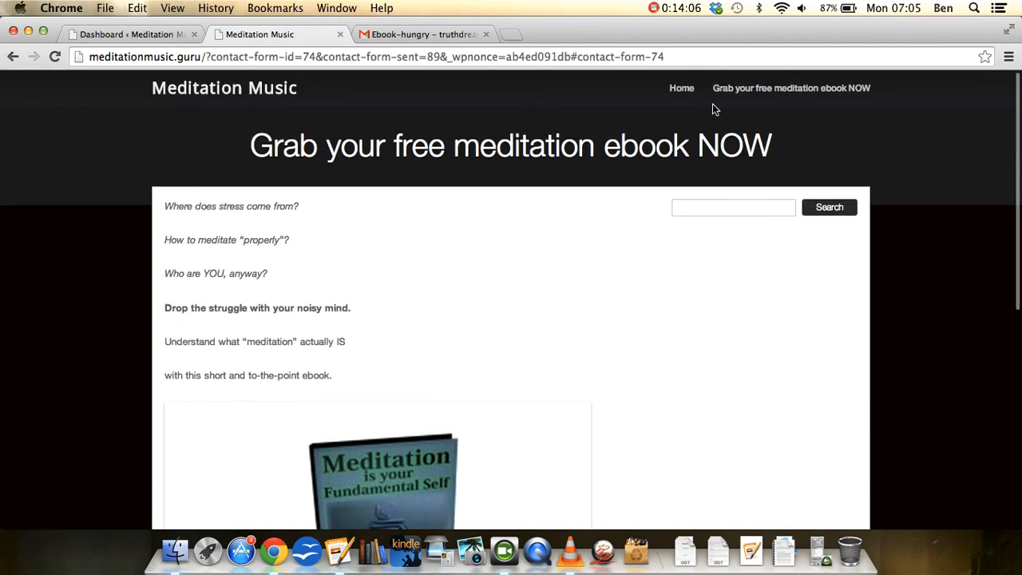
pyautogui.moveTo(802, 102)
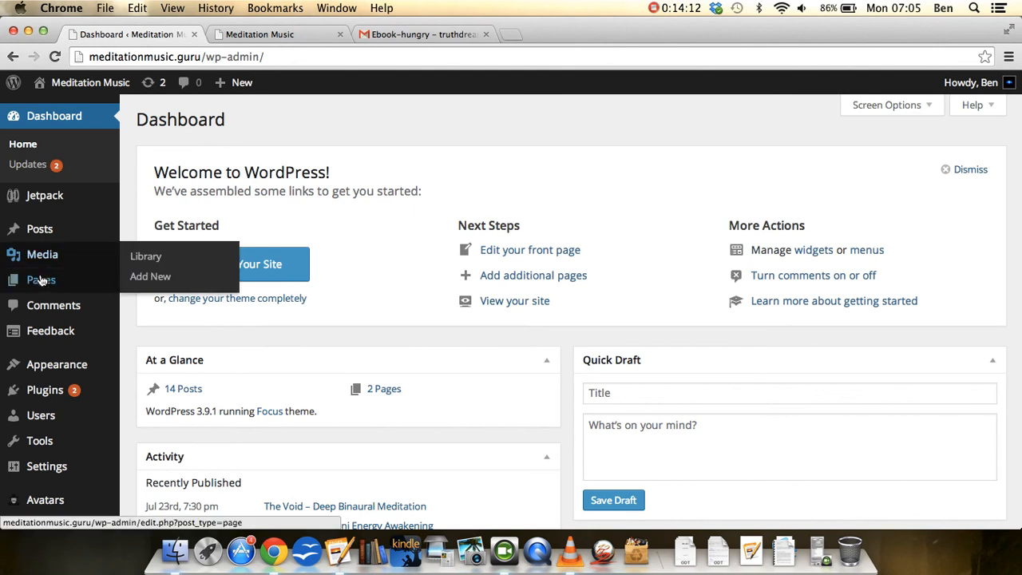
pyautogui.moveTo(41, 279)
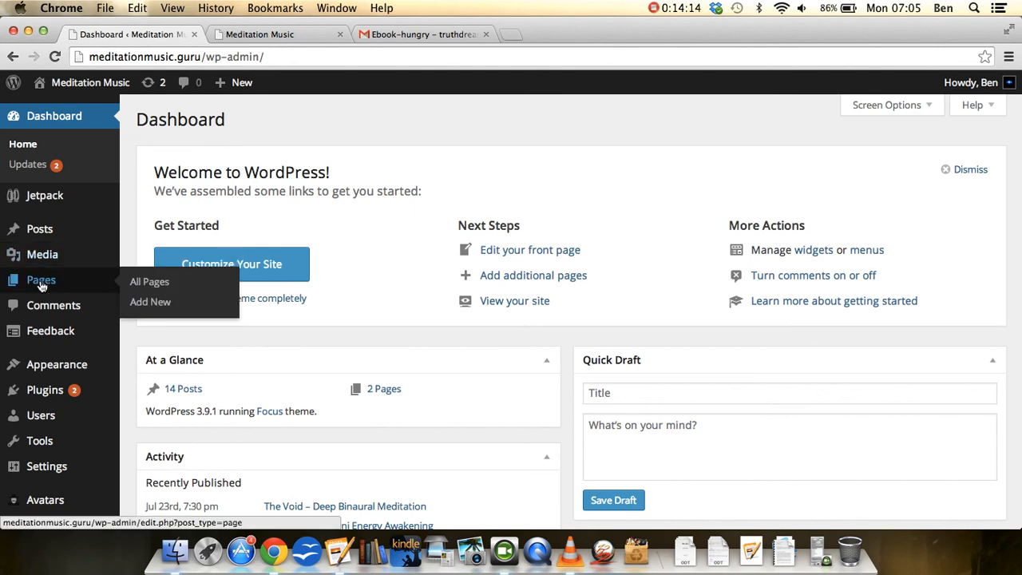
# - Review both identically titled ebook pages in the Pages list, older then newer
pyautogui.click(148, 281)
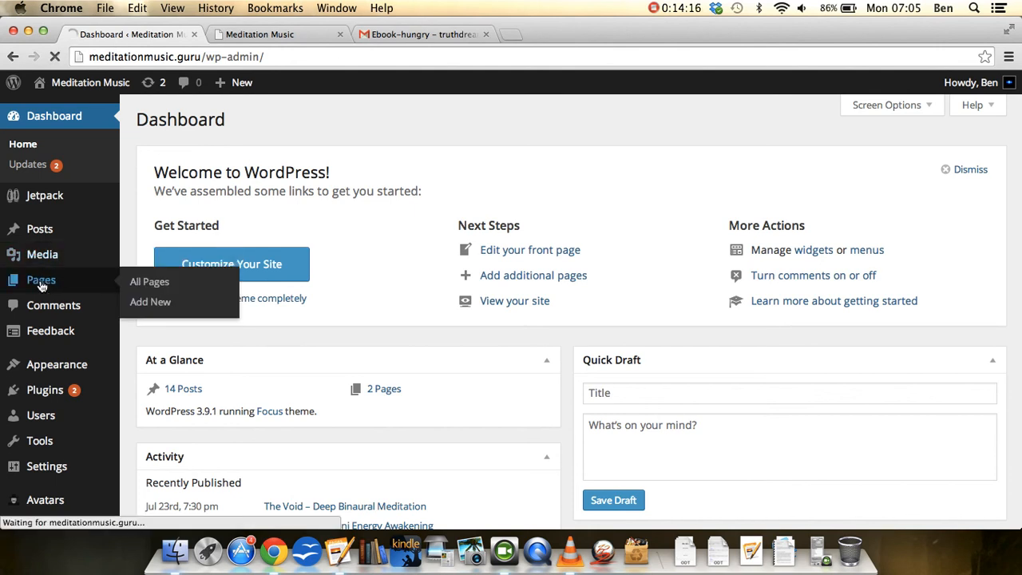
pyautogui.click(149, 281)
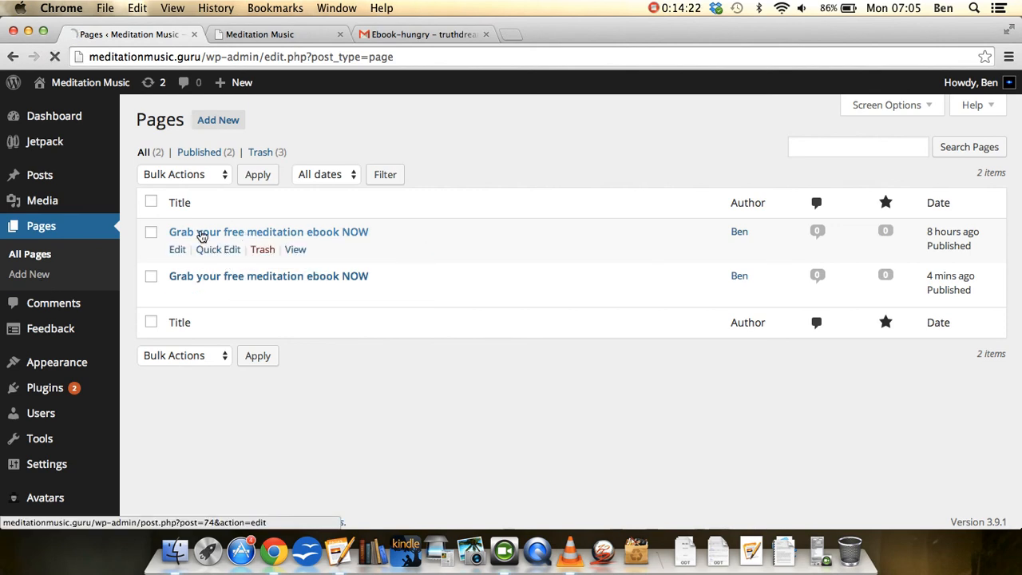
pyautogui.click(268, 232)
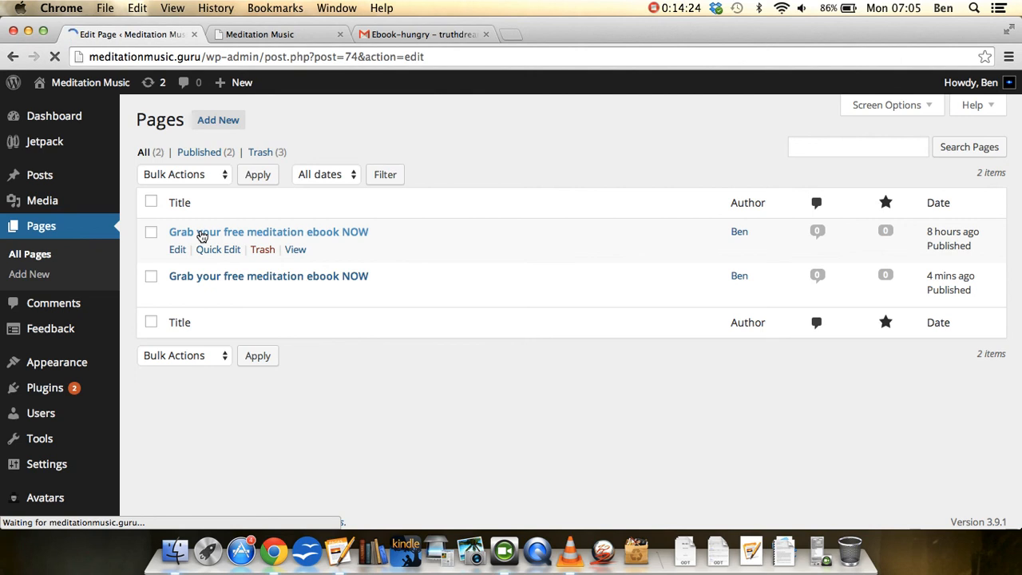
pyautogui.click(268, 232)
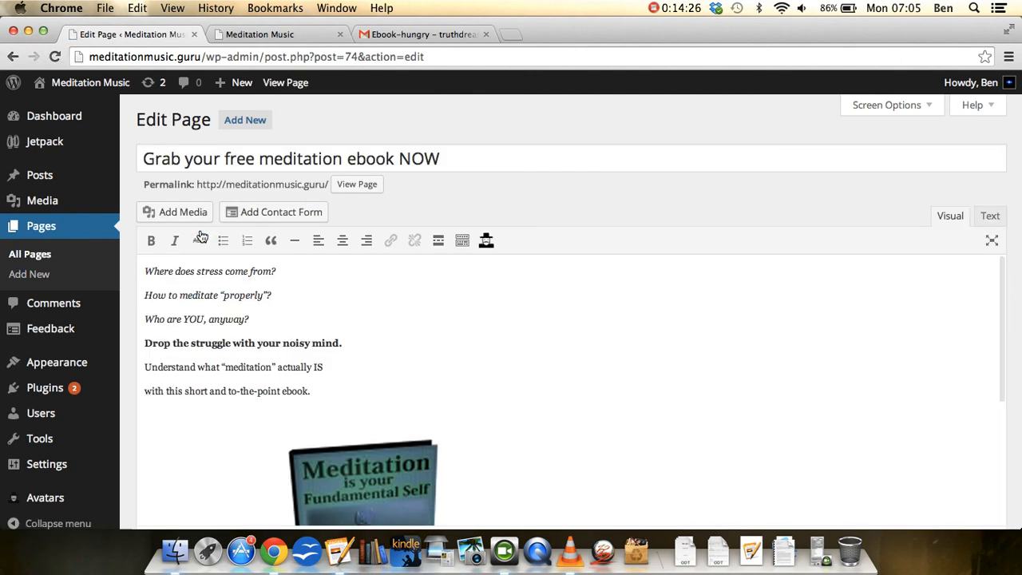
pyautogui.moveTo(325, 197)
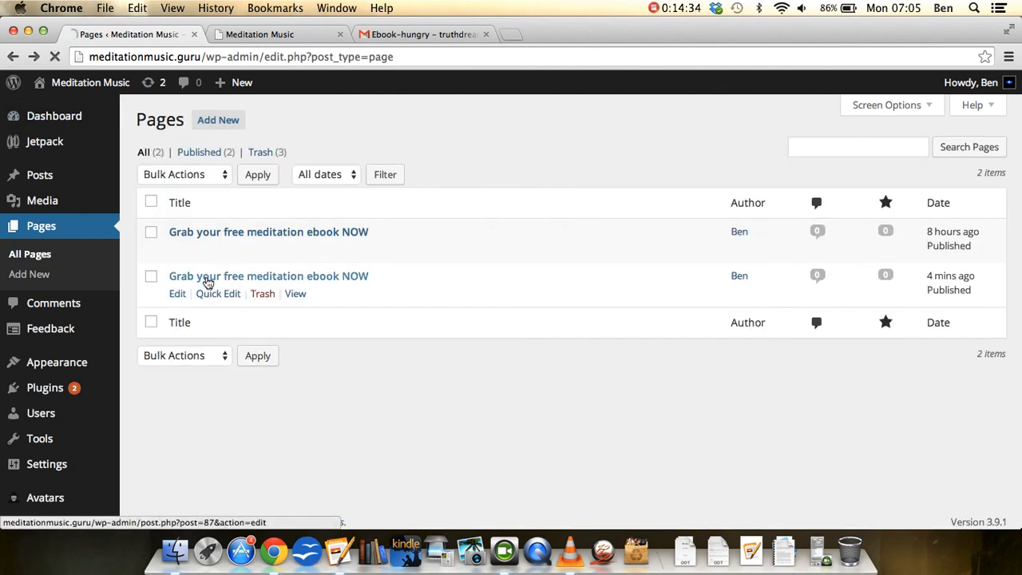
pyautogui.click(269, 275)
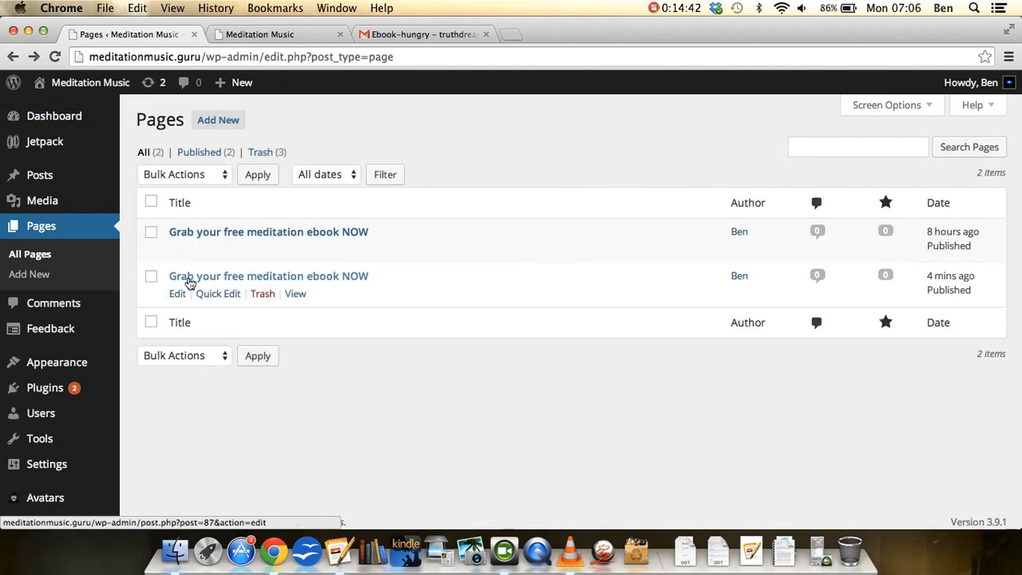
pyautogui.click(268, 276)
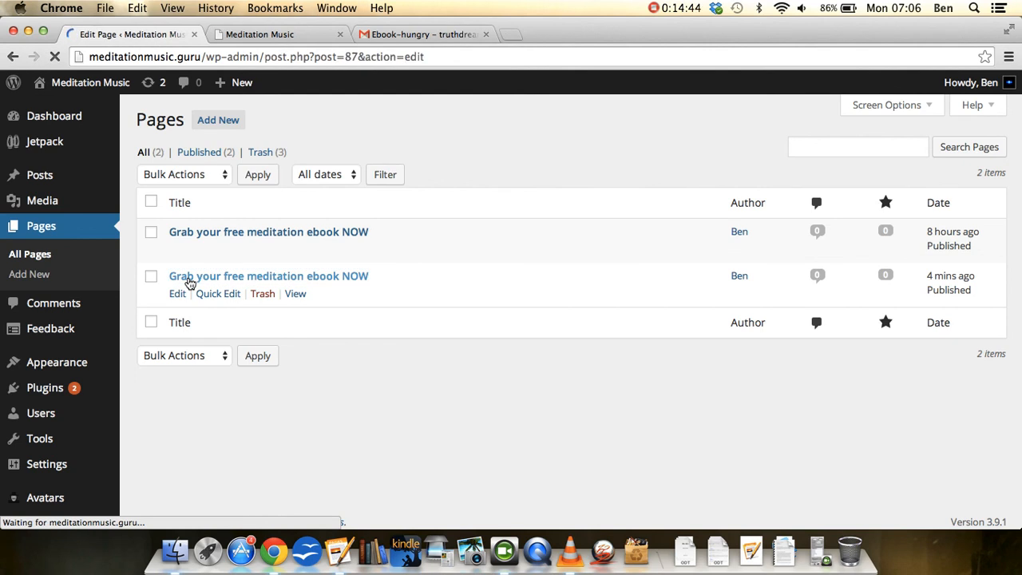
pyautogui.click(268, 276)
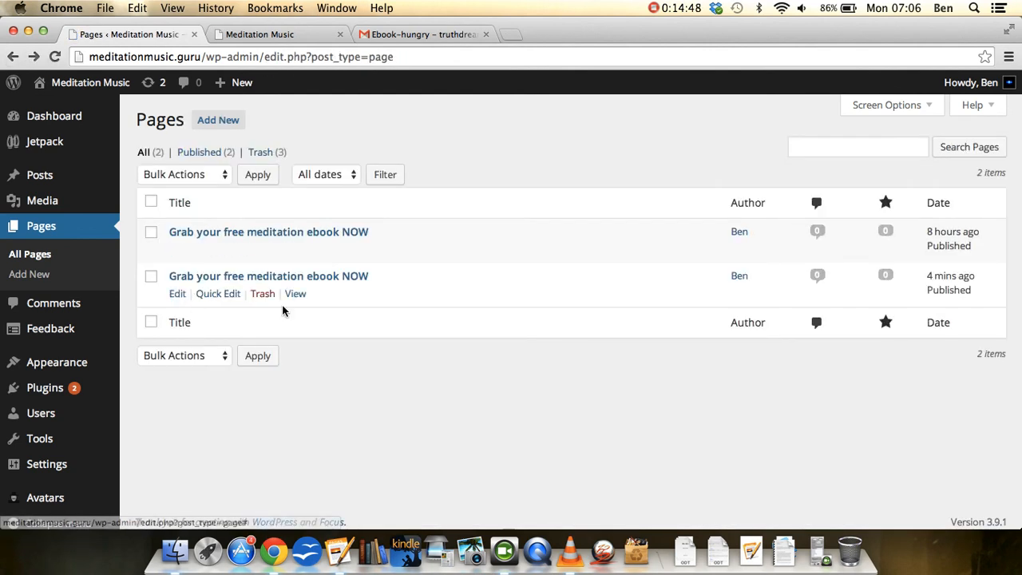
pyautogui.moveTo(278, 243)
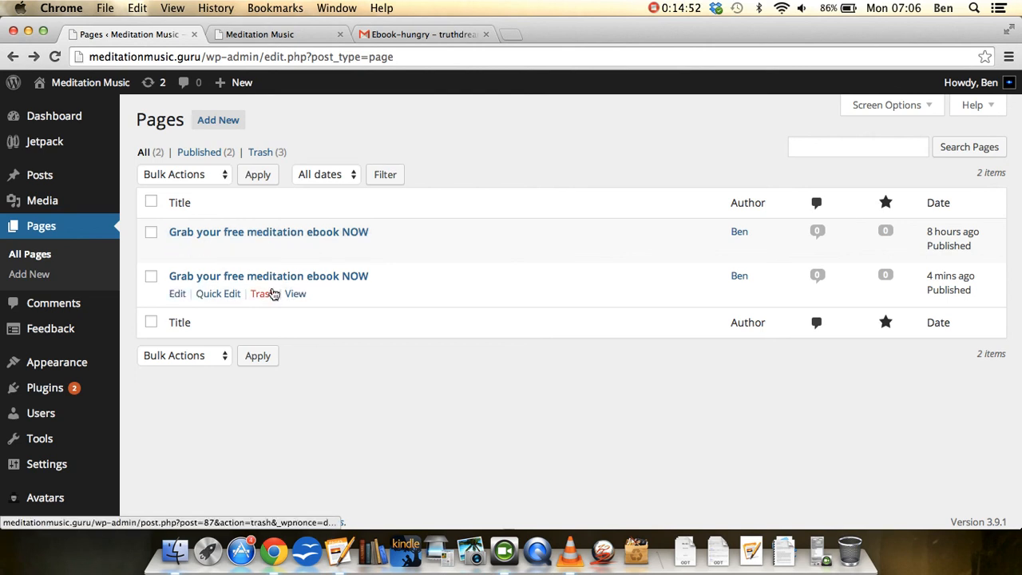
# - Try twice to trash the newer duplicate, getting 'Error in moving to Trash.'
pyautogui.click(262, 293)
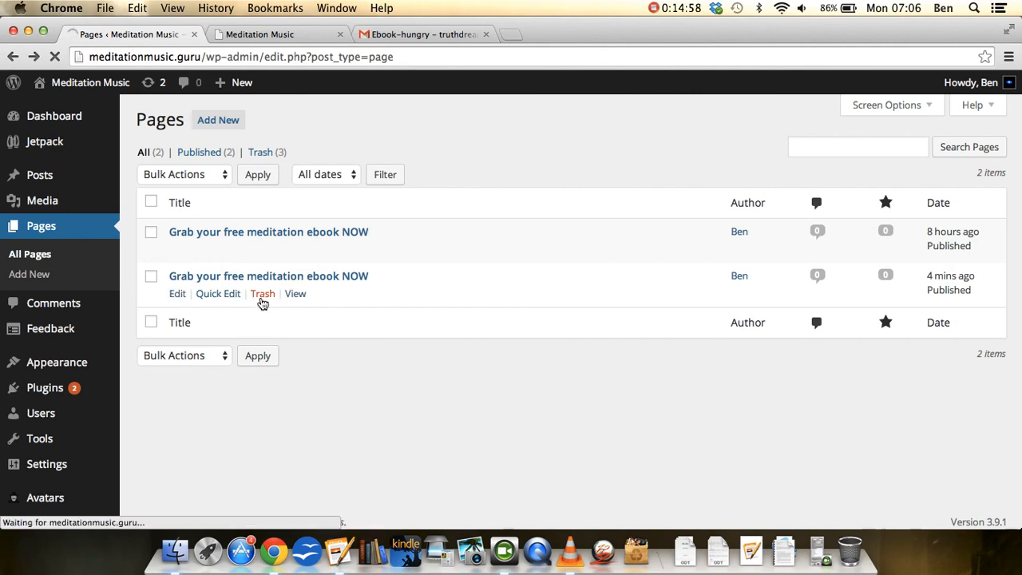
pyautogui.click(263, 294)
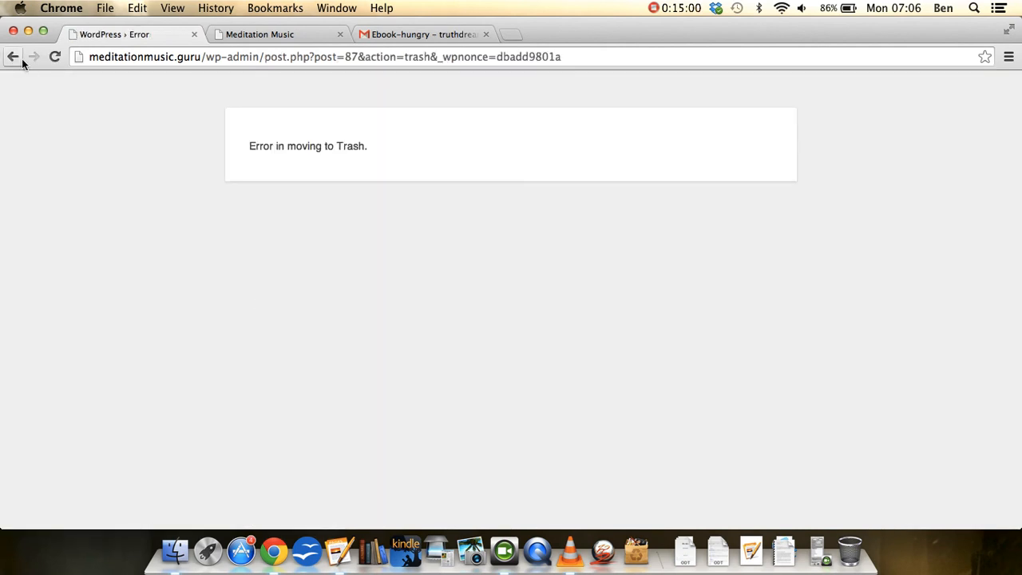
# - Set the newer duplicate ebook page to Draft via Quick Edit, then move it to Trash
pyautogui.click(13, 58)
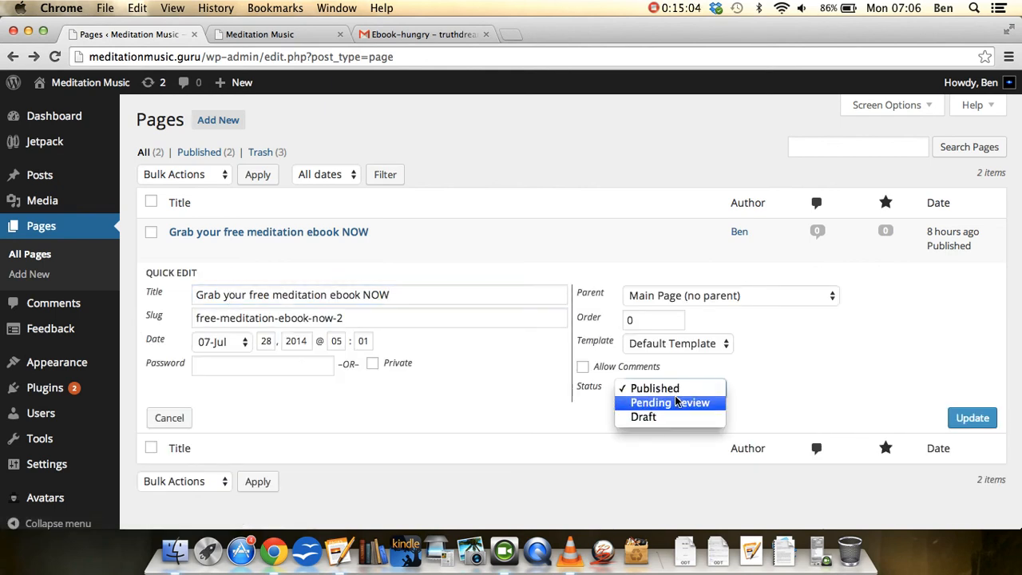
pyautogui.click(643, 417)
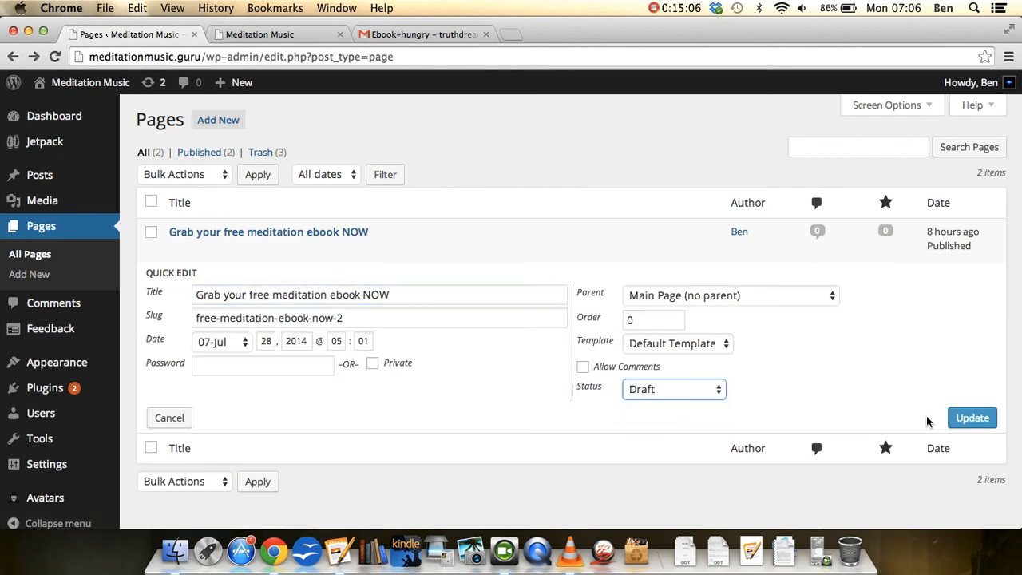
pyautogui.click(971, 418)
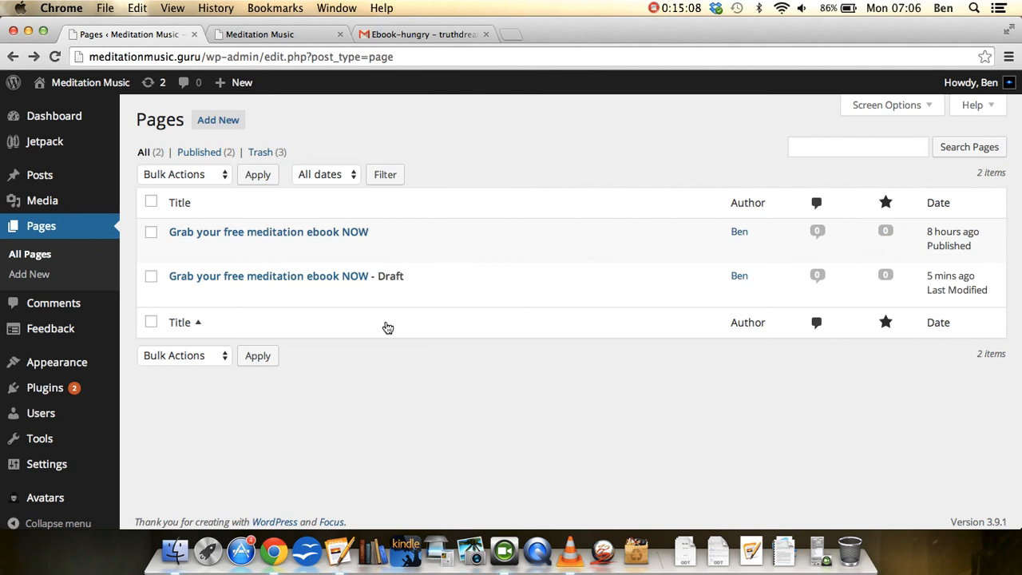
pyautogui.click(262, 294)
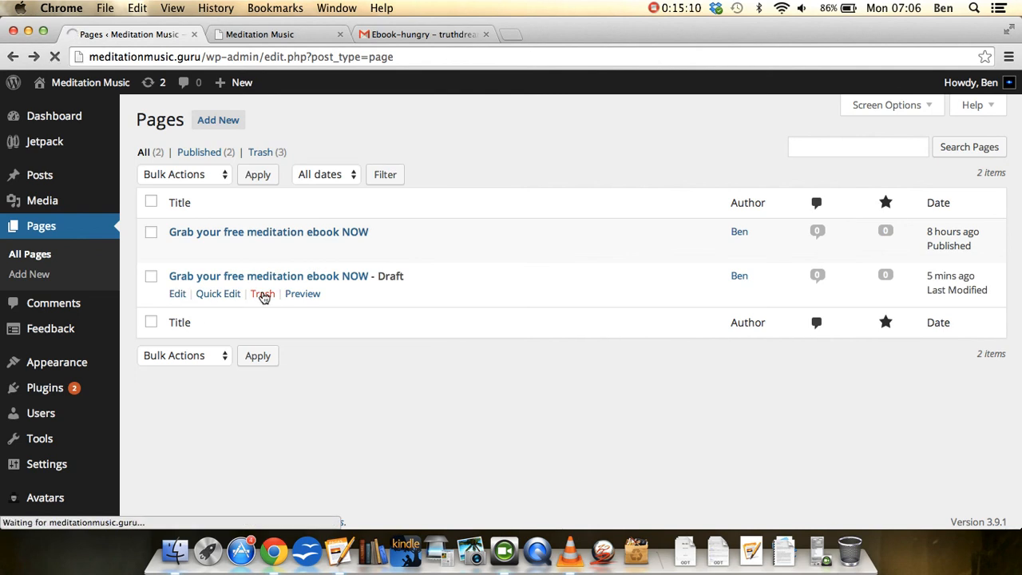
pyautogui.click(262, 294)
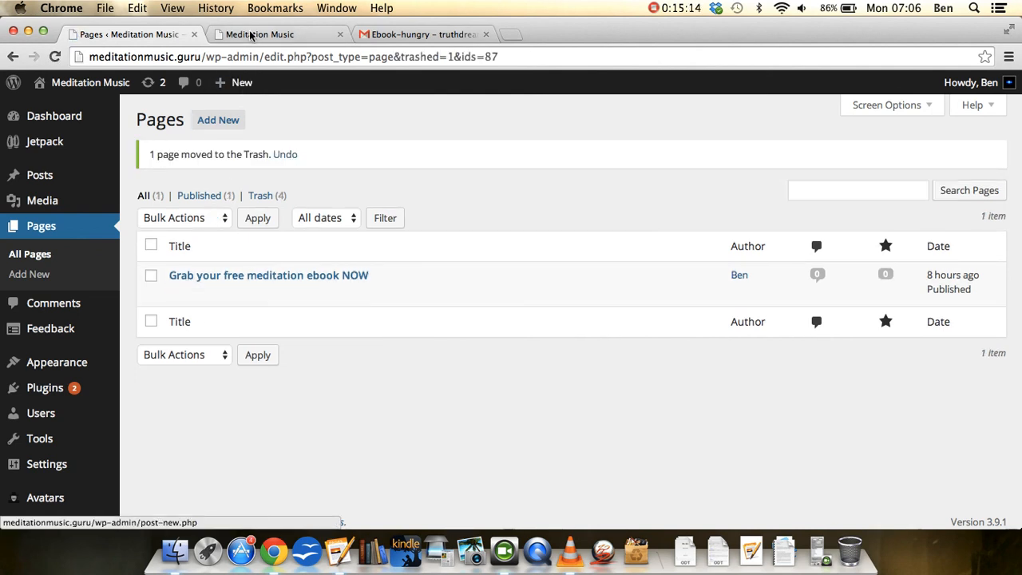
pyautogui.click(272, 35)
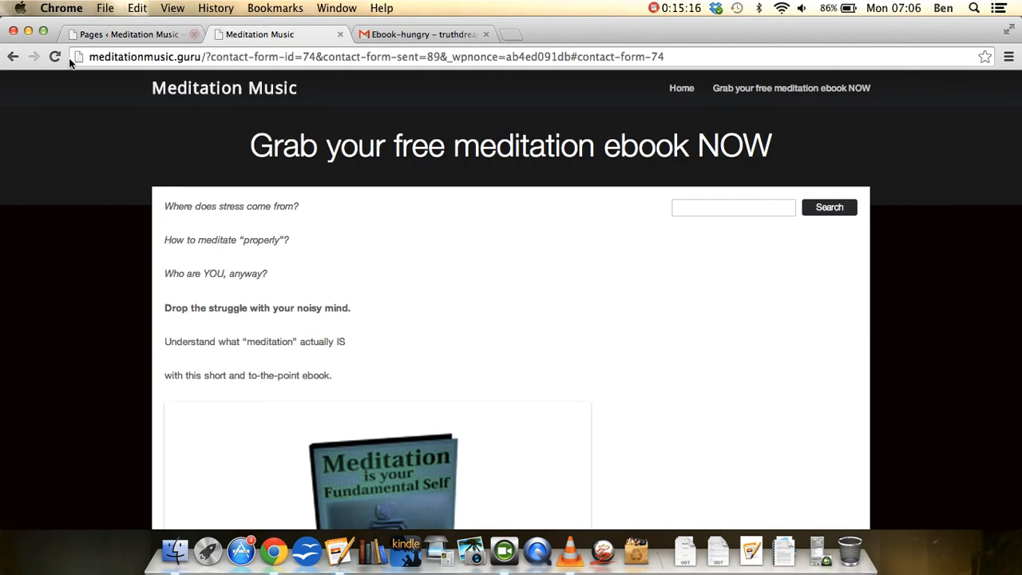
pyautogui.click(58, 57)
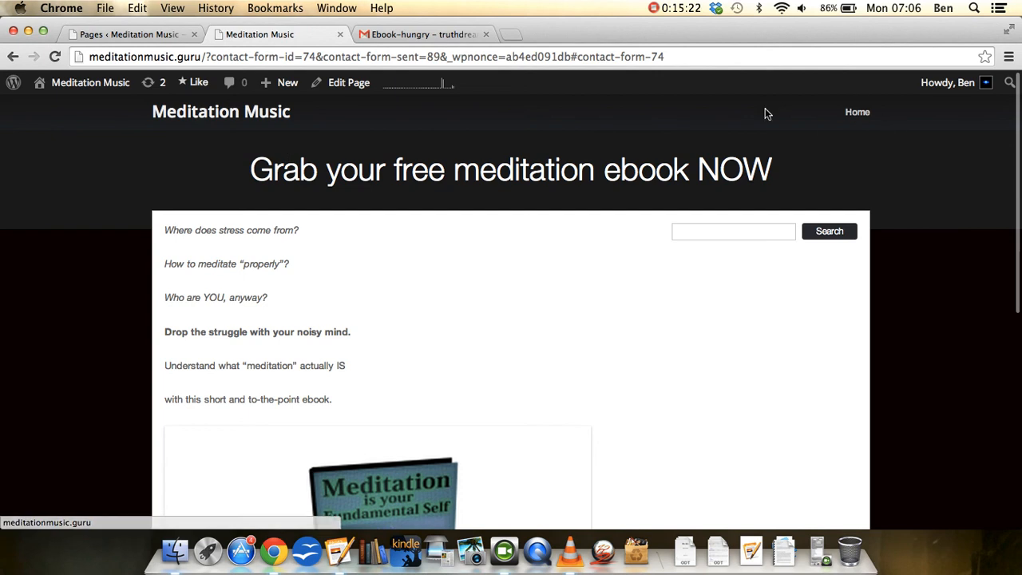
pyautogui.moveTo(719, 142)
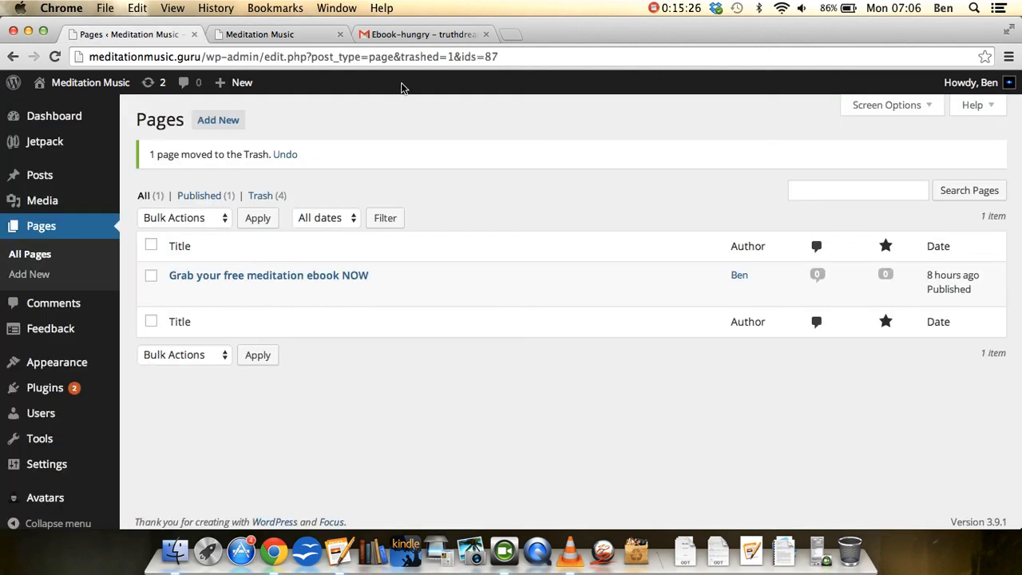
pyautogui.click(966, 83)
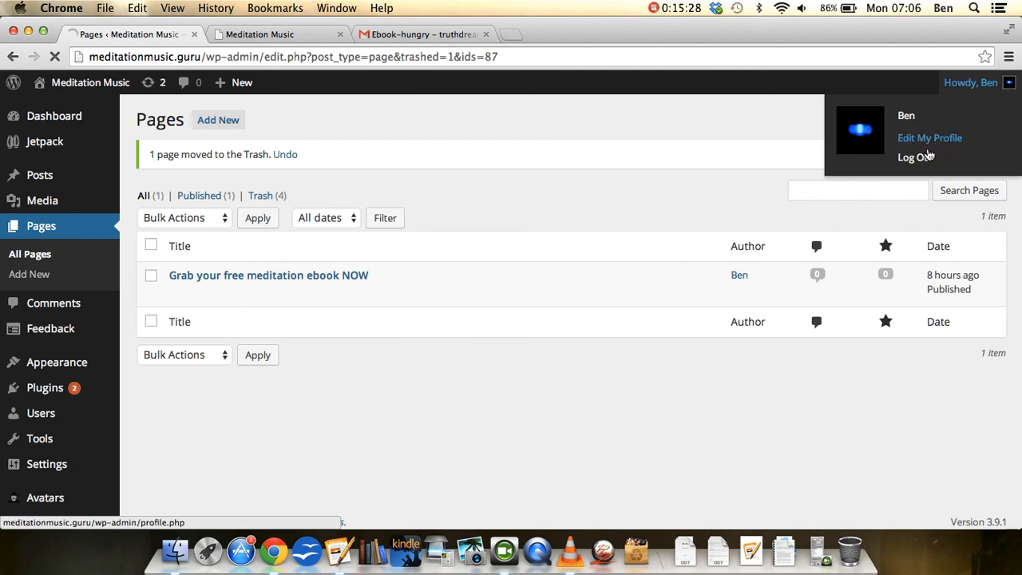
# - Bring up Ben's Profile page with personal options via 'Howdy, Ben' > Edit My Profile
pyautogui.click(929, 137)
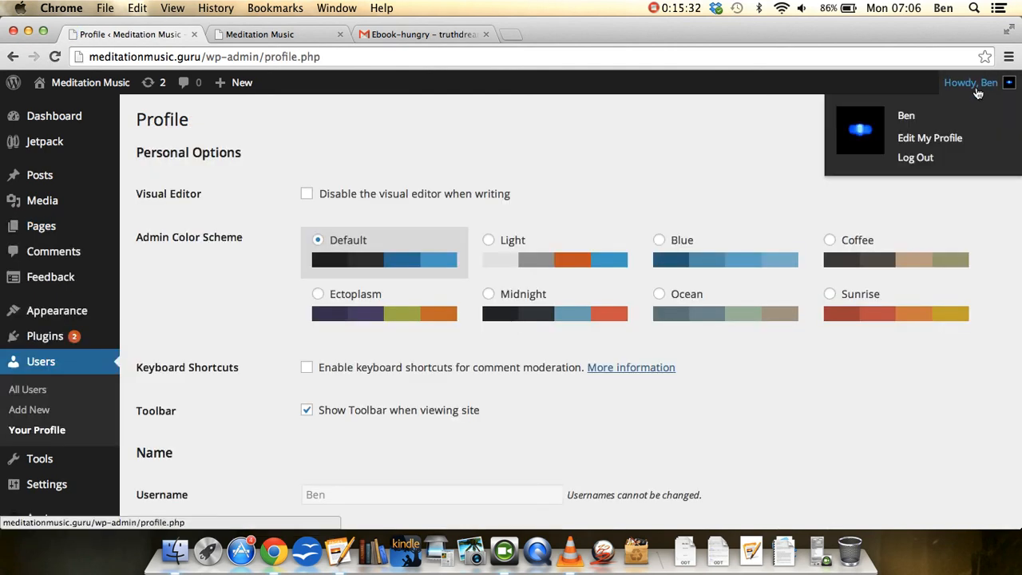
pyautogui.moveTo(929, 157)
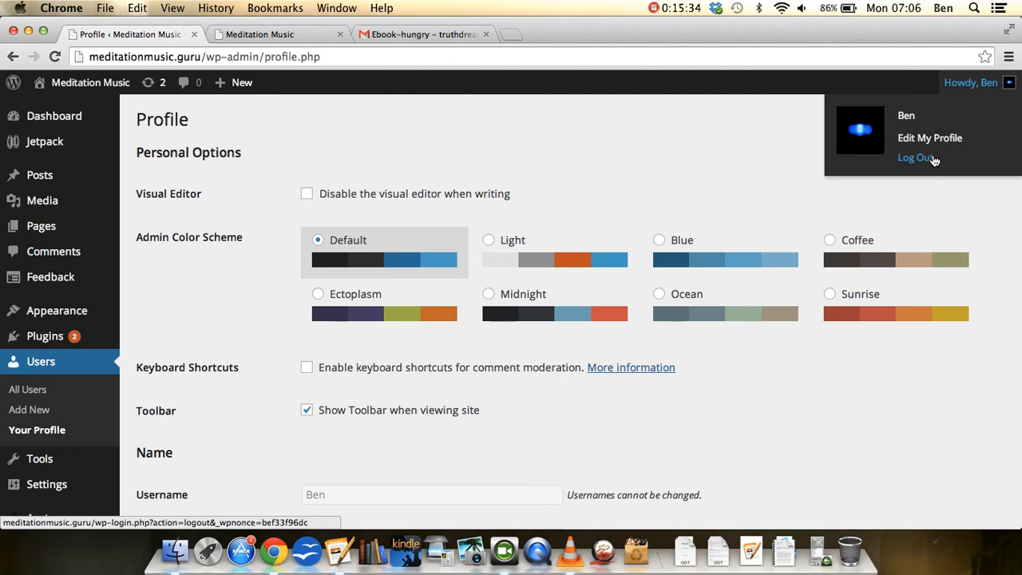
pyautogui.click(267, 164)
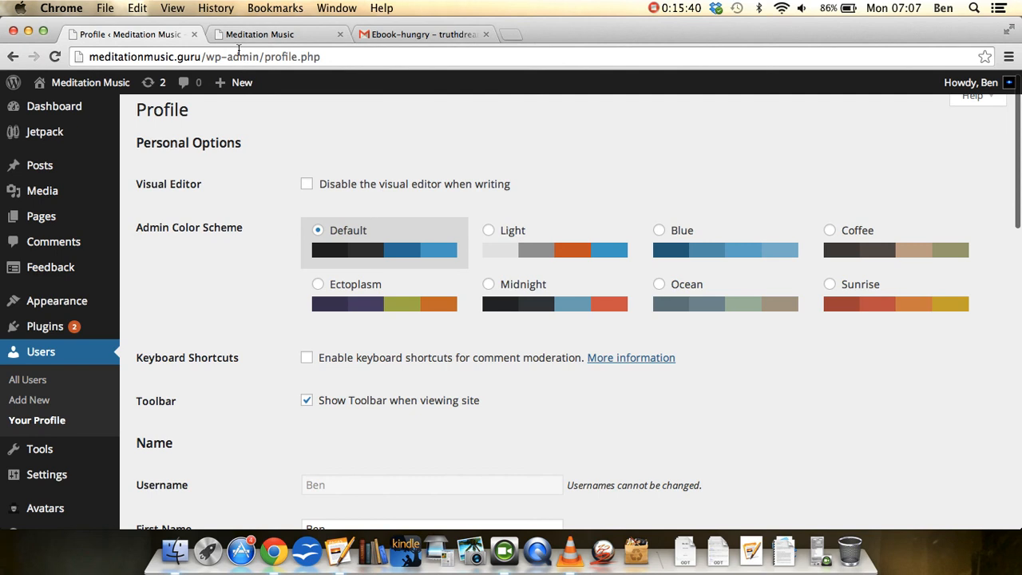
pyautogui.click(275, 34)
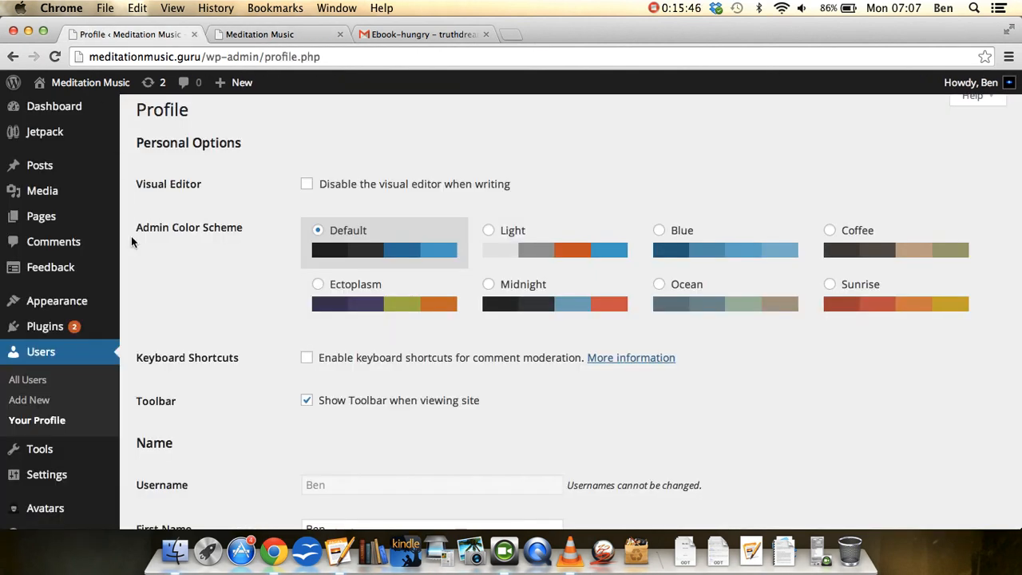
pyautogui.moveTo(57, 283)
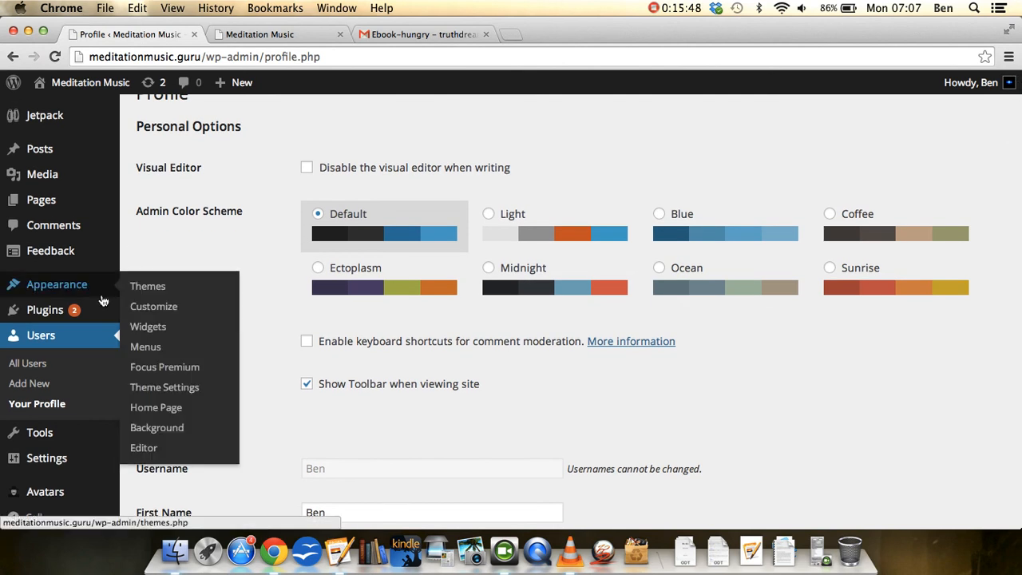
pyautogui.moveTo(71, 299)
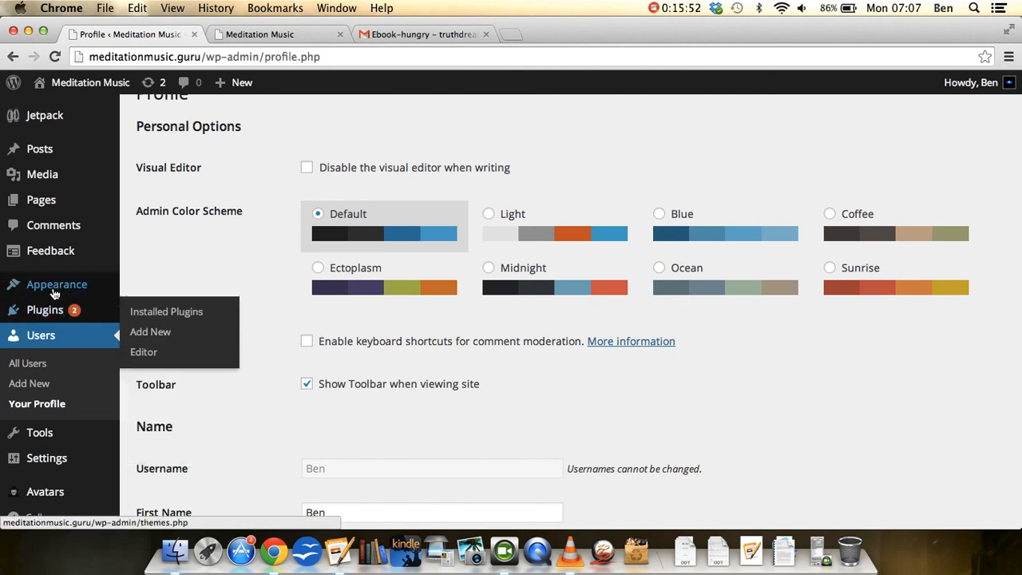
pyautogui.moveTo(57, 283)
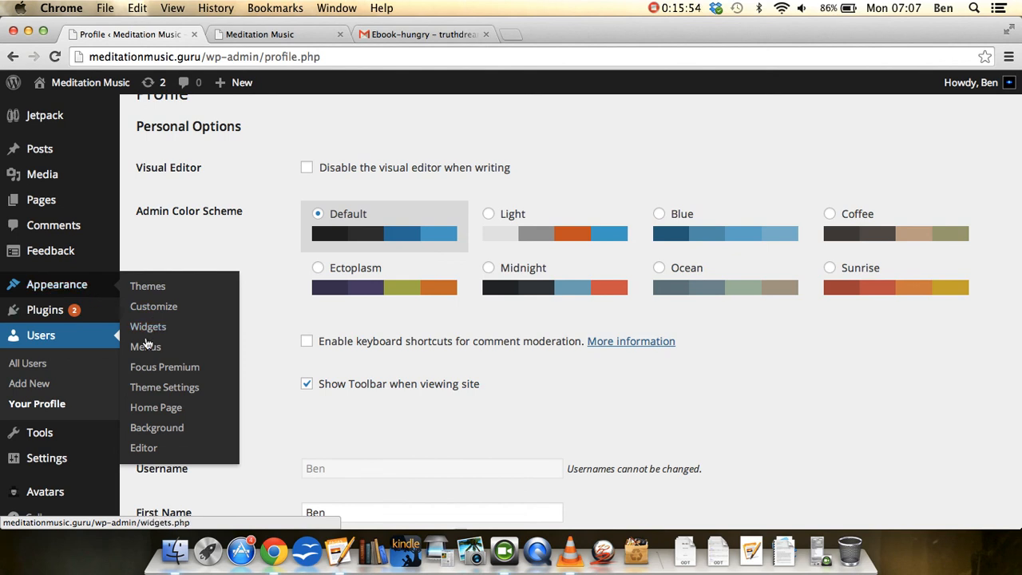
# - Review the empty navigation menu editor under Appearance > Menus
pyautogui.click(145, 346)
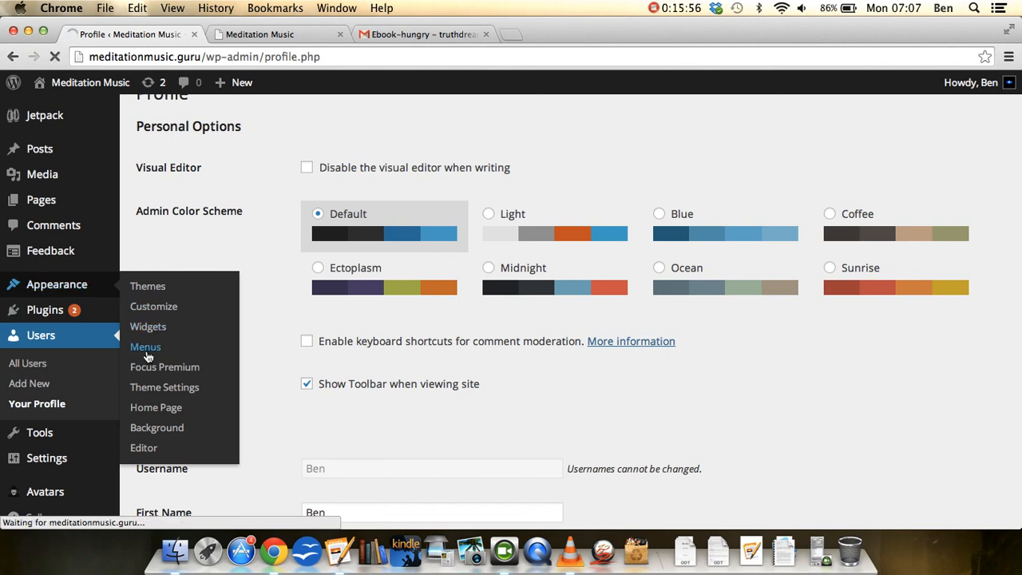
pyautogui.click(145, 346)
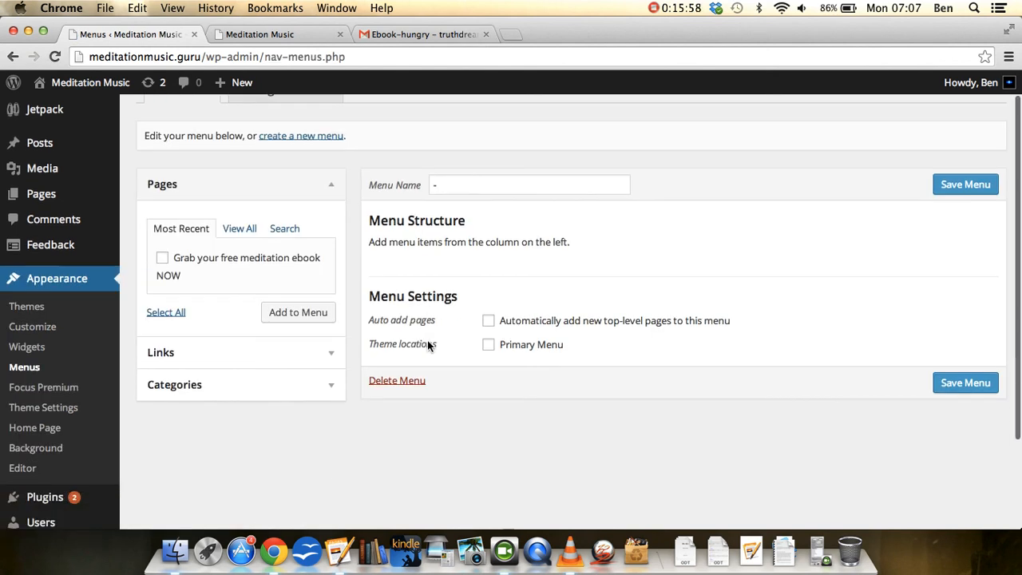
pyautogui.scroll(-3)
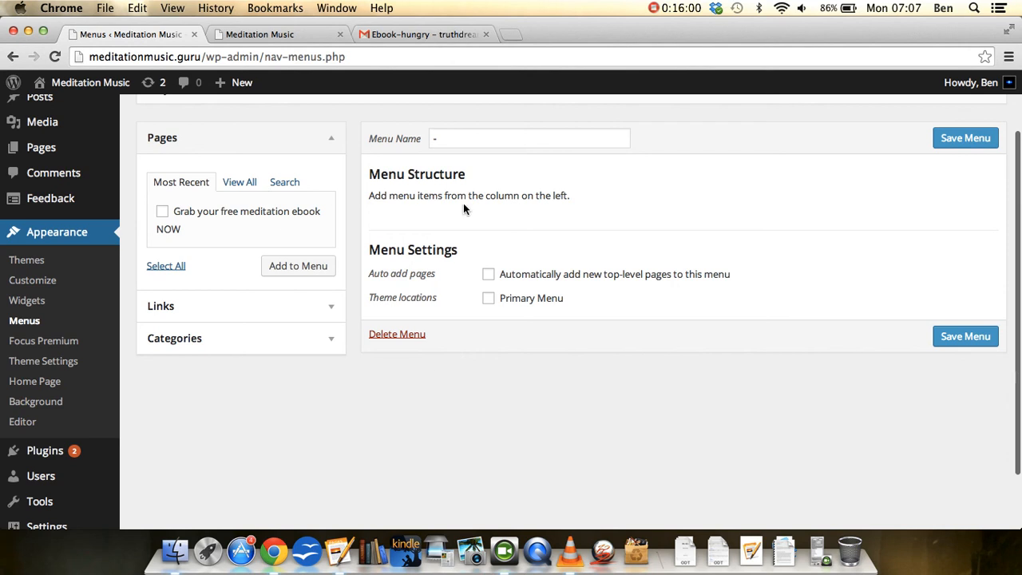
pyautogui.moveTo(185, 228)
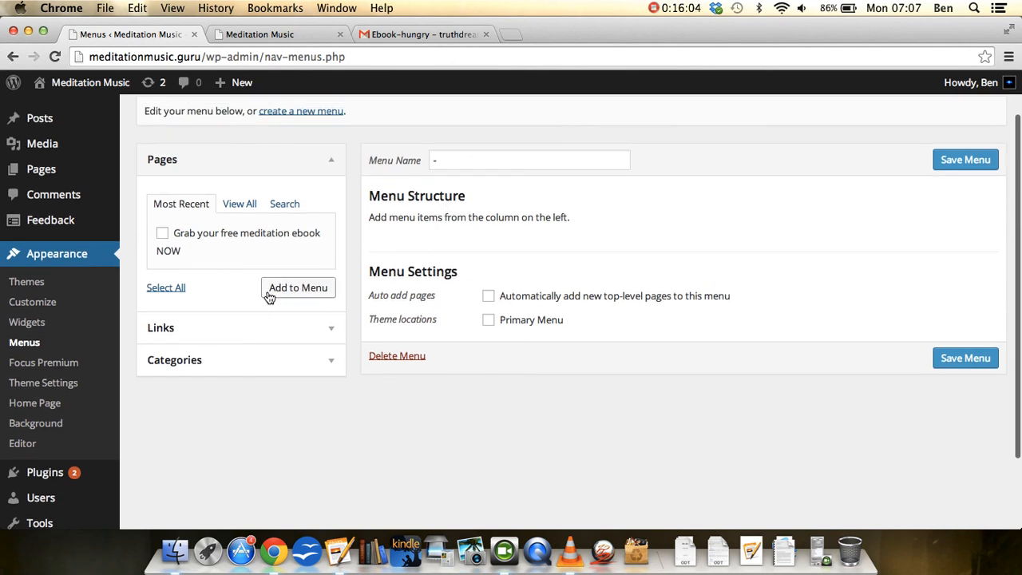
pyautogui.moveTo(880, 200)
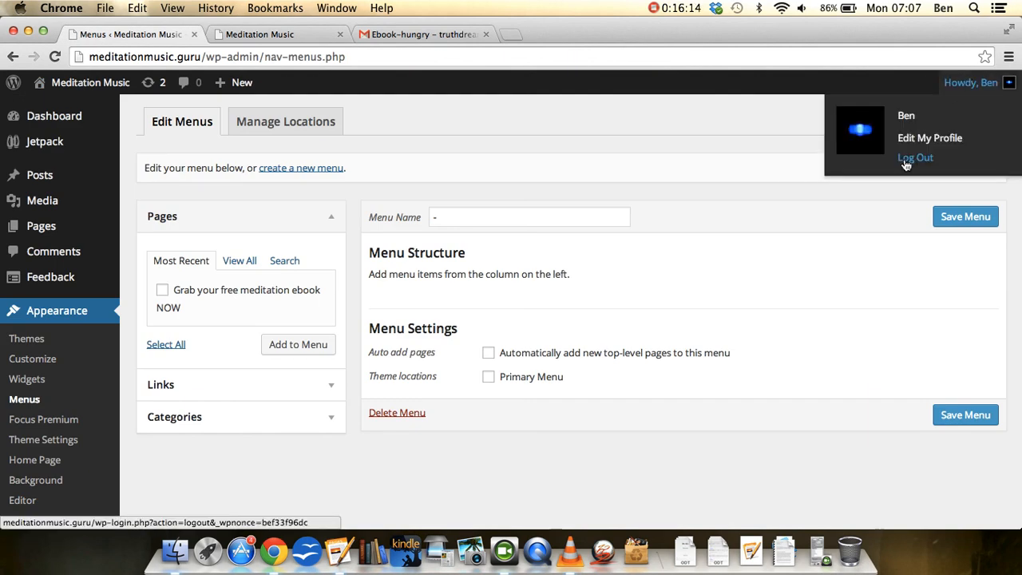
# - Log out so the login screen confirms 'You are now logged out.'
pyautogui.click(914, 157)
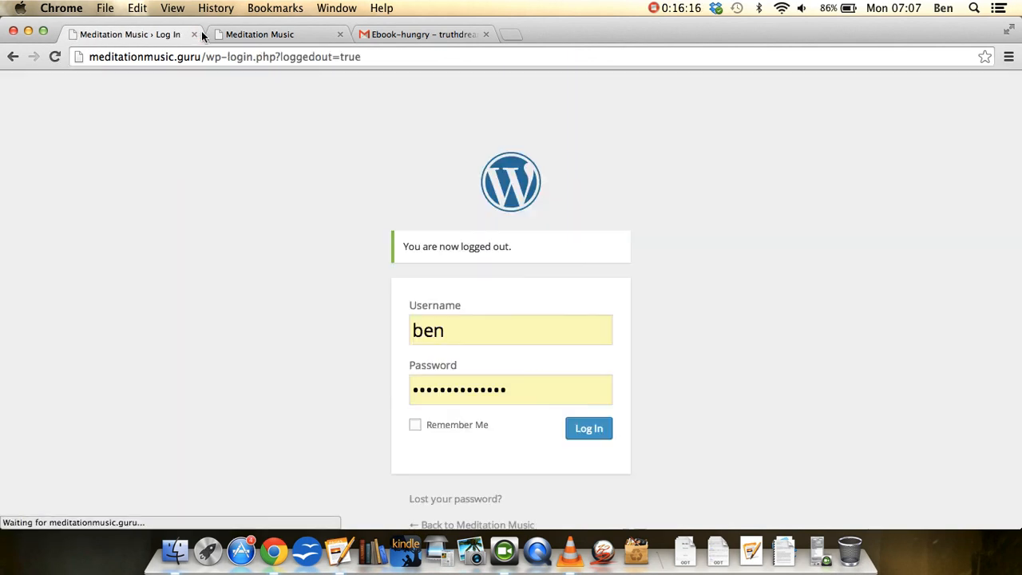